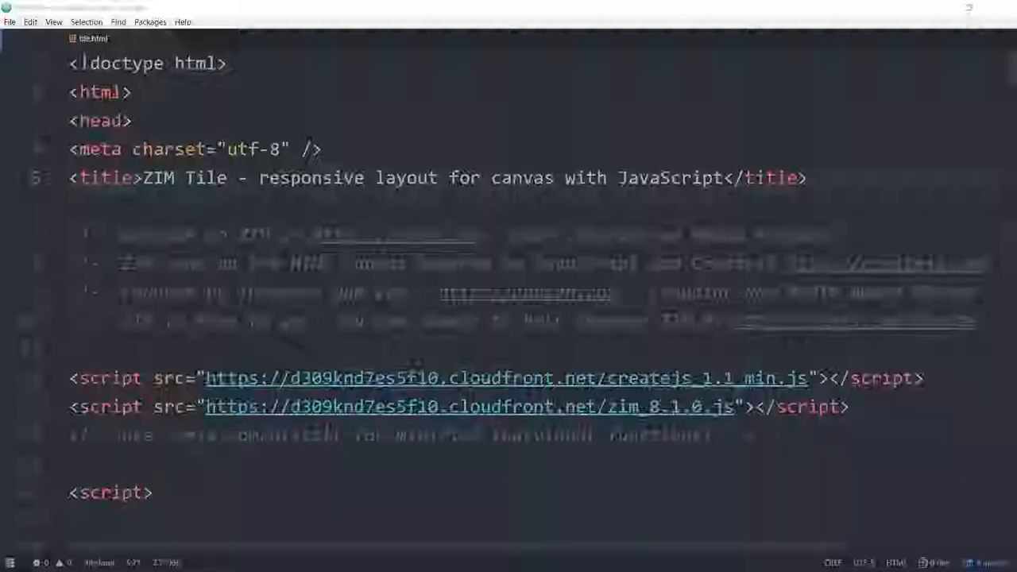
# Step: Scroll through tile.html and launch the page in the browser via Open in Browser
pyautogui.scroll(-3)
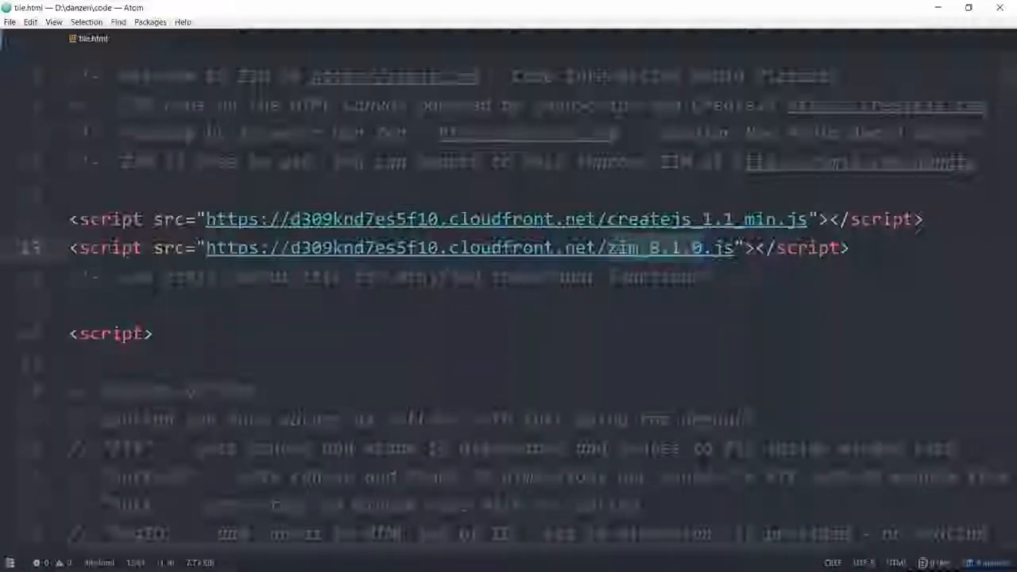
pyautogui.scroll(-3)
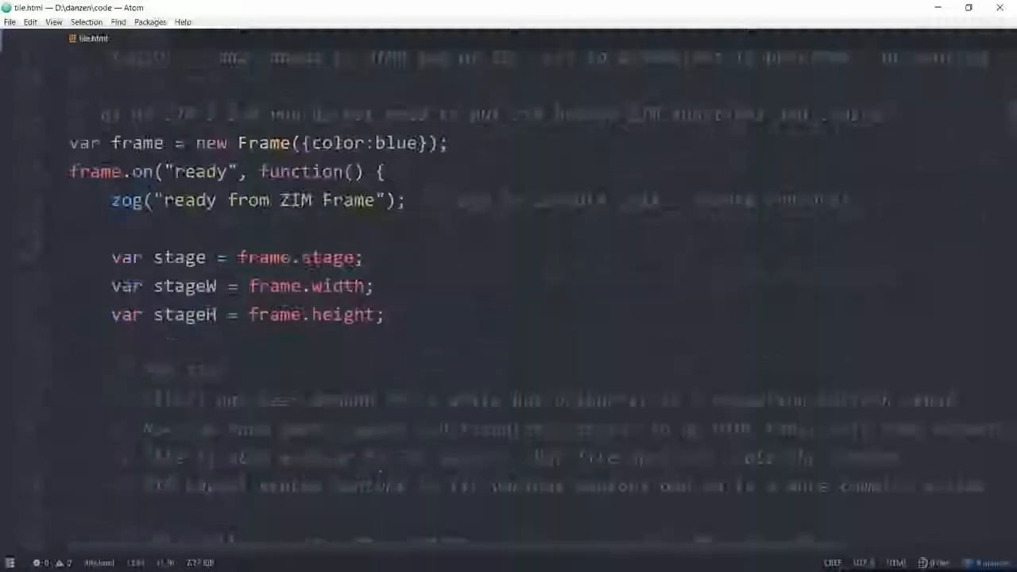
pyautogui.scroll(-3)
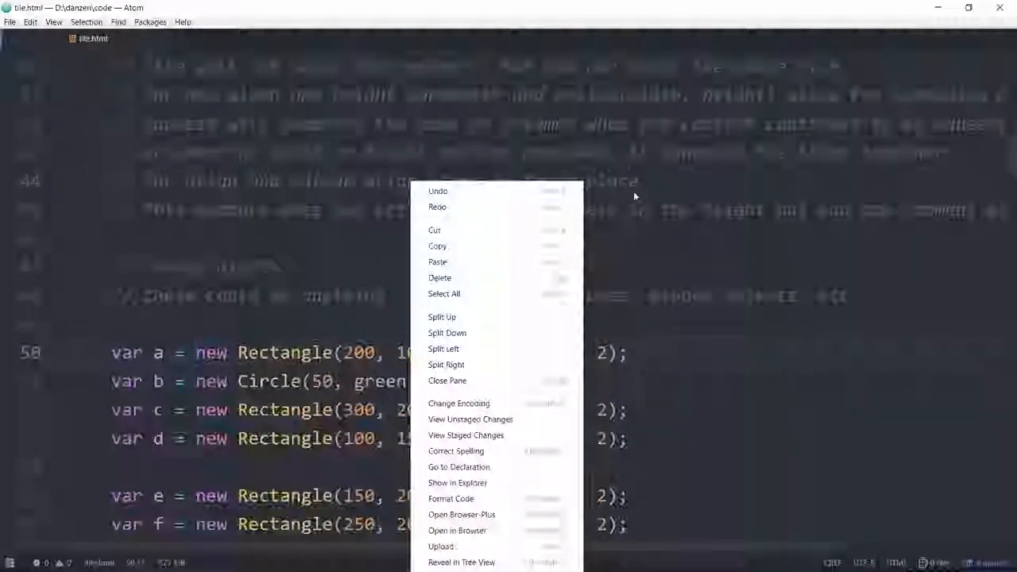
pyautogui.click(457, 514)
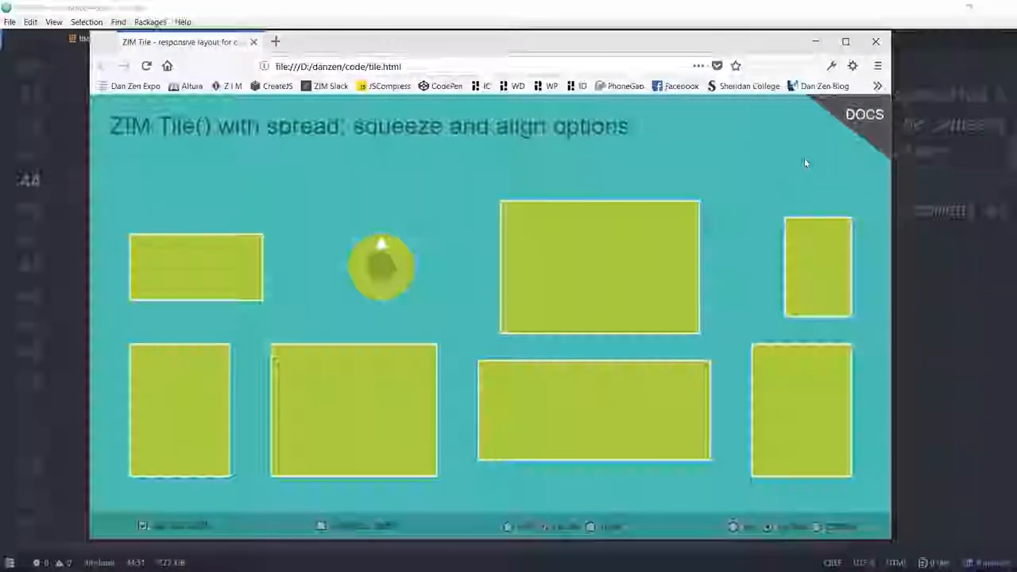
pyautogui.moveTo(190, 265)
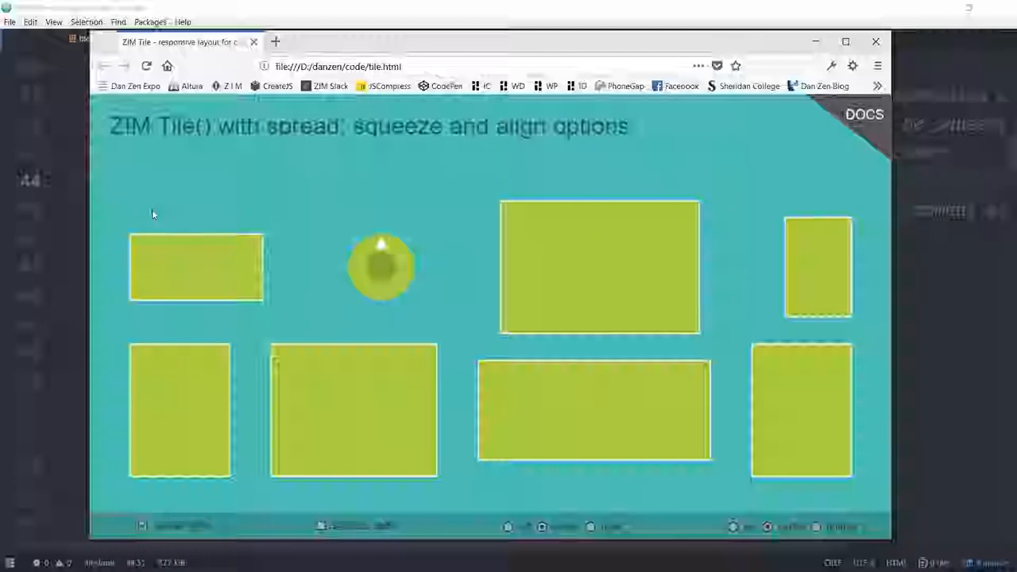
pyautogui.moveTo(389, 326)
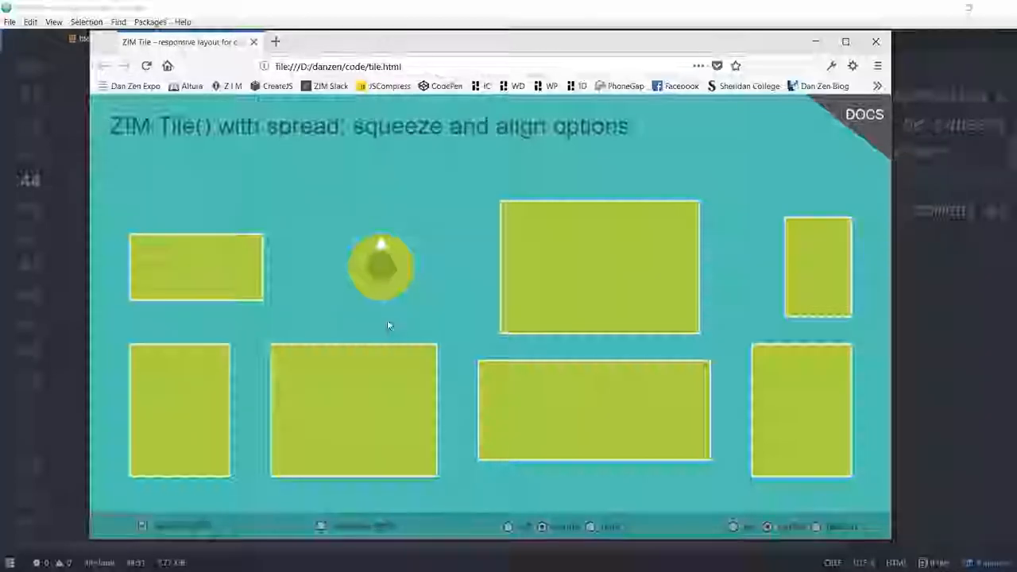
pyautogui.moveTo(832, 504)
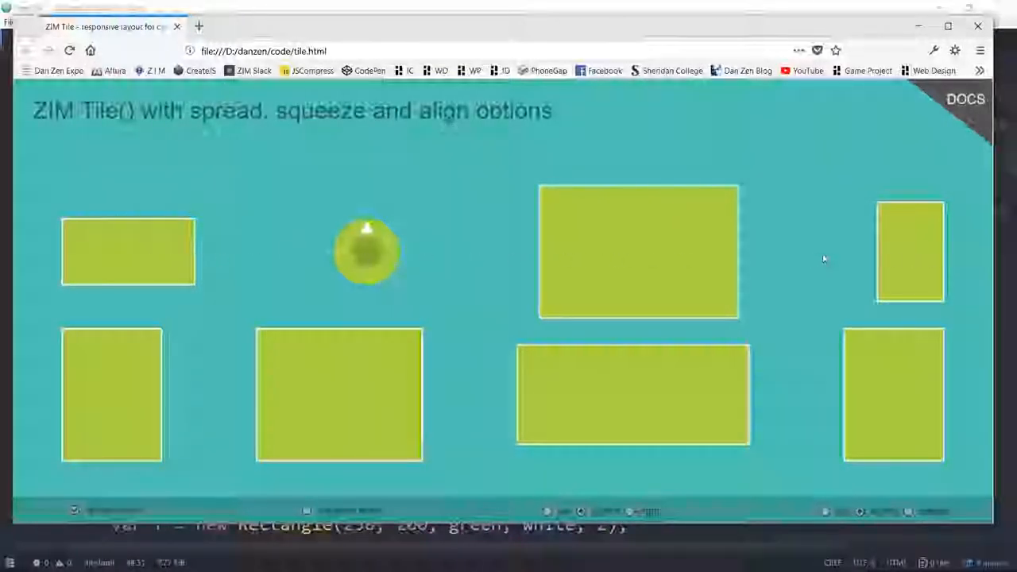
pyautogui.moveTo(894, 336)
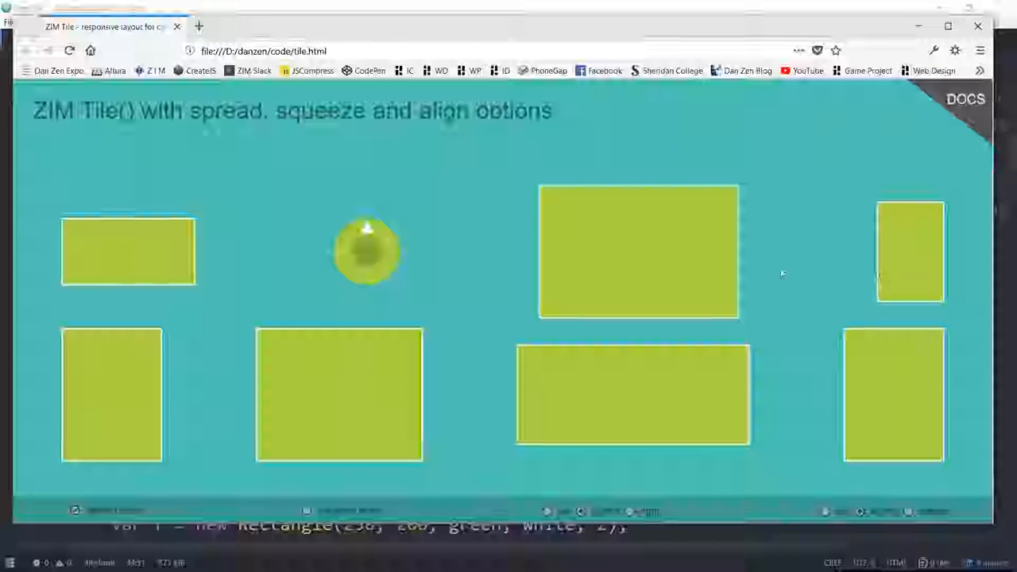
pyautogui.moveTo(151, 248)
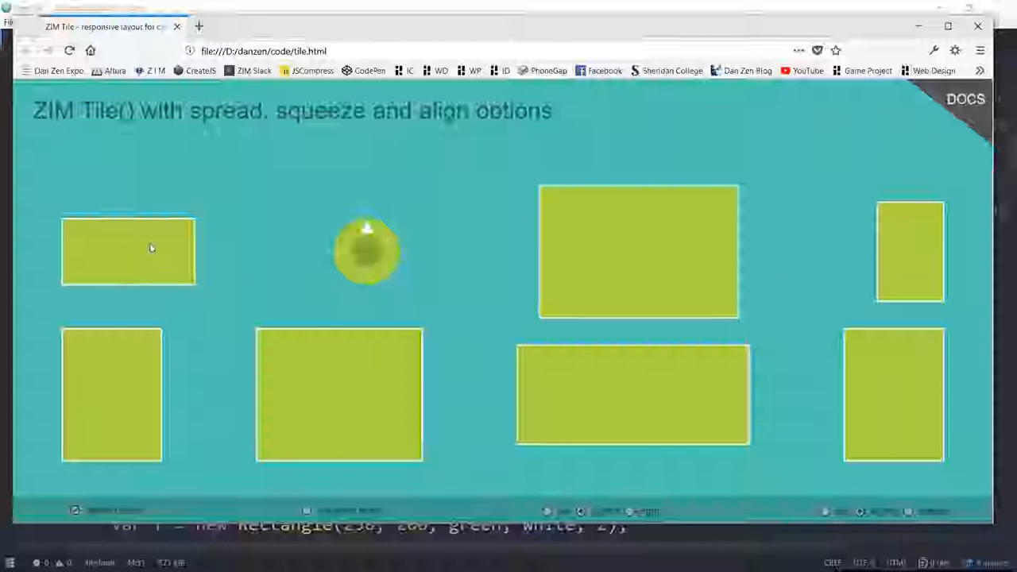
pyautogui.moveTo(890, 256)
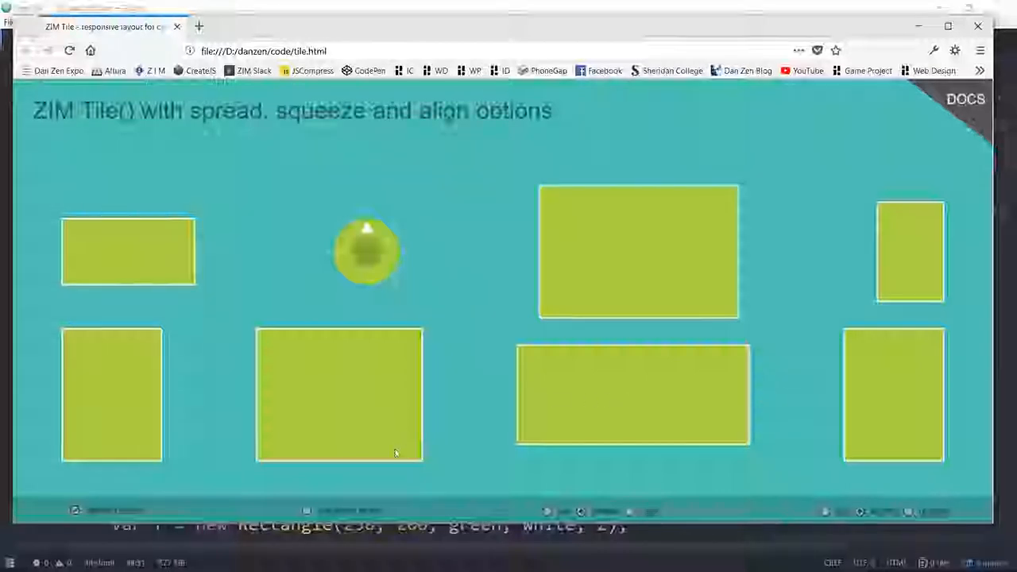
pyautogui.moveTo(713, 329)
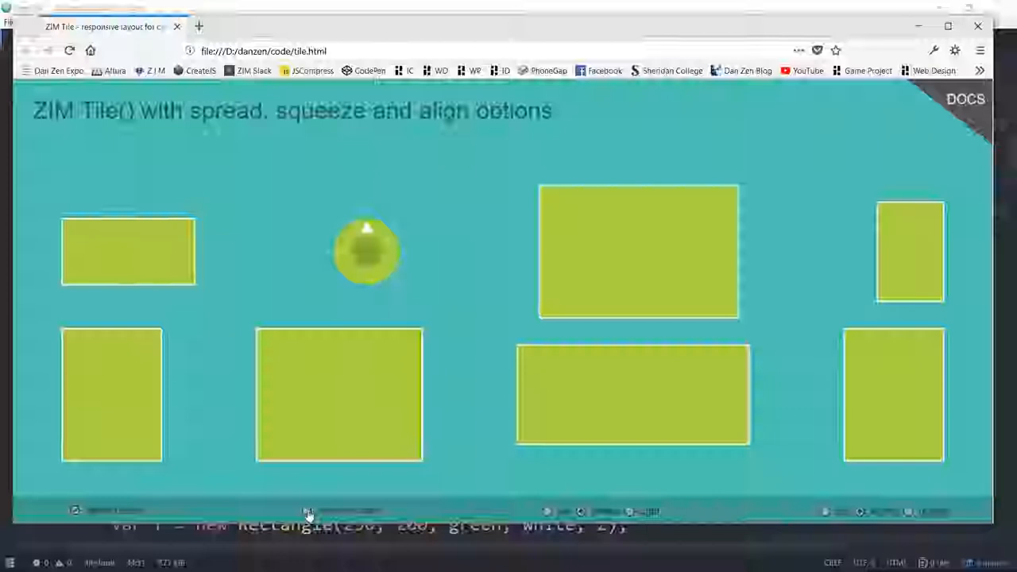
pyautogui.moveTo(34, 502)
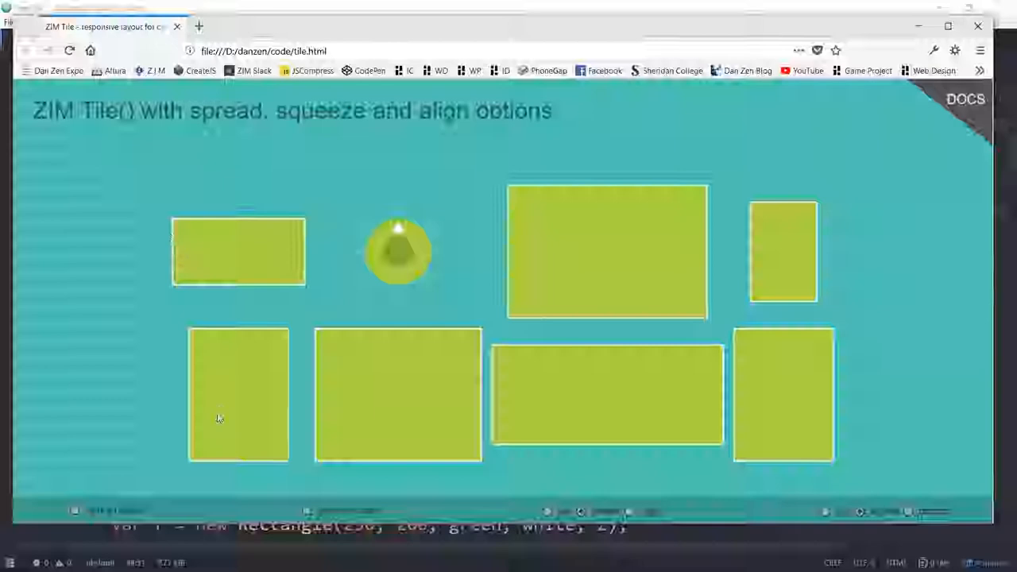
pyautogui.moveTo(310, 243)
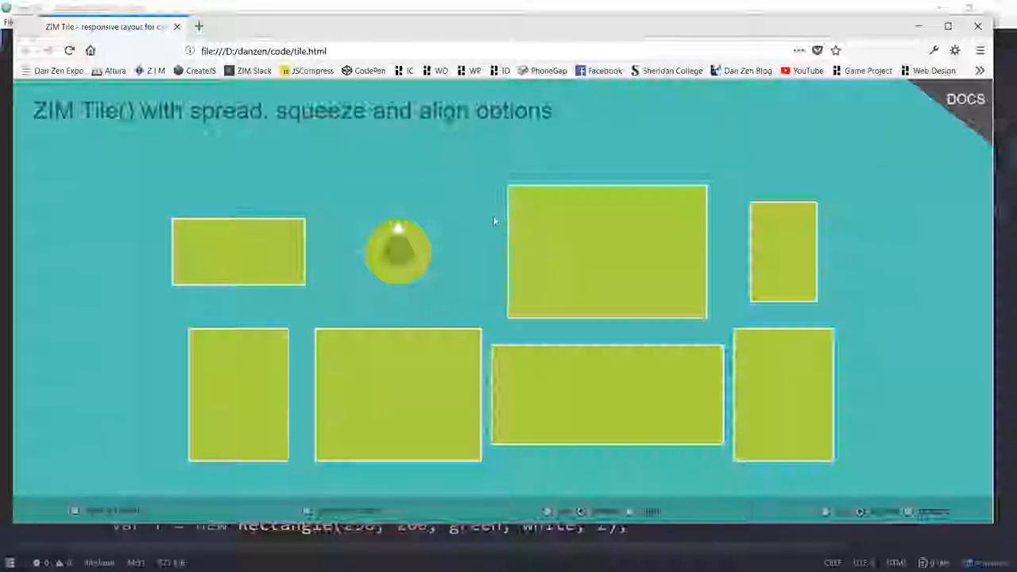
pyautogui.moveTo(724, 352)
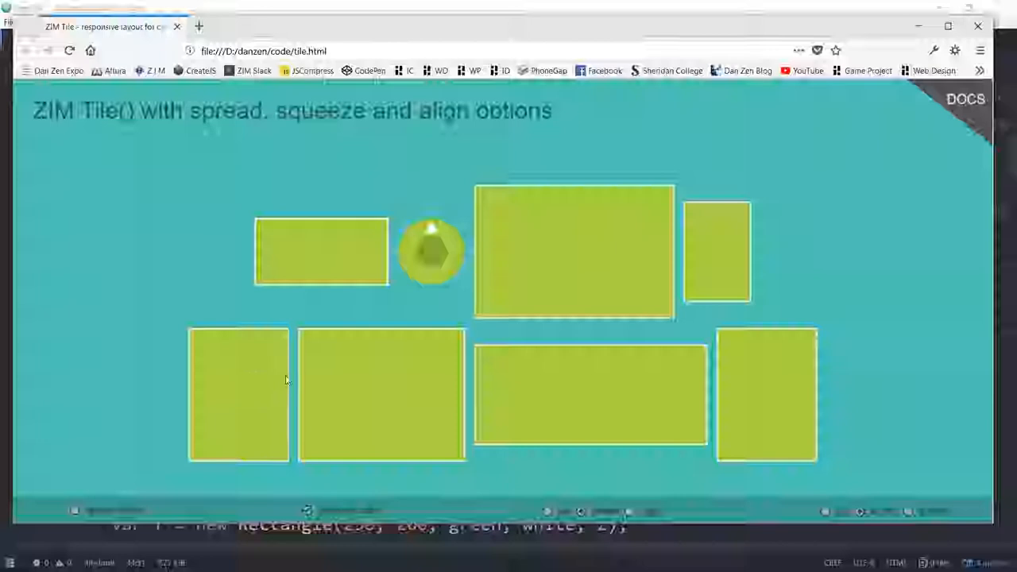
pyautogui.moveTo(284, 373)
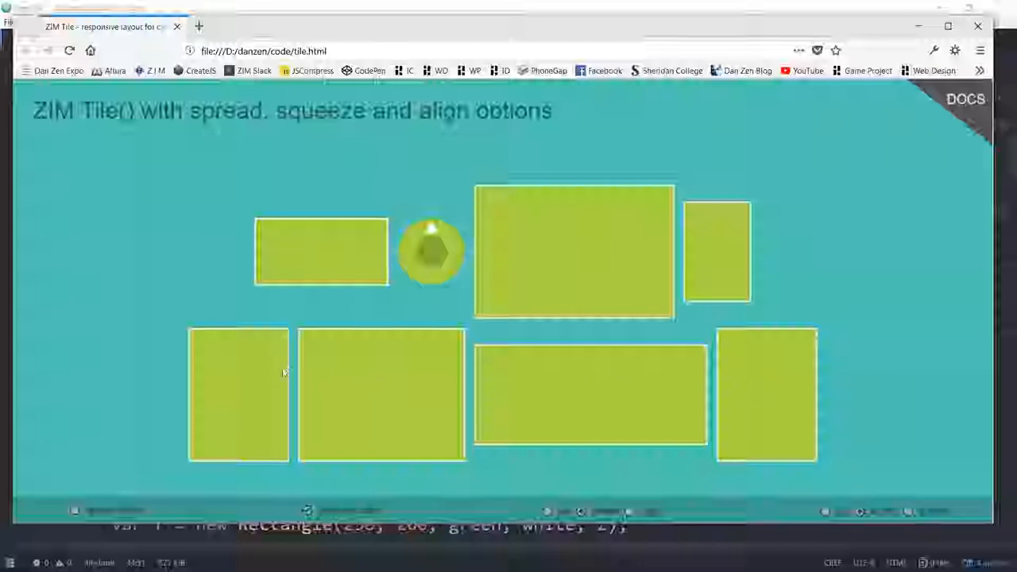
pyautogui.moveTo(360, 511)
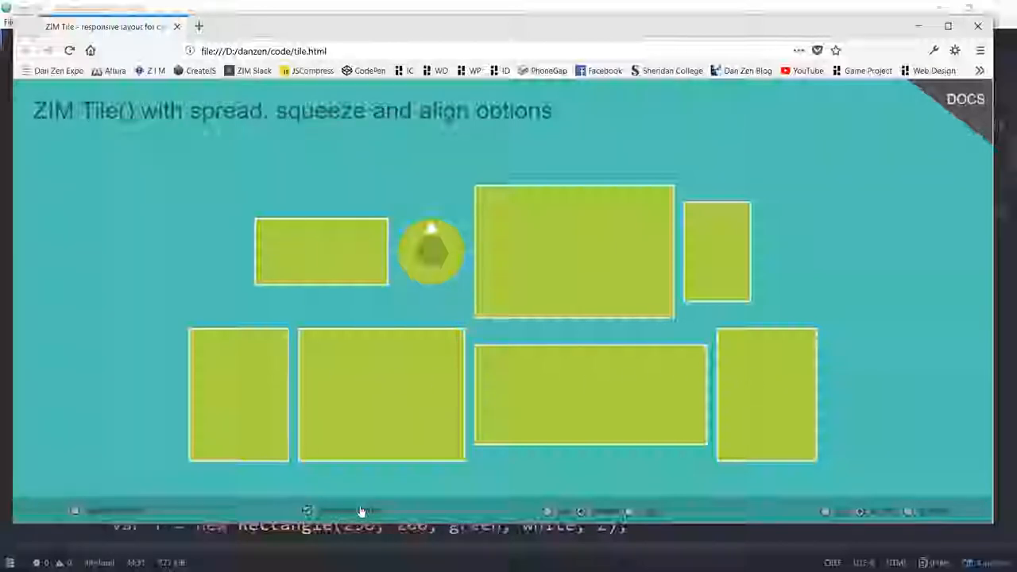
pyautogui.moveTo(253, 394)
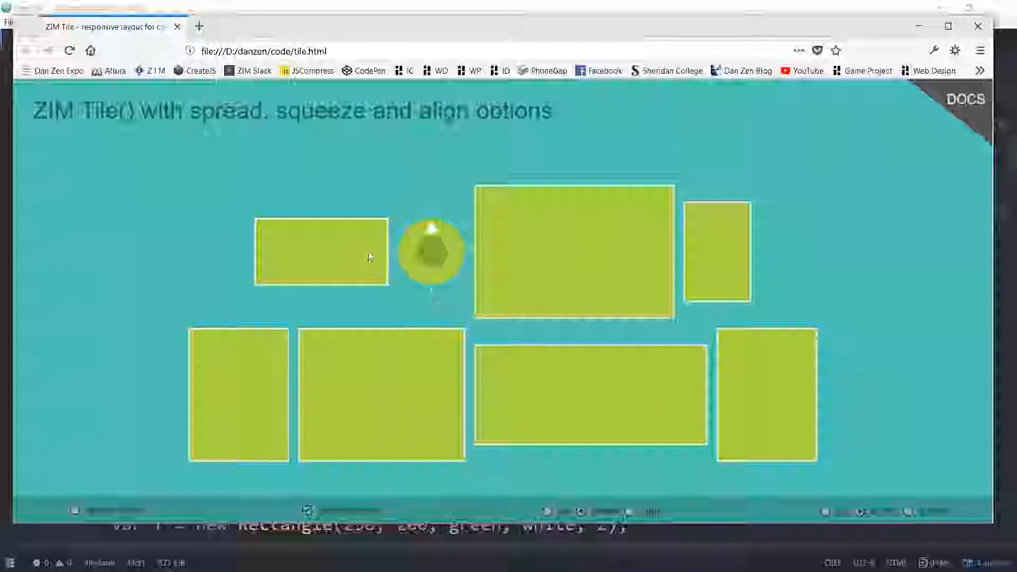
pyautogui.moveTo(471, 251)
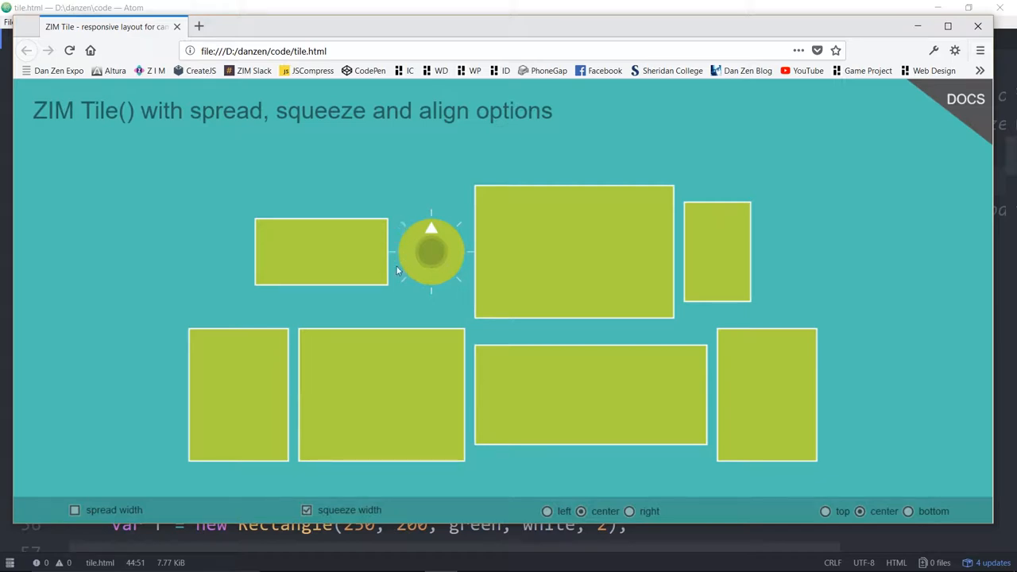
pyautogui.moveTo(464, 288)
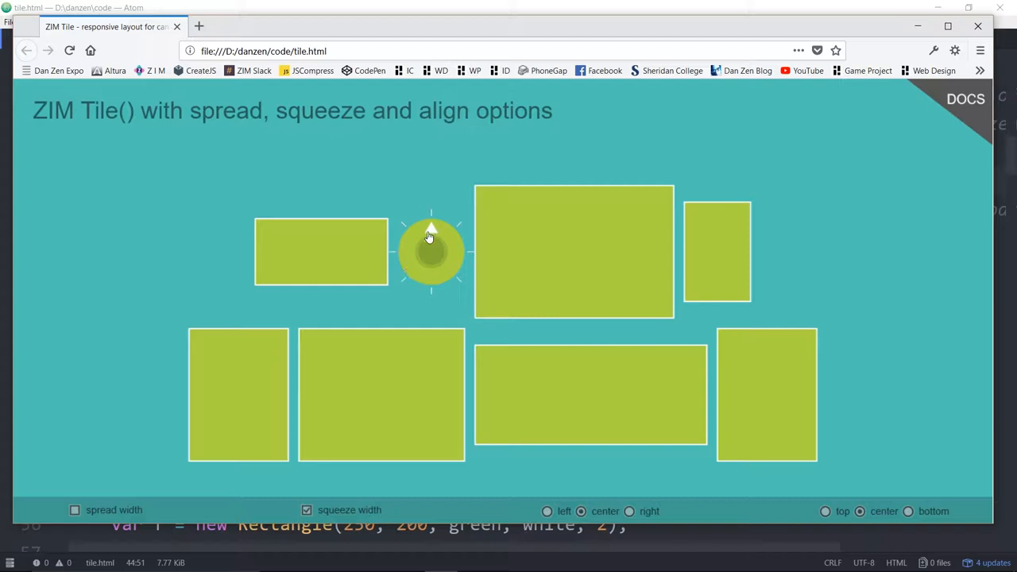
pyautogui.moveTo(507, 314)
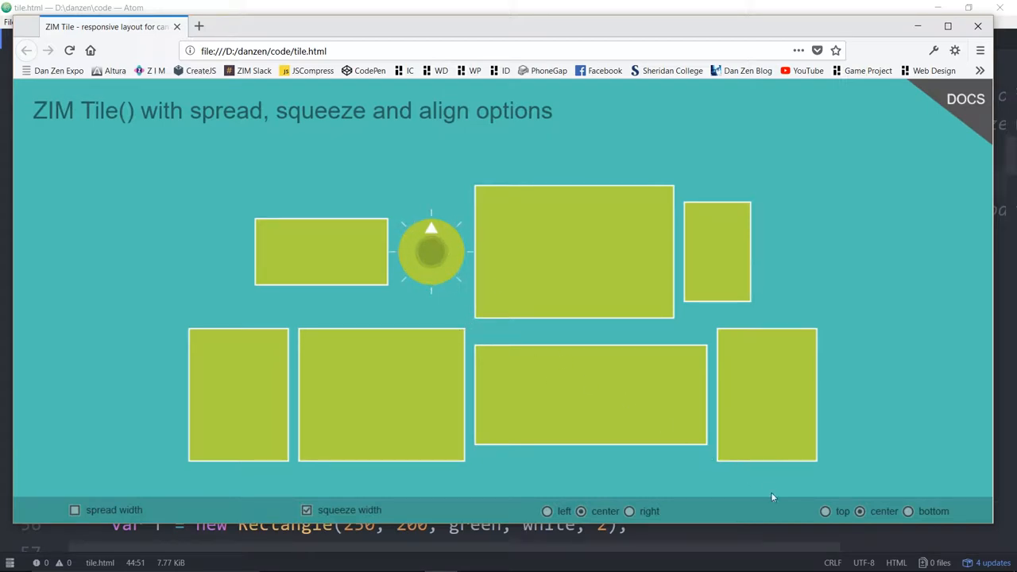
# Step: Align items top, toggle squeeze width, enable spread width, then centre items vertically
pyautogui.click(825, 511)
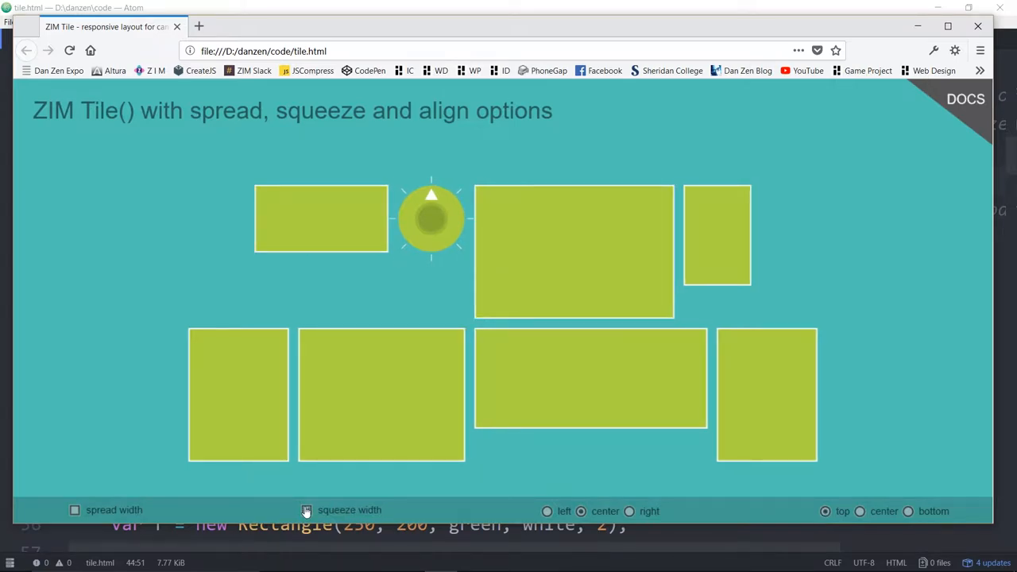
pyautogui.click(307, 510)
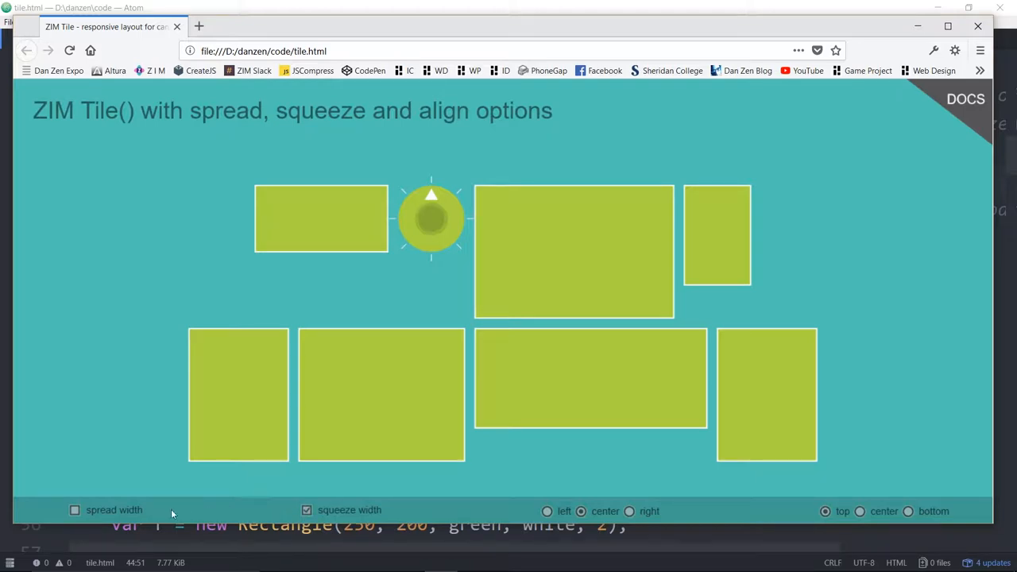
pyautogui.click(74, 509)
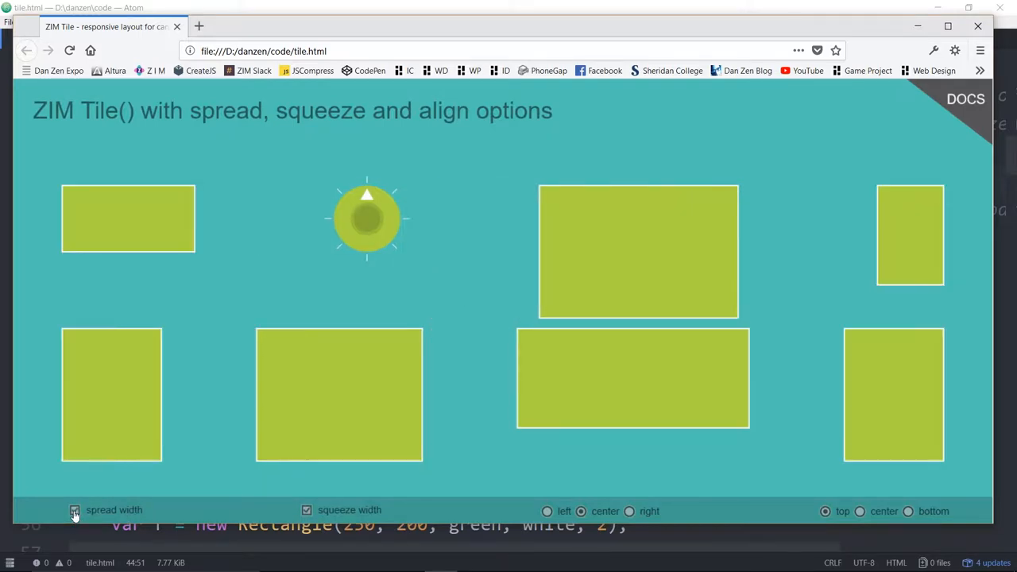
pyautogui.click(860, 511)
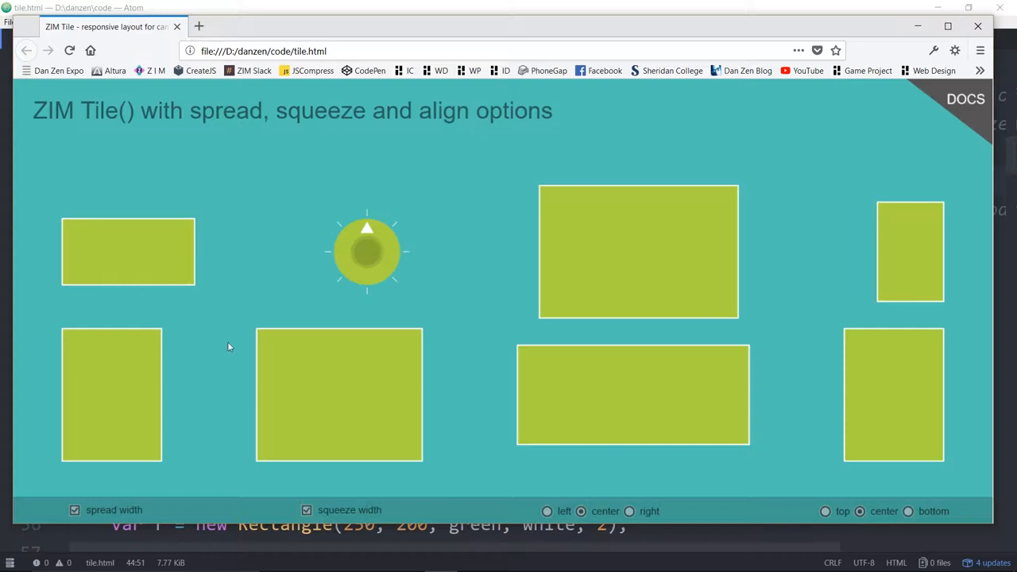
pyautogui.moveTo(187, 298)
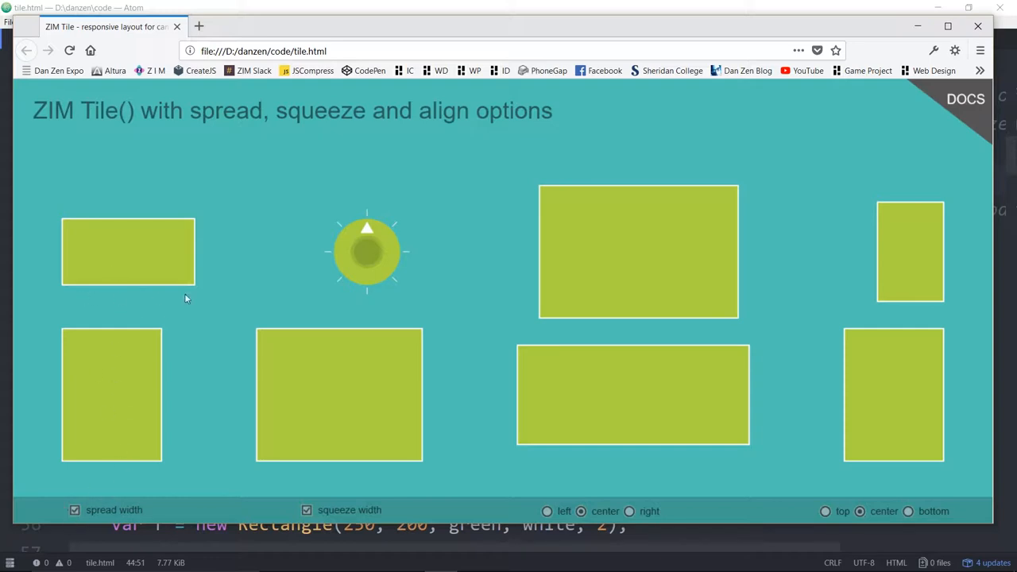
pyautogui.moveTo(307, 510)
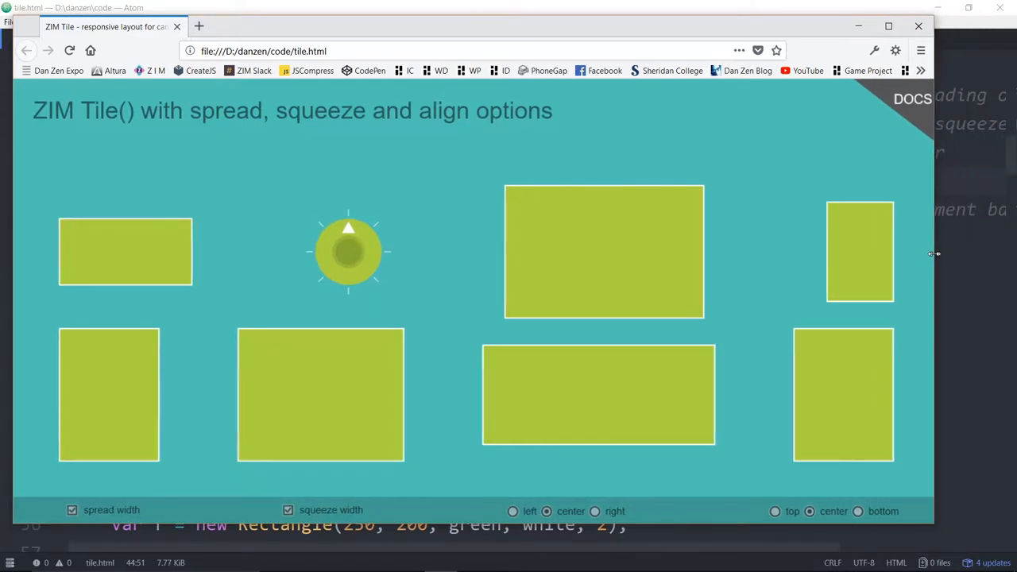
# Step: Narrow the Firefox window and toggle squeeze width off and back on
pyautogui.moveTo(934, 252); pyautogui.dragTo(791, 246)
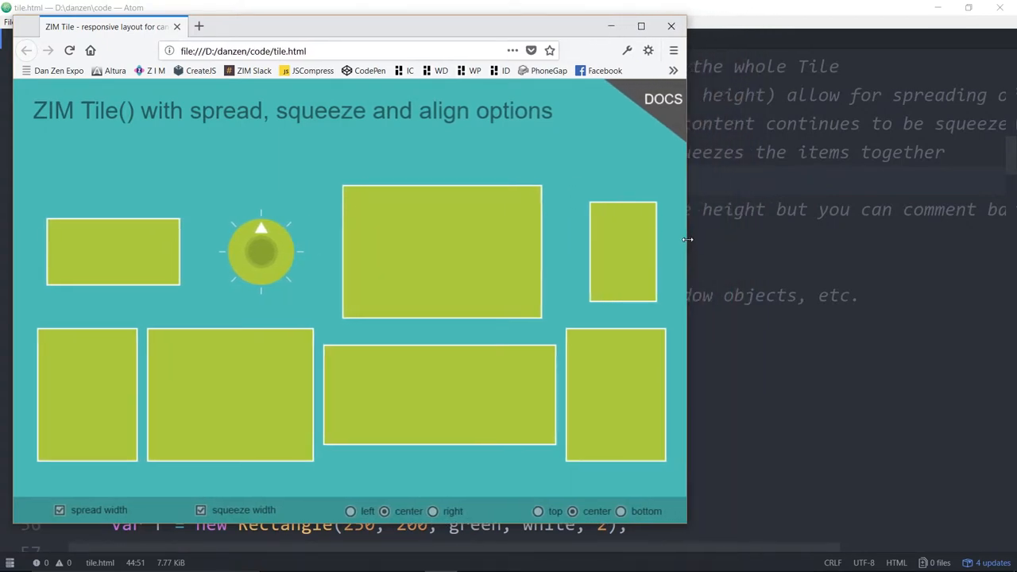
pyautogui.moveTo(687, 239); pyautogui.dragTo(620, 234)
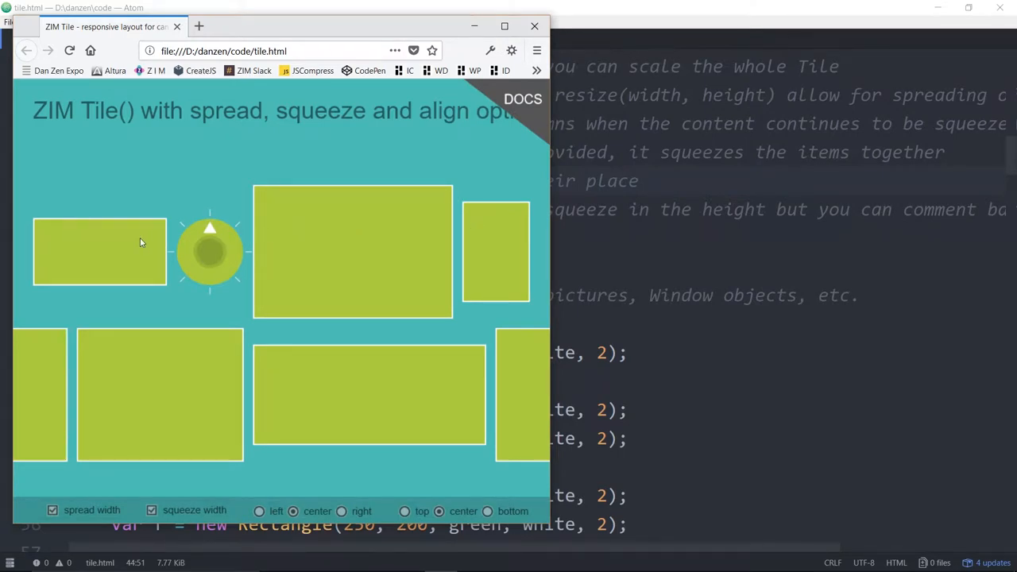
pyautogui.click(151, 511)
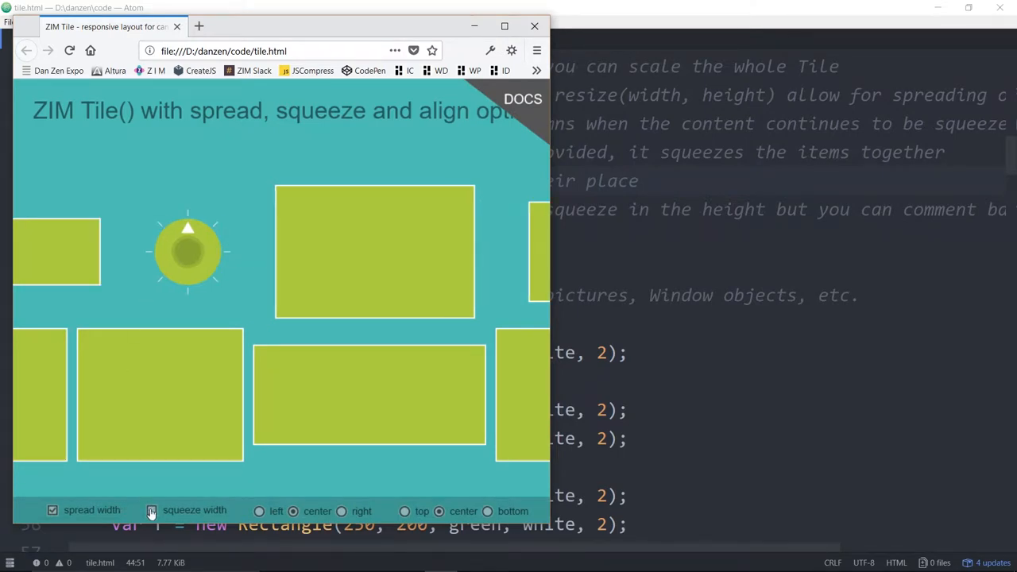
pyautogui.click(152, 510)
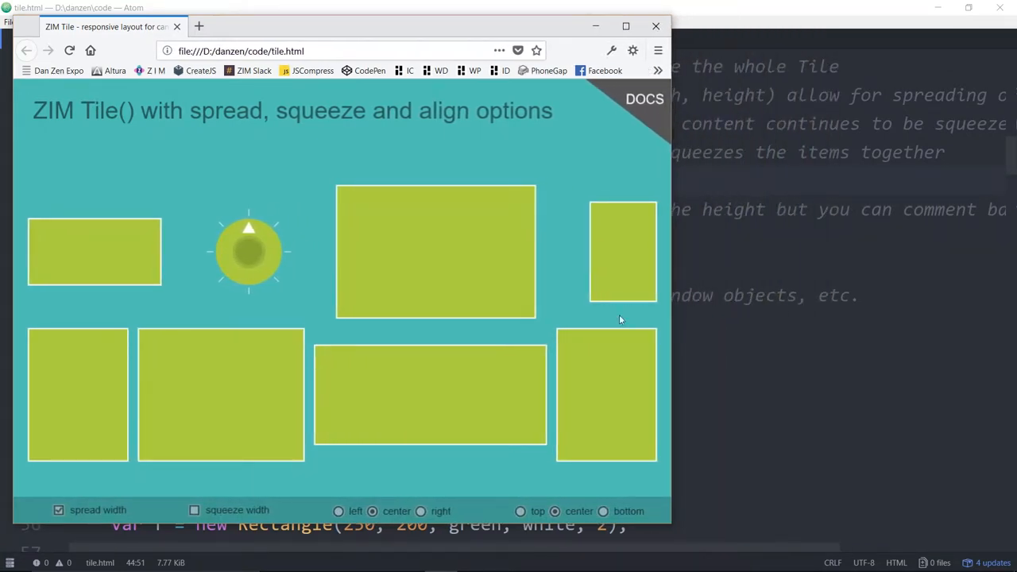
pyautogui.click(194, 510)
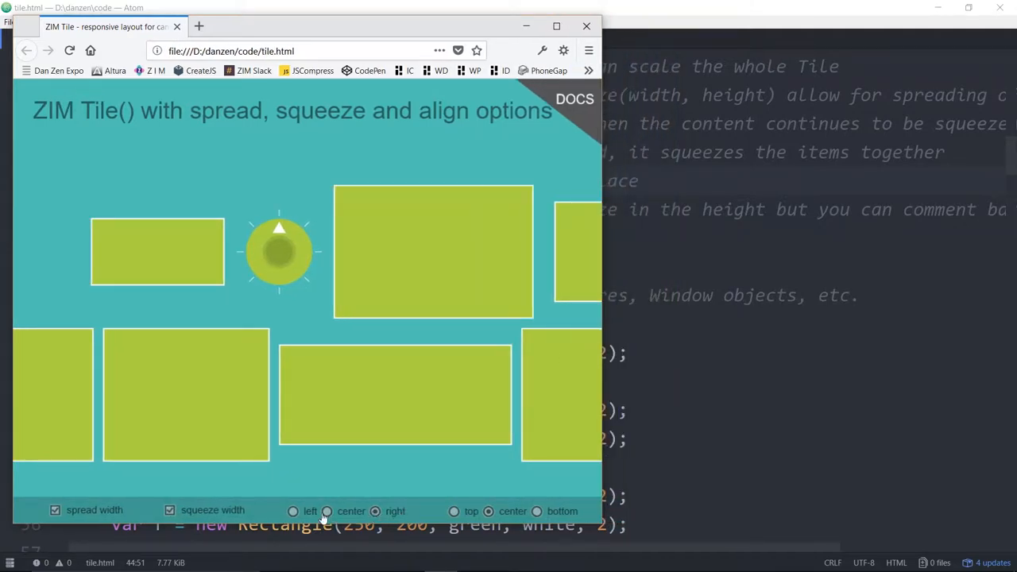
# Step: Try left alignment, return to centre, then widen the window so tiles spread out
pyautogui.click(292, 511)
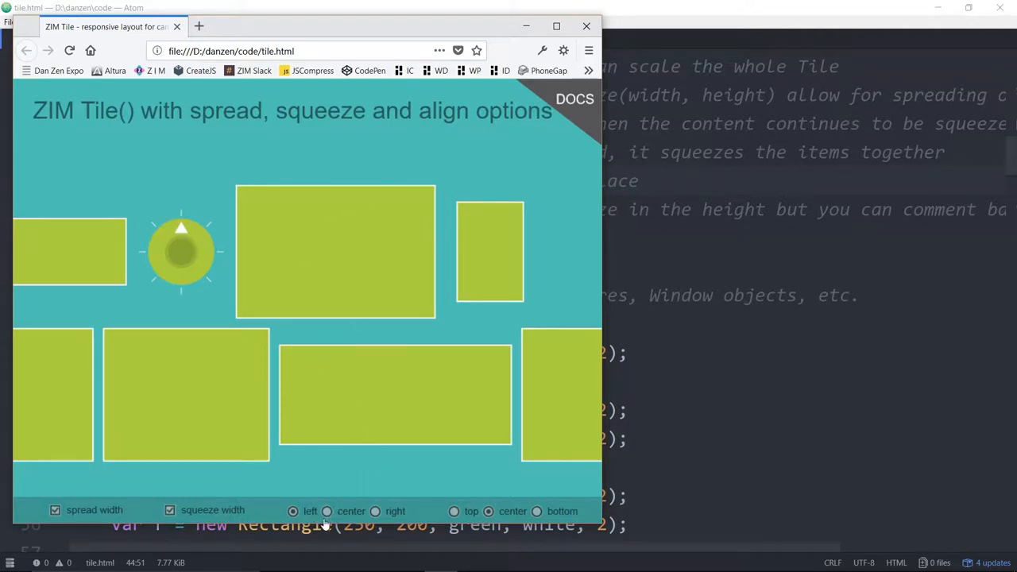
pyautogui.click(326, 511)
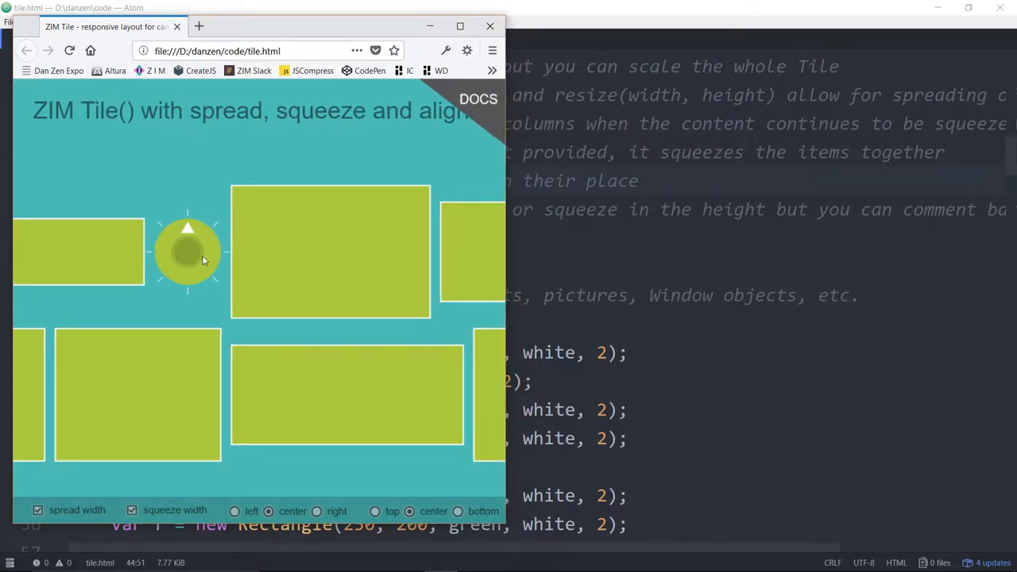
pyautogui.moveTo(506, 240)
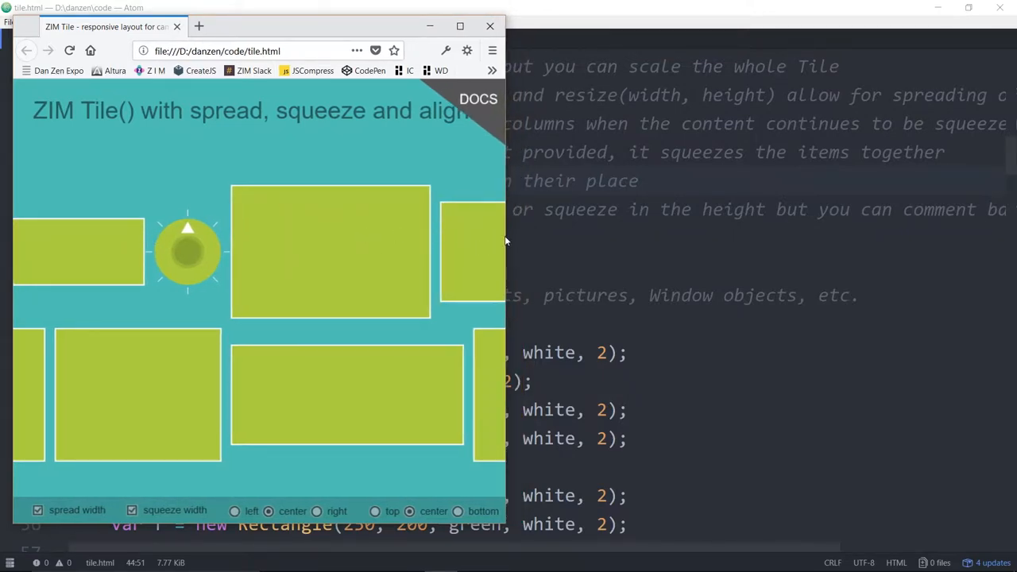
pyautogui.moveTo(506, 242); pyautogui.dragTo(515, 243)
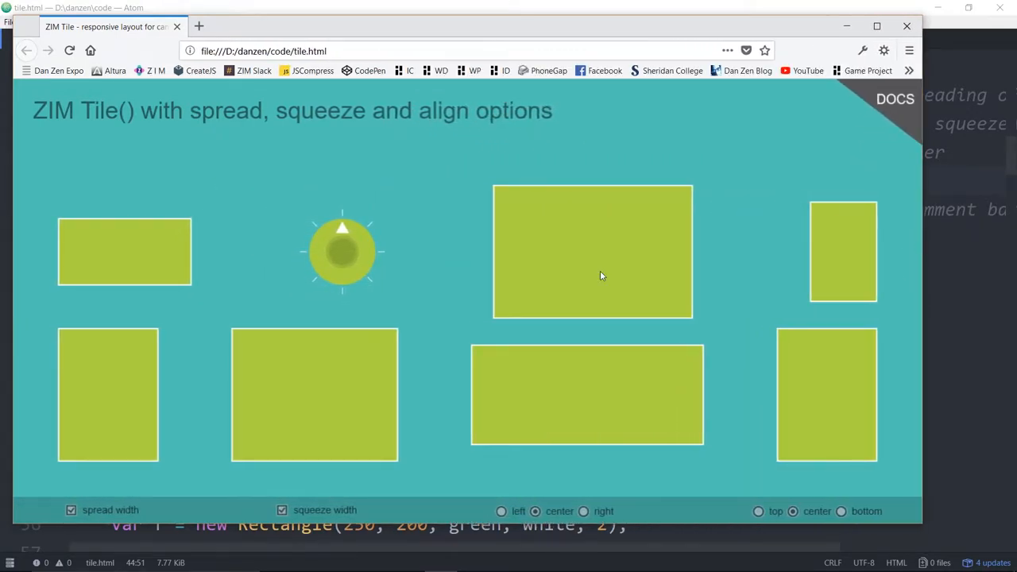
pyautogui.moveTo(523, 258)
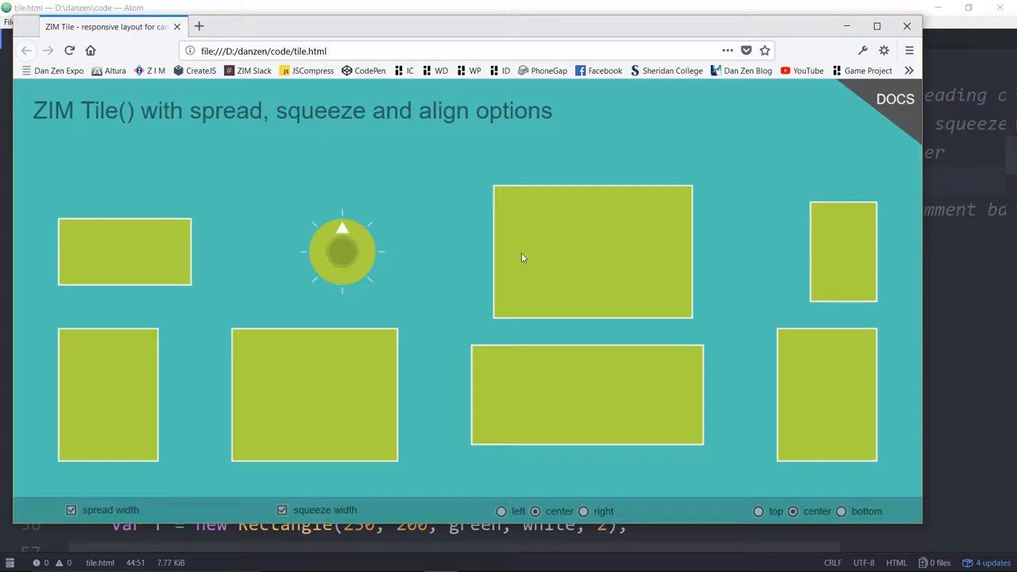
pyautogui.moveTo(578, 350)
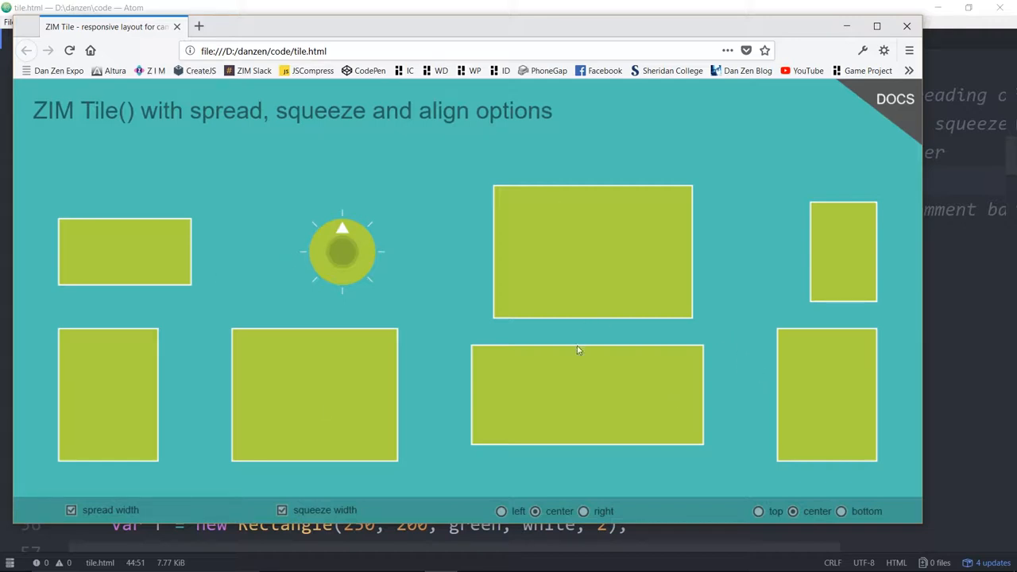
pyautogui.moveTo(620, 329)
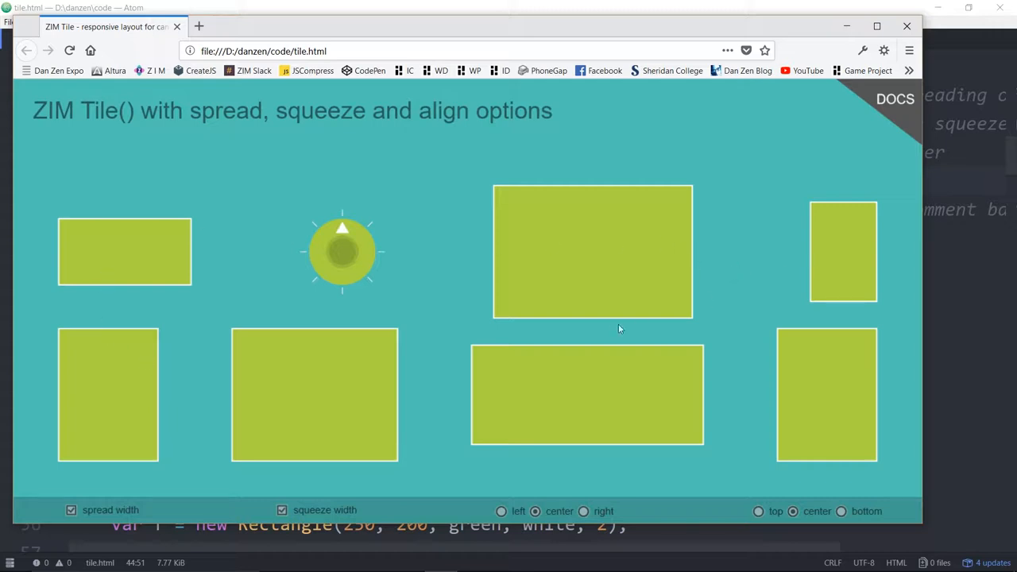
pyautogui.moveTo(642, 402)
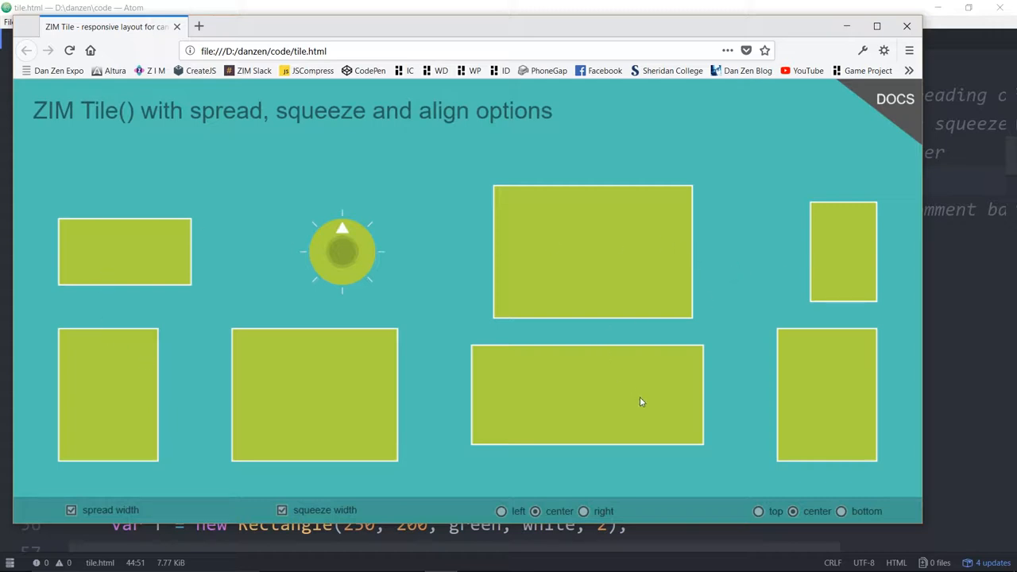
pyautogui.moveTo(213, 296)
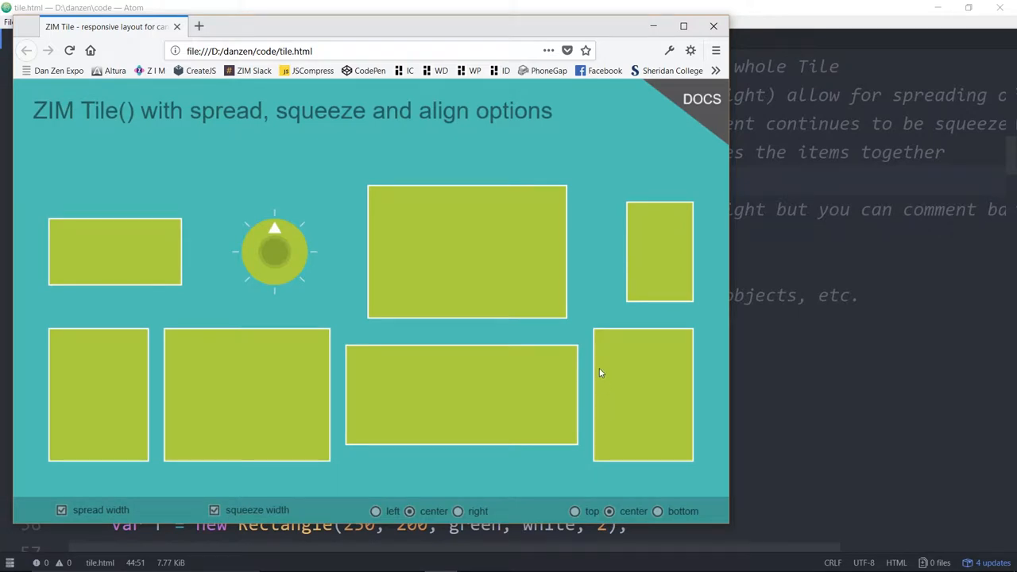
pyautogui.moveTo(274, 228)
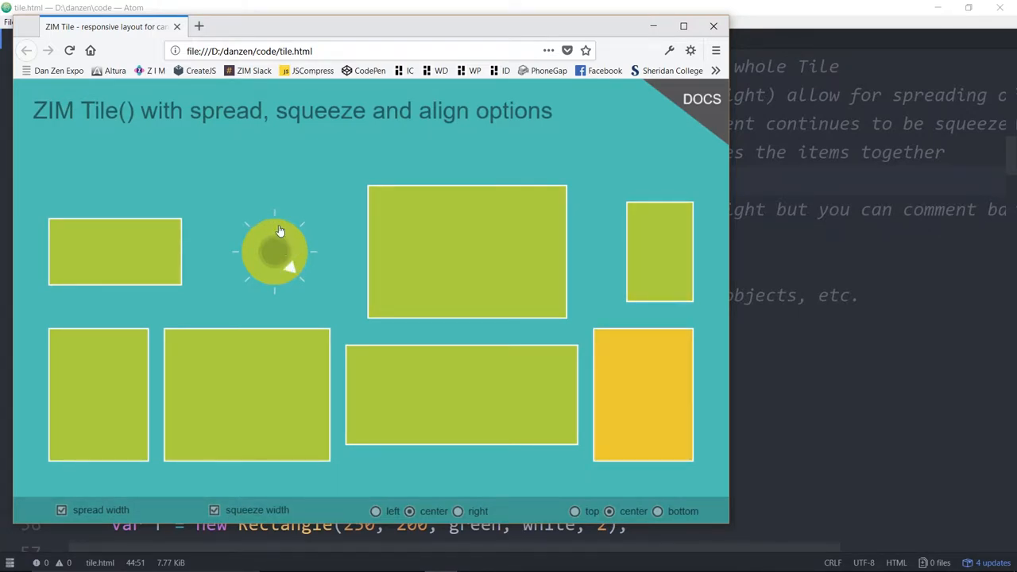
# Step: Reload the Tile demo so all rectangles return to green with squeeze width off
pyautogui.click(214, 510)
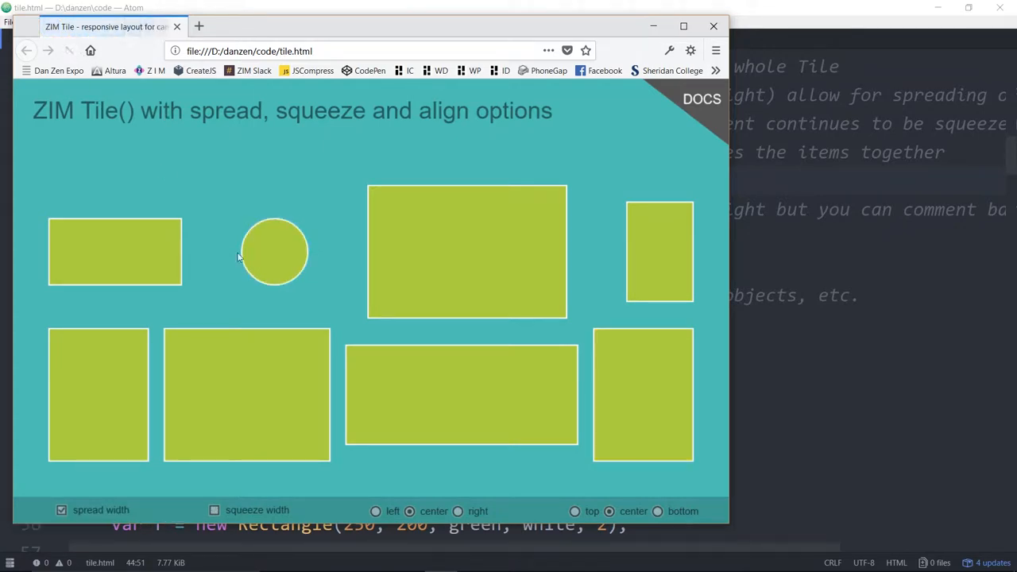
pyautogui.click(274, 253)
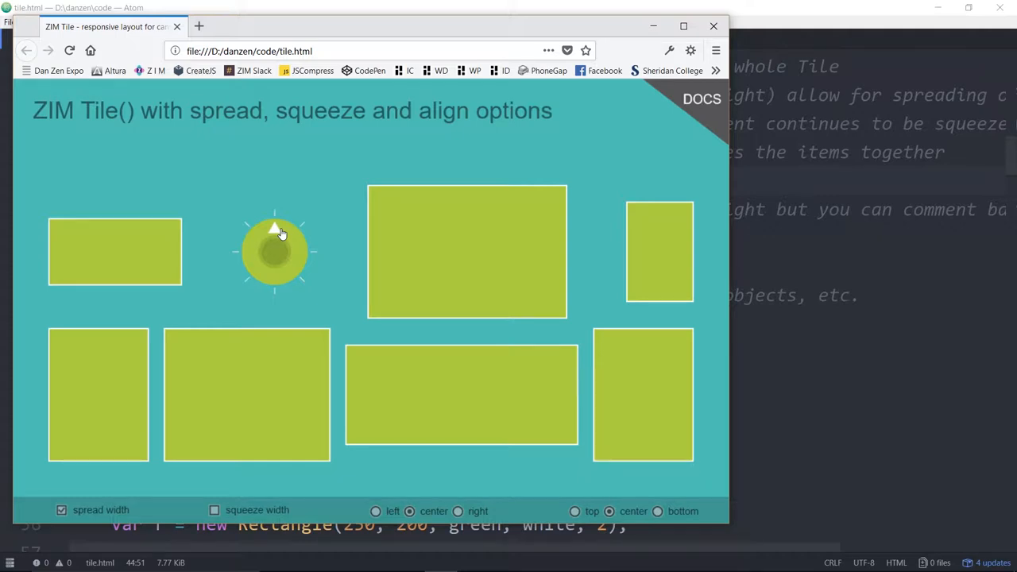
pyautogui.moveTo(169, 293)
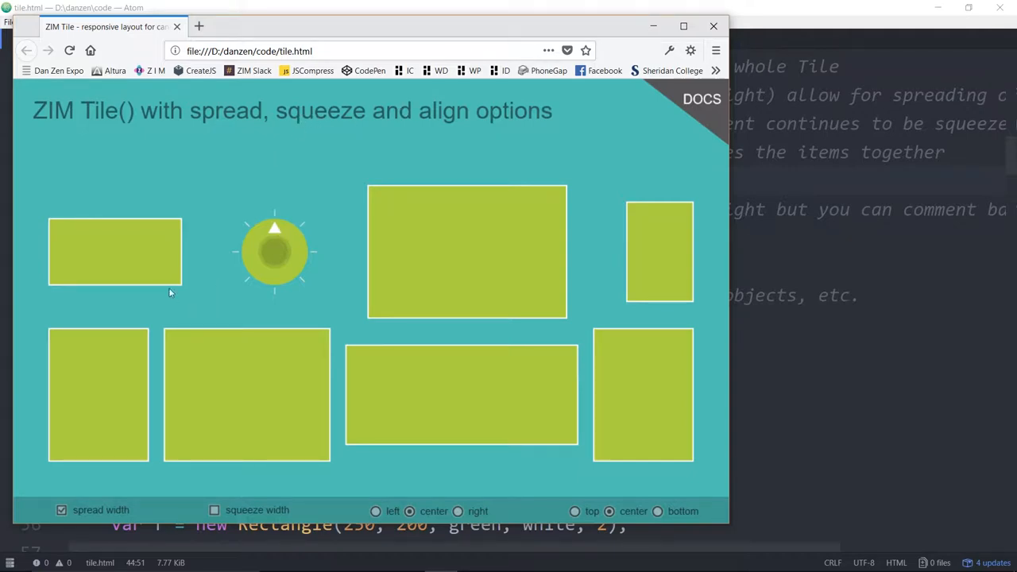
pyautogui.moveTo(520, 331)
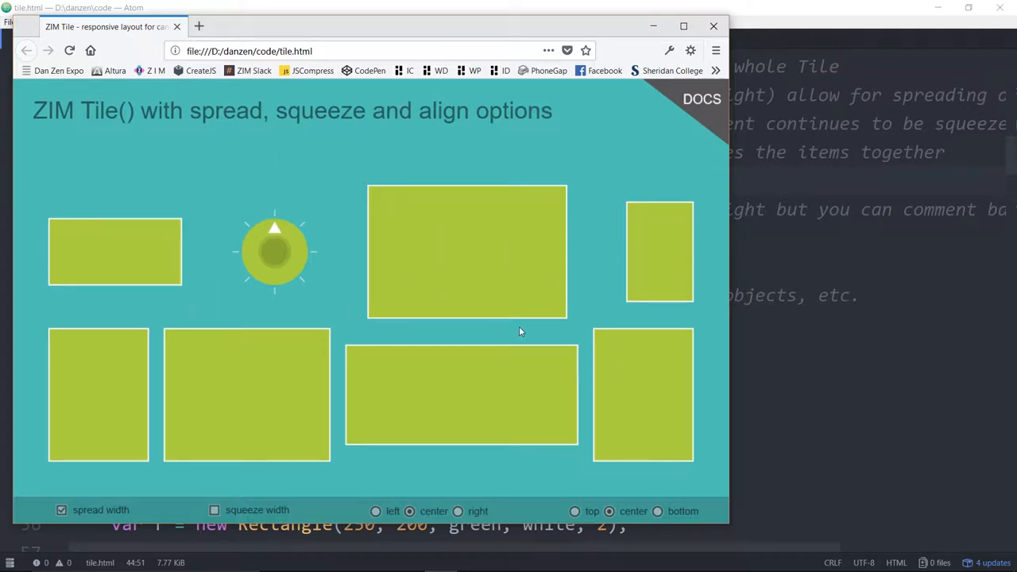
pyautogui.moveTo(486, 259)
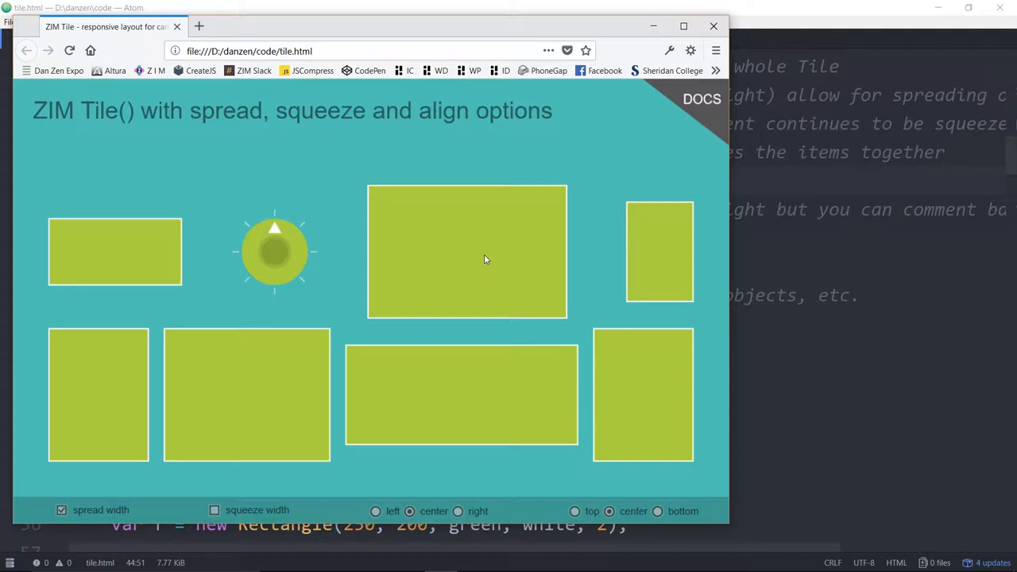
pyautogui.moveTo(260, 275)
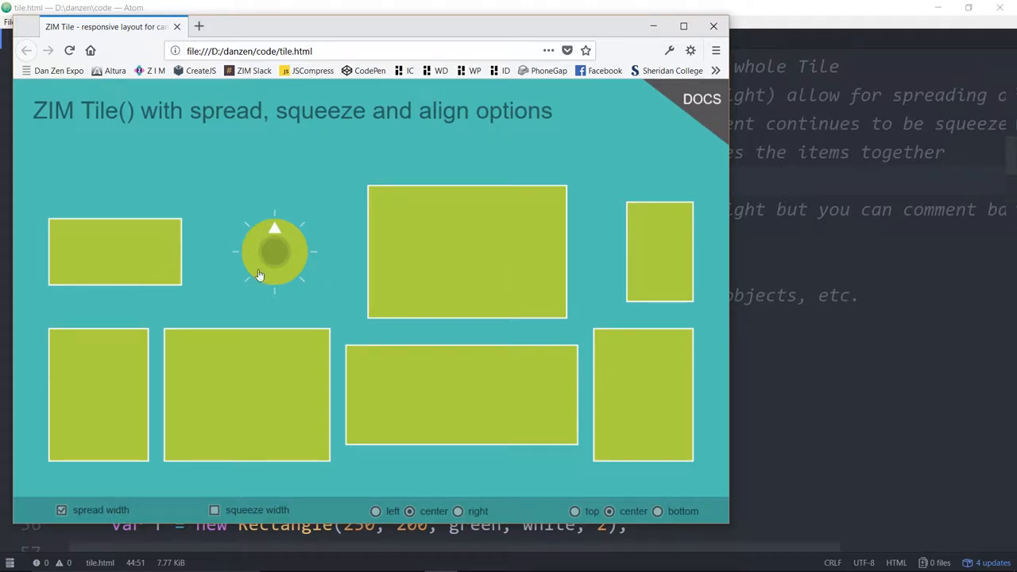
pyautogui.moveTo(445, 415)
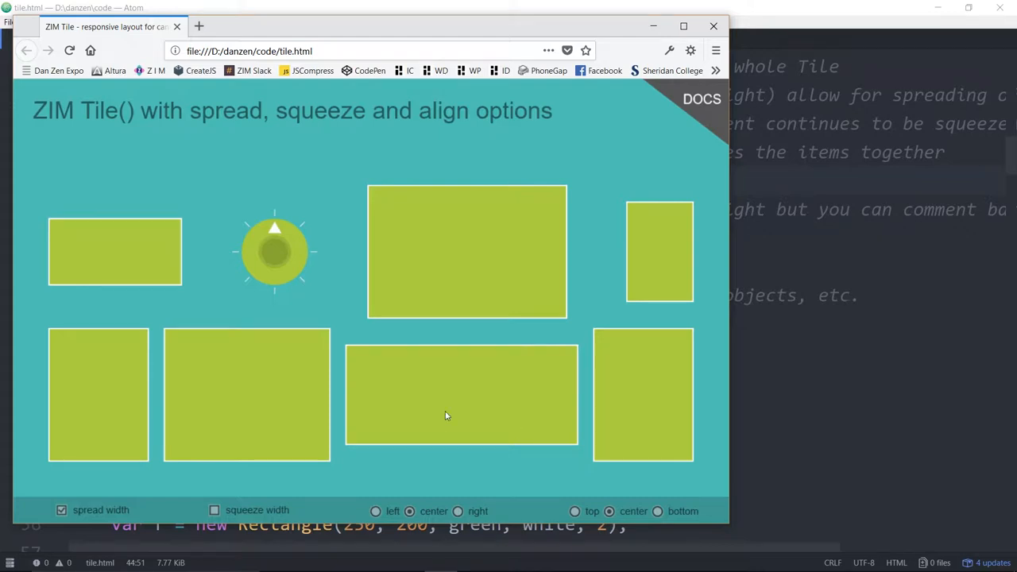
pyautogui.moveTo(449, 410)
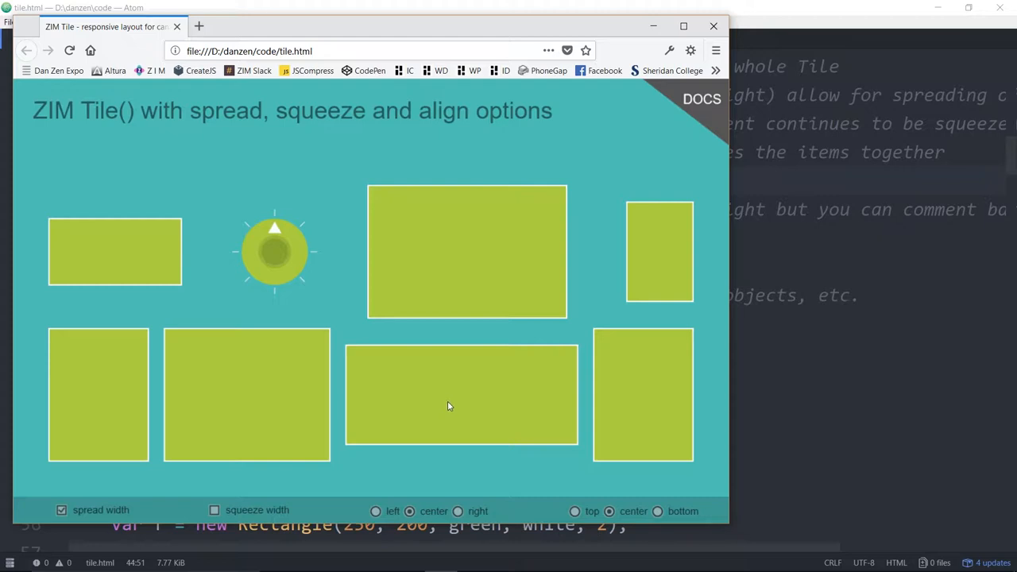
pyautogui.moveTo(729, 277)
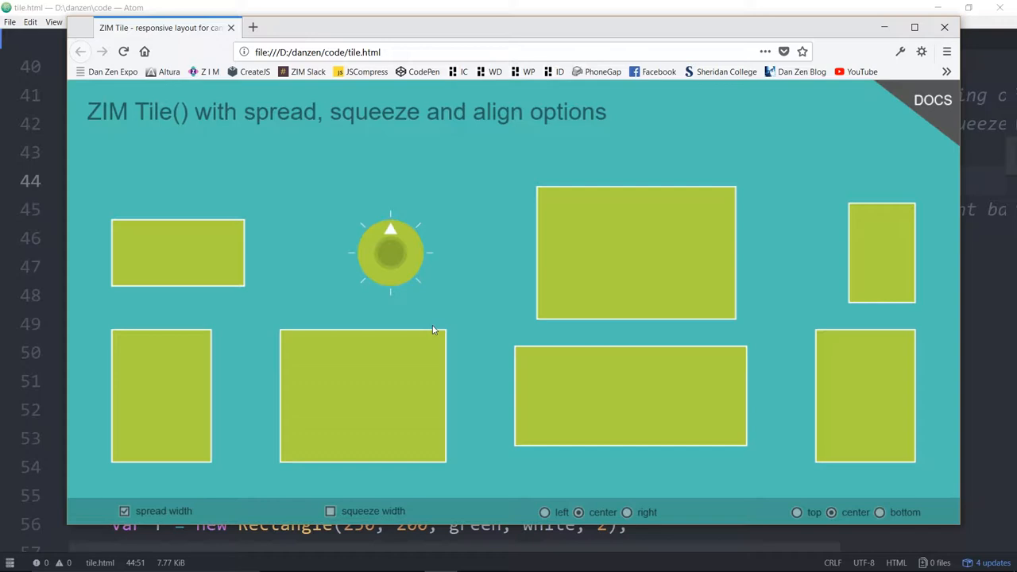
pyautogui.moveTo(167, 242)
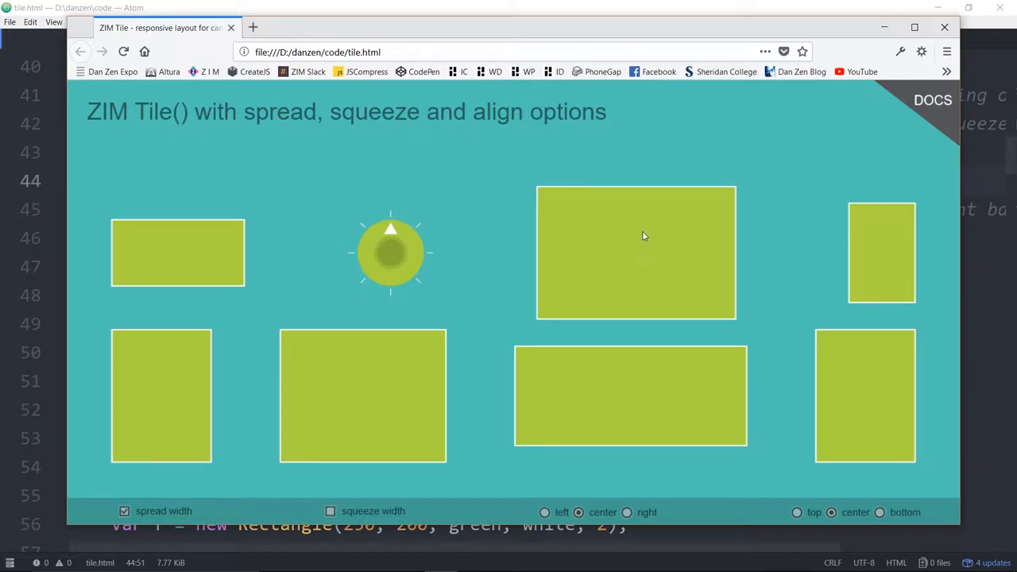
pyautogui.moveTo(664, 343)
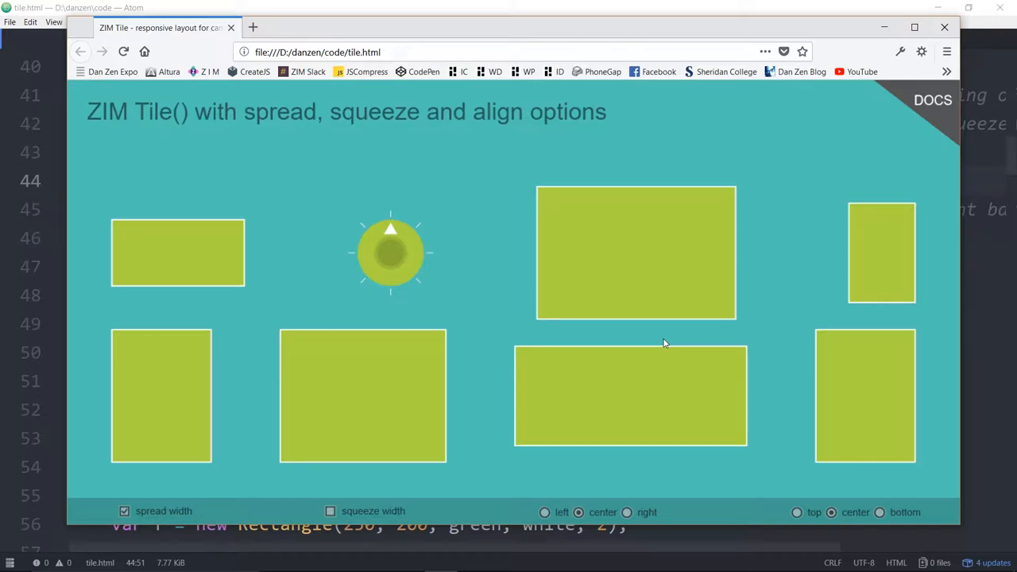
pyautogui.moveTo(569, 225)
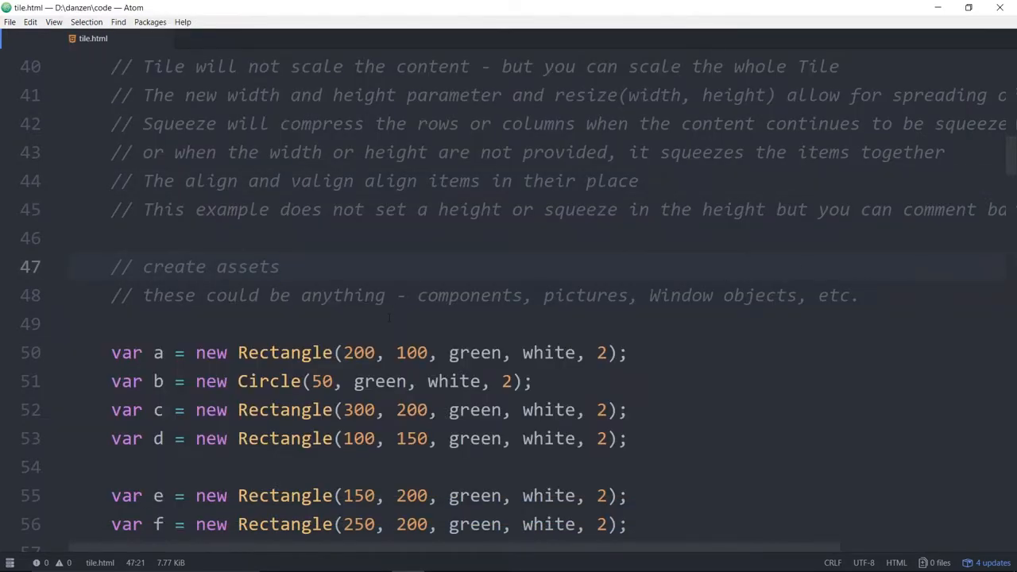
pyautogui.scroll(-3)
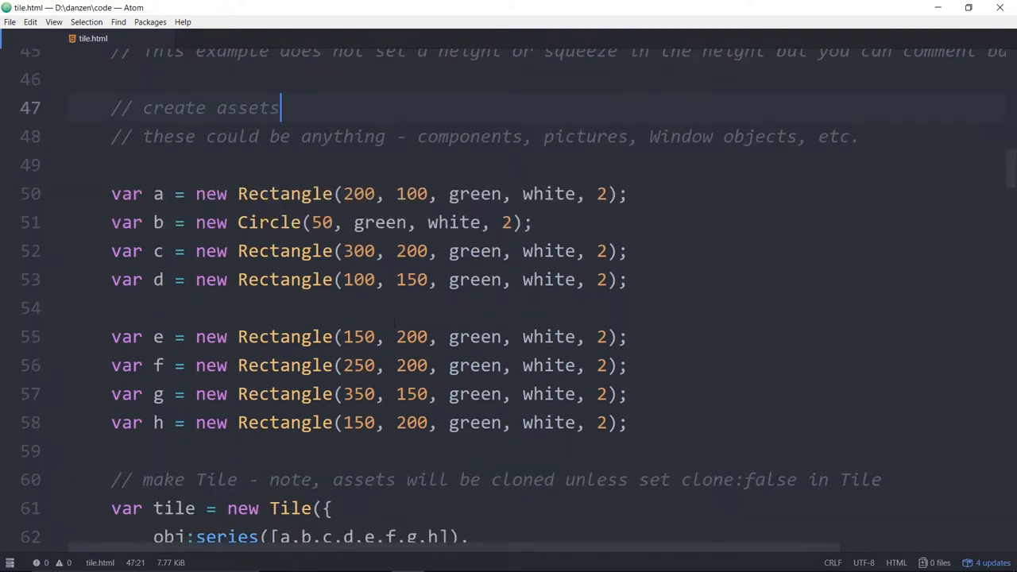
pyautogui.scroll(-3)
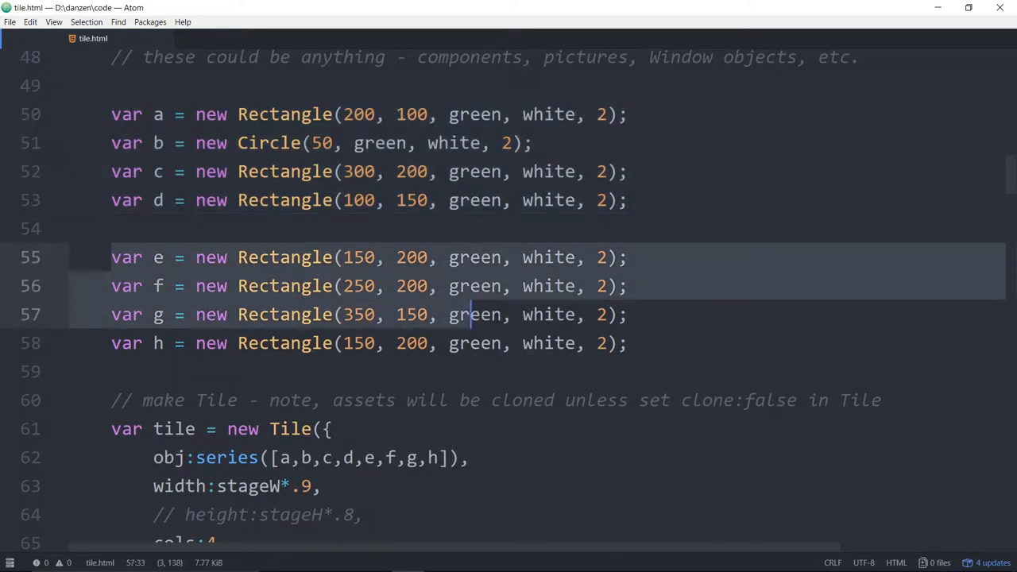
pyautogui.scroll(-3)
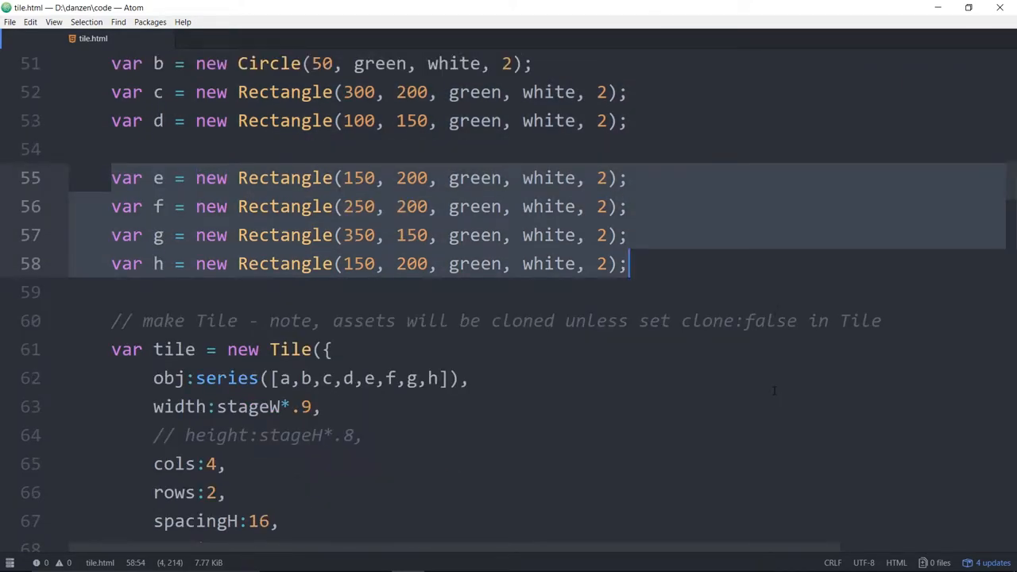
pyautogui.scroll(3)
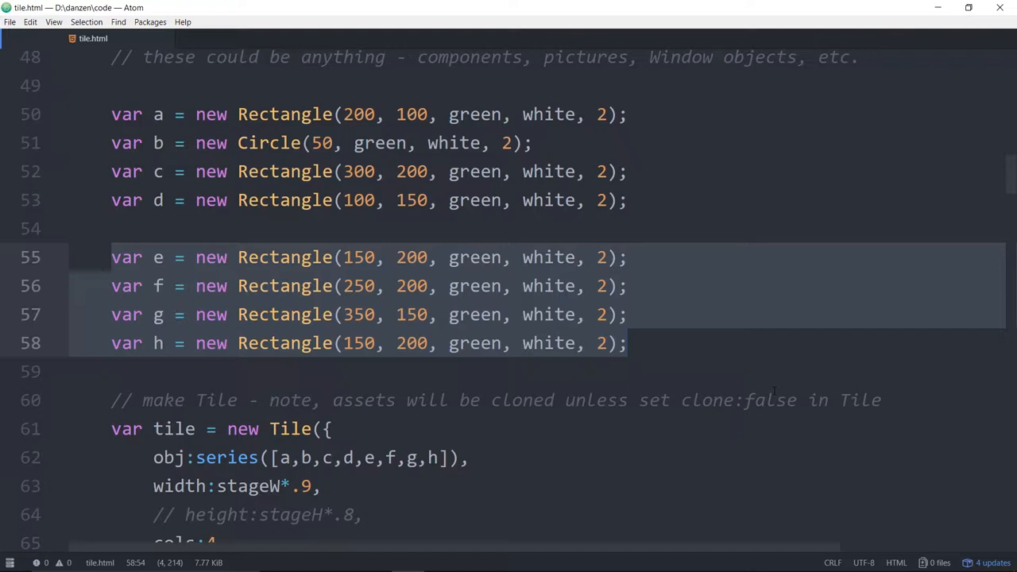
pyautogui.click(629, 343)
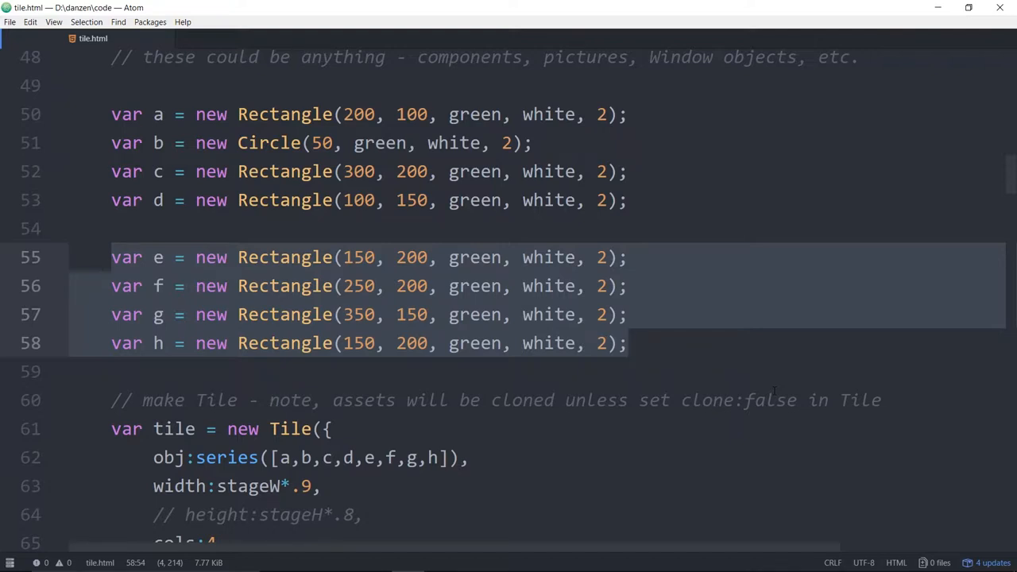
pyautogui.click(631, 344)
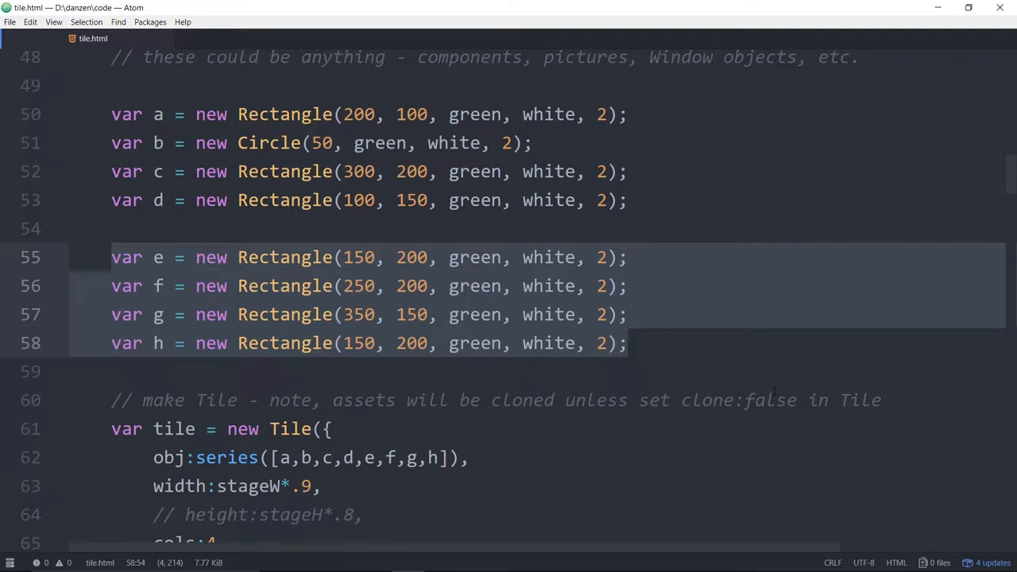
pyautogui.click(630, 343)
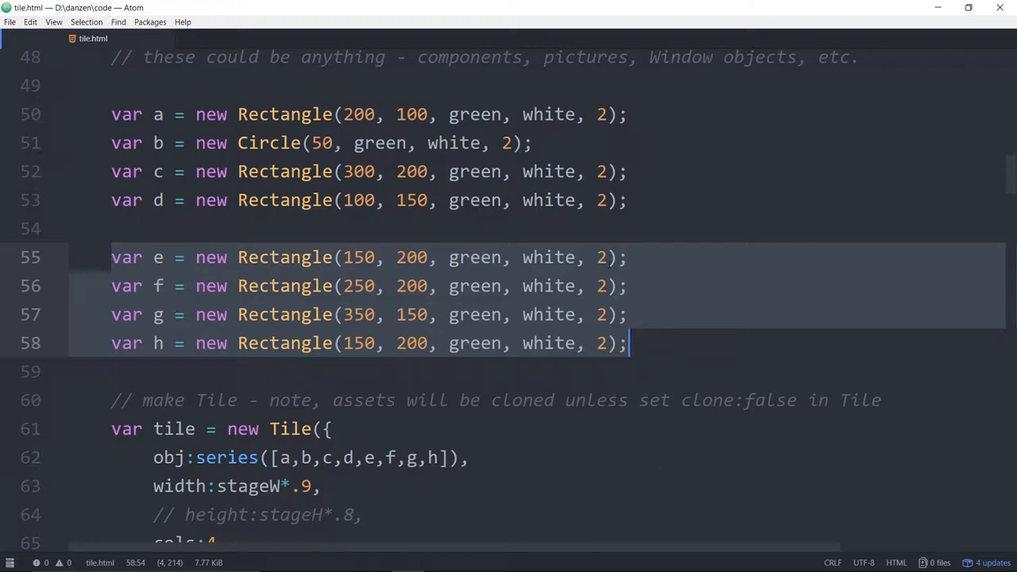
pyautogui.click(155, 113)
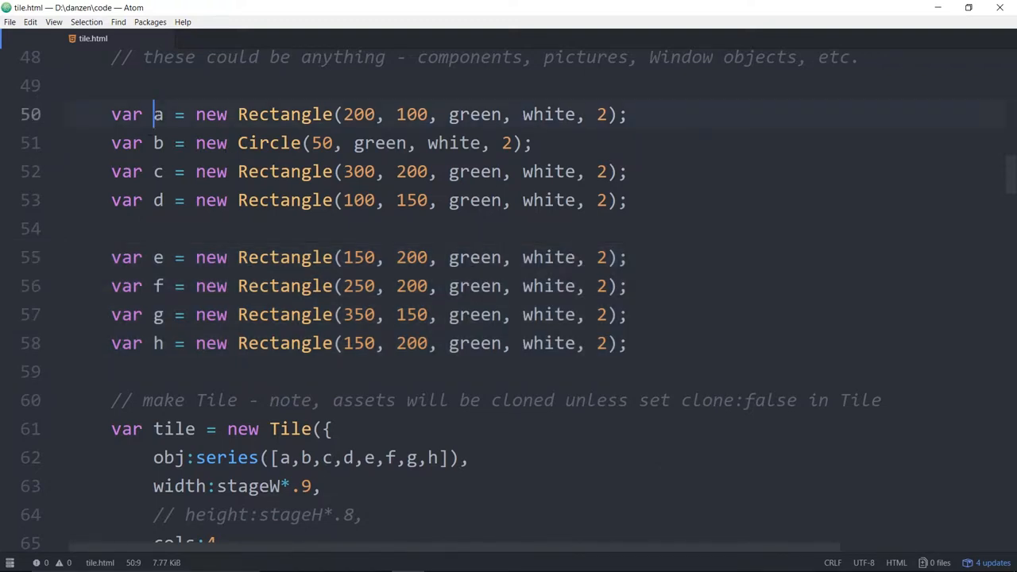
pyautogui.click(156, 143)
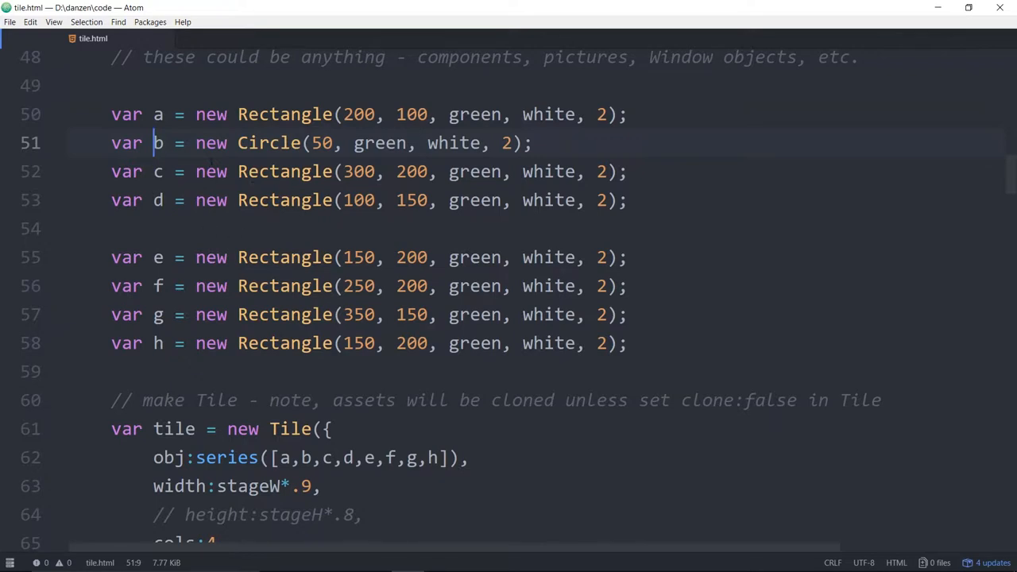
pyautogui.scroll(-3)
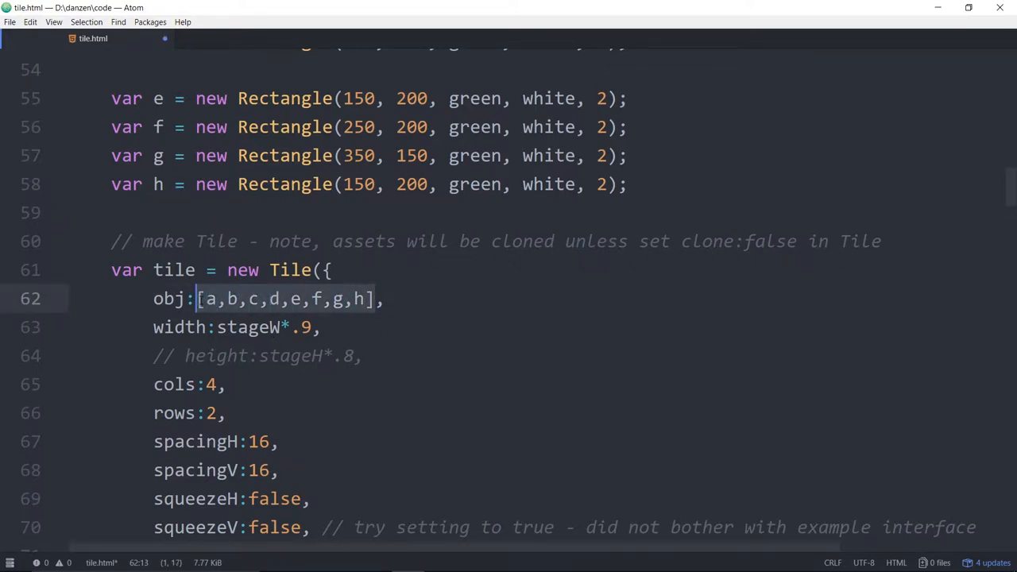
pyautogui.moveTo(520, 331)
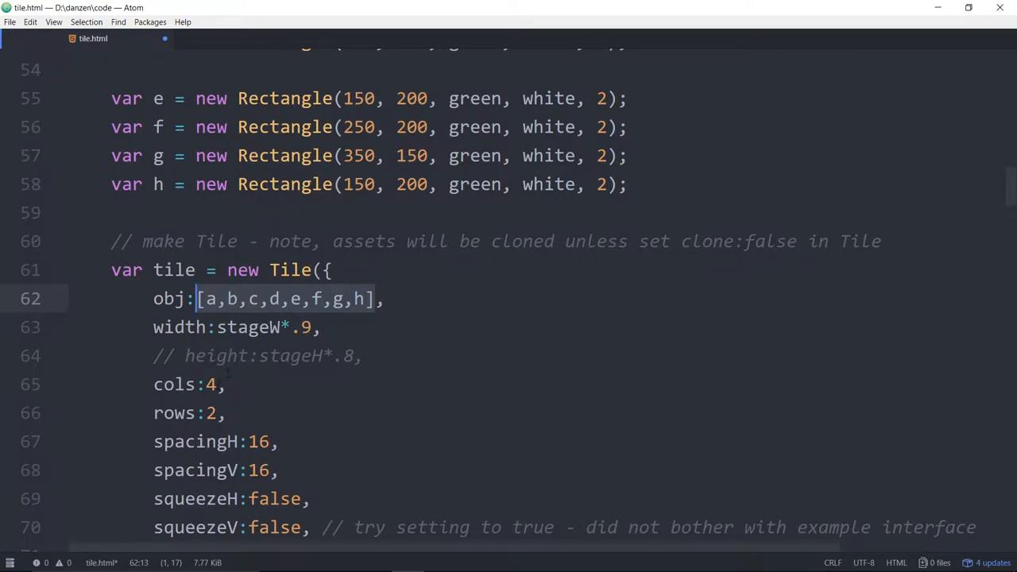
# Step: Change the Tile's obj to the plain array [a,b,c,d,e,f,g,h] and save tile.html
pyautogui.click(213, 384)
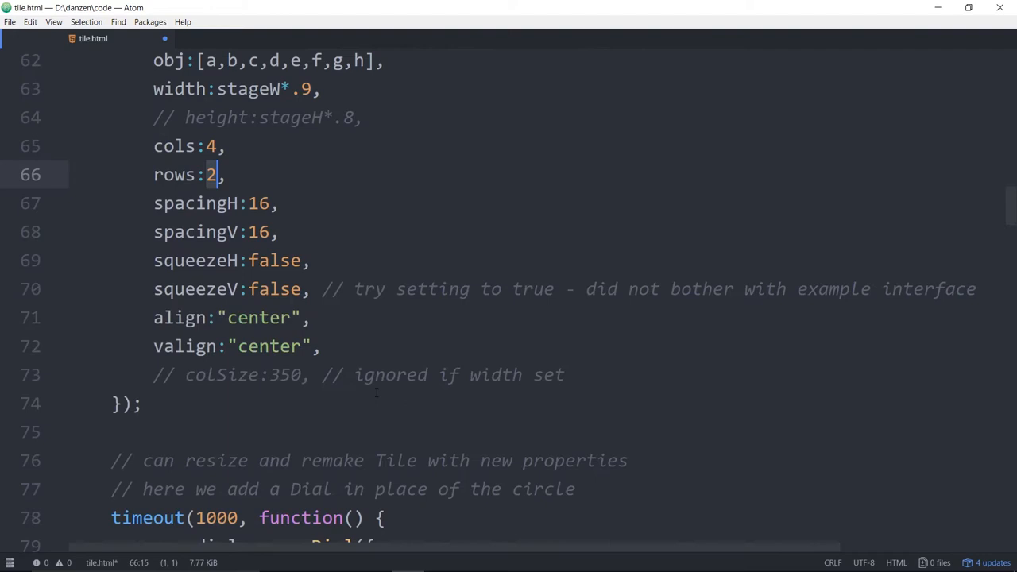
pyautogui.click(472, 346)
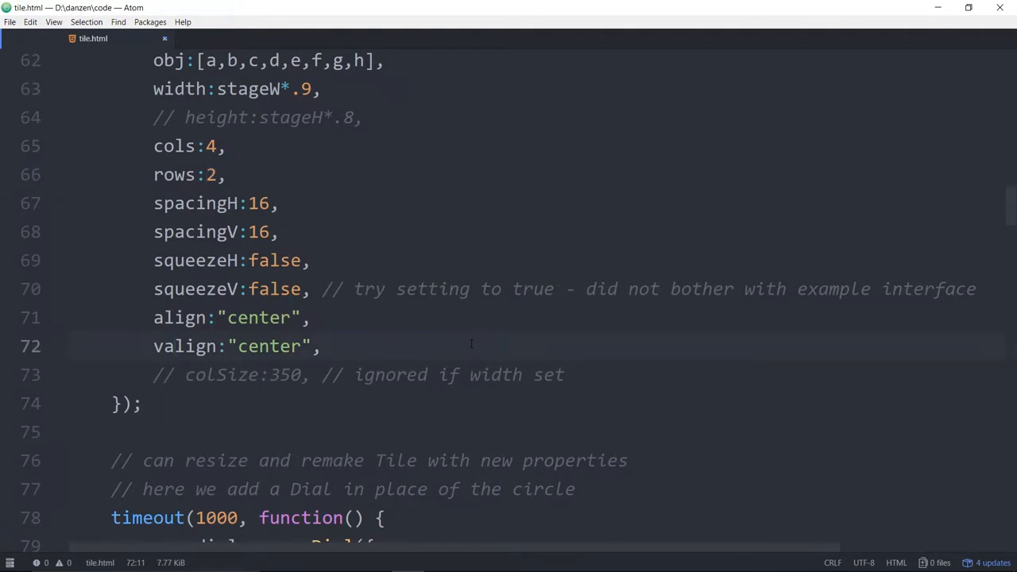
pyautogui.scroll(3)
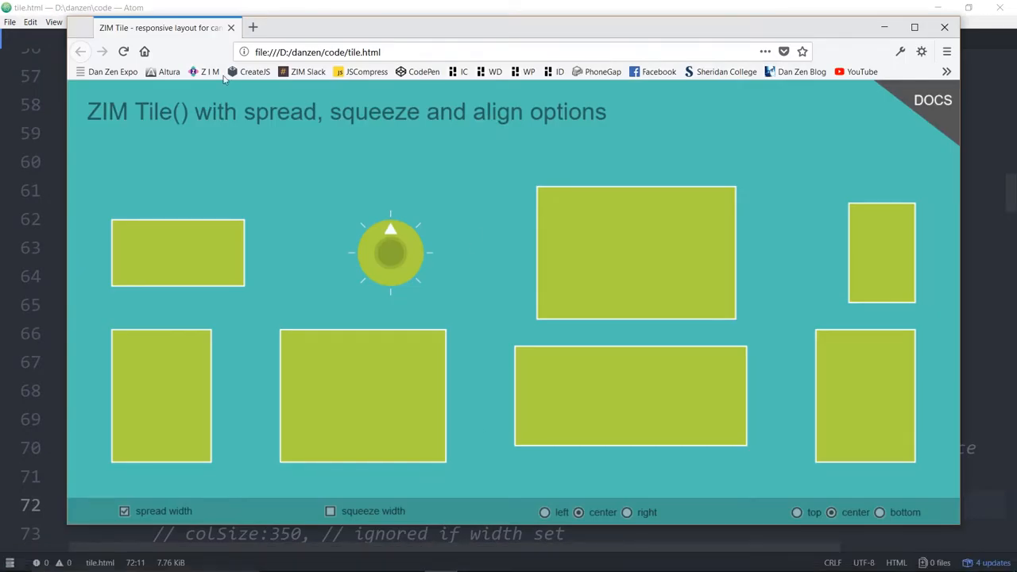
# Step: Reload the Tile demo repeatedly in Firefox to reshuffle the shapes around the dial
pyautogui.click(123, 52)
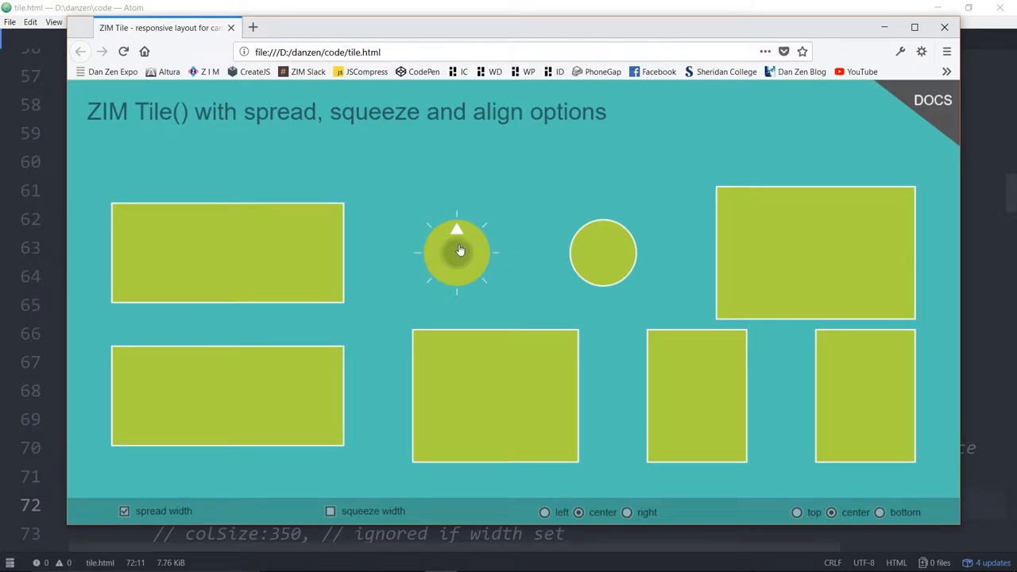
pyautogui.click(123, 51)
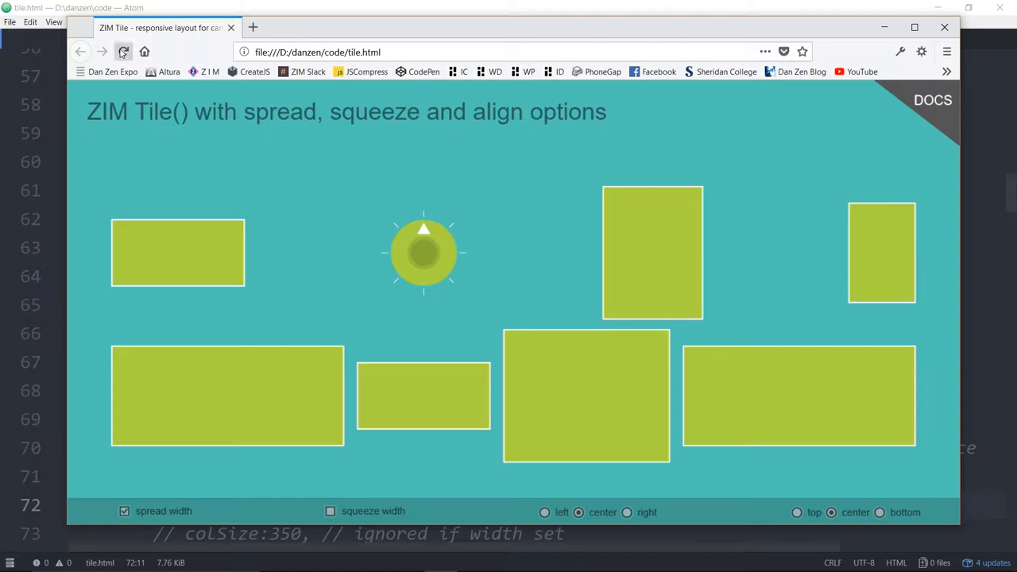
pyautogui.click(122, 52)
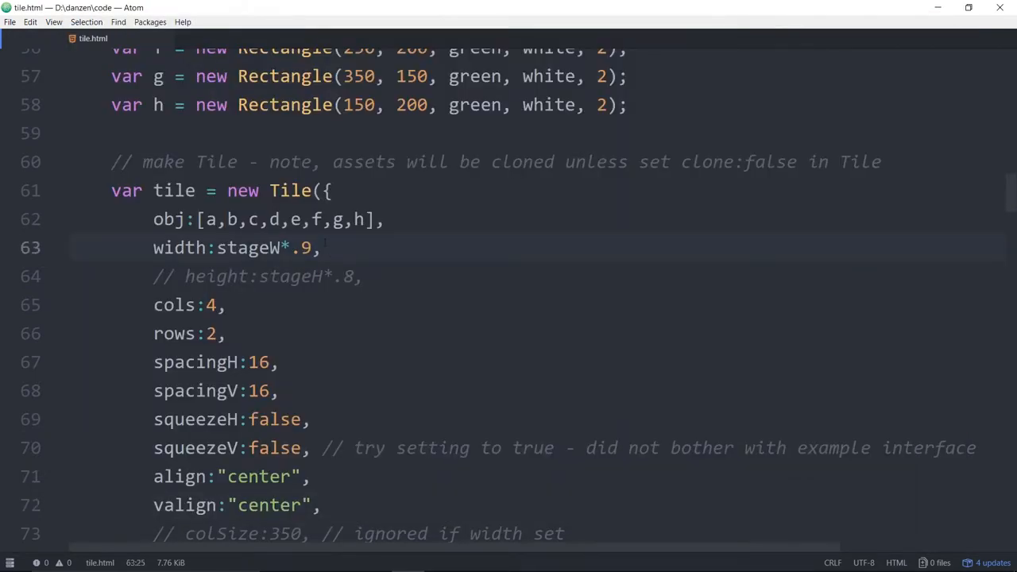
# Step: Add clone:false after valign:"center" in the Tile settings and save tile.html
pyautogui.scroll(-3)
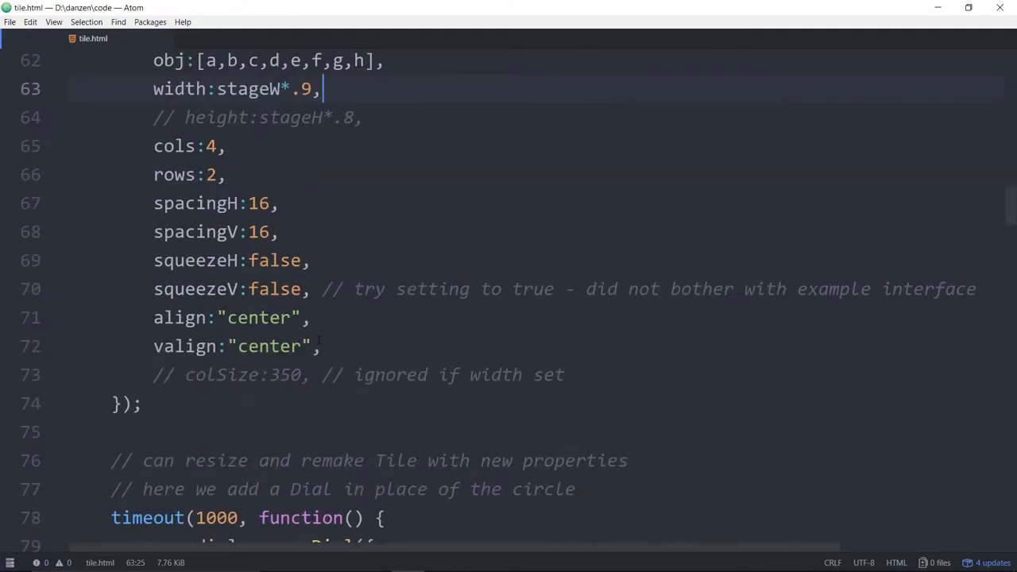
pyautogui.write('clone:false')
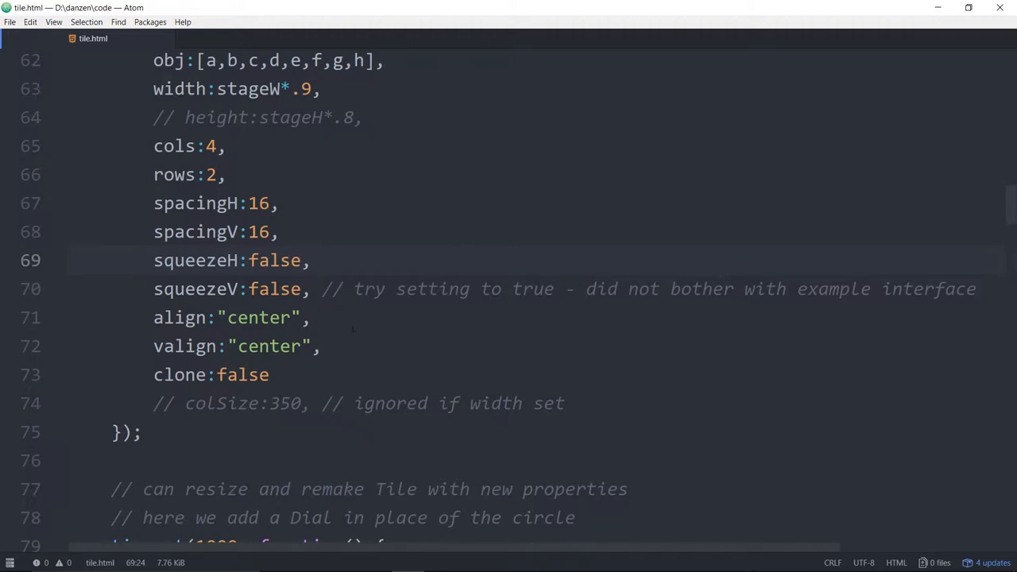
pyautogui.scroll(3)
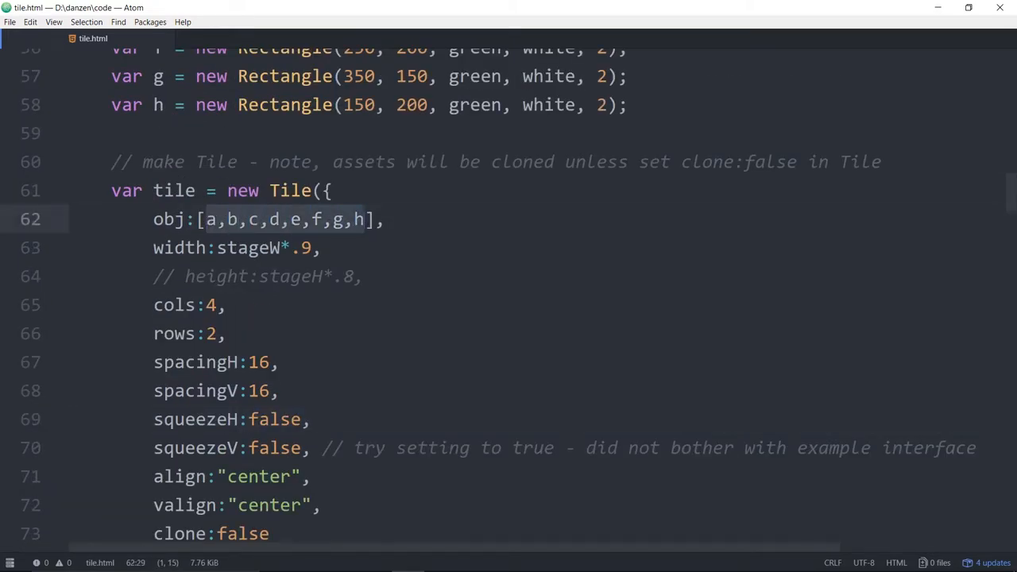
pyautogui.click(238, 248)
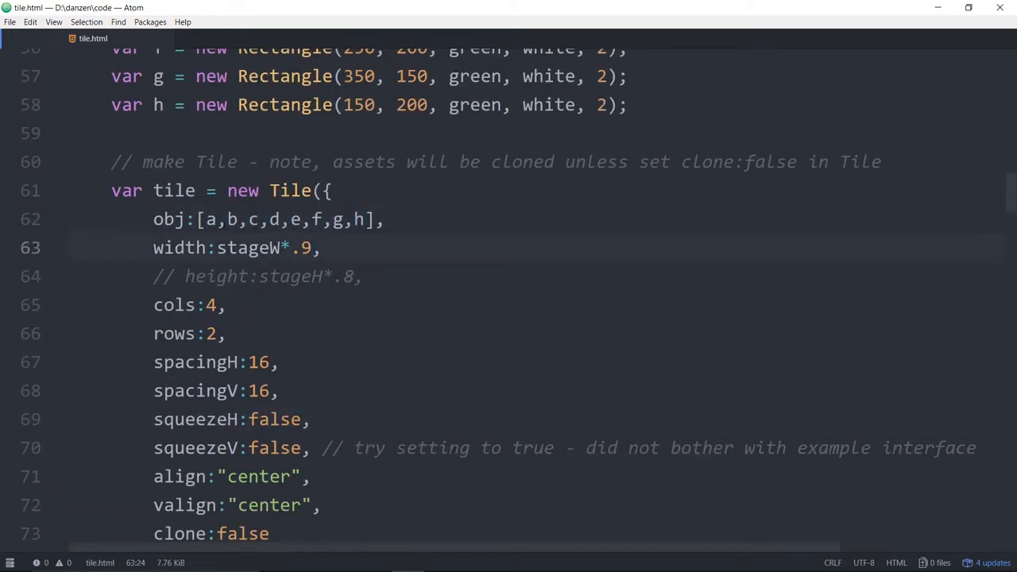
pyautogui.click(213, 220)
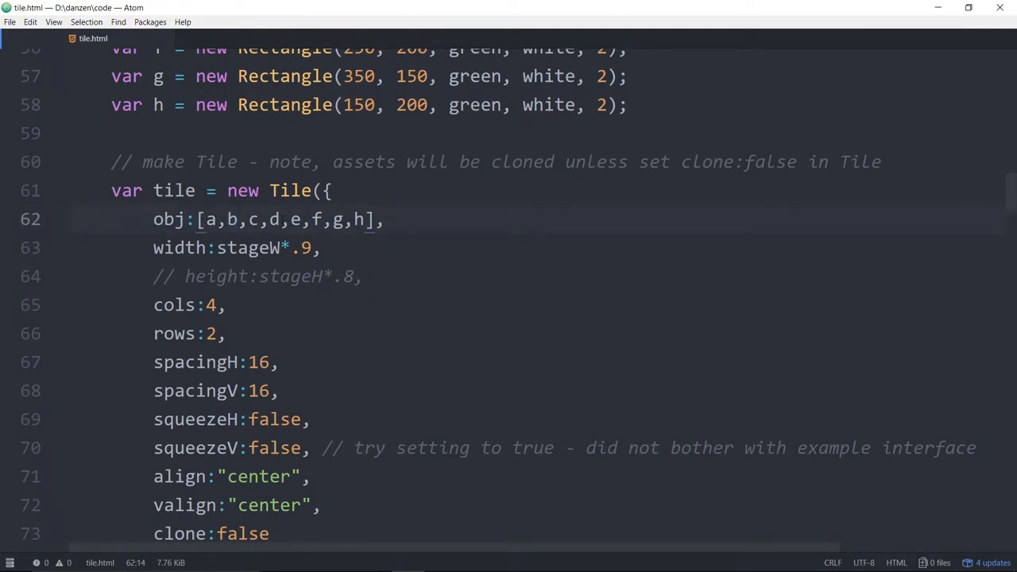
pyautogui.click(205, 219)
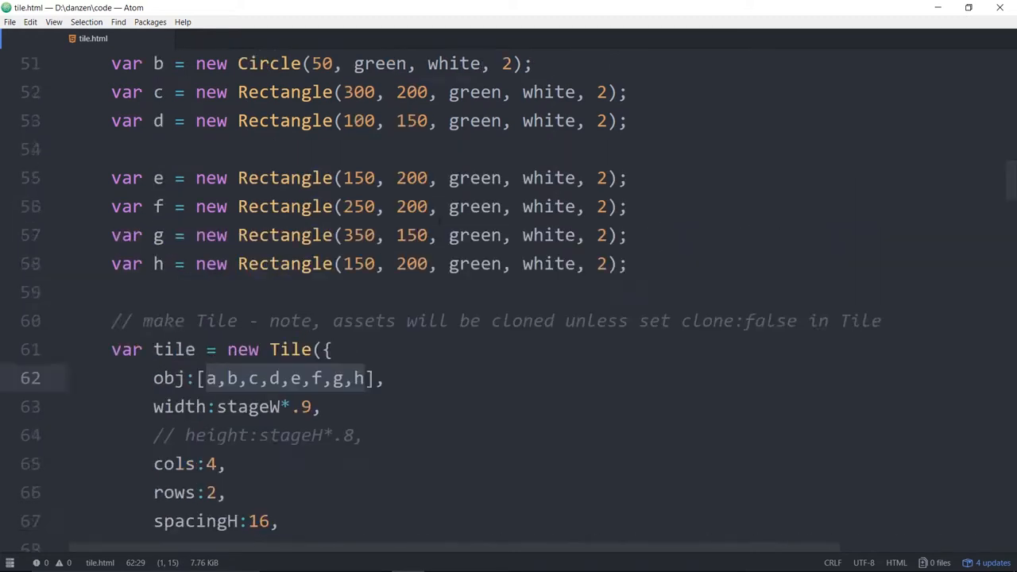
# Step: Scroll up to the item definitions and point out the circle variable b
pyautogui.scroll(3)
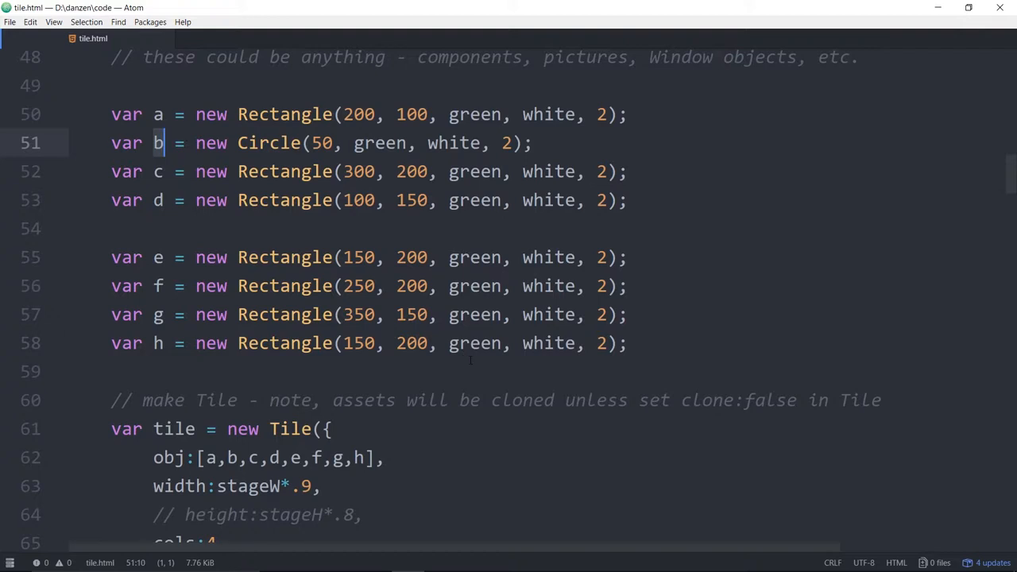
pyautogui.click(441, 559)
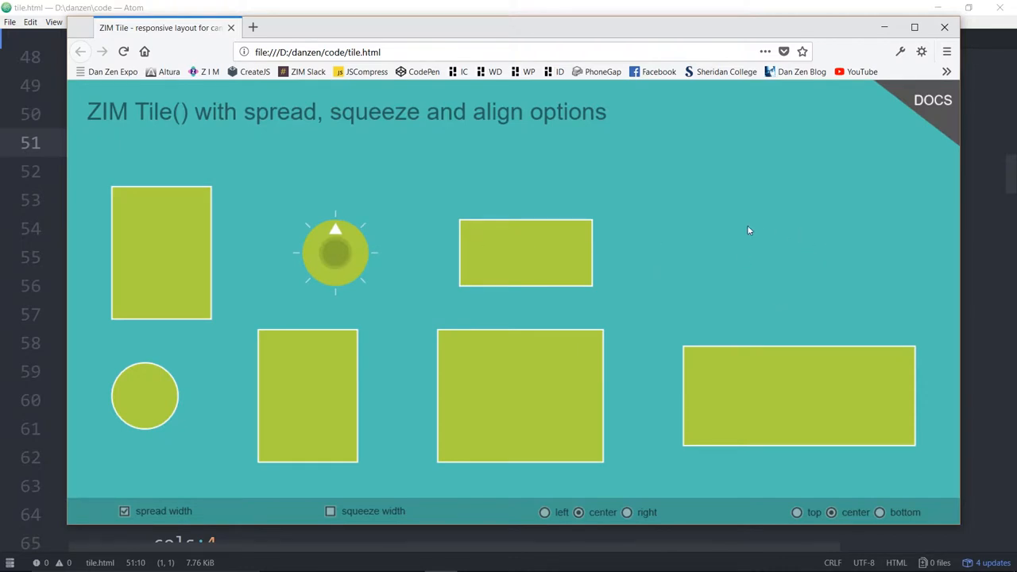
# Step: Reload tile.html in Firefox and watch the Tile remake with the dial on top
pyautogui.click(123, 52)
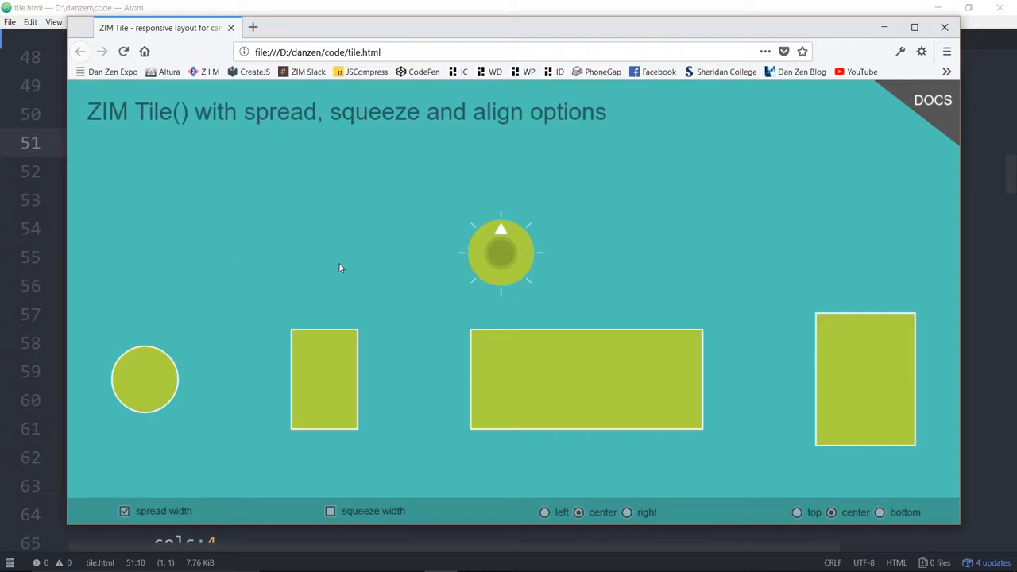
pyautogui.moveTo(497, 367)
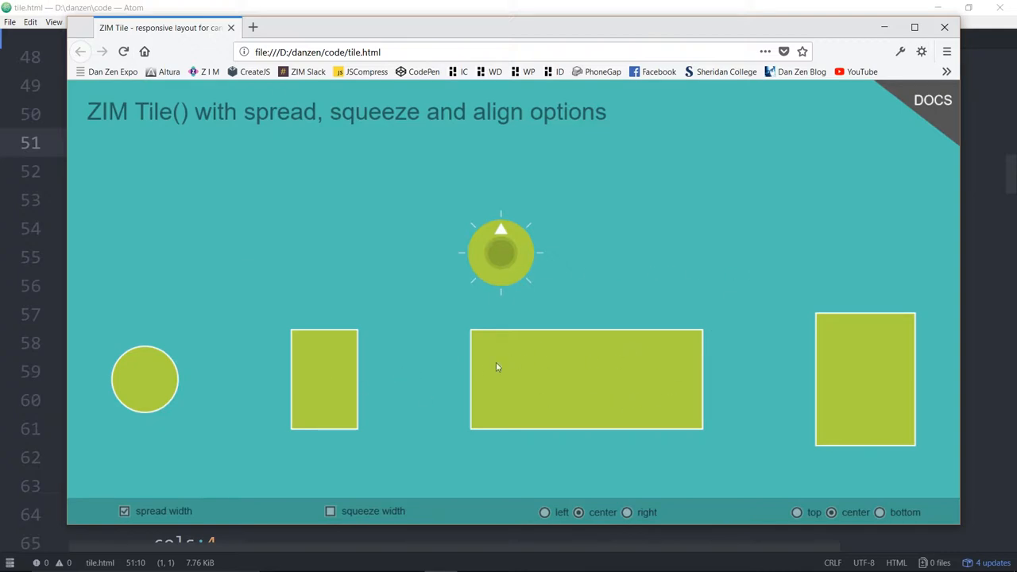
pyautogui.moveTo(560, 376)
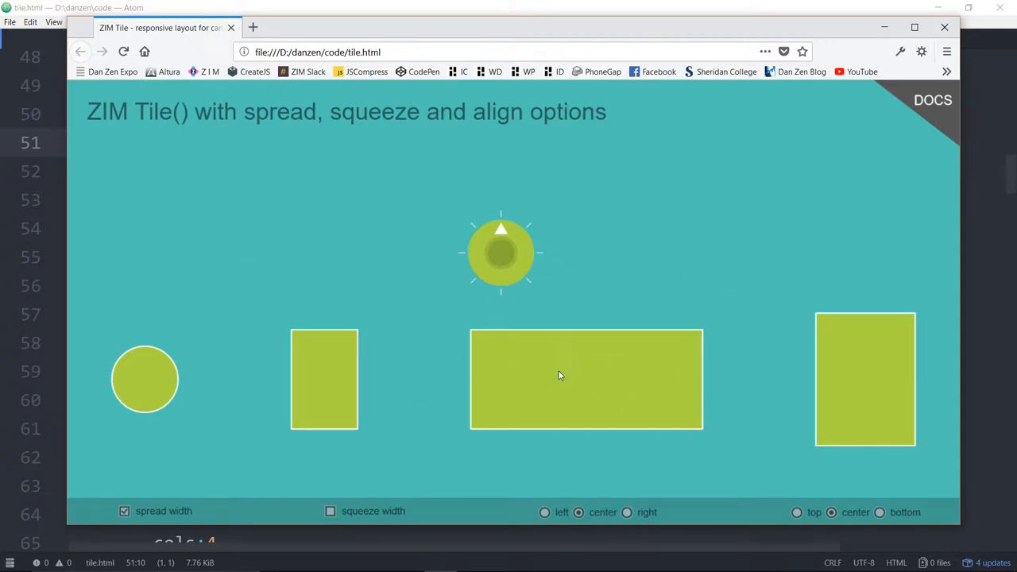
pyautogui.moveTo(338, 279)
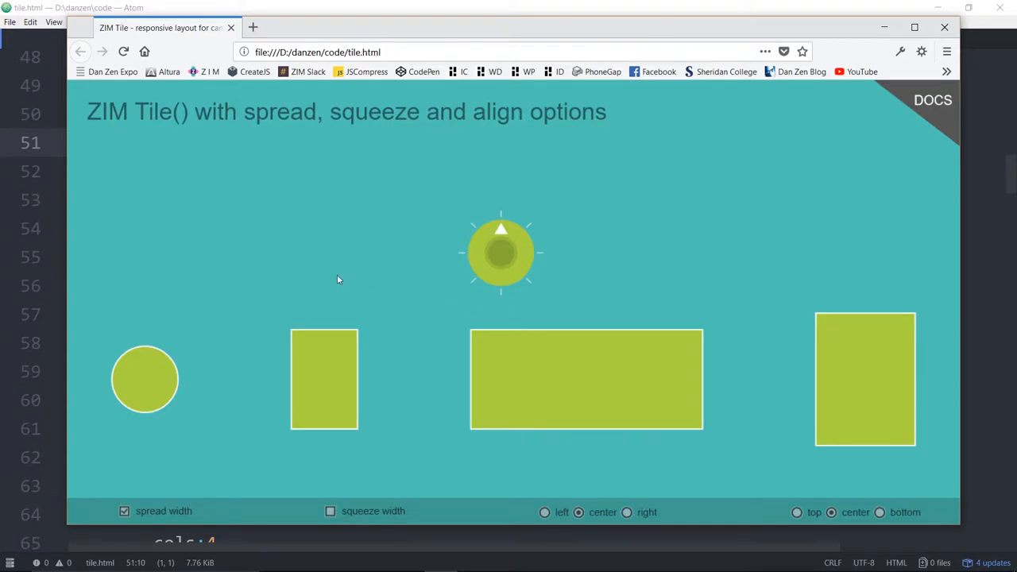
pyautogui.moveTo(503, 338)
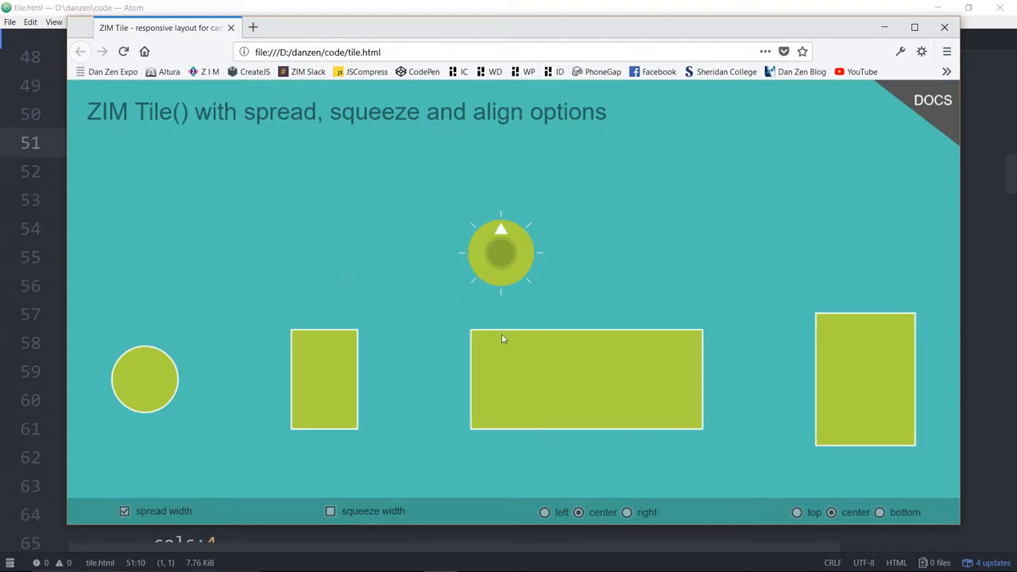
pyautogui.moveTo(600, 370)
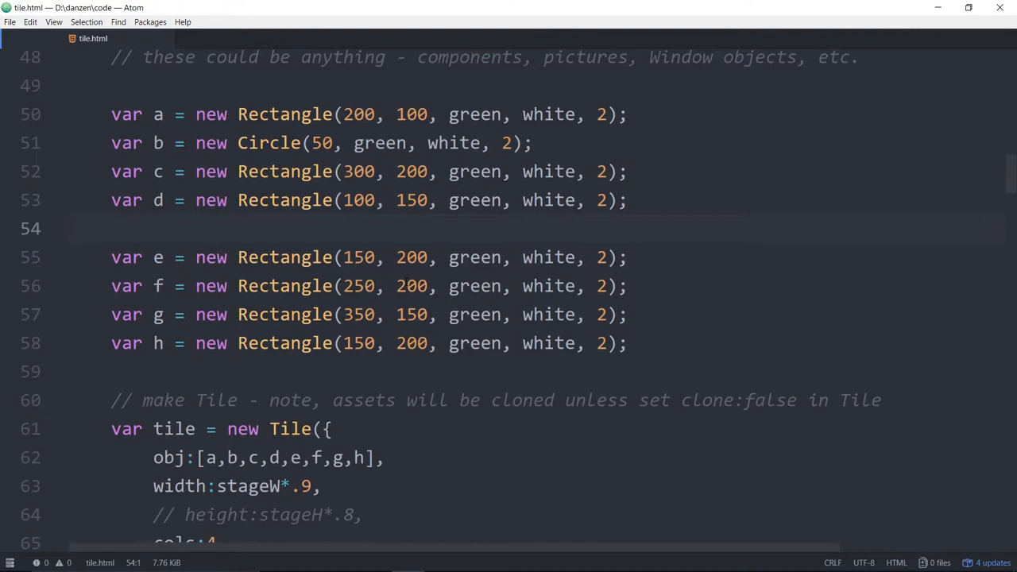
# Step: Scroll to the a–h variable definitions for the rectangles and circle in tile.html
pyautogui.scroll(-3)
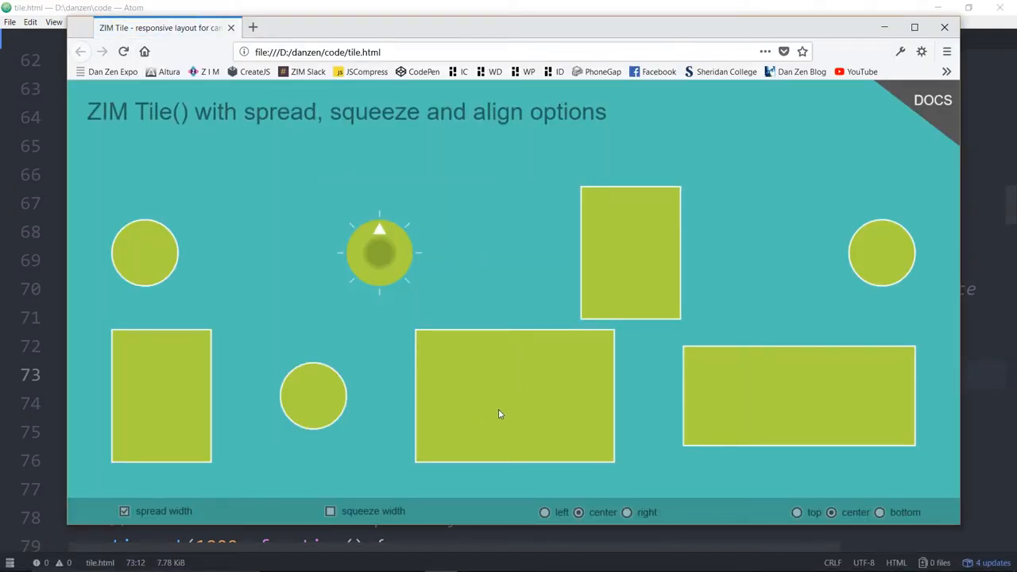
pyautogui.moveTo(850, 265)
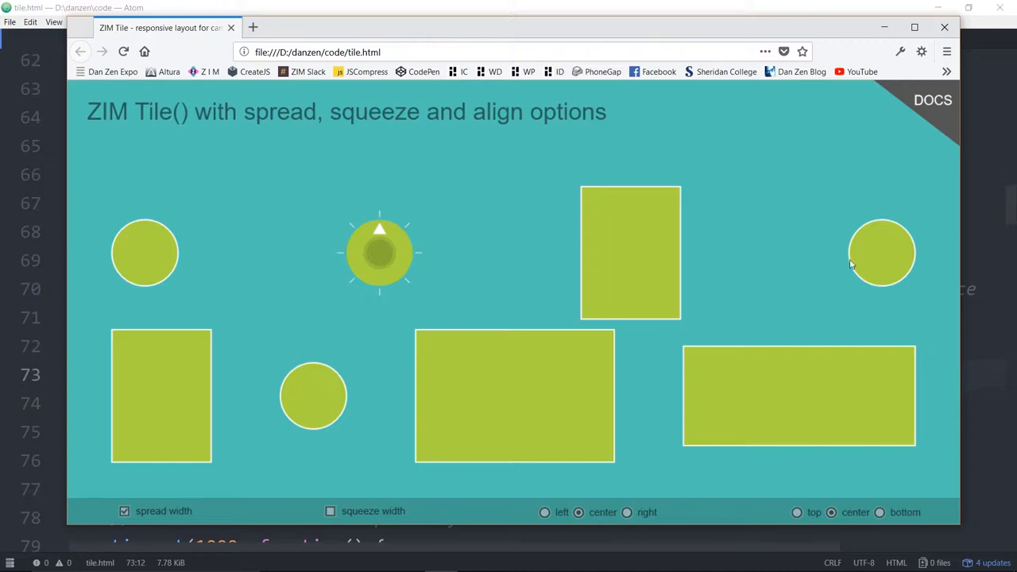
pyautogui.moveTo(167, 257)
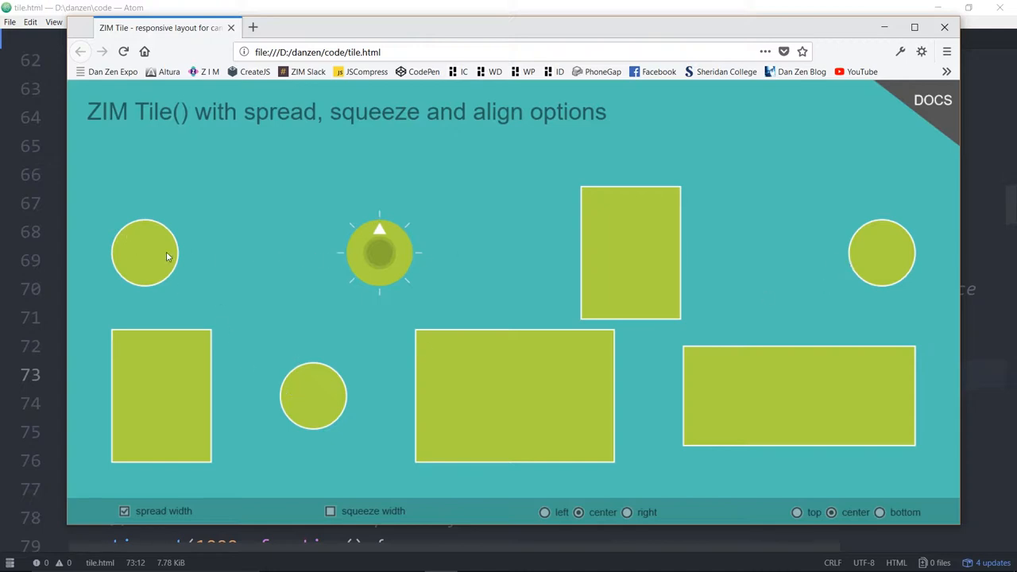
pyautogui.moveTo(882, 256)
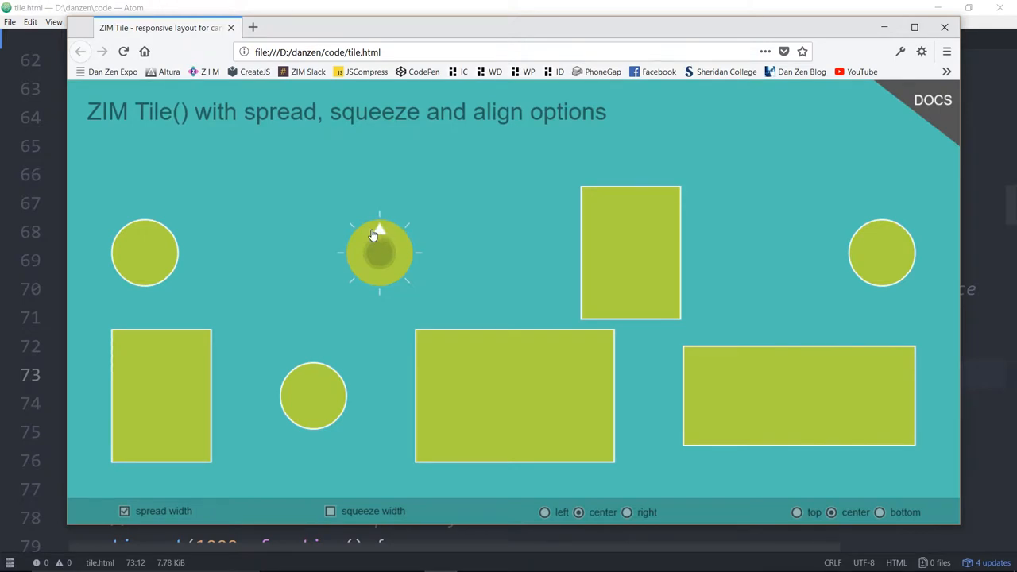
pyautogui.moveTo(386, 237)
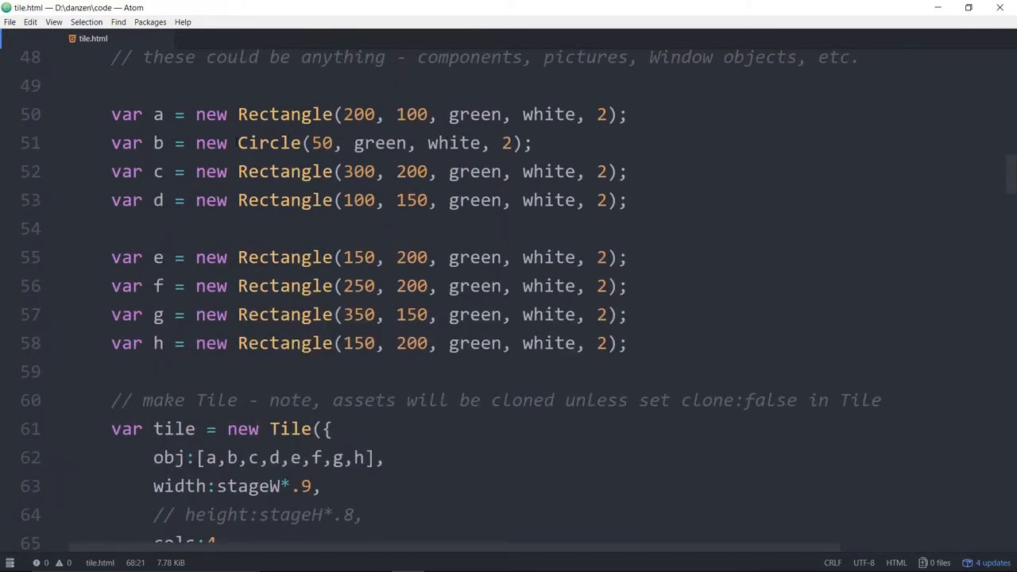
# Step: Define b as new Dial() and comment out the Circle code on line 51
pyautogui.write('Dial();')
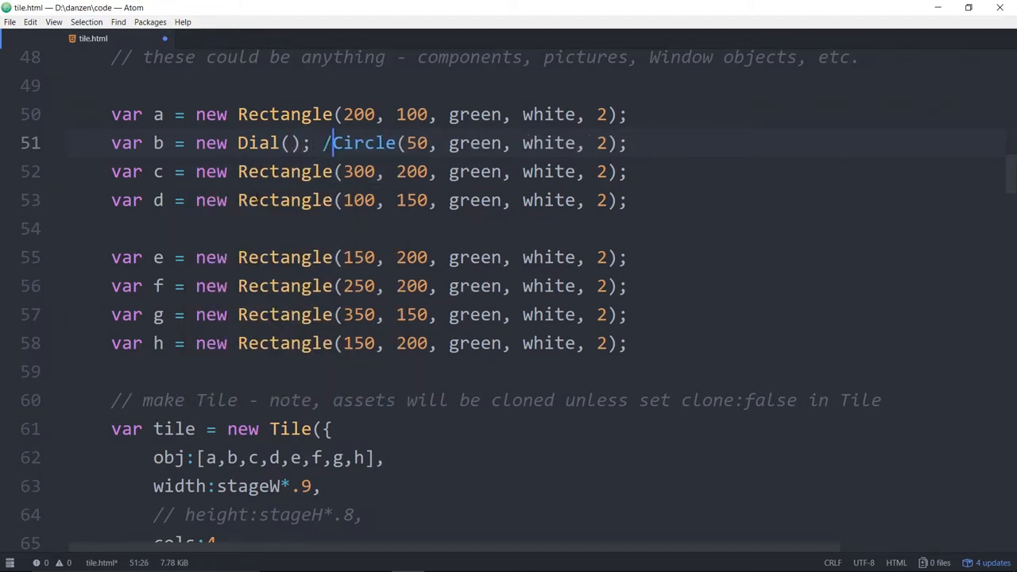
pyautogui.write('/')
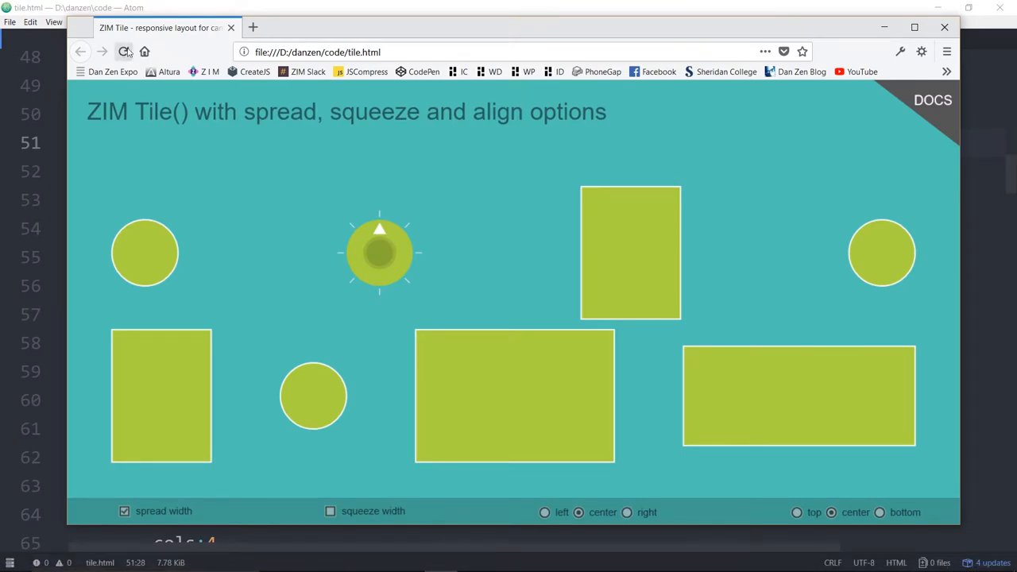
# Step: Reload the Firefox demo several times to view different arrangements with the dial tile
pyautogui.click(123, 51)
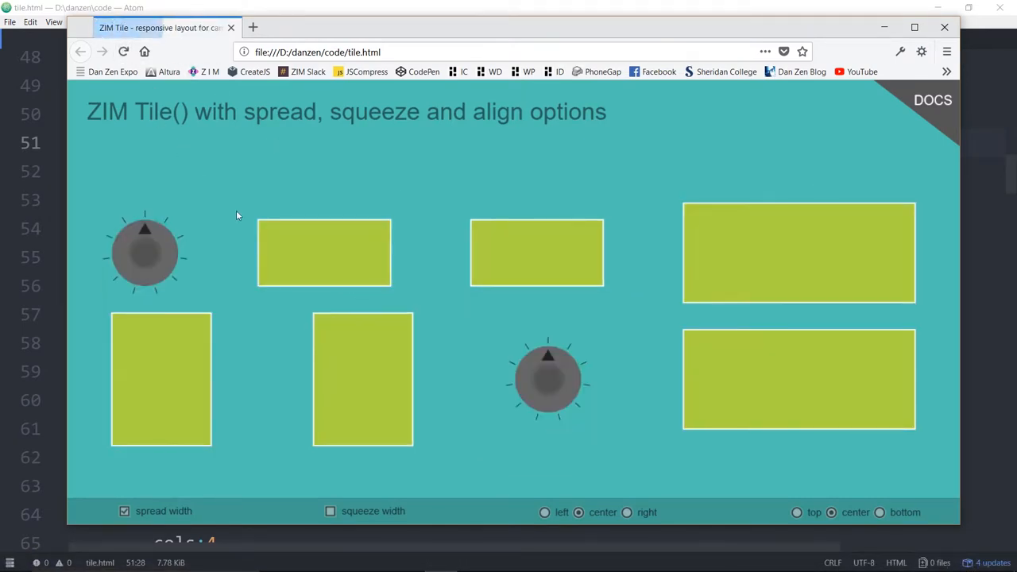
pyautogui.click(123, 52)
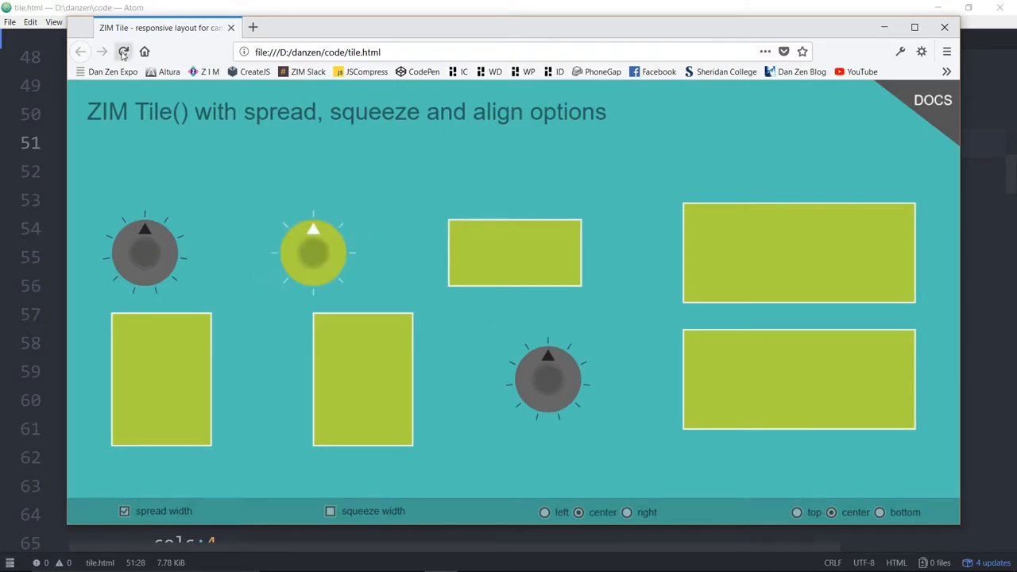
pyautogui.click(123, 52)
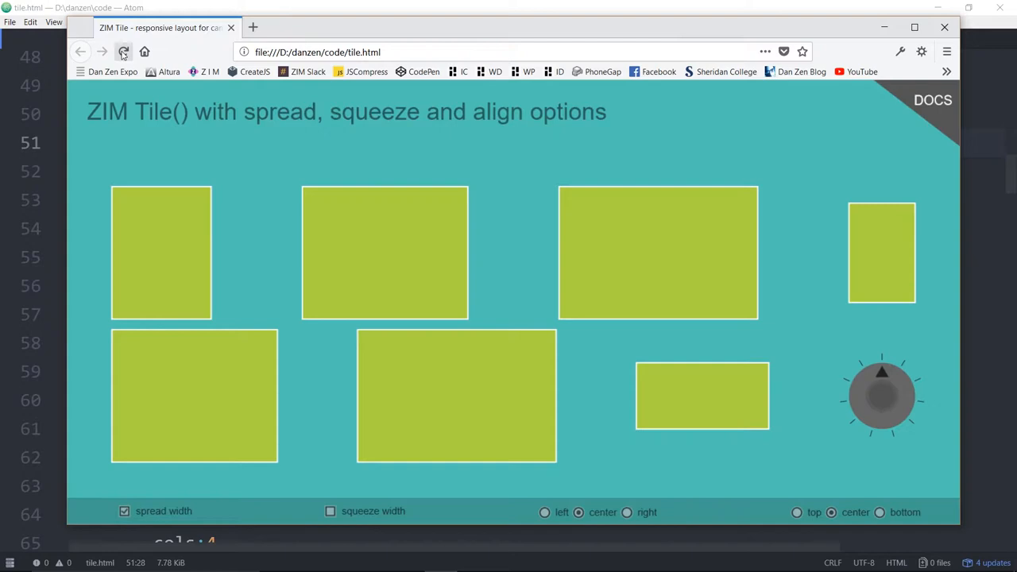
pyautogui.click(123, 52)
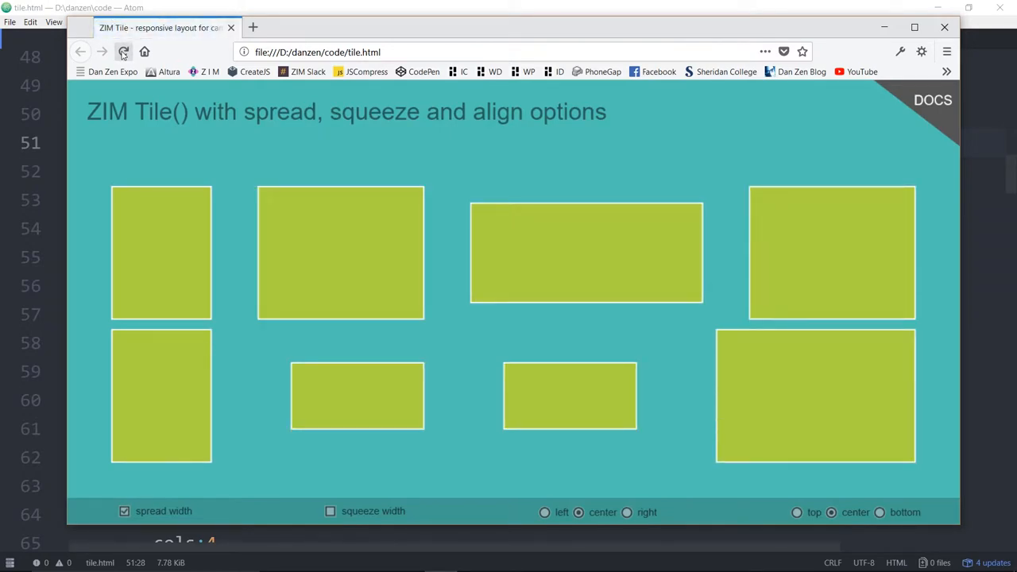
pyautogui.click(123, 52)
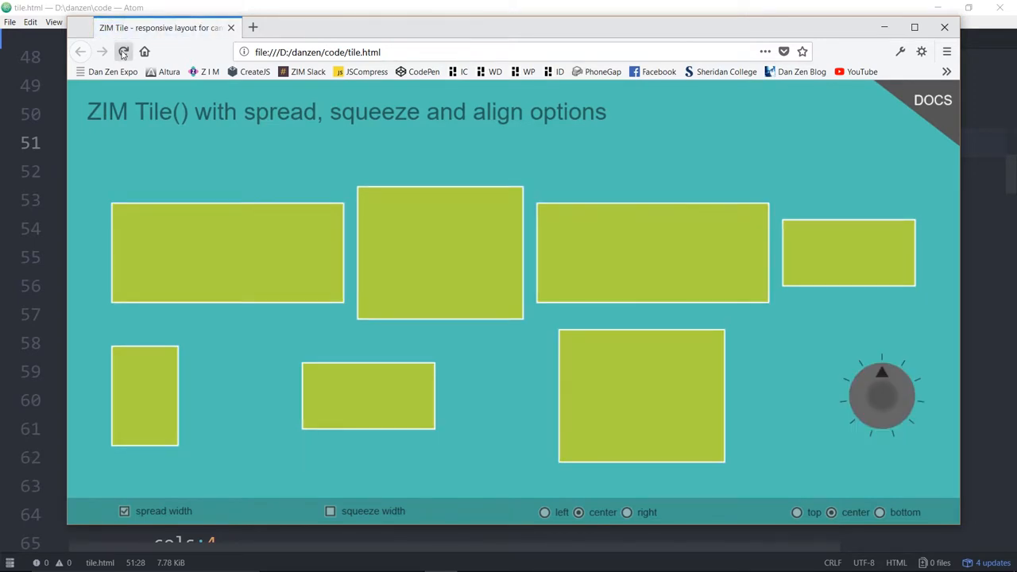
pyautogui.moveTo(882, 395); pyautogui.dragTo(424, 253)
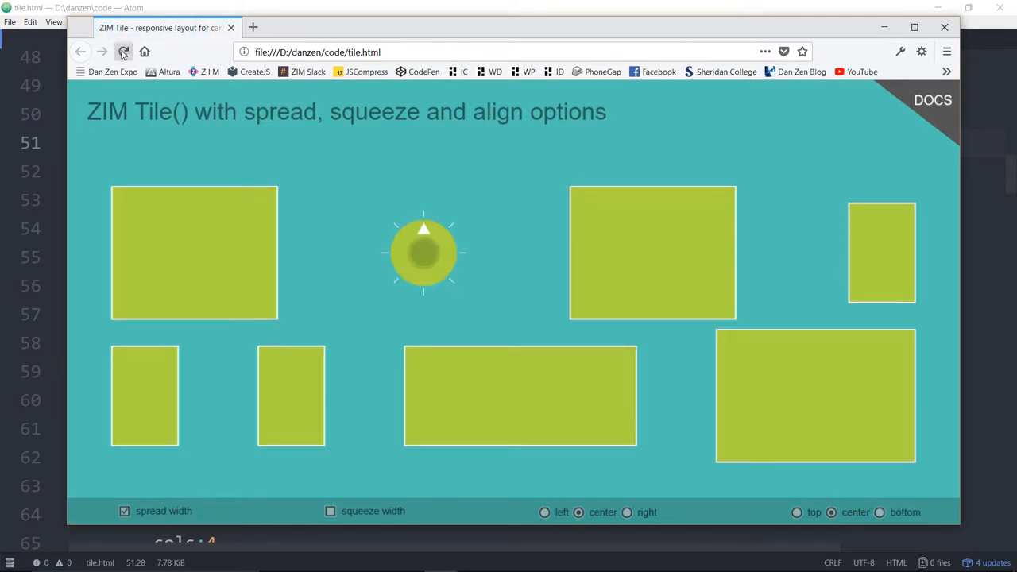
pyautogui.click(124, 52)
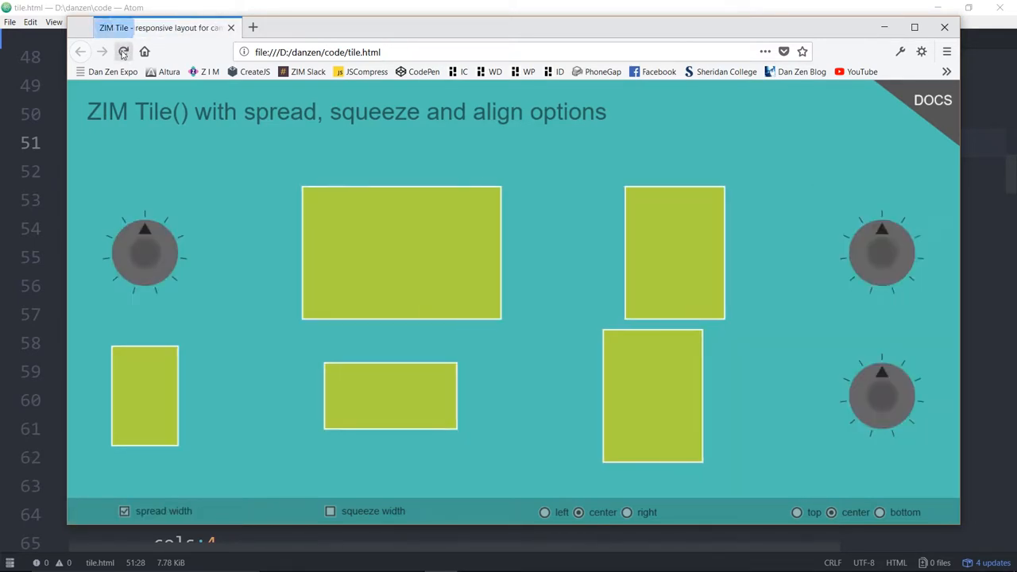
pyautogui.click(123, 52)
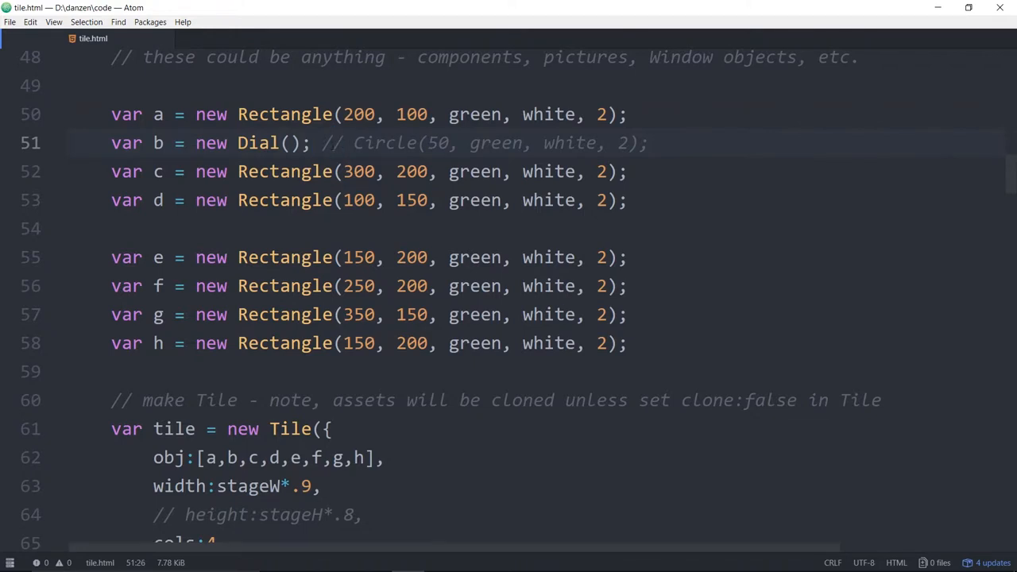
# Step: Scroll through tile.html to the Tile options and activate the clone:false line
pyautogui.scroll(-3)
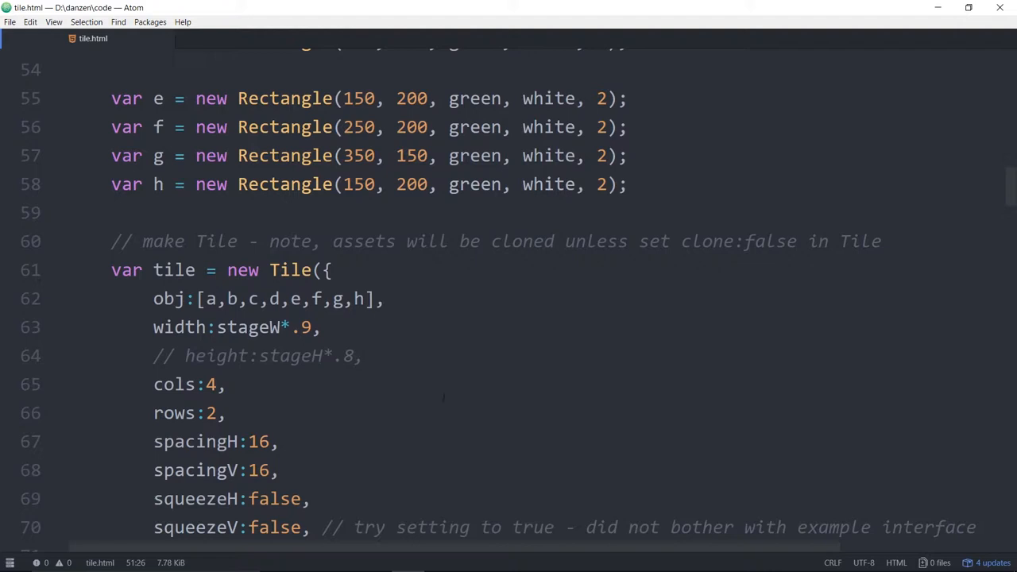
pyautogui.scroll(-3)
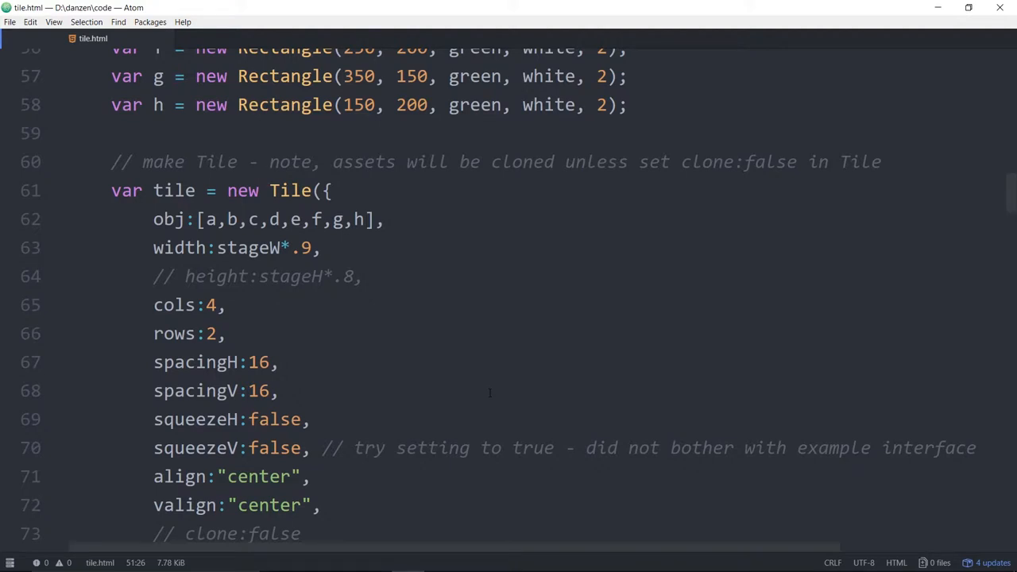
pyautogui.scroll(3)
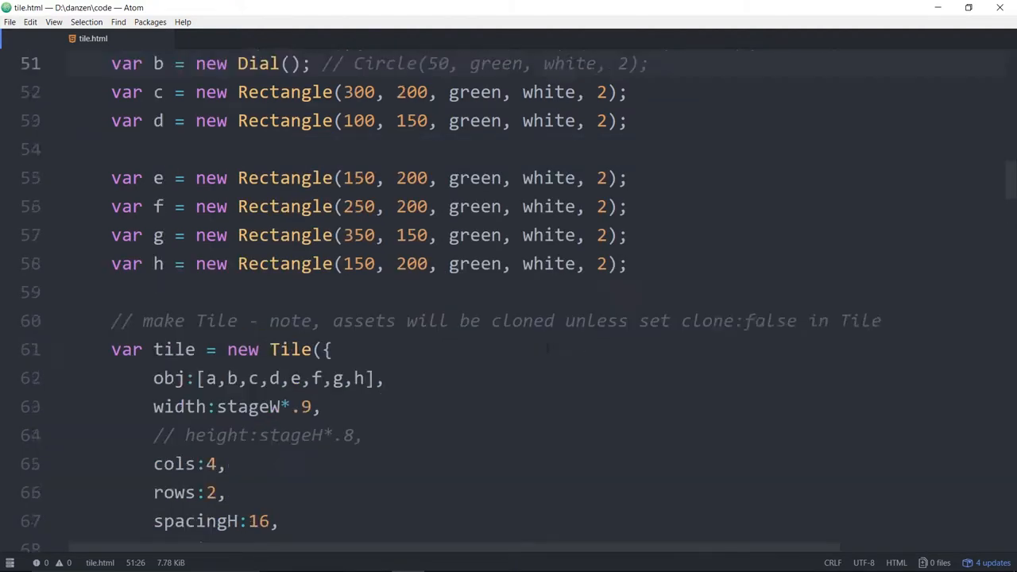
pyautogui.scroll(-3)
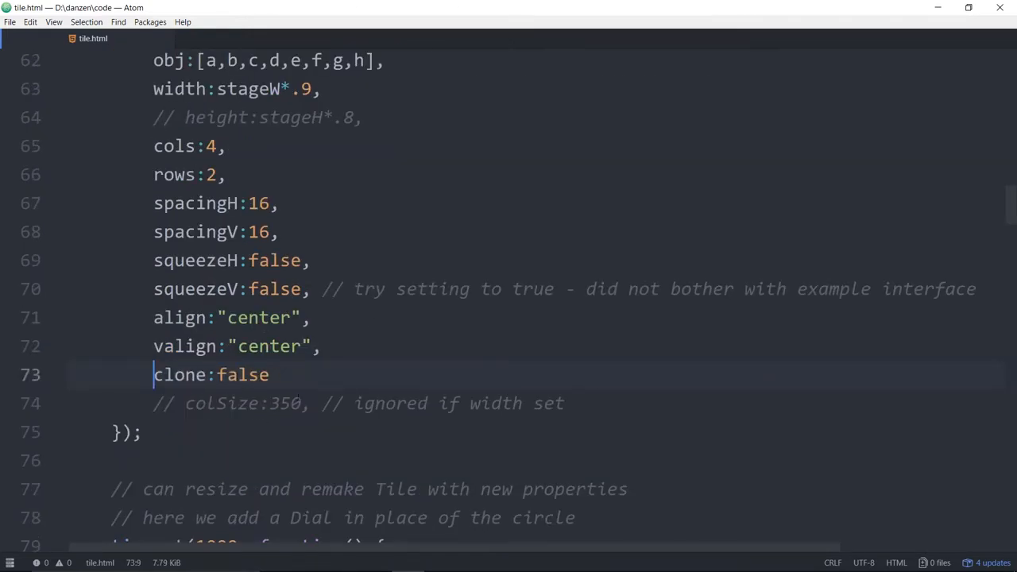
pyautogui.scroll(3)
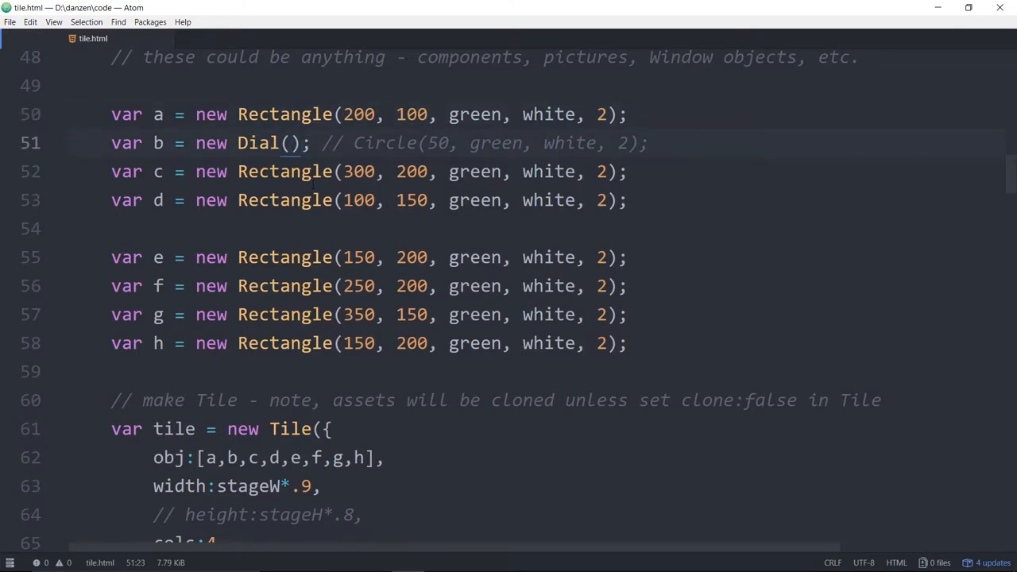
pyautogui.scroll(-3)
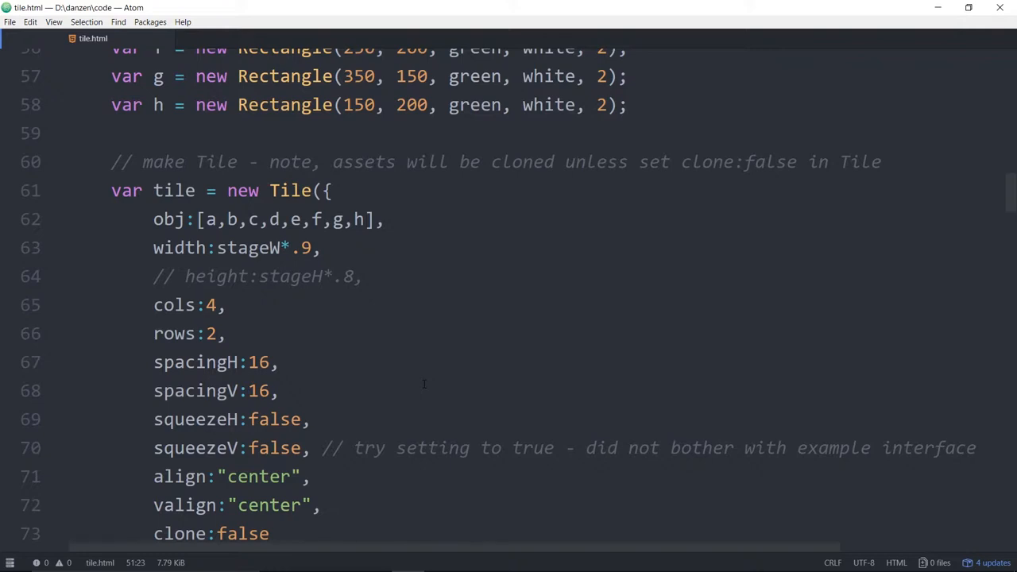
pyautogui.scroll(3)
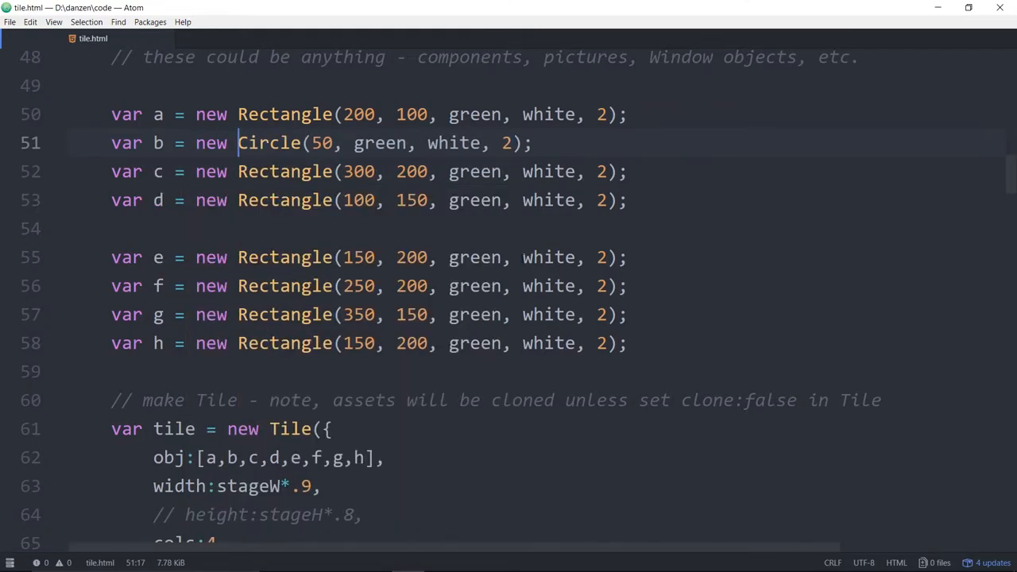
# Step: Restore the Circle, re-comment clone:false and set rows to 3 in the Tile options
pyautogui.scroll(-3)
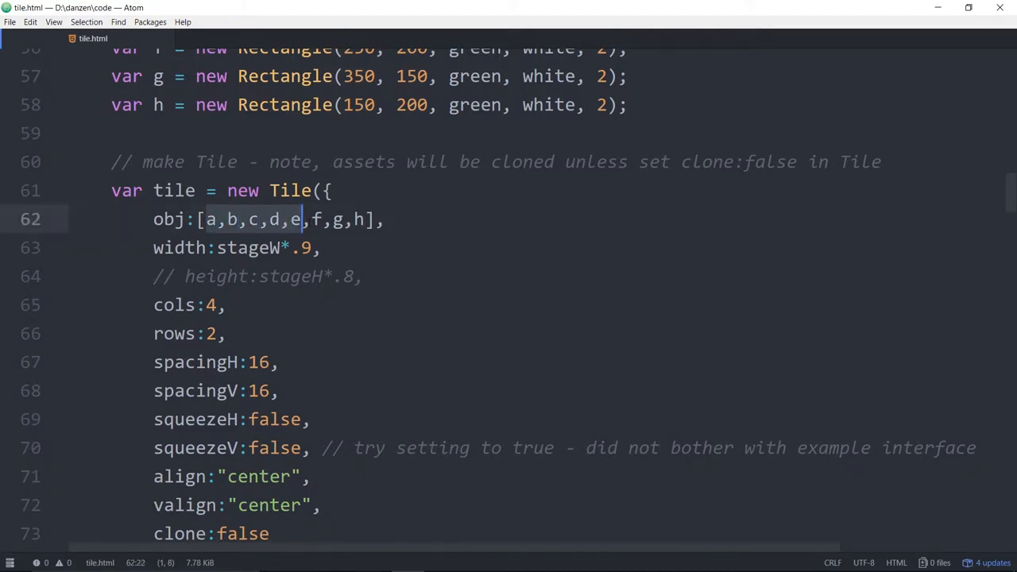
pyautogui.scroll(-3)
pyautogui.write('// ')
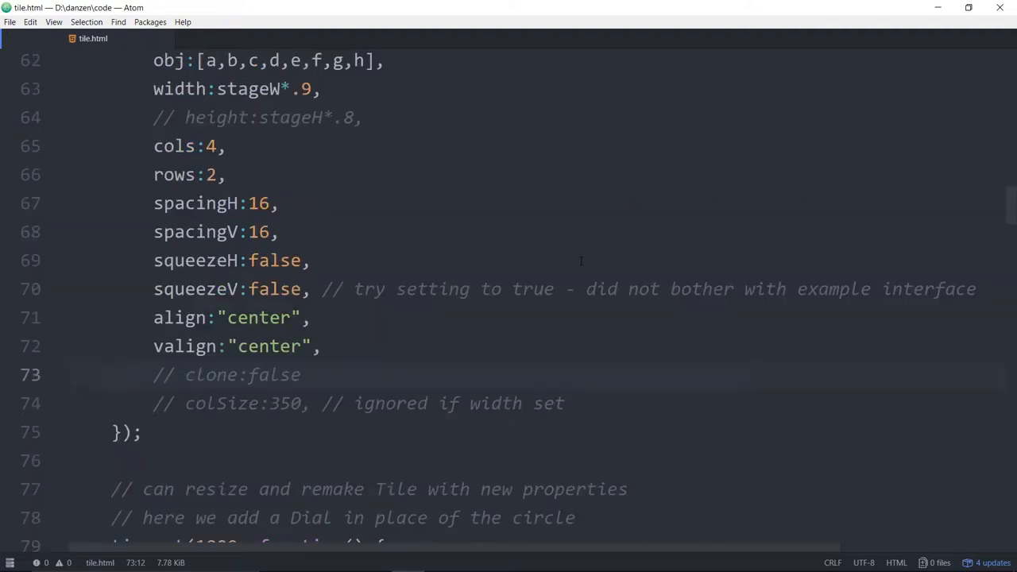
pyautogui.scroll(3)
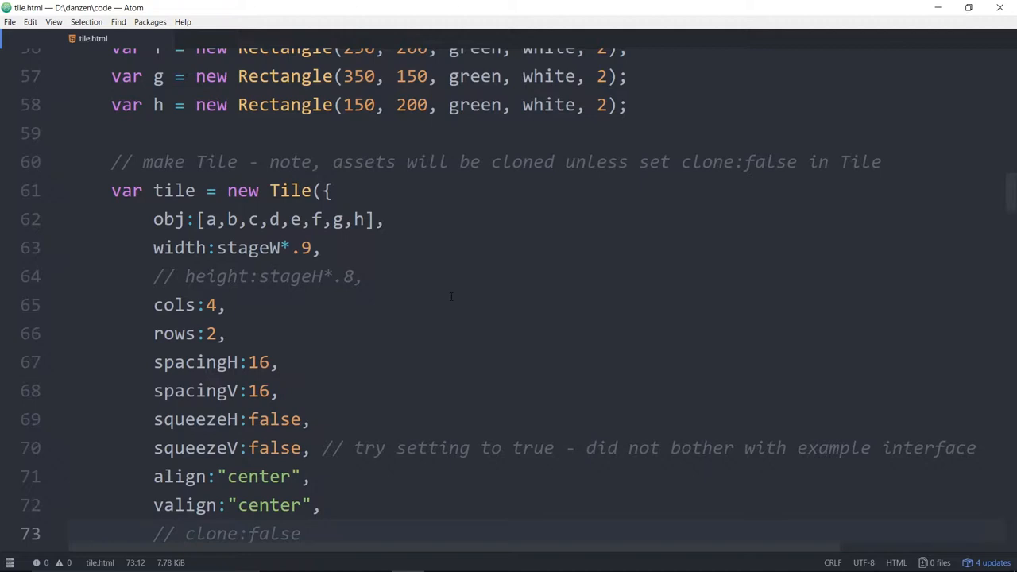
pyautogui.click(214, 333)
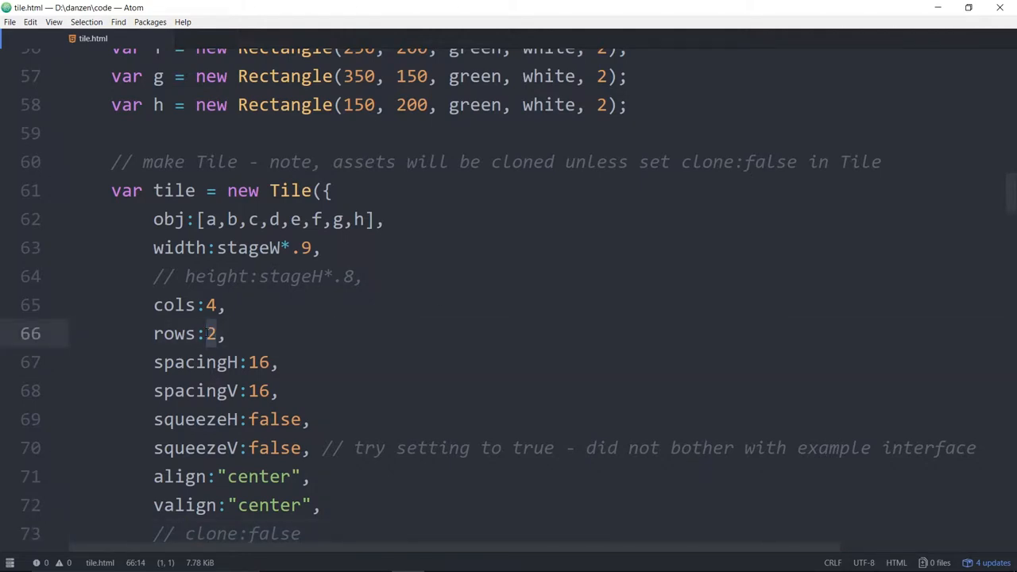
pyautogui.write('series(')
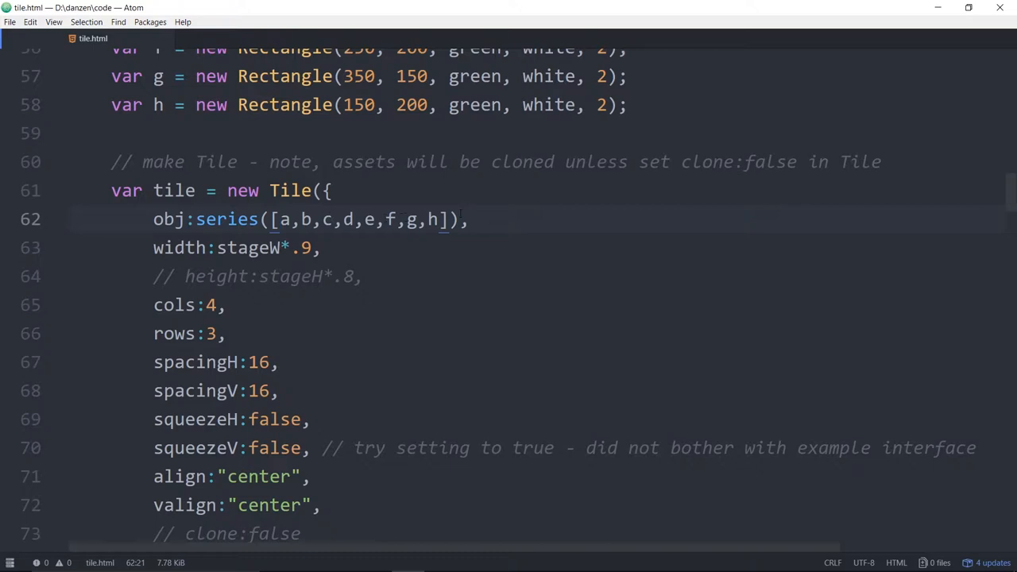
# Step: Wrap the Tile's item array a to h in series()
pyautogui.click(280, 219)
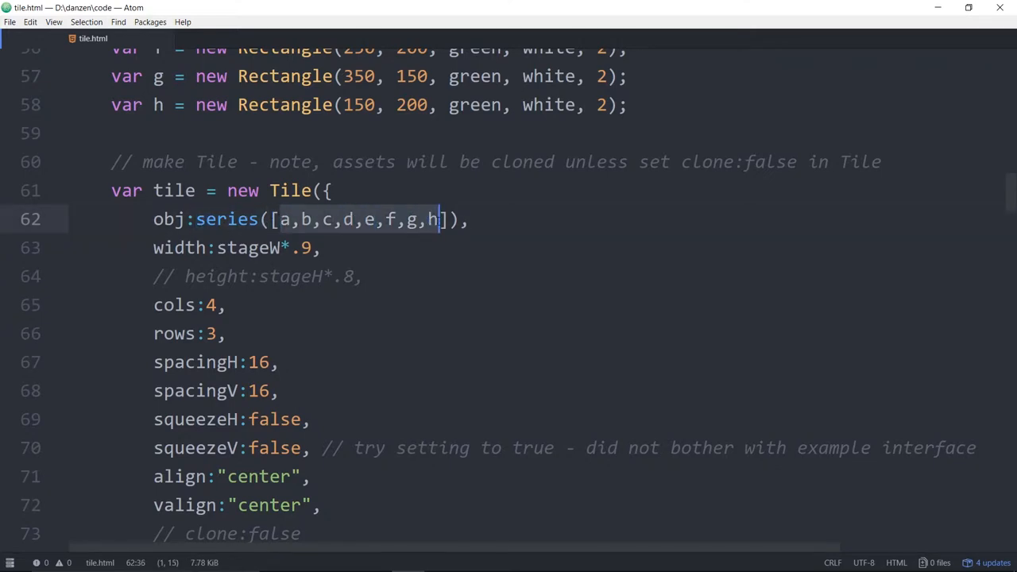
pyautogui.click(428, 334)
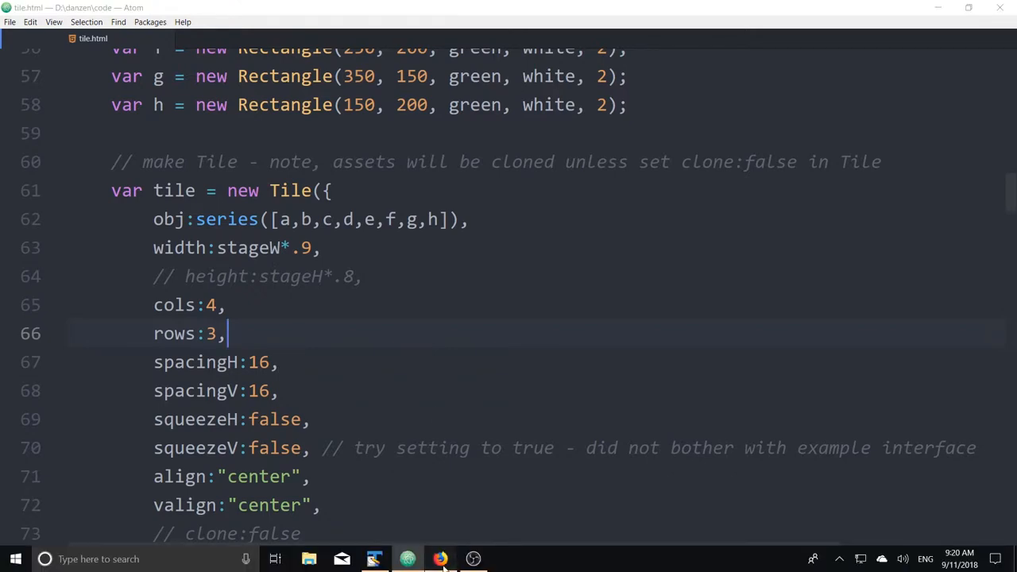
# Step: View the reloaded demo in Firefox showing three rows of four tiles from the series
pyautogui.click(441, 558)
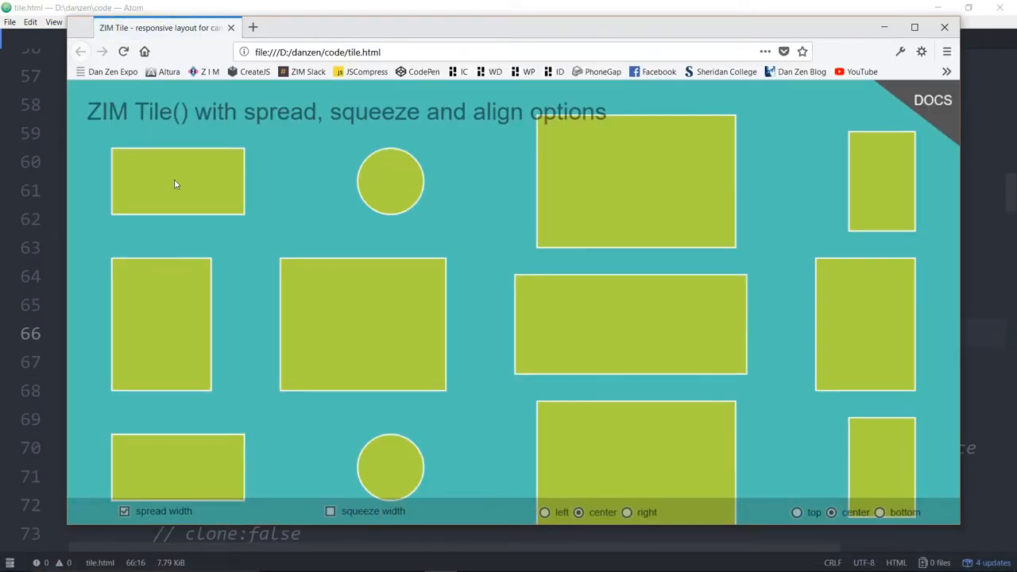
pyautogui.click(389, 180)
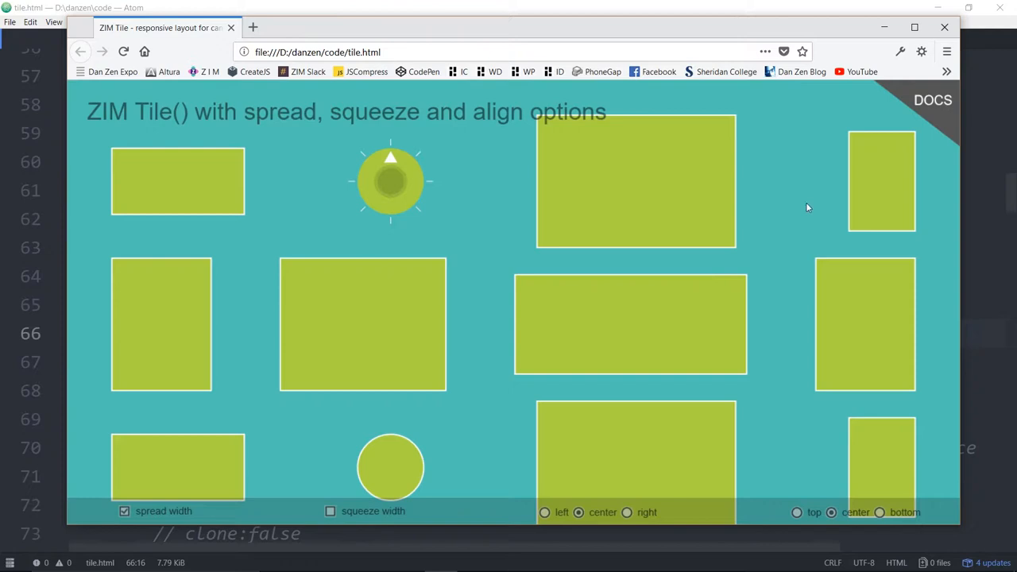
pyautogui.moveTo(502, 316)
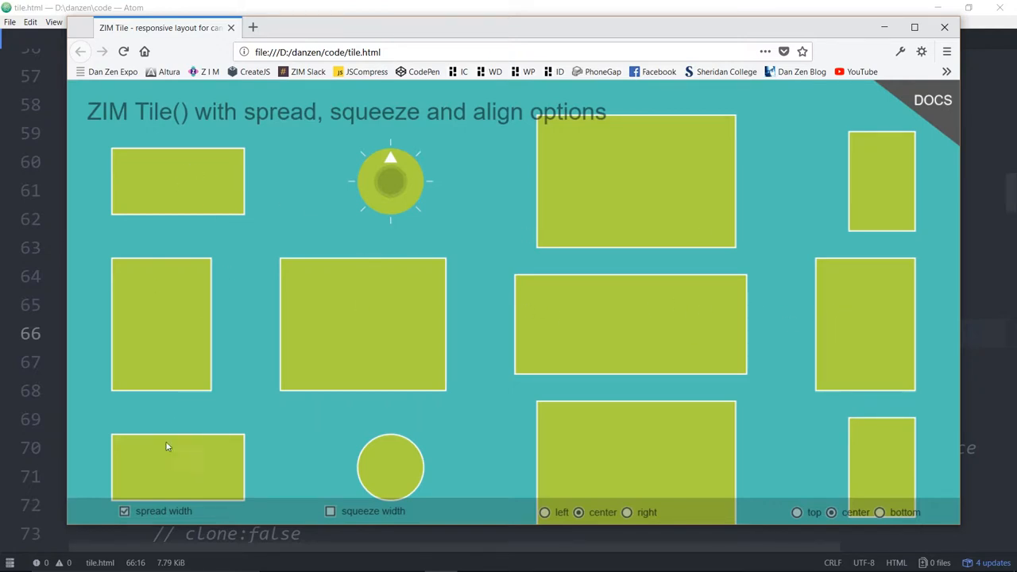
pyautogui.moveTo(439, 195)
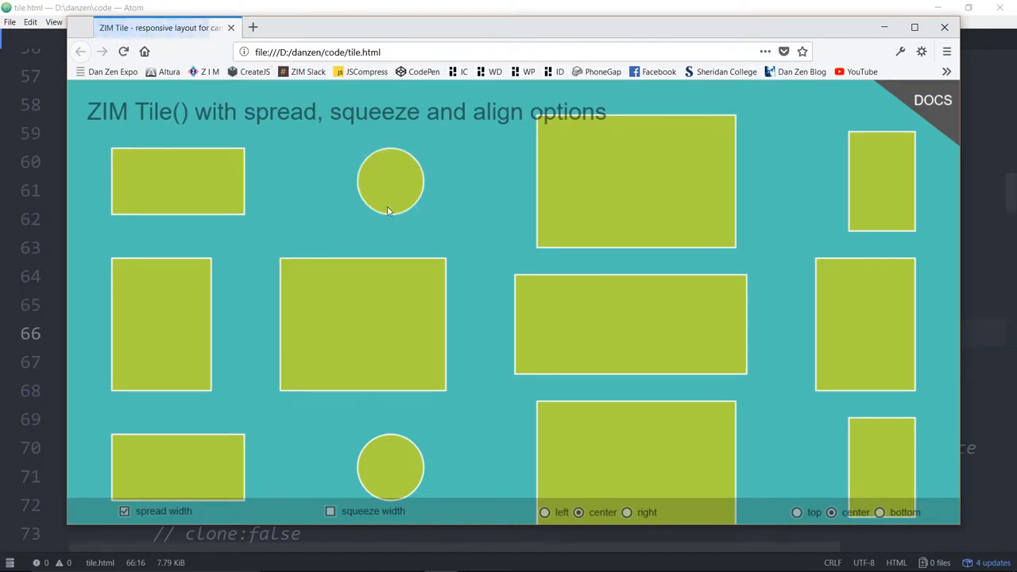
pyautogui.click(390, 182)
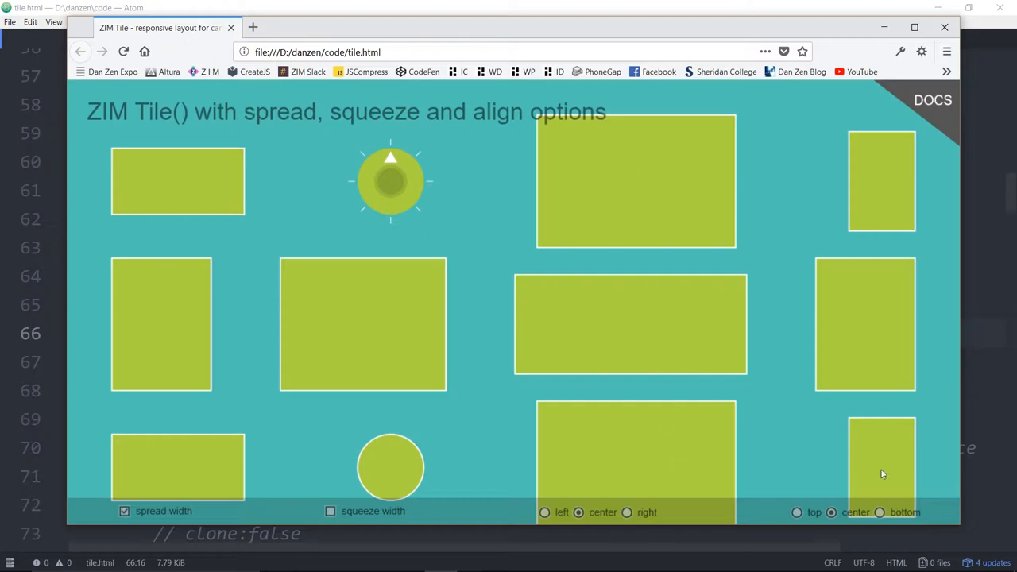
pyautogui.moveTo(890, 244)
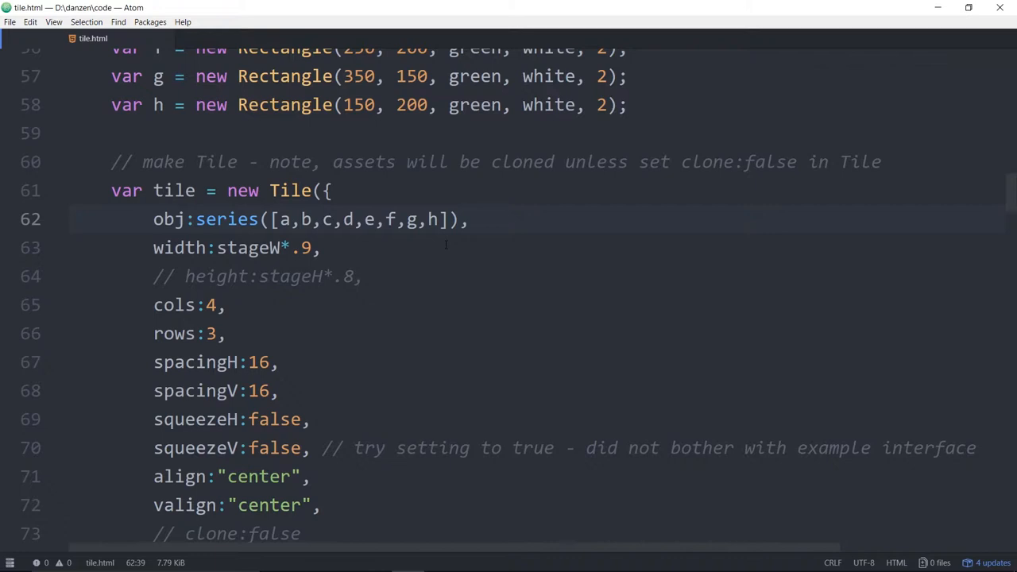
pyautogui.scroll(-3)
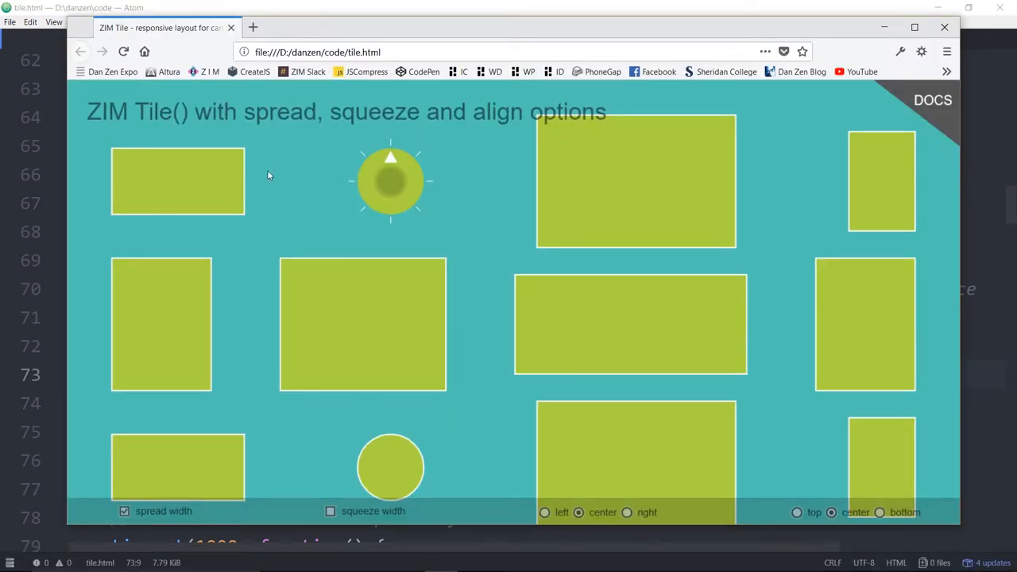
pyautogui.moveTo(479, 465)
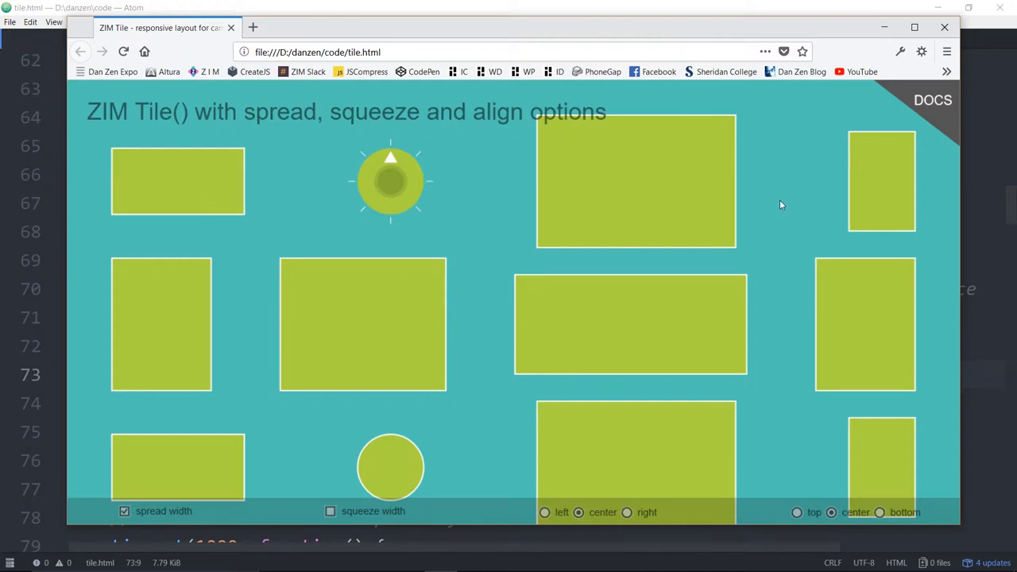
pyautogui.moveTo(211, 454)
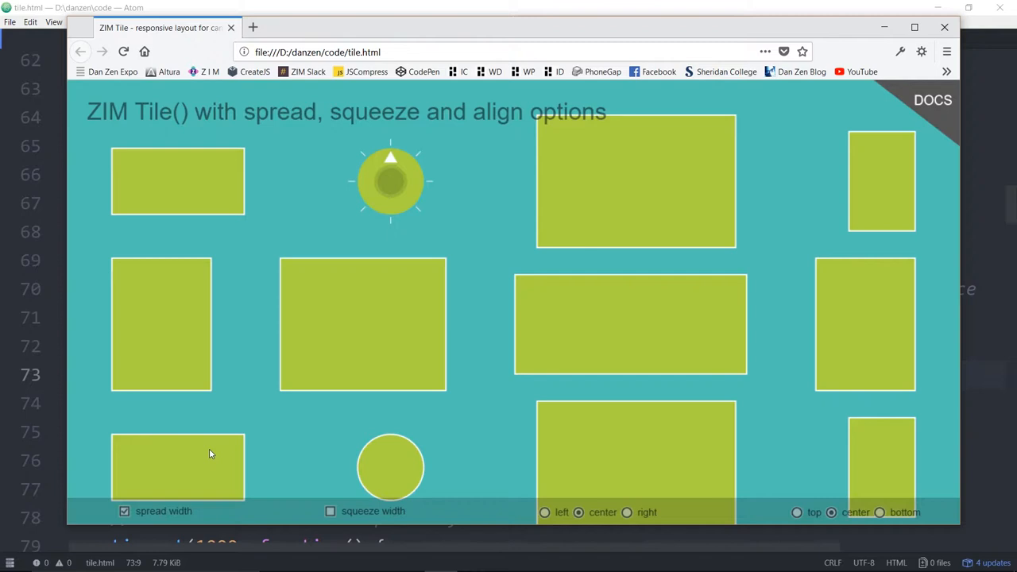
pyautogui.moveTo(215, 162)
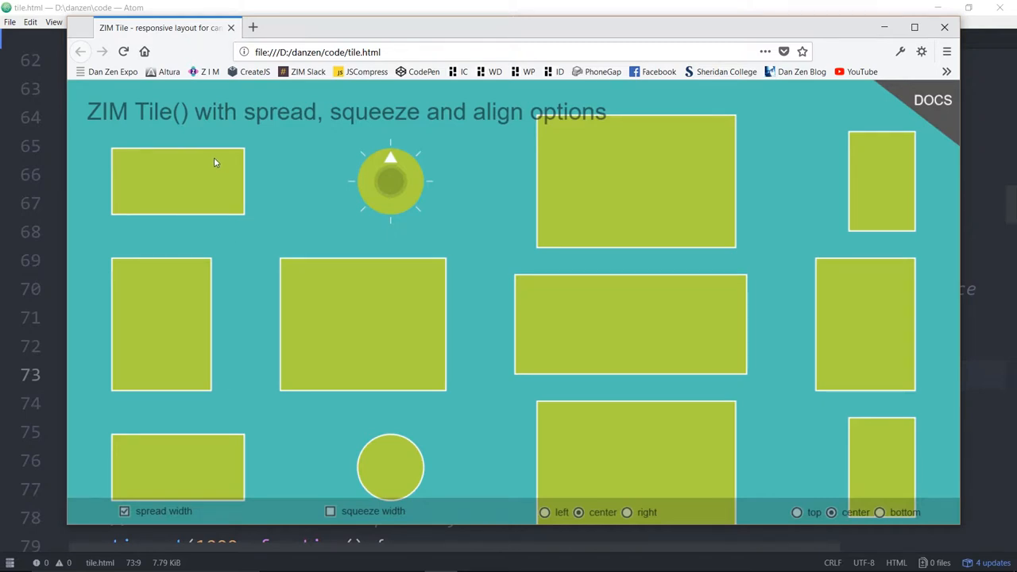
pyautogui.moveTo(169, 172)
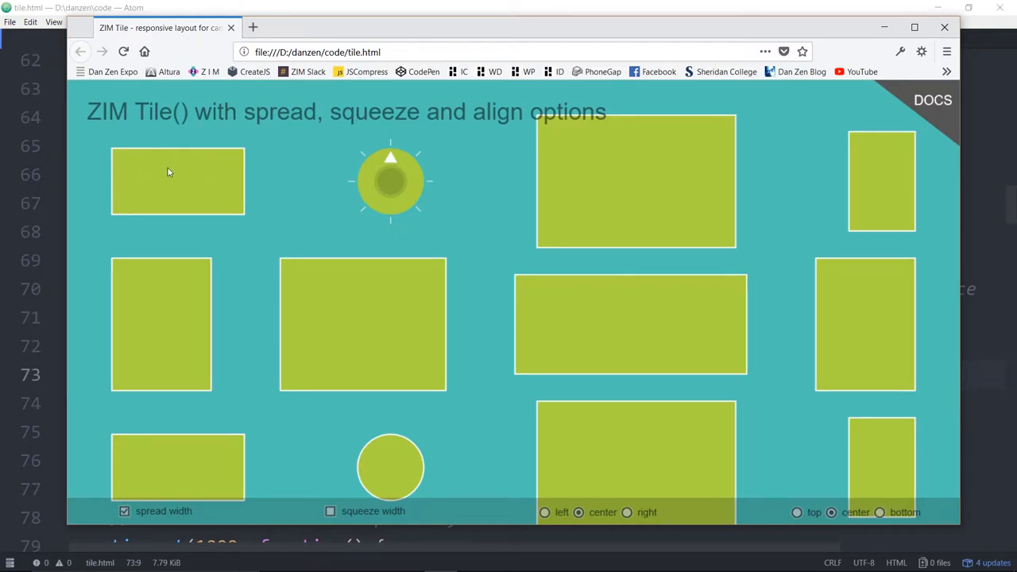
pyautogui.moveTo(156, 228)
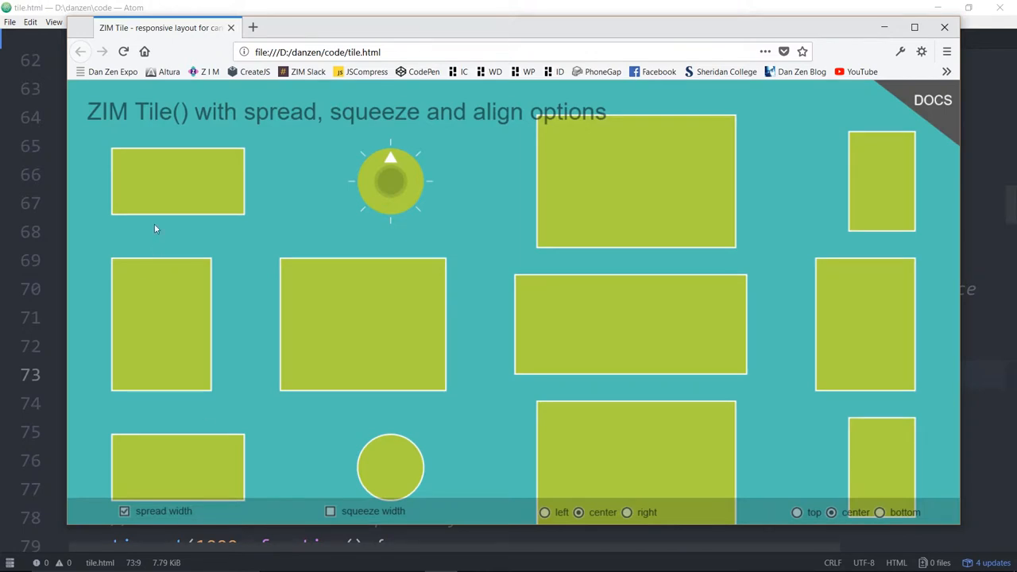
pyautogui.moveTo(361, 143)
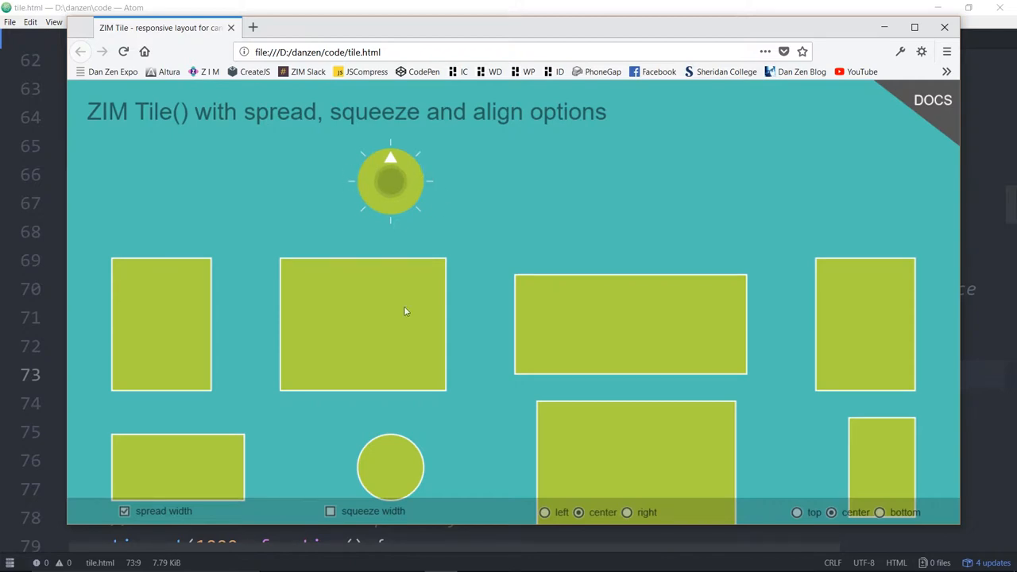
pyautogui.moveTo(414, 401)
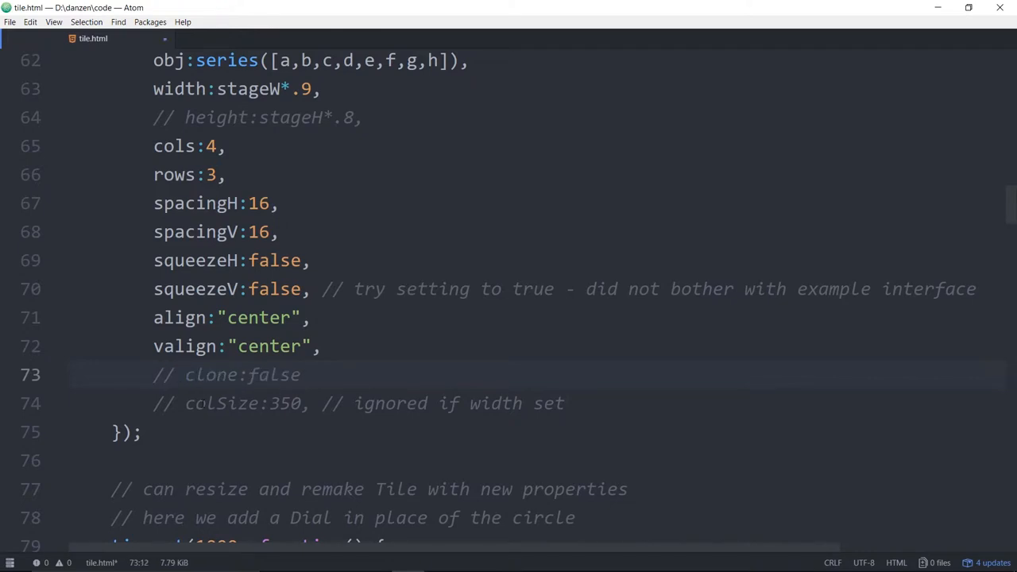
pyautogui.scroll(3)
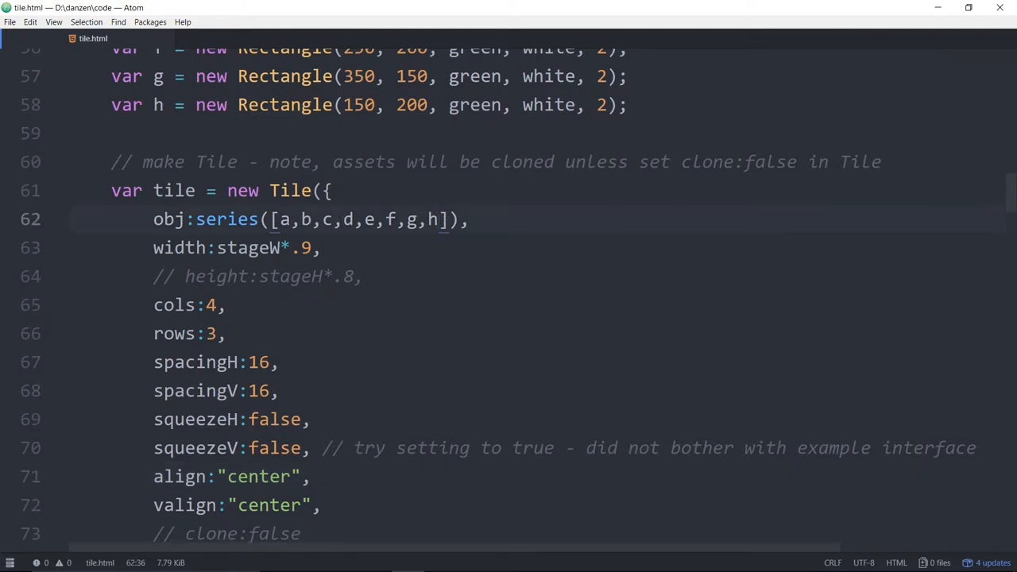
# Step: Append an extra g to the series, giving nine items a through h plus g, and switch to the demo
pyautogui.write(',g')
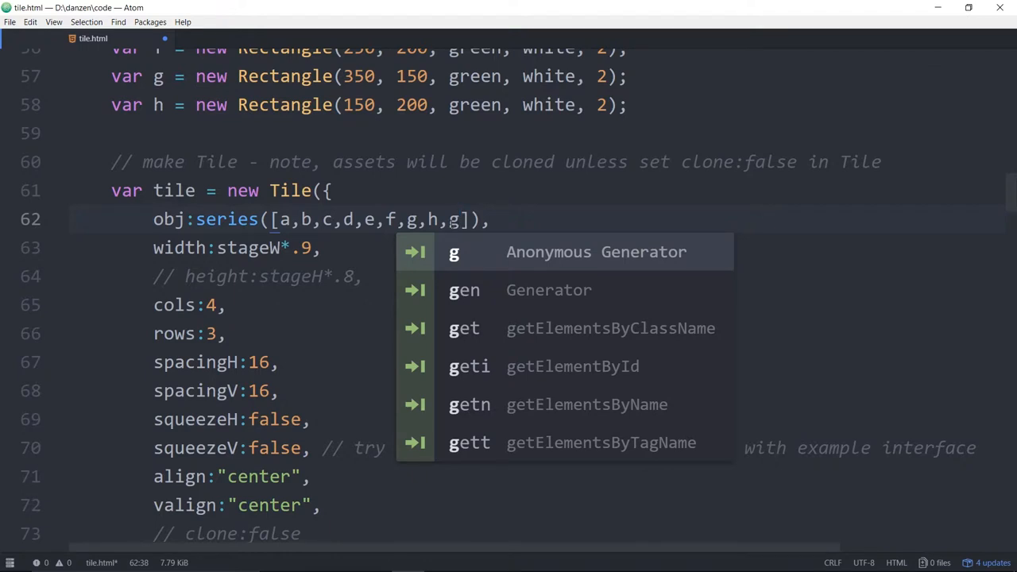
pyautogui.press('escape')
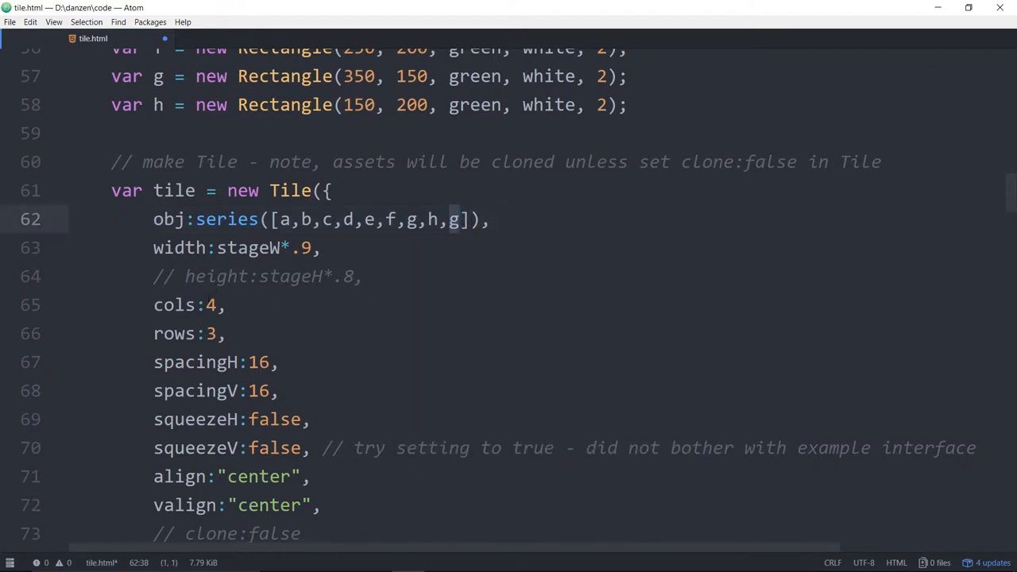
pyautogui.click(208, 334)
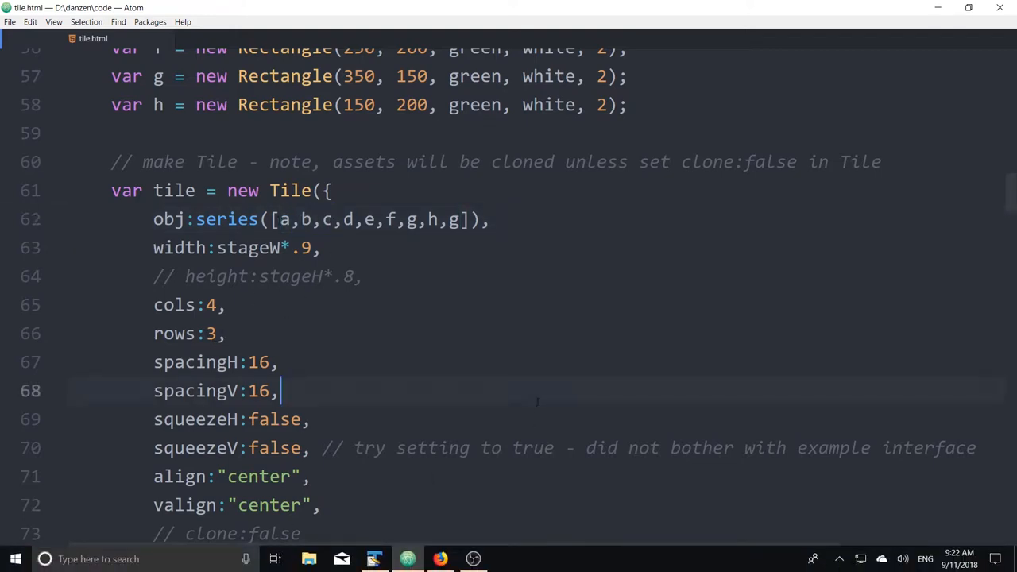
pyautogui.click(440, 559)
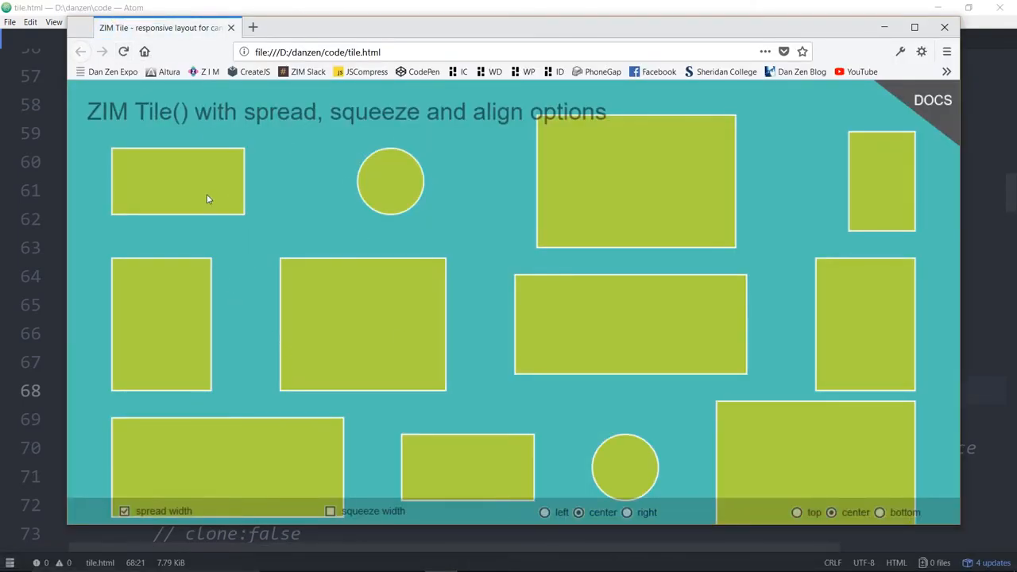
# Step: View the reloaded demo tiling nine items with an extra wide rectangle in the bottom row
pyautogui.click(389, 181)
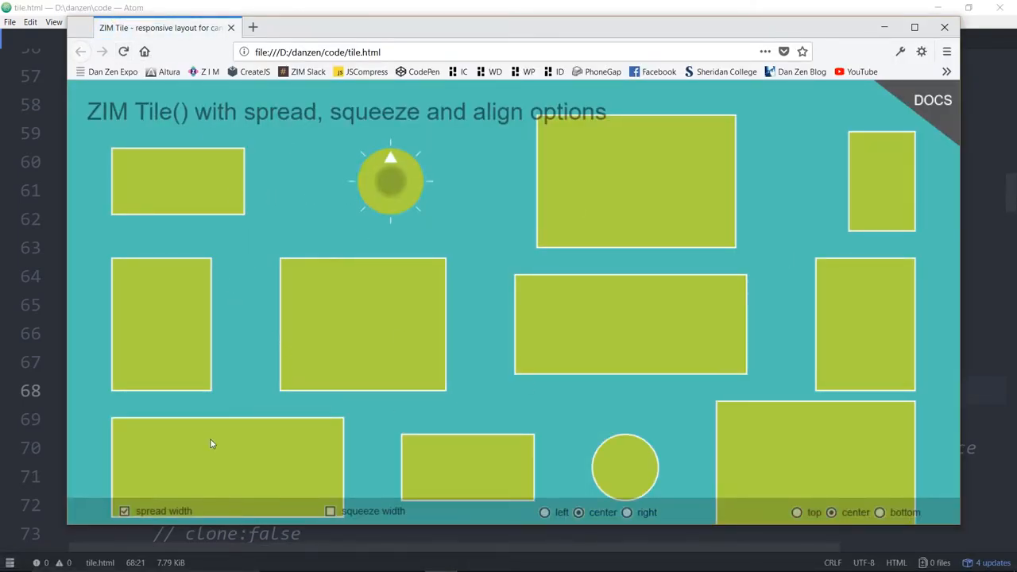
pyautogui.moveTo(848, 349)
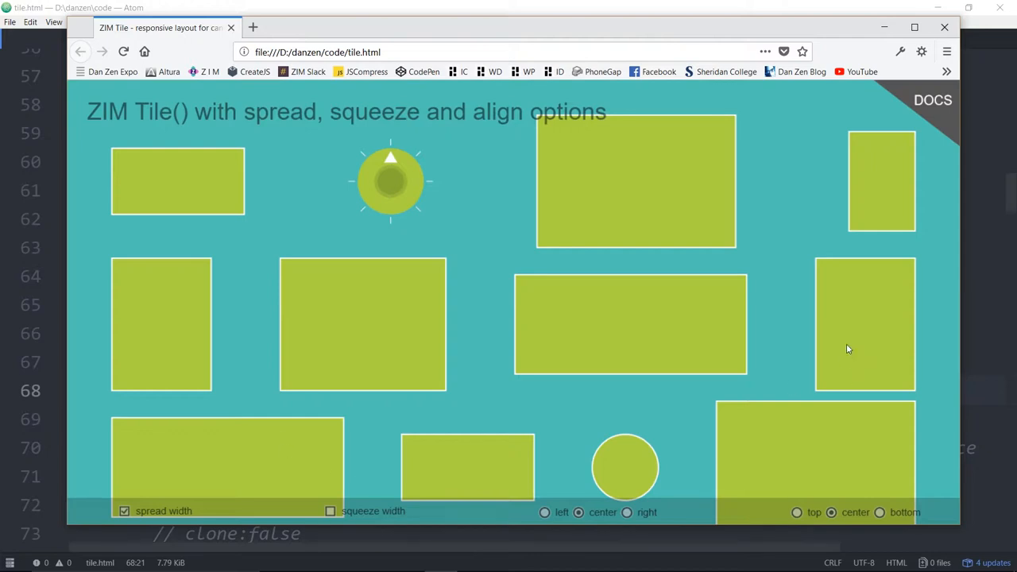
pyautogui.moveTo(600, 328)
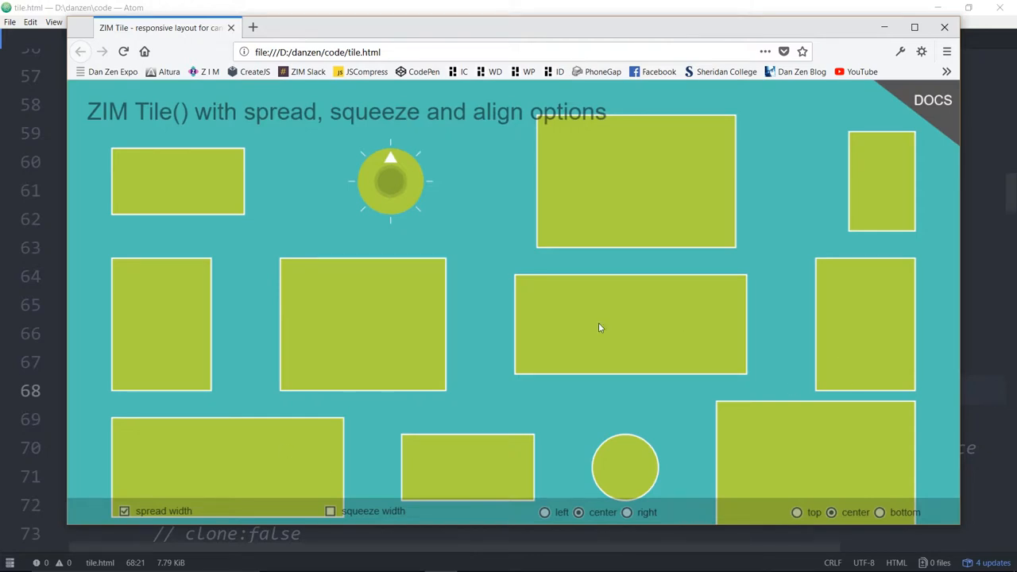
pyautogui.moveTo(262, 456)
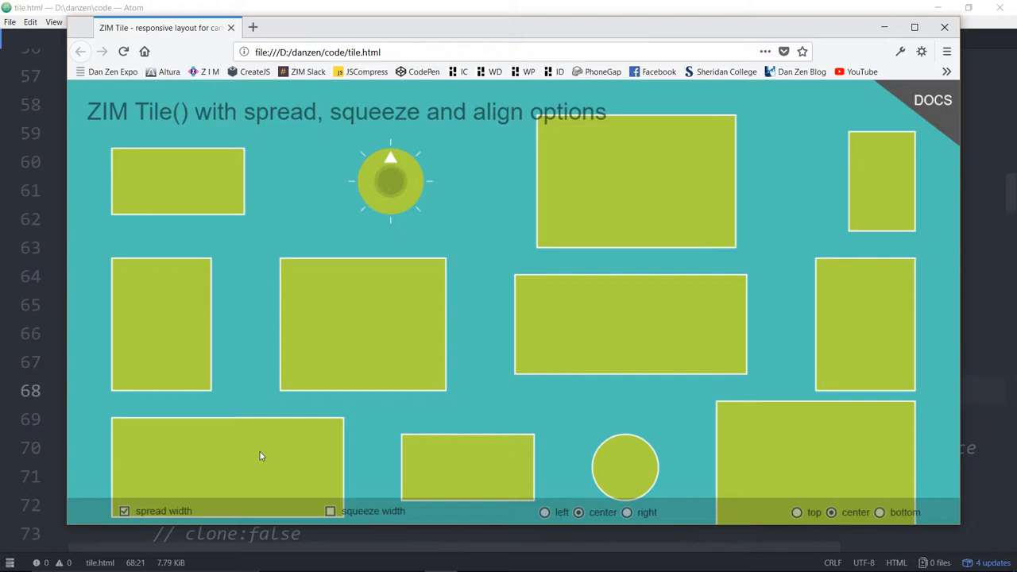
pyautogui.moveTo(271, 436)
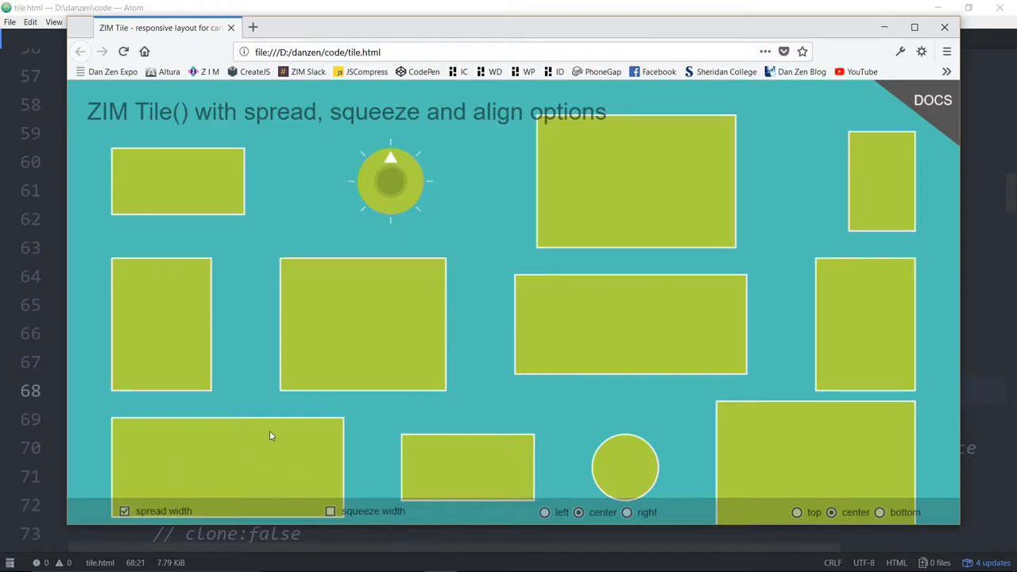
pyautogui.moveTo(452, 477)
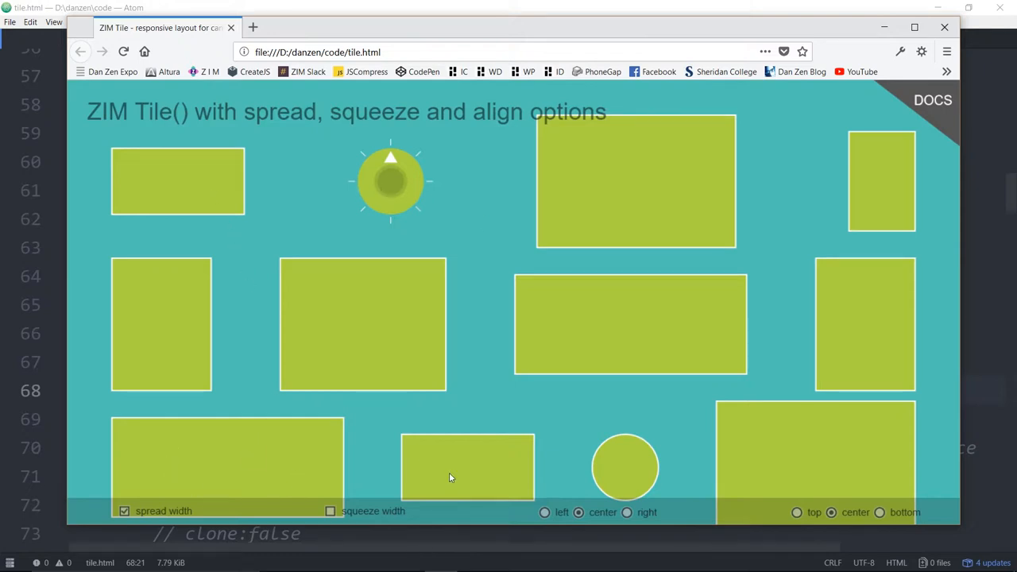
pyautogui.moveTo(556, 461)
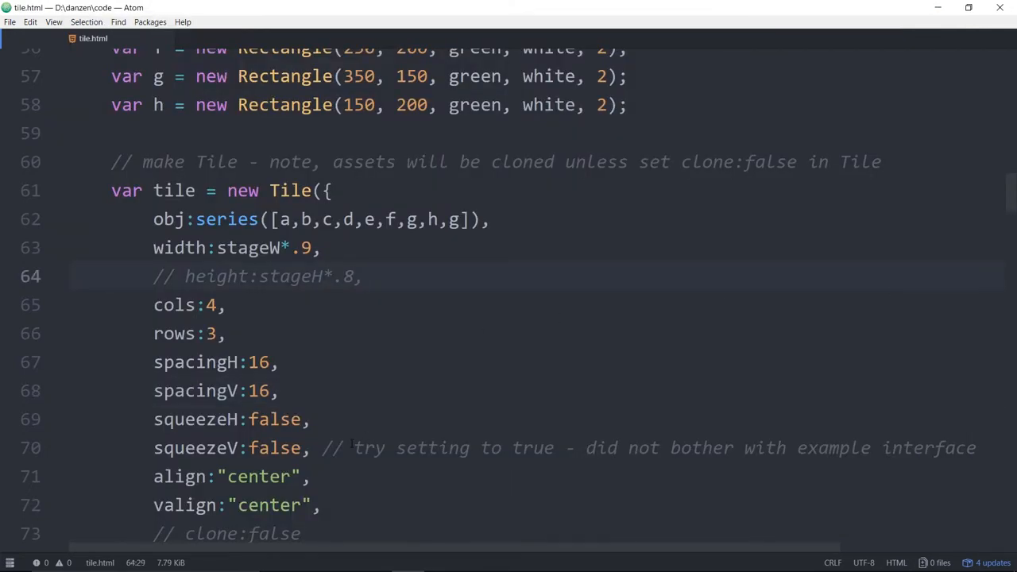
# Step: Add count:9 after valign:"center" in the Tile settings and switch to the demo
pyautogui.write('count:9,')
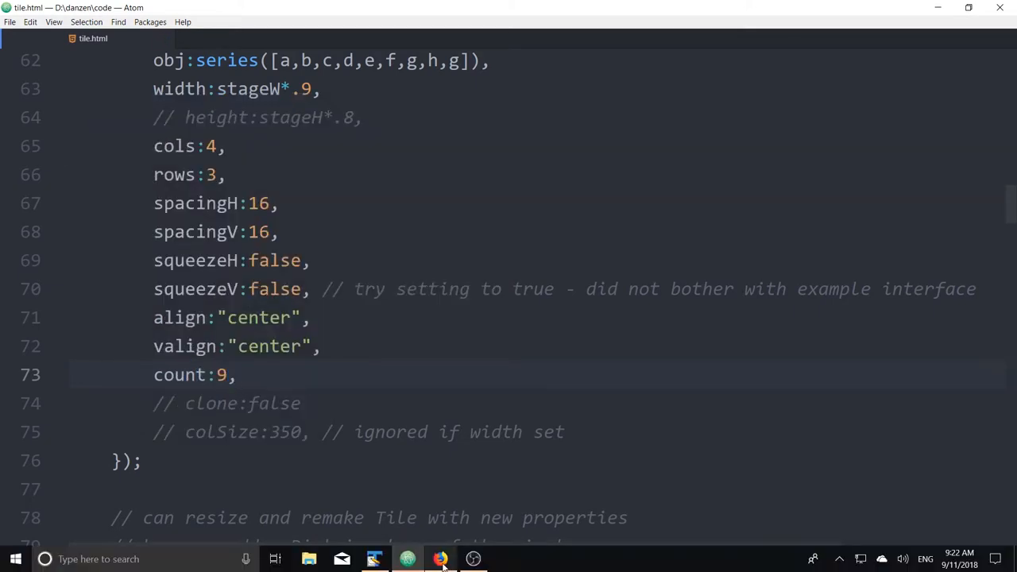
pyautogui.click(440, 559)
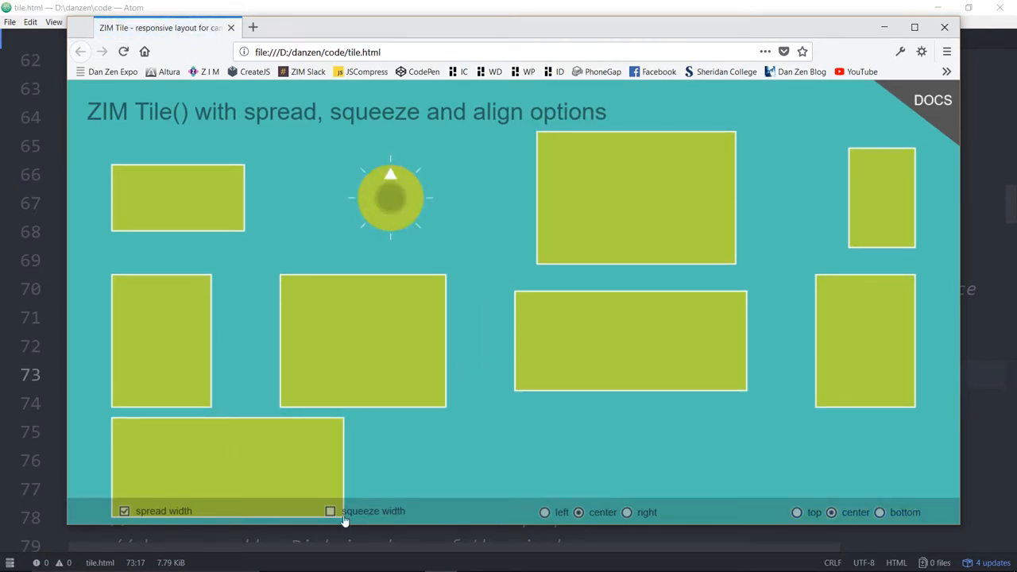
# Step: Try the demo with spread width off, right then center alignment and squeeze width on
pyautogui.click(124, 510)
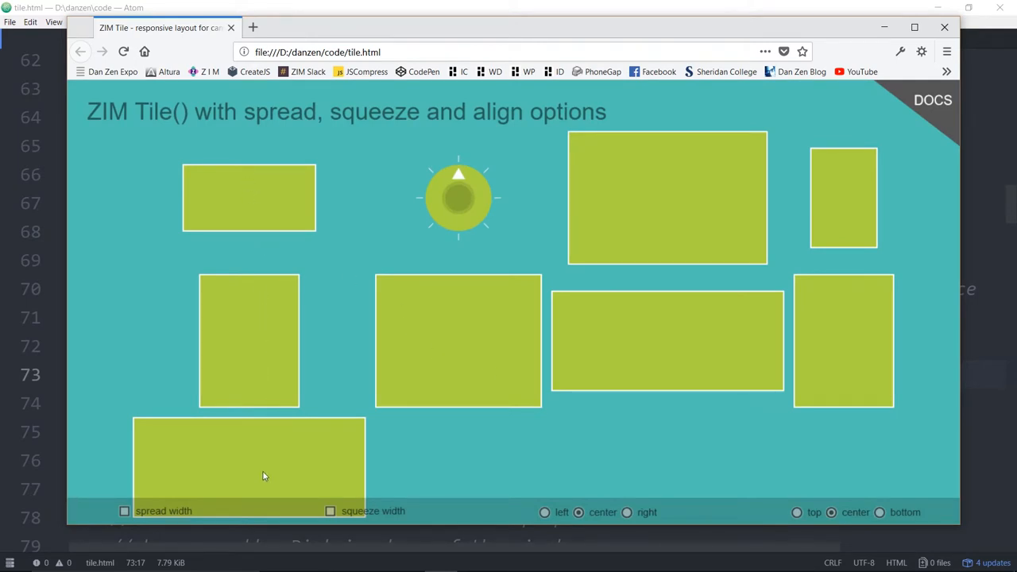
pyautogui.moveTo(498, 426)
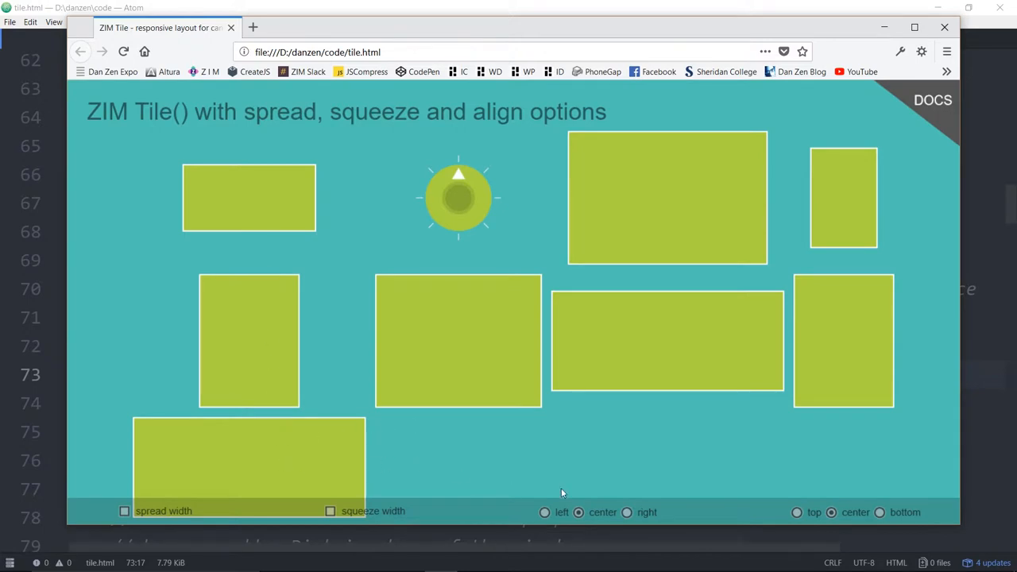
pyautogui.click(627, 512)
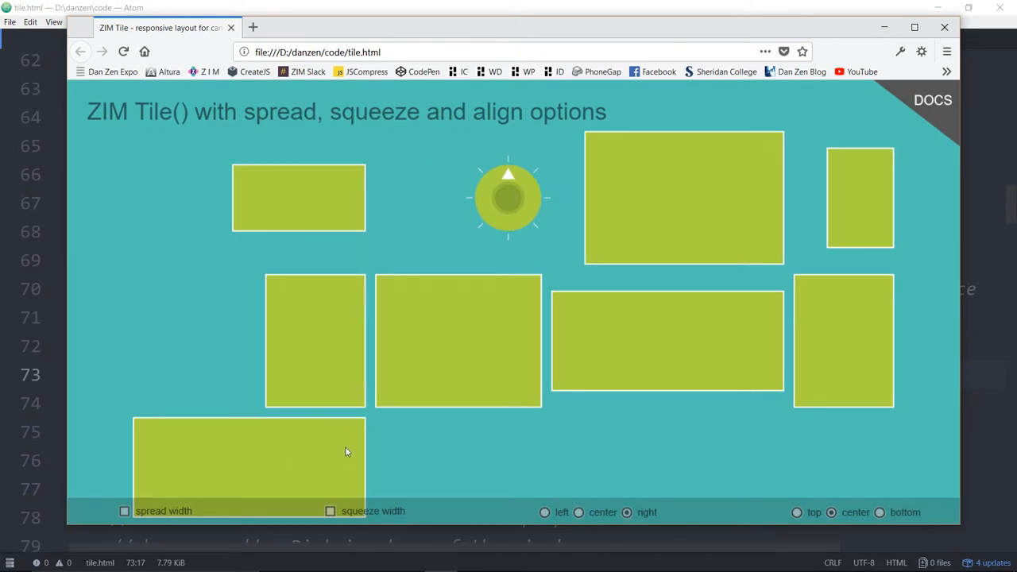
pyautogui.moveTo(246, 428)
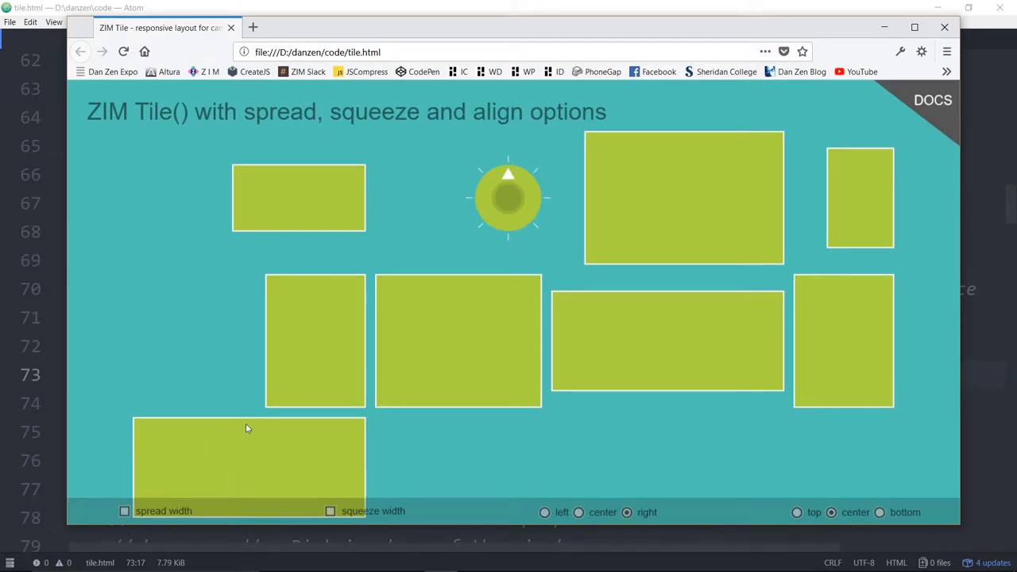
pyautogui.moveTo(324, 516)
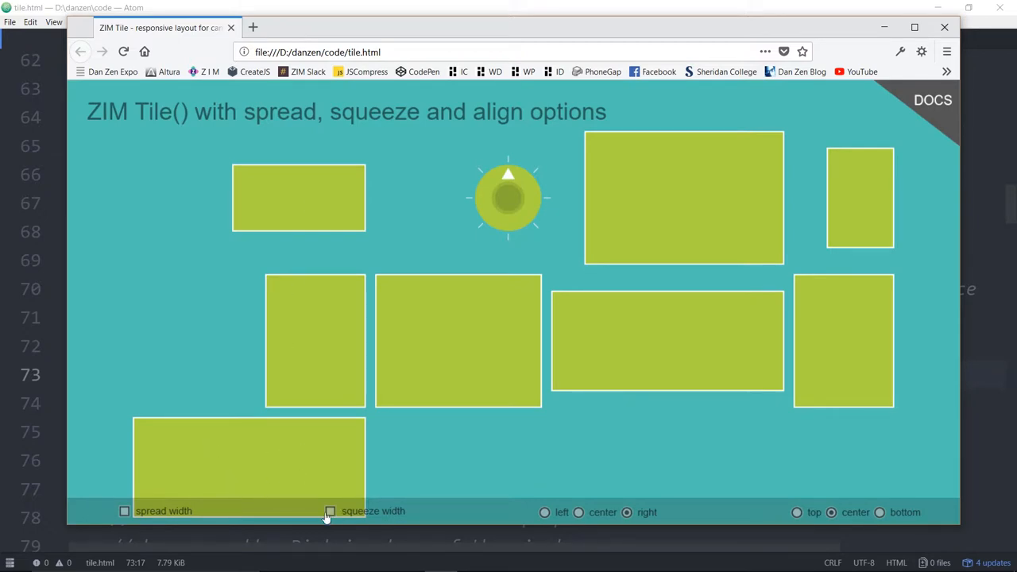
pyautogui.click(330, 511)
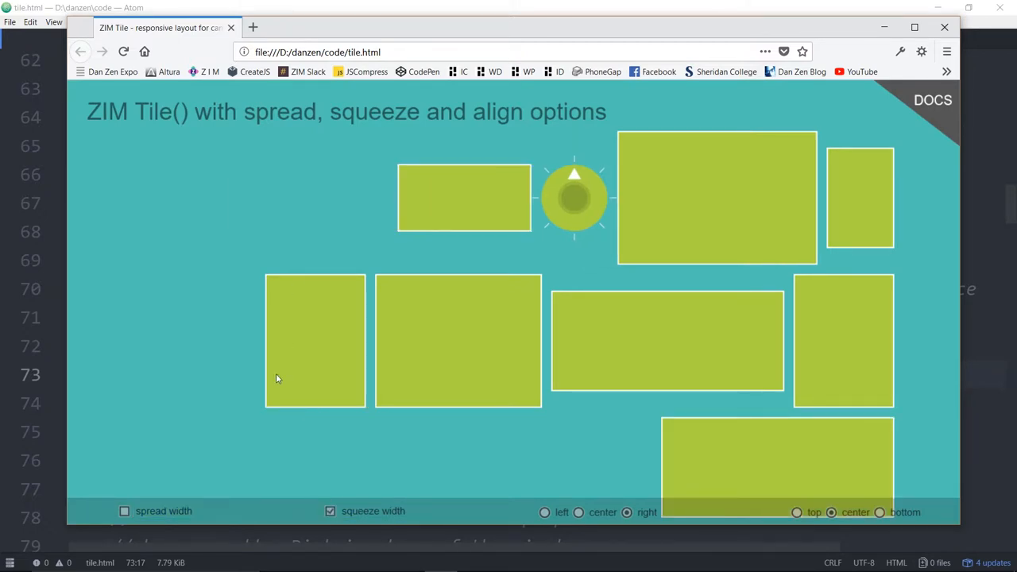
pyautogui.moveTo(723, 339)
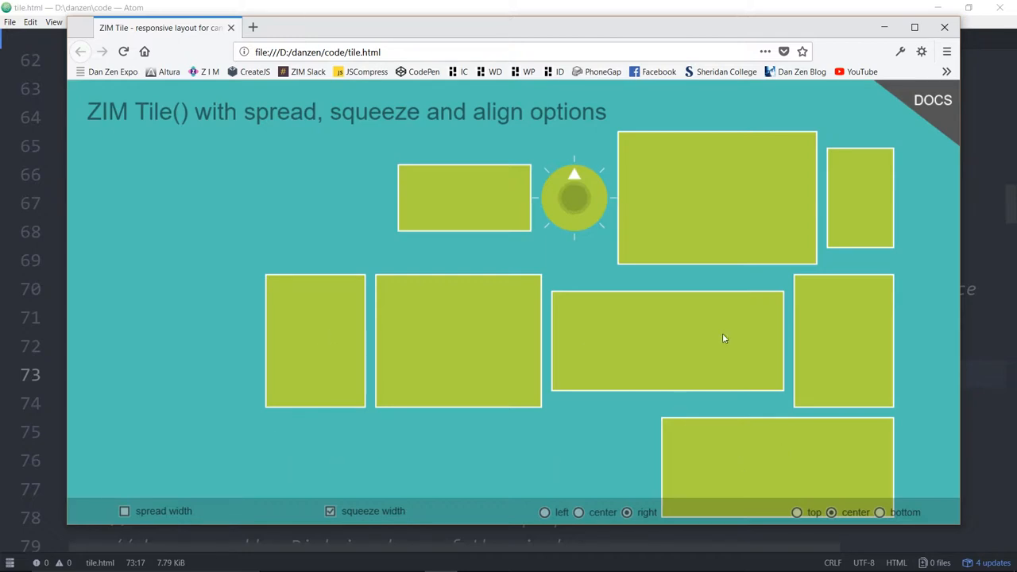
pyautogui.click(579, 511)
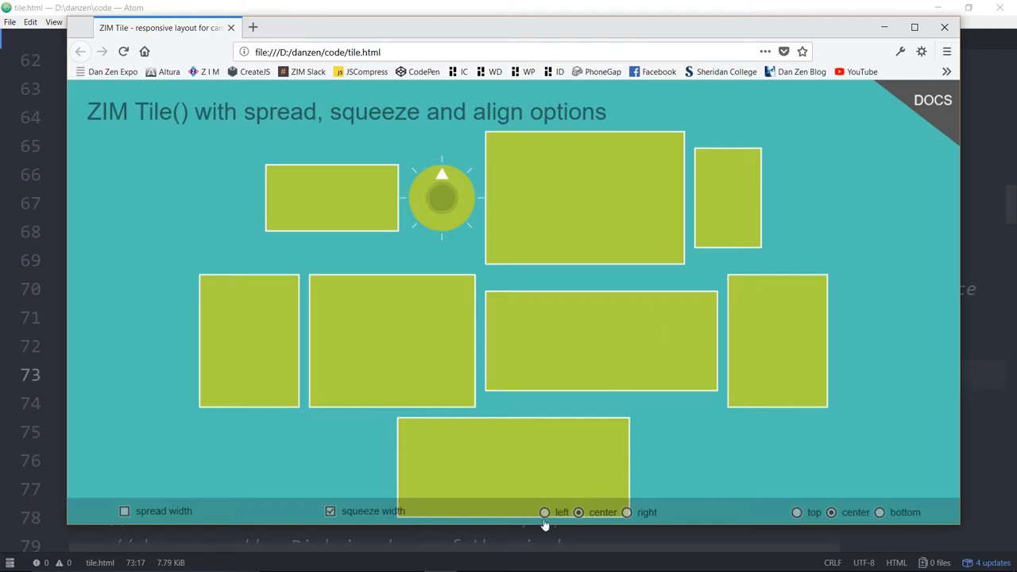
pyautogui.click(545, 512)
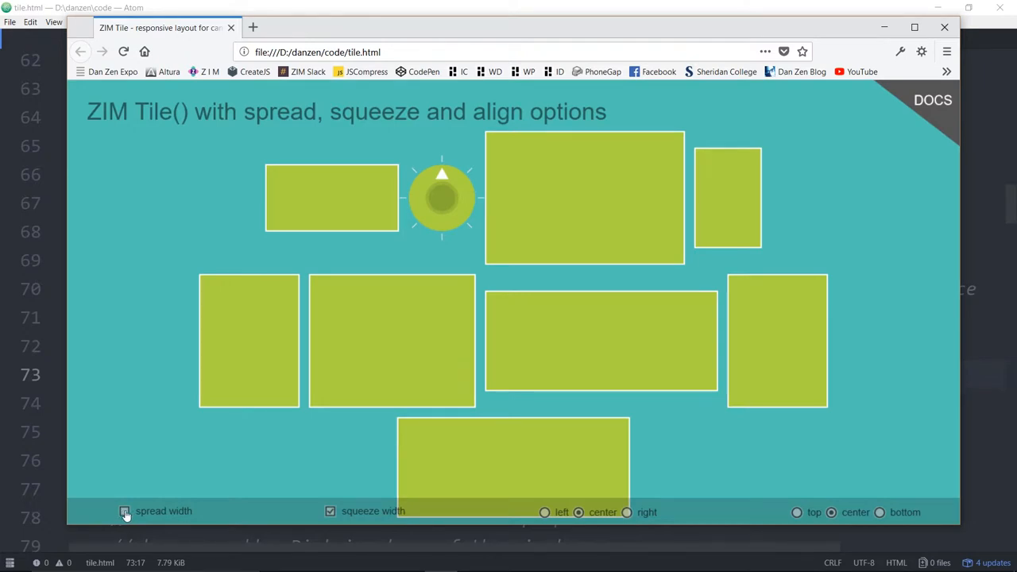
# Step: Settle on spread width on, squeeze width off and centered alignment
pyautogui.click(124, 511)
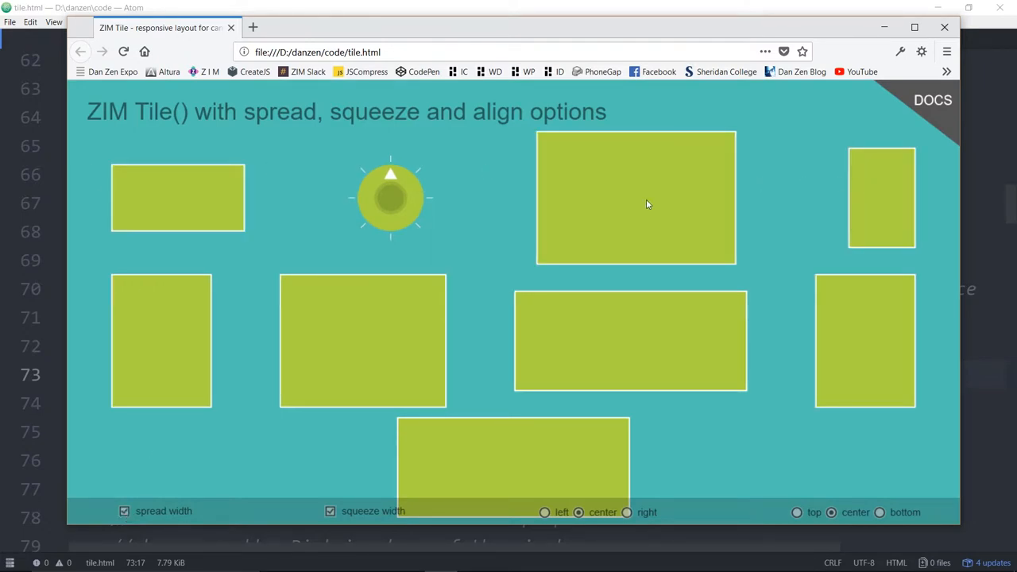
pyautogui.moveTo(602, 465)
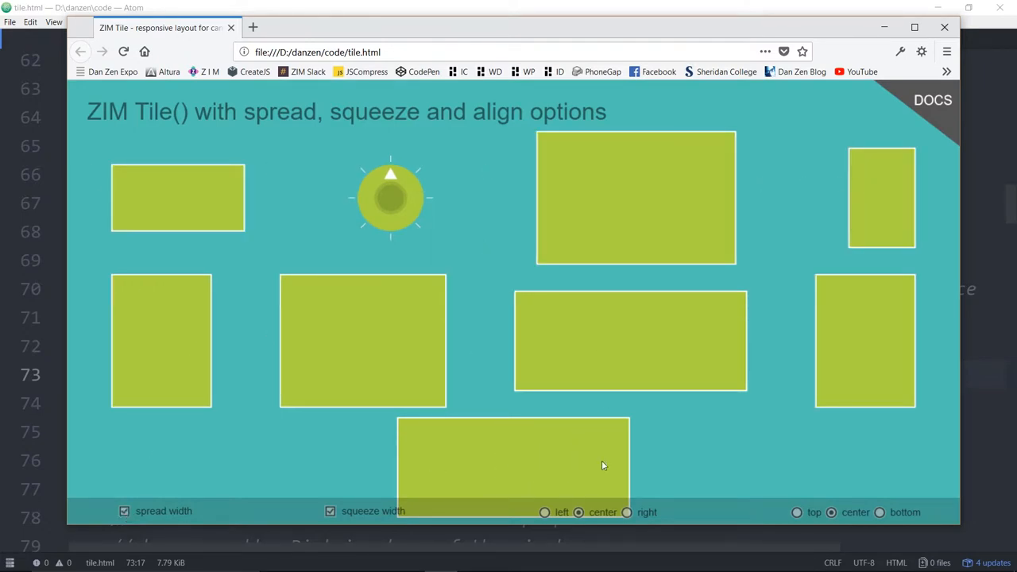
pyautogui.click(330, 511)
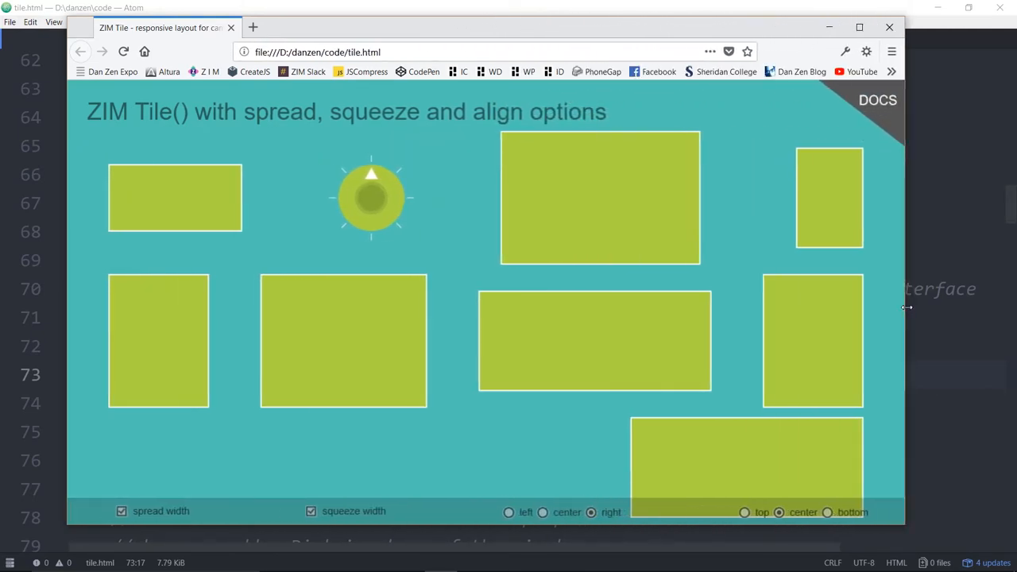
pyautogui.moveTo(500, 494)
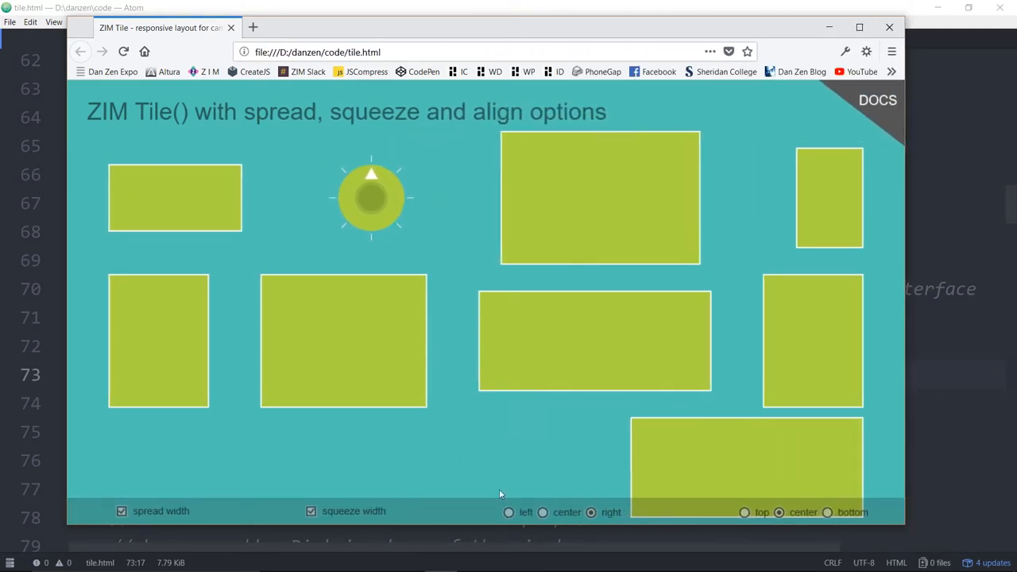
pyautogui.click(542, 512)
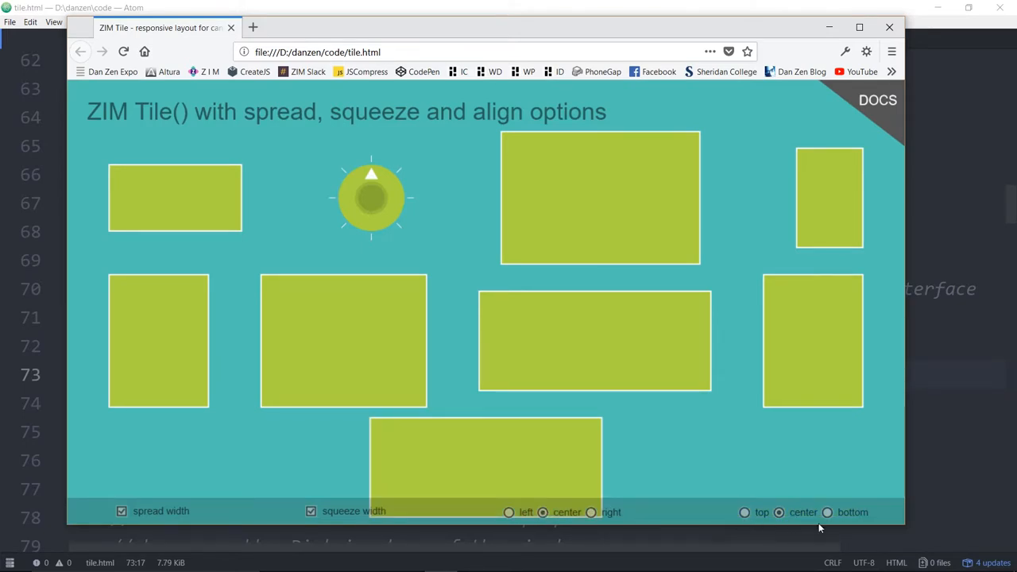
pyautogui.click(310, 510)
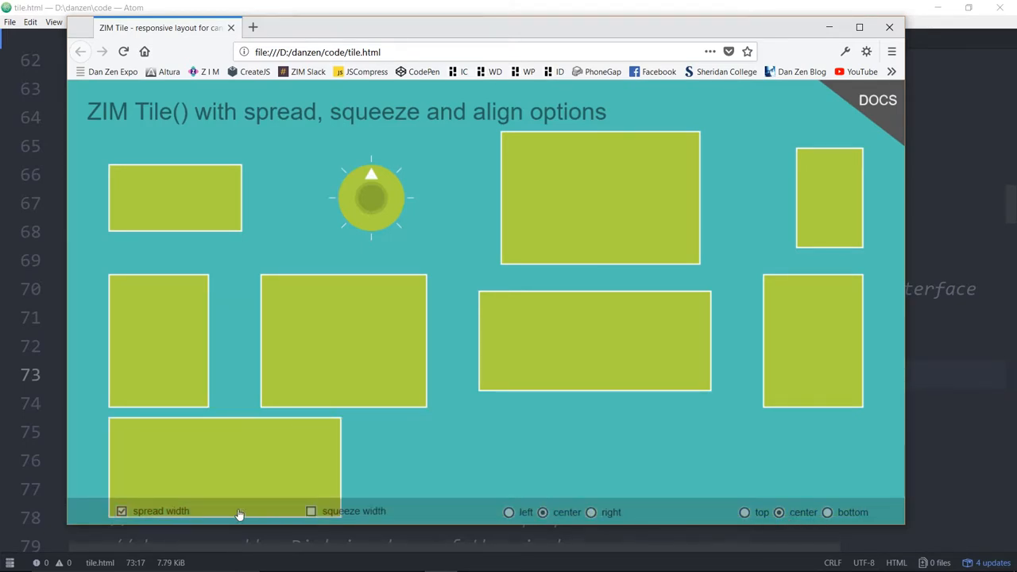
pyautogui.moveTo(213, 445)
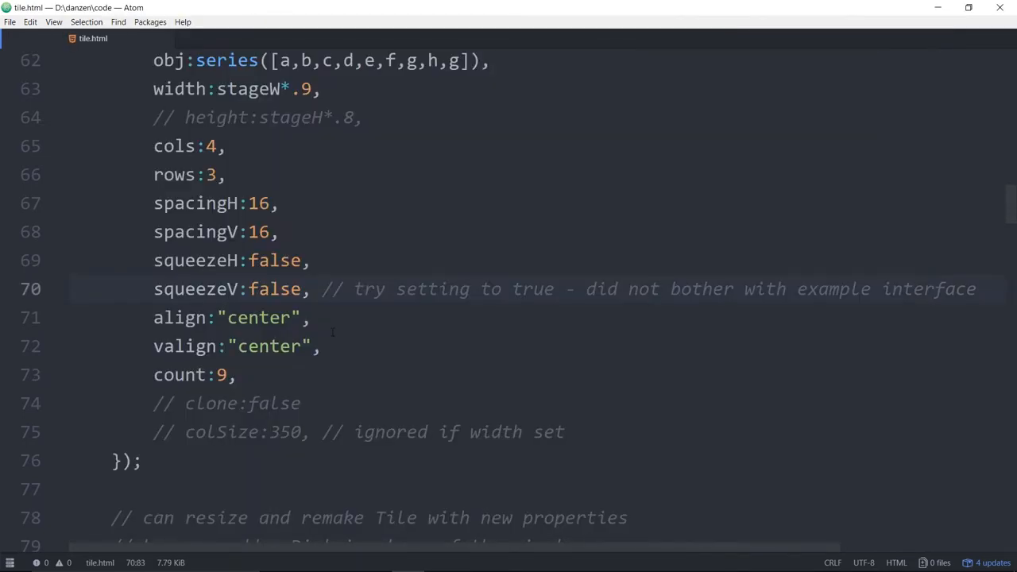
# Step: Uncomment clone:false, inspect the series list and rectangle g, then return to the demo
pyautogui.click(935, 288)
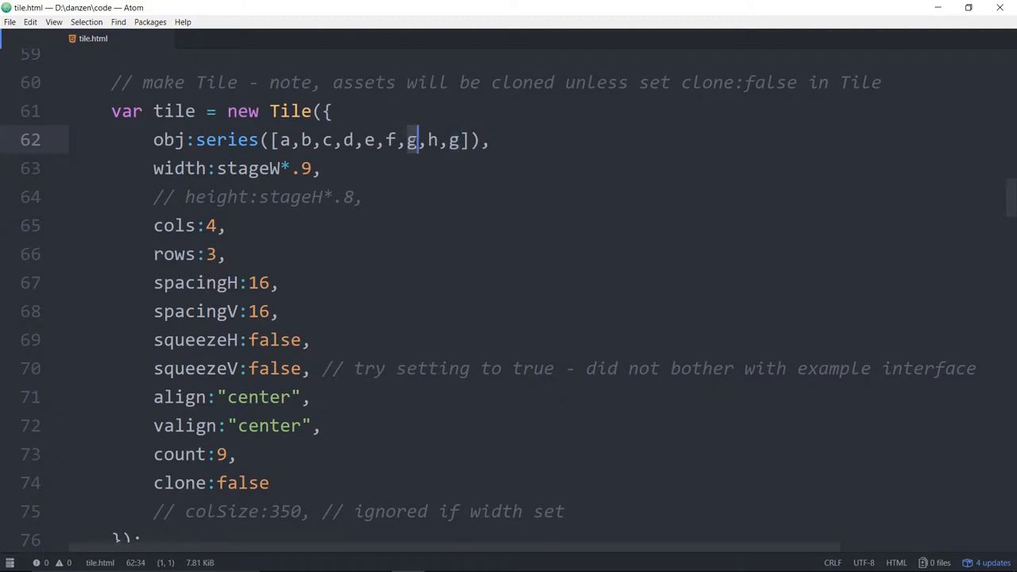
pyautogui.press('Left')
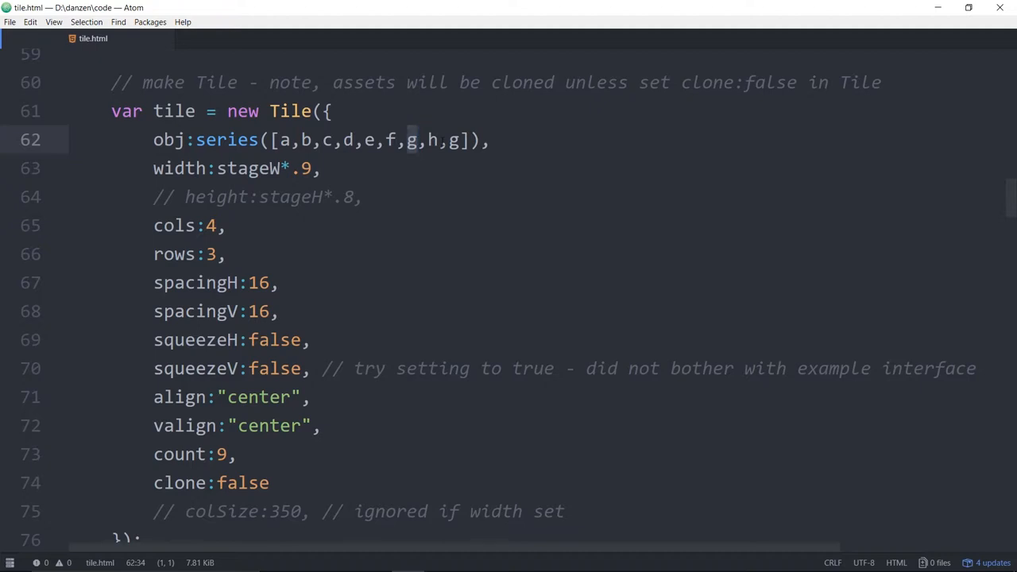
pyautogui.press('Right')
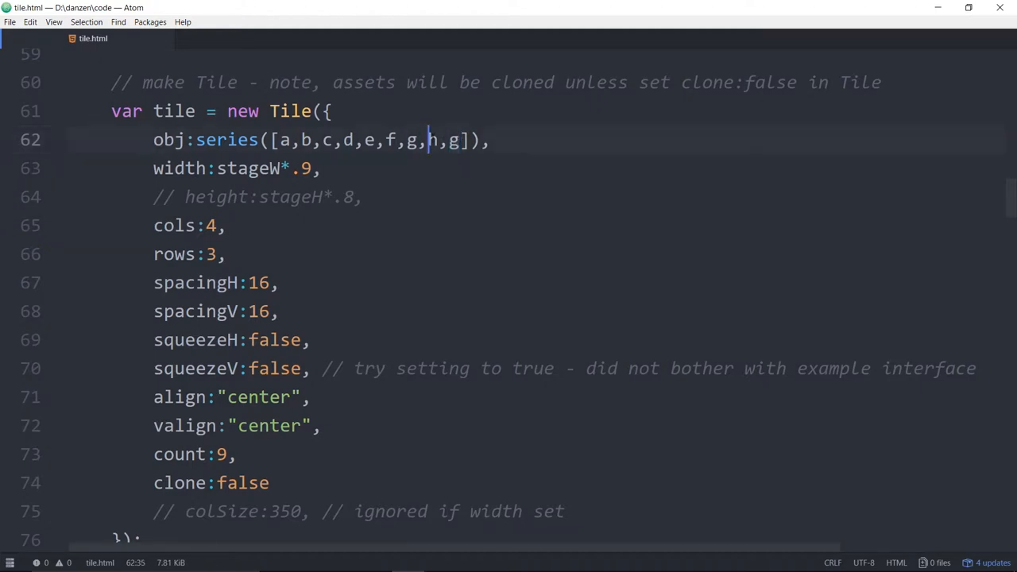
pyautogui.scroll(3)
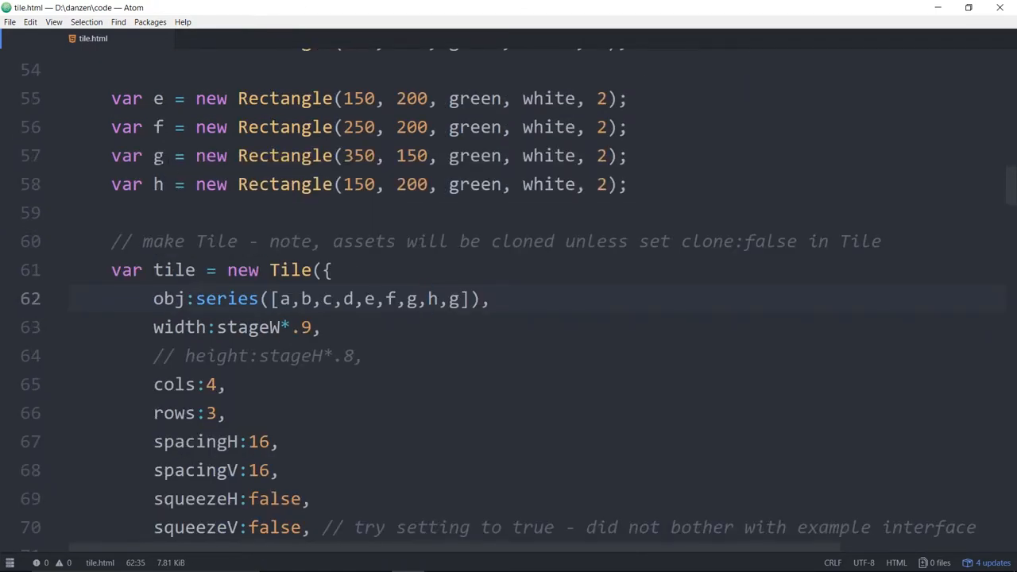
pyautogui.click(158, 155)
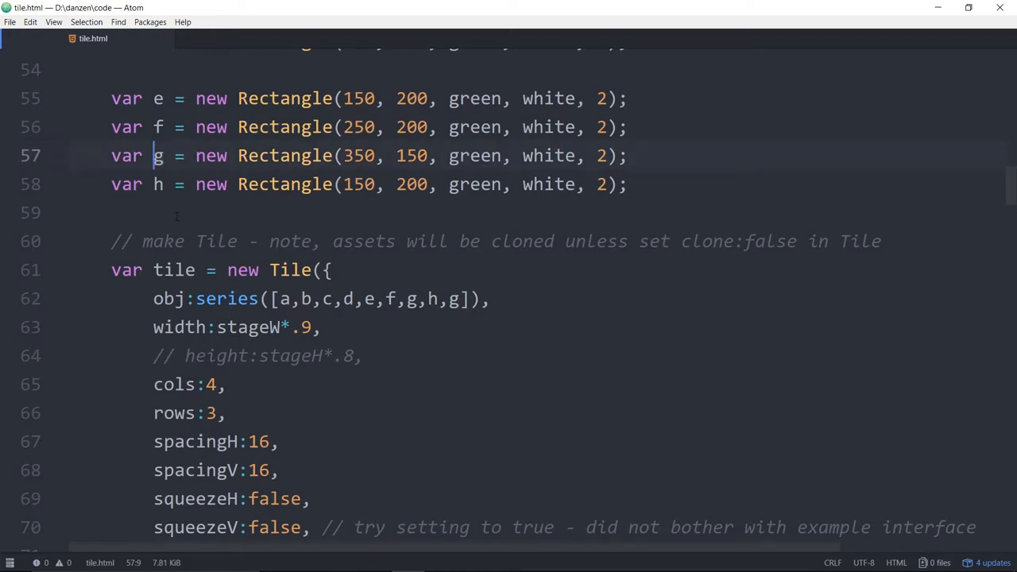
pyautogui.click(439, 567)
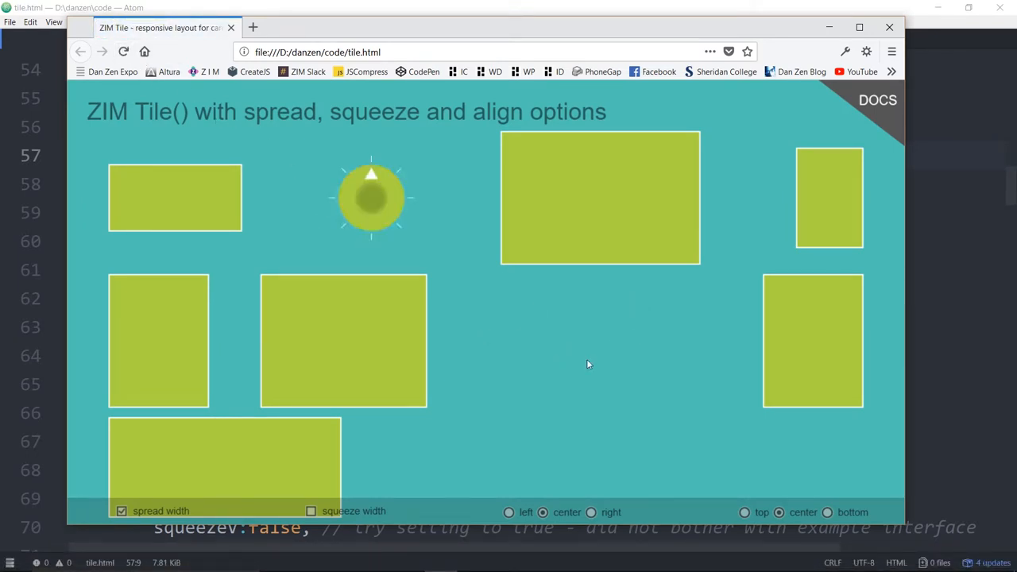
pyautogui.moveTo(633, 373)
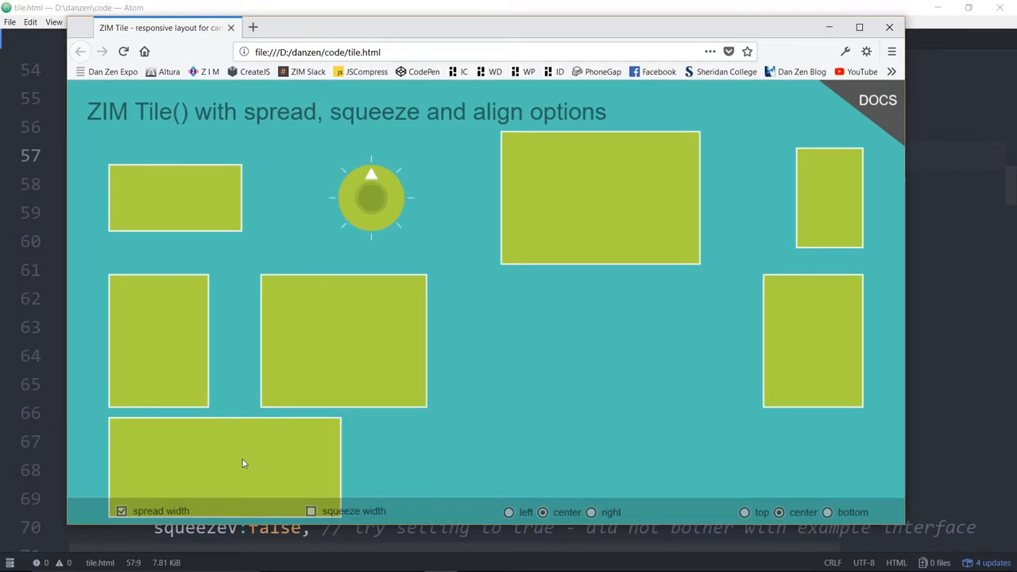
pyautogui.moveTo(532, 332)
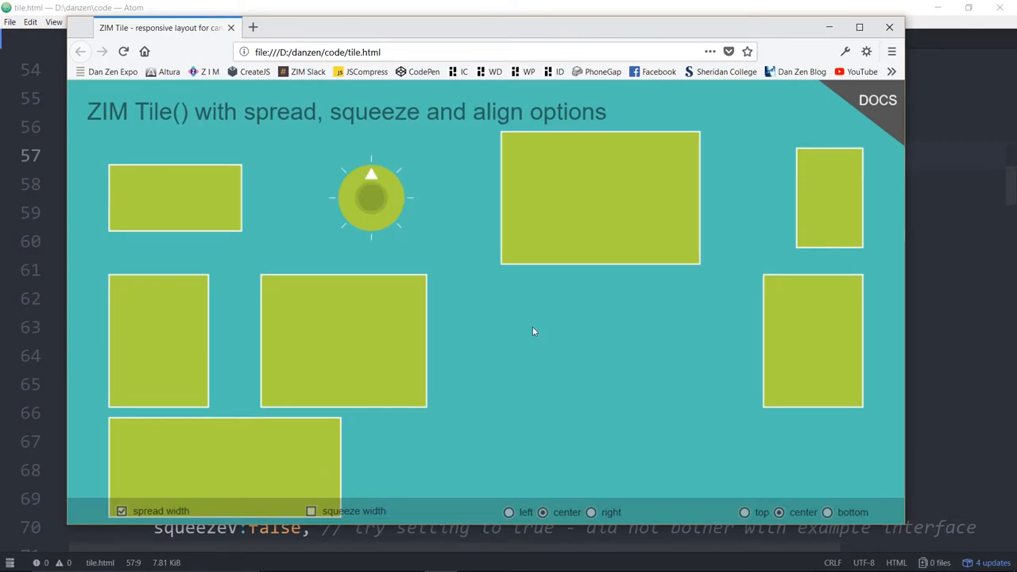
pyautogui.moveTo(393, 364)
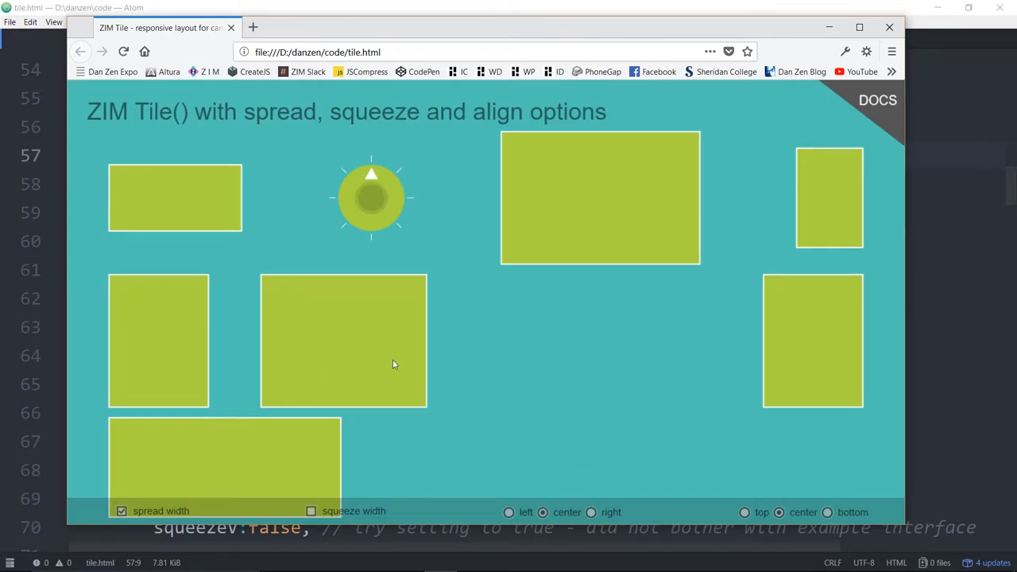
pyautogui.moveTo(581, 299)
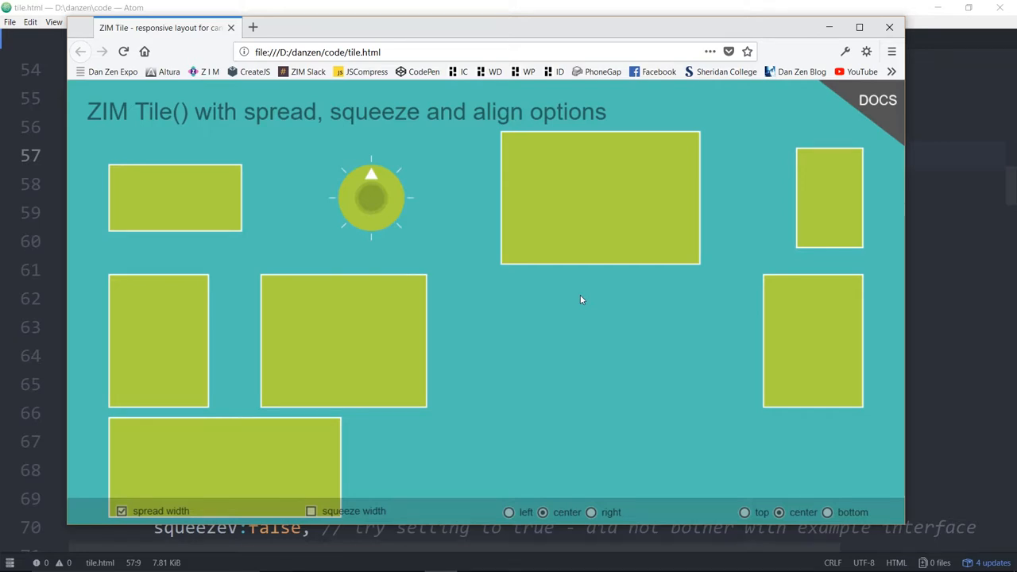
pyautogui.moveTo(946, 298)
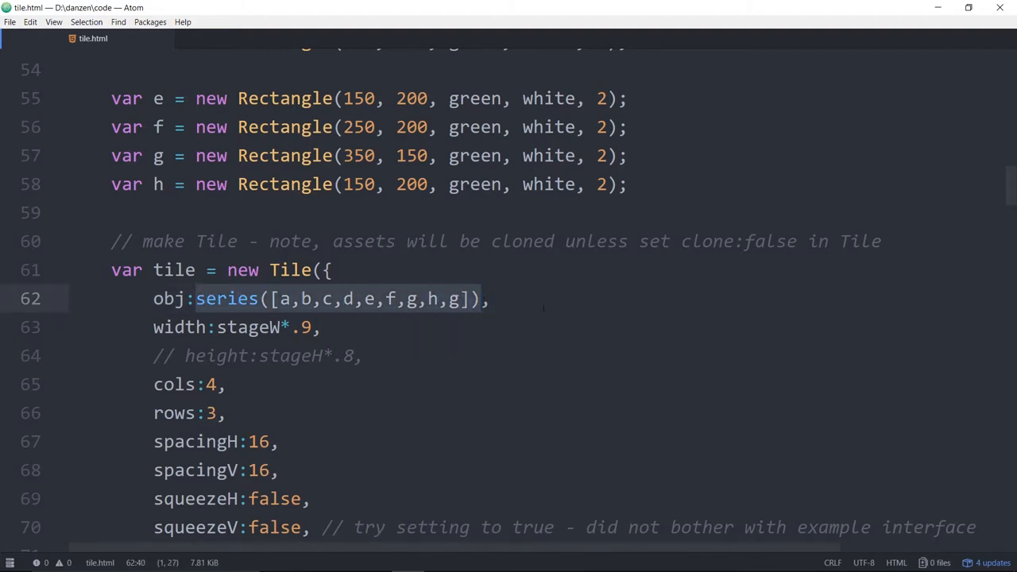
# Step: Drop the extra g, re-comment clone:false and delete the count:9 line from the Tile options
pyautogui.scroll(-3)
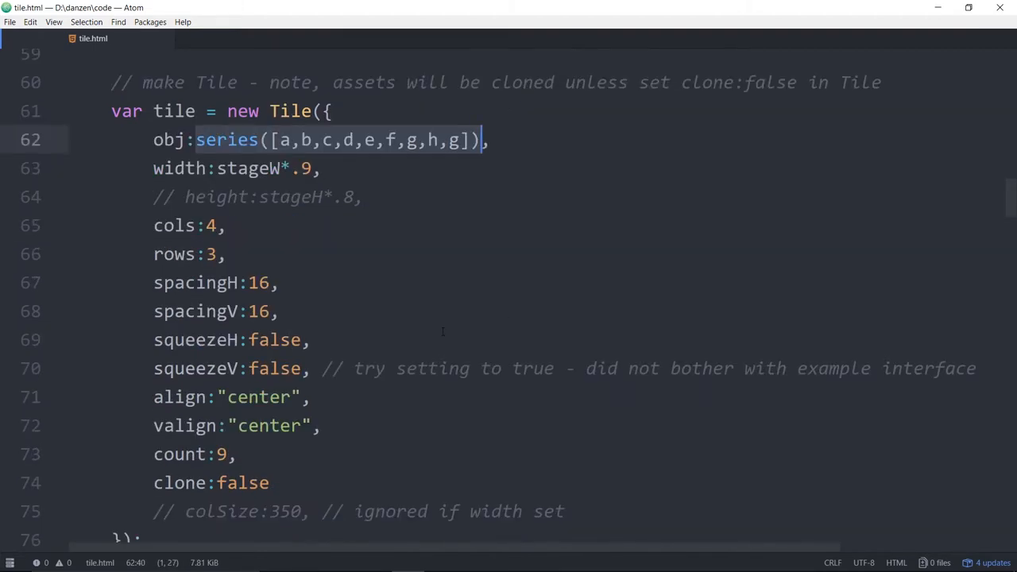
pyautogui.moveTo(324, 343)
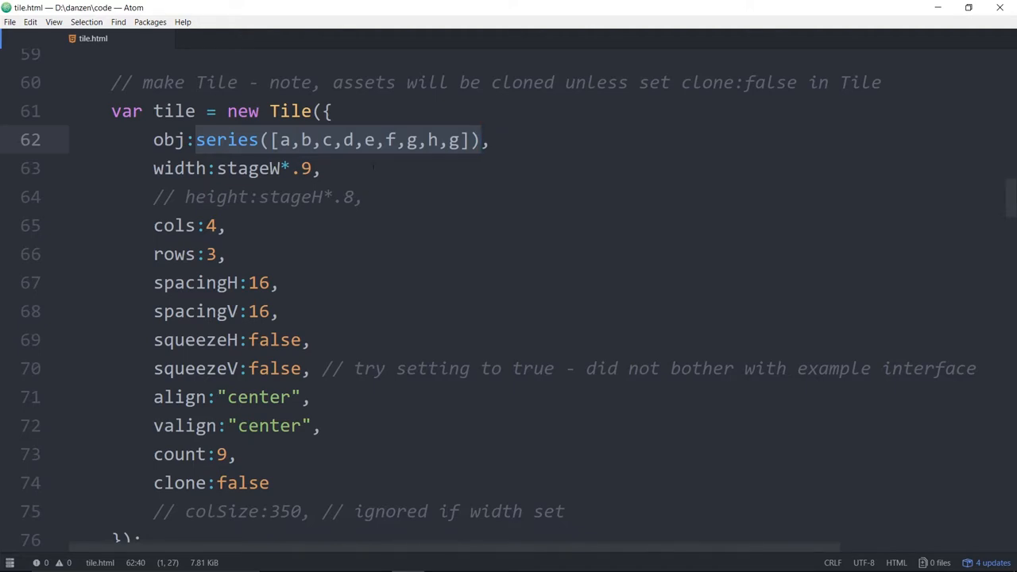
pyautogui.click(294, 140)
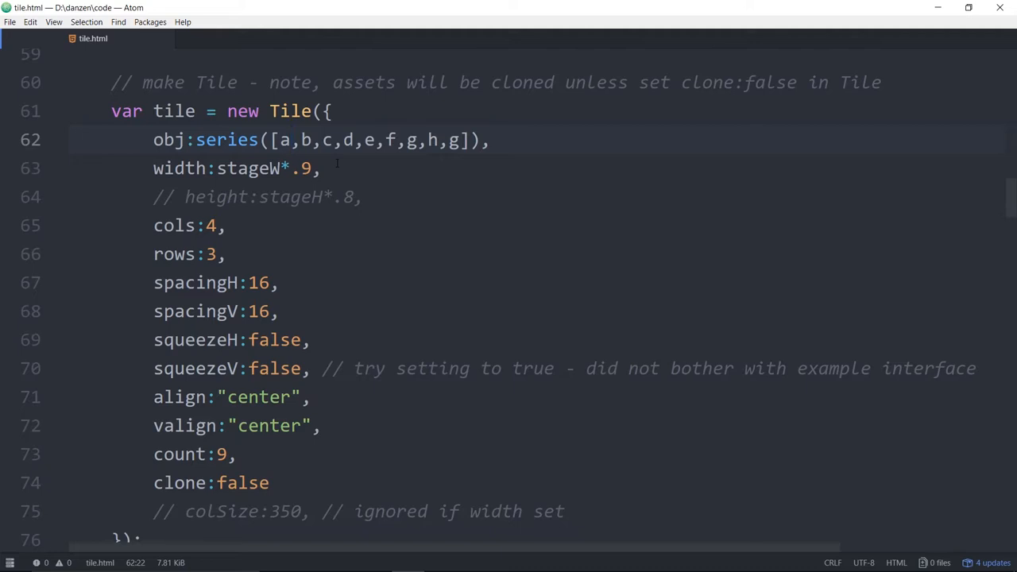
pyautogui.click(293, 140)
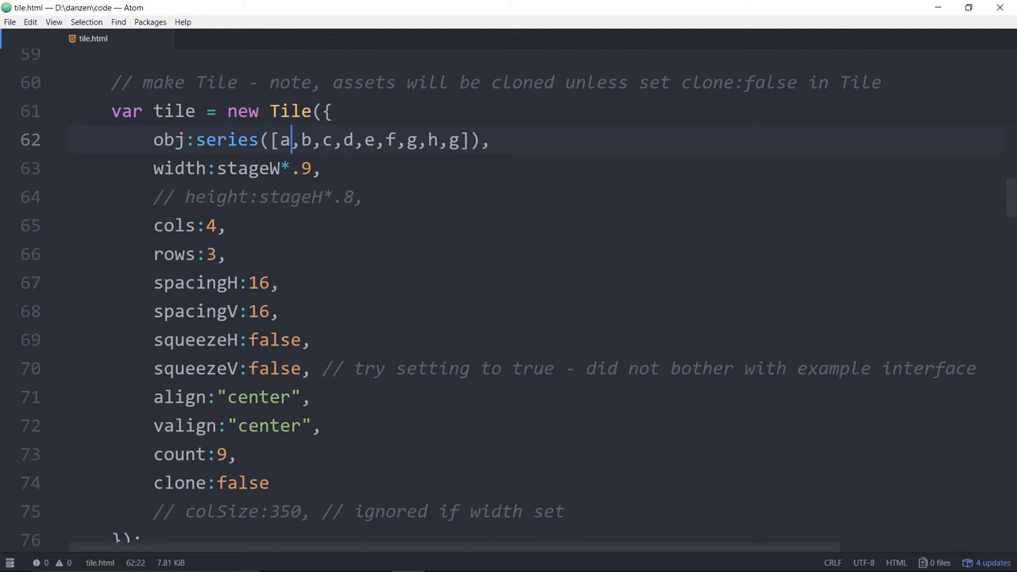
pyautogui.click(153, 482)
pyautogui.write('// ')
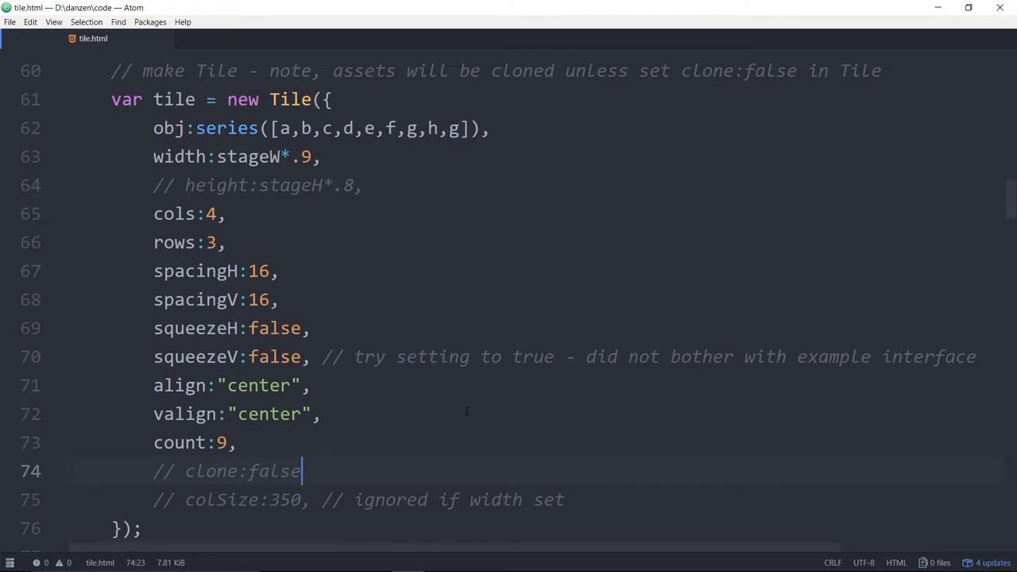
pyautogui.click(456, 128)
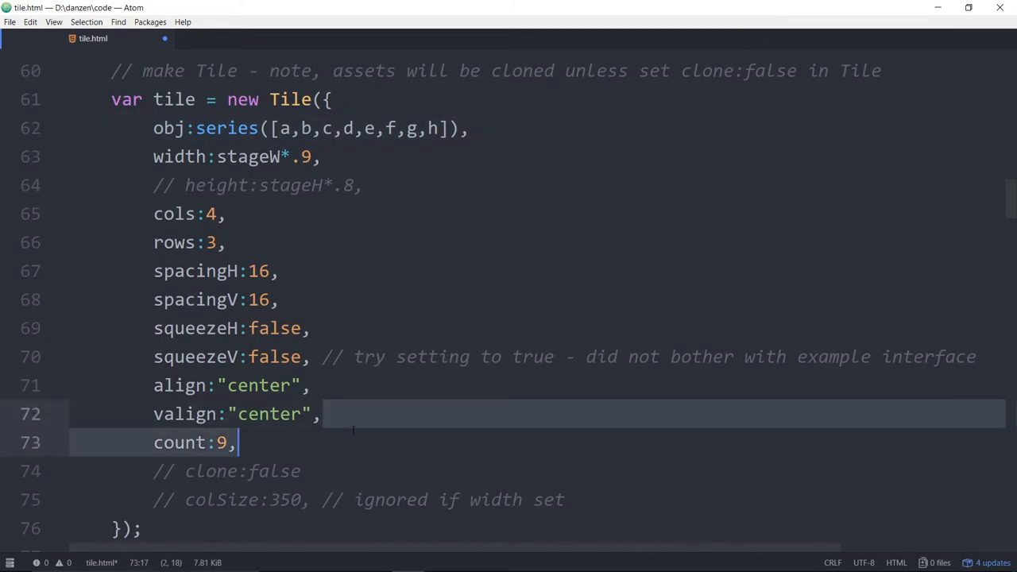
pyautogui.scroll(-3)
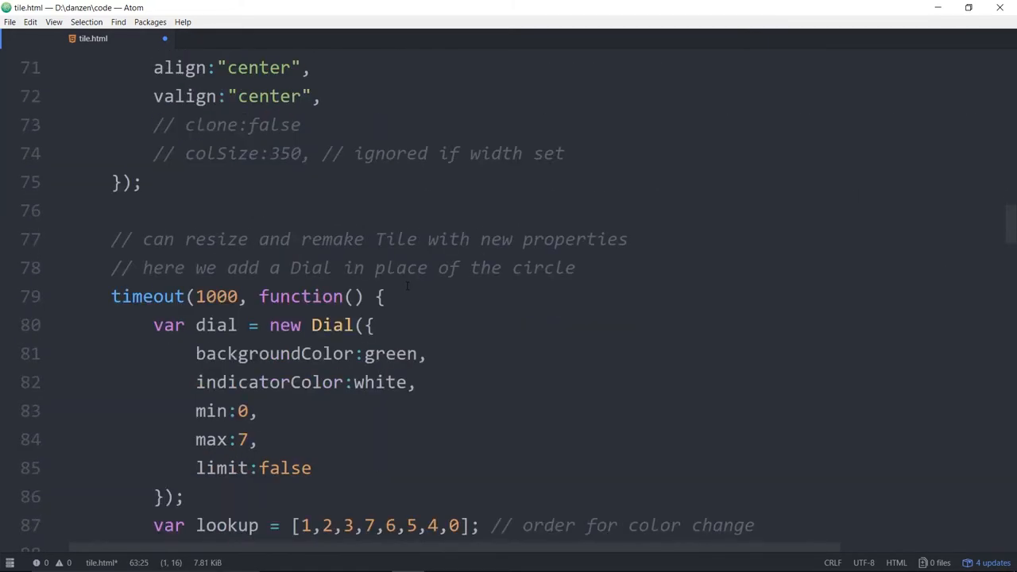
# Step: Uncomment tile.resize(stageW*.9) in the frame resize handler
pyautogui.scroll(-3)
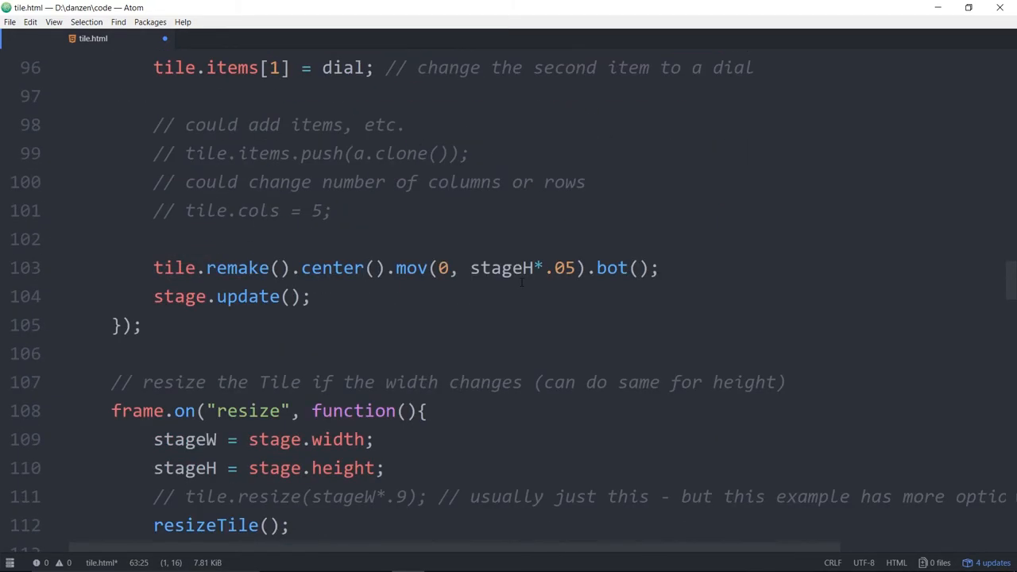
pyautogui.scroll(-3)
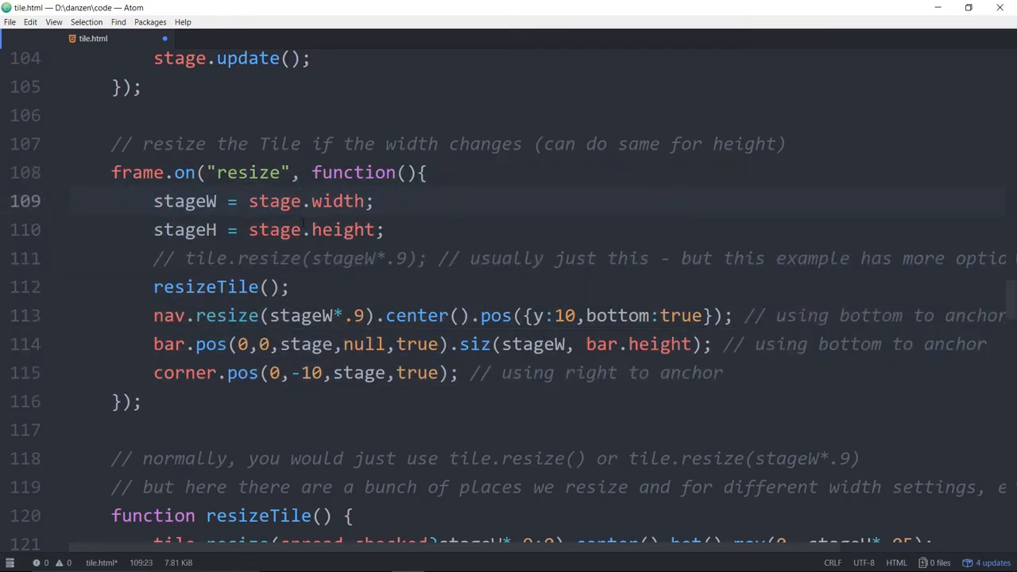
pyautogui.click(279, 229)
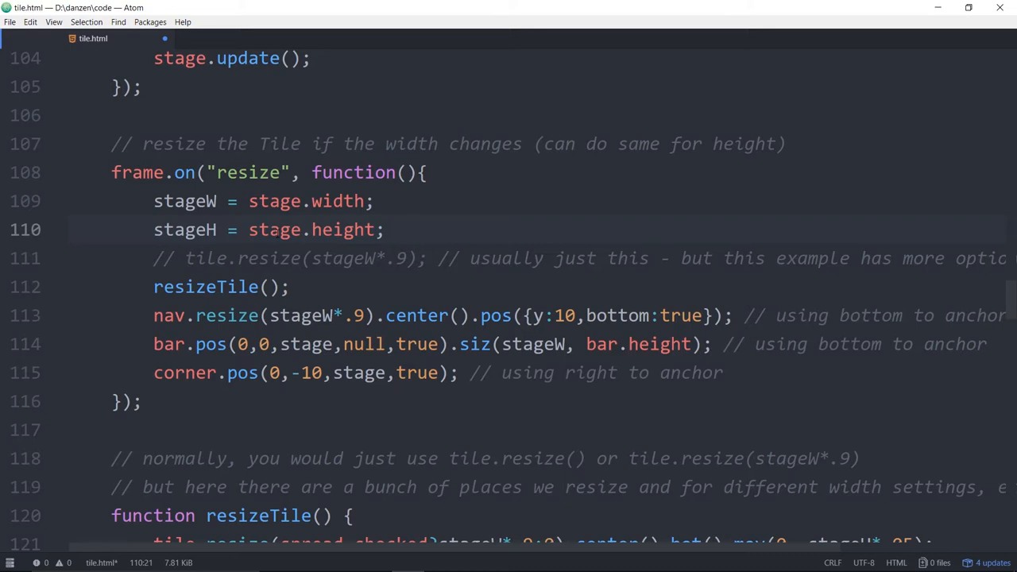
pyautogui.click(280, 229)
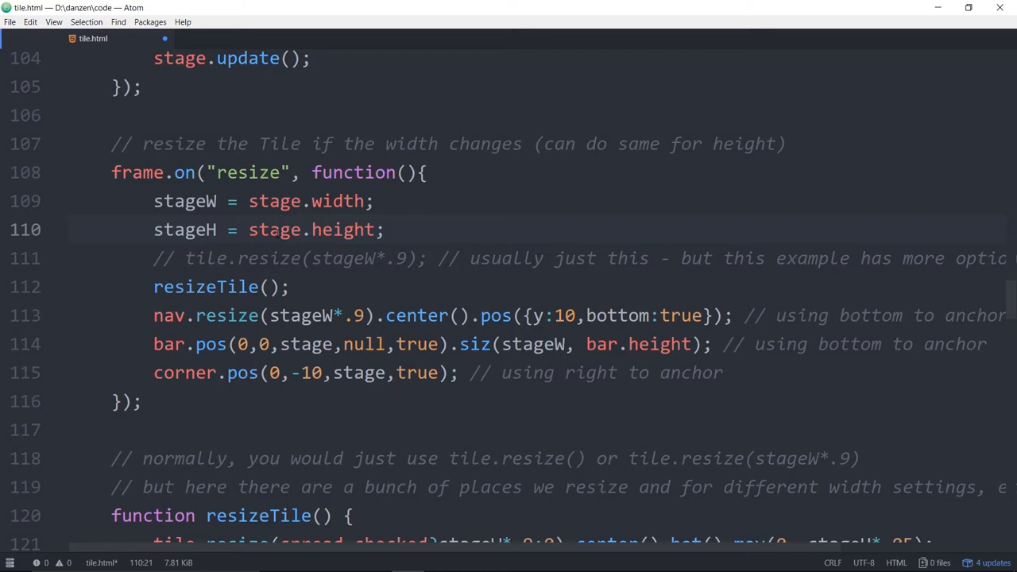
pyautogui.click(280, 230)
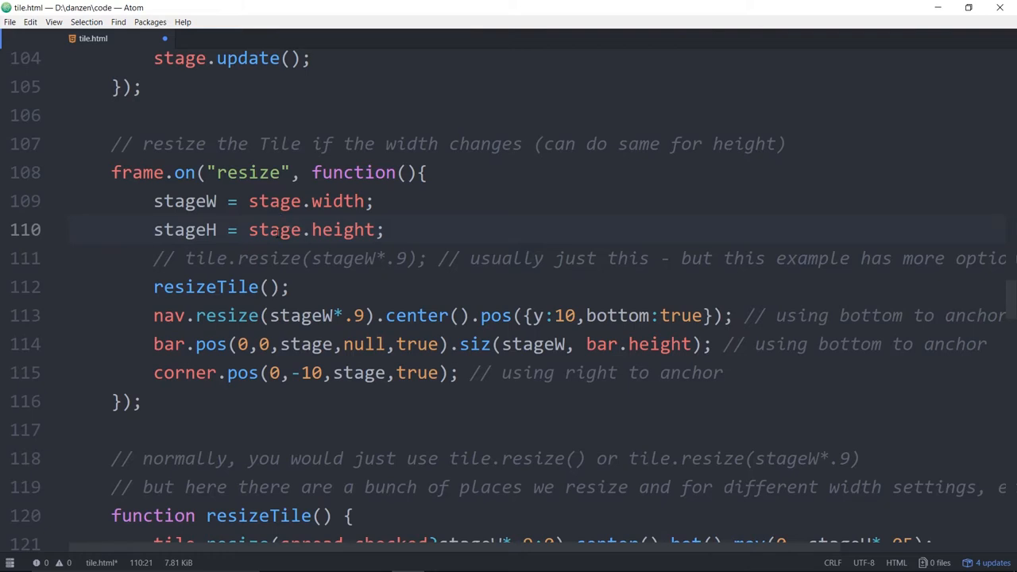
pyautogui.click(279, 230)
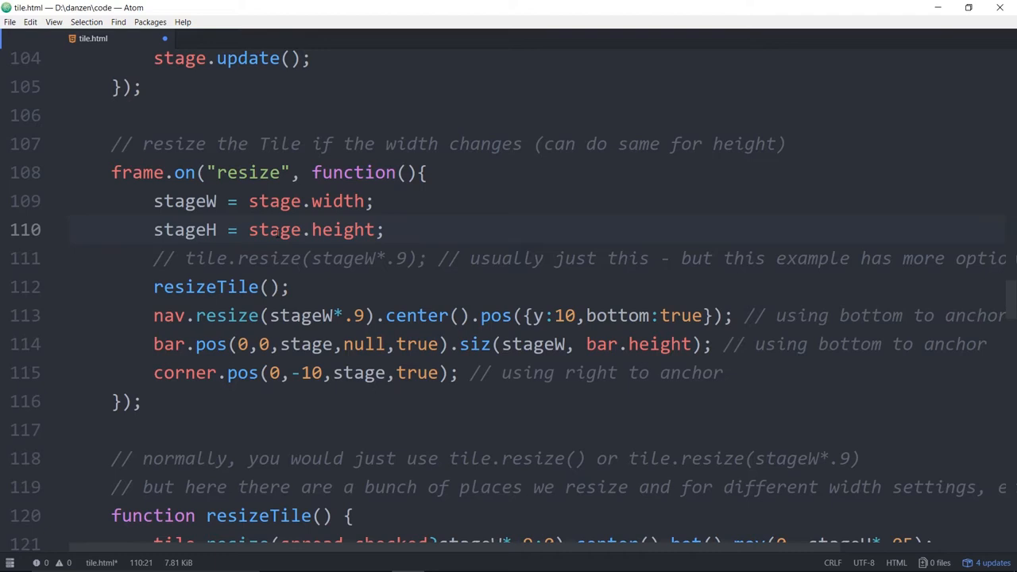
pyautogui.click(280, 230)
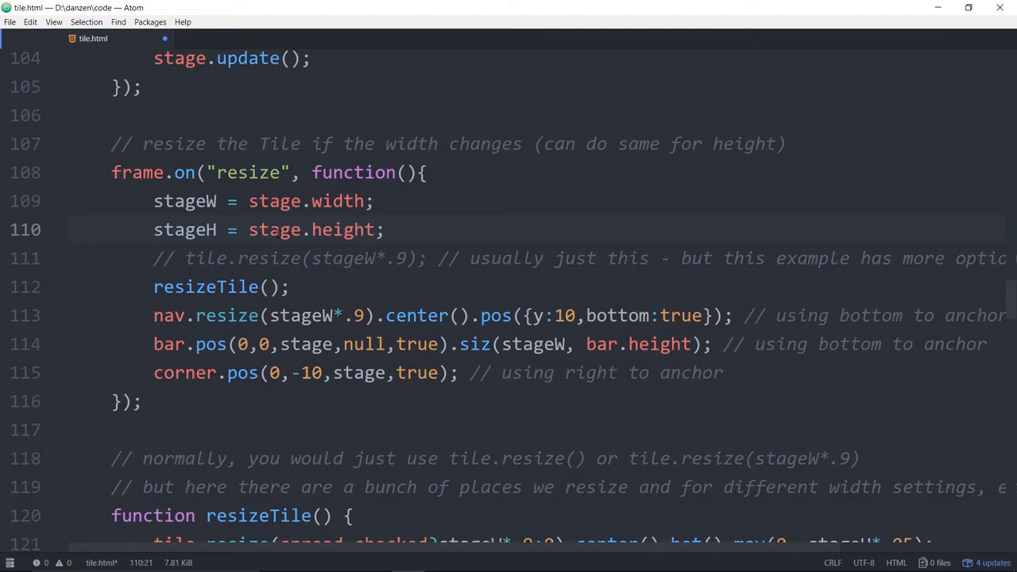
pyautogui.click(280, 230)
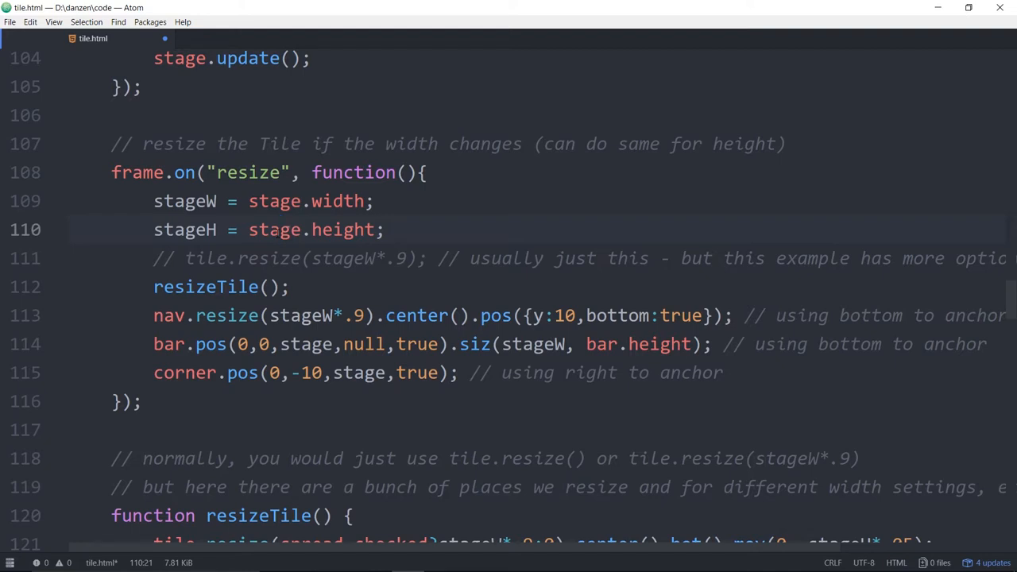
pyautogui.click(280, 229)
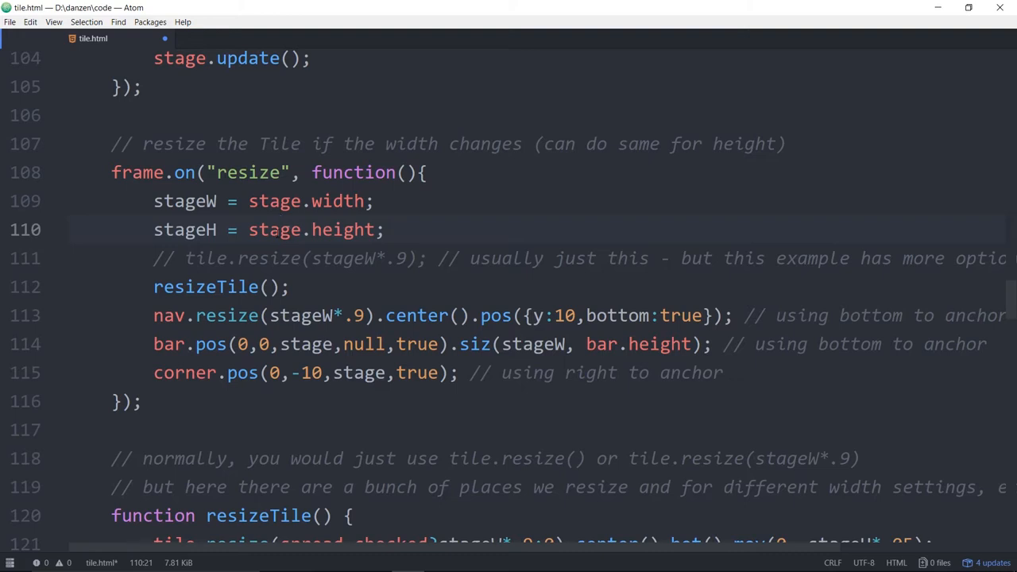
pyautogui.click(280, 230)
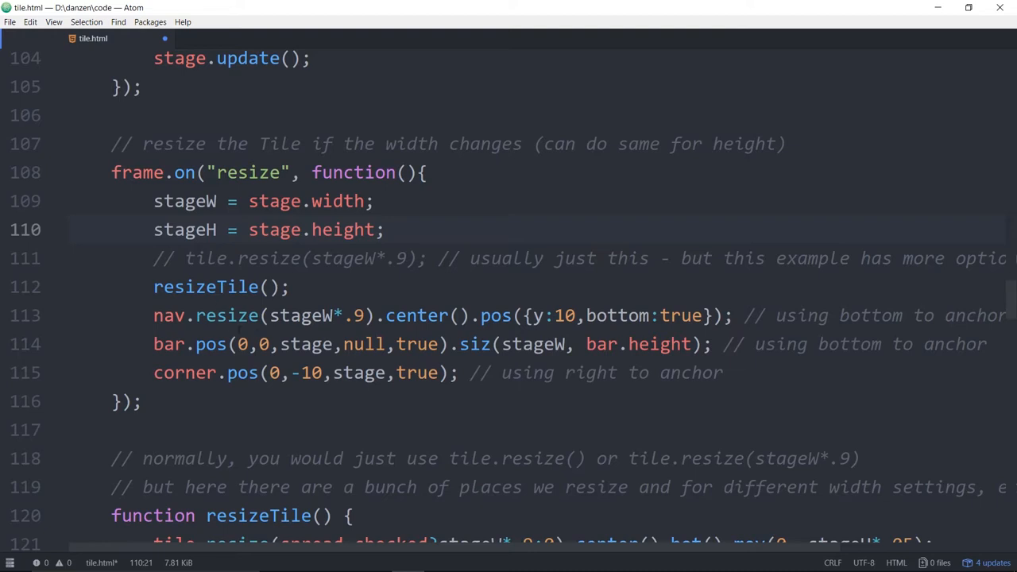
pyautogui.click(279, 230)
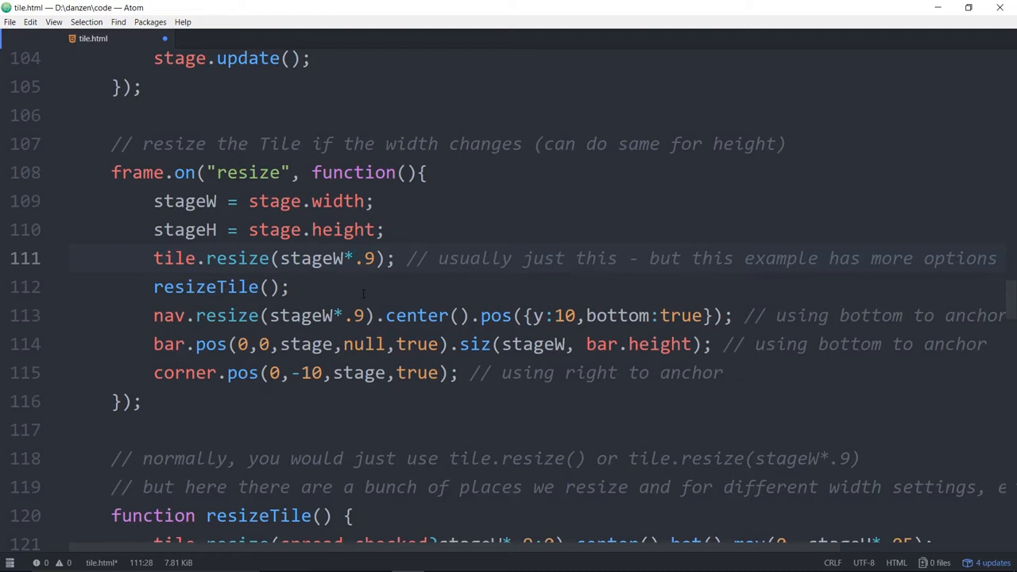
# Step: Comment out the tile.resize(stageW*.9) line again so resizing relies on resizeTile()
pyautogui.click(279, 258)
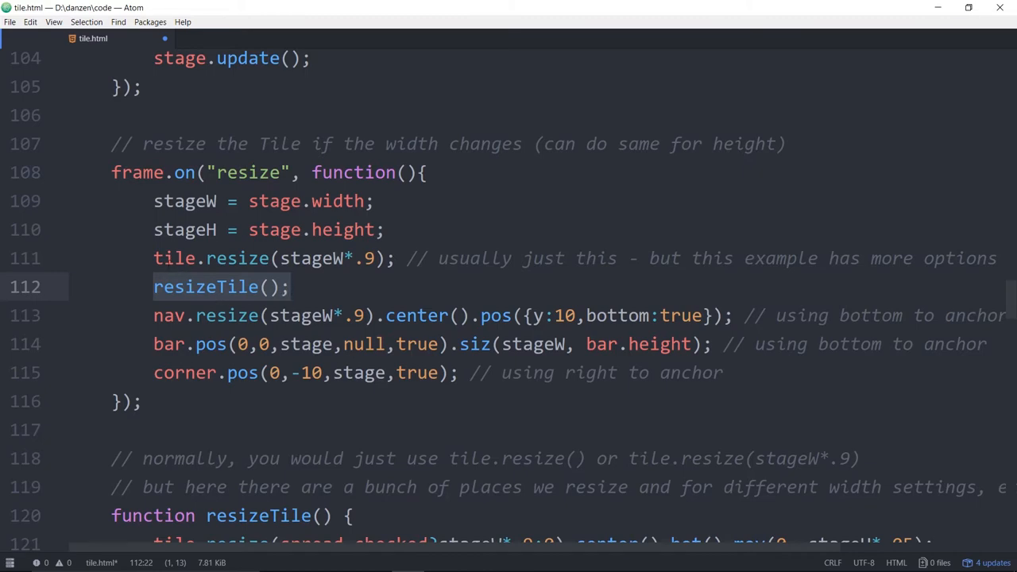
pyautogui.press('ctrl+/')
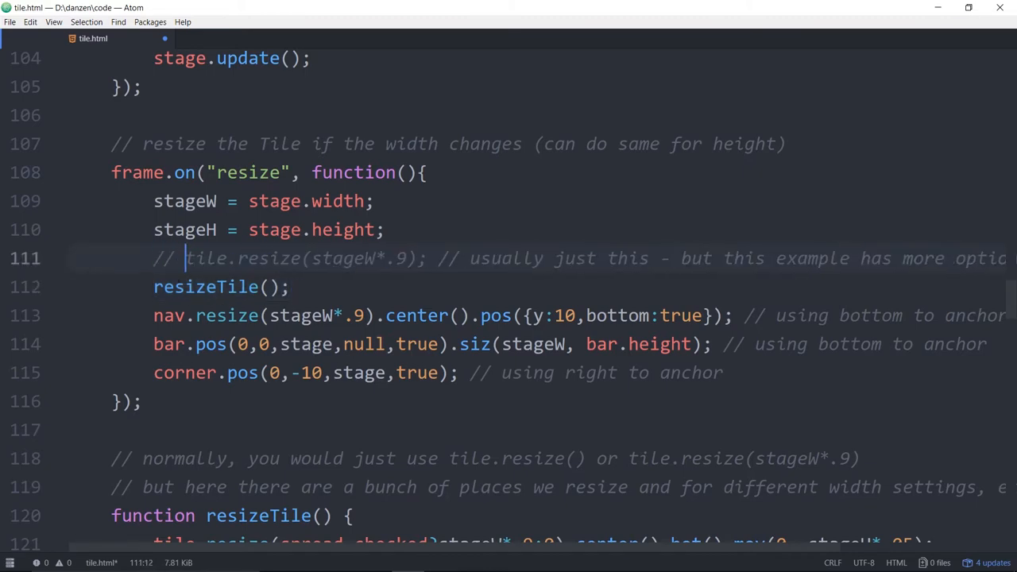
pyautogui.scroll(-3)
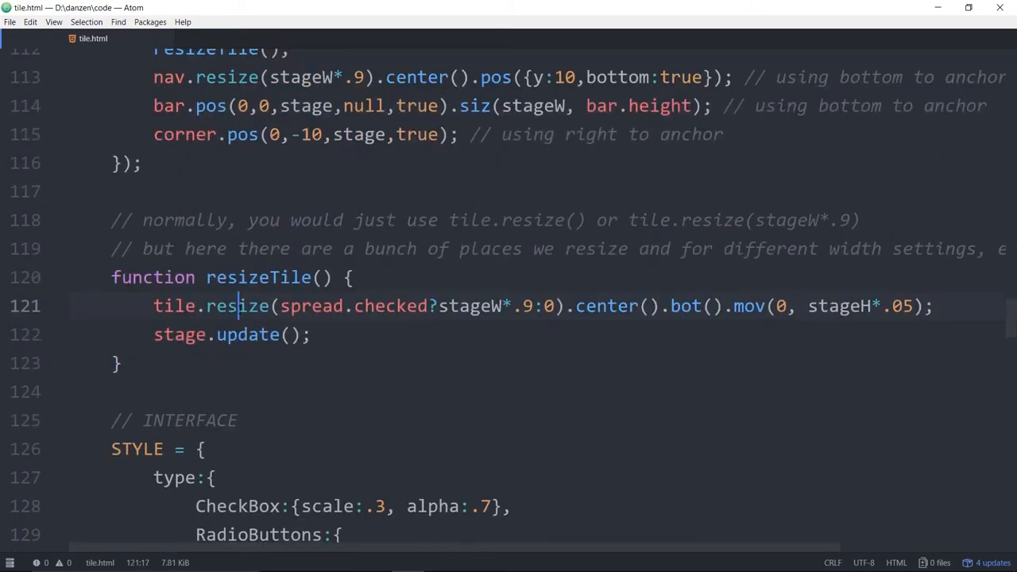
# Step: Review the resizeTile function and bring the tile.html preview back up in Firefox
pyautogui.click(279, 306)
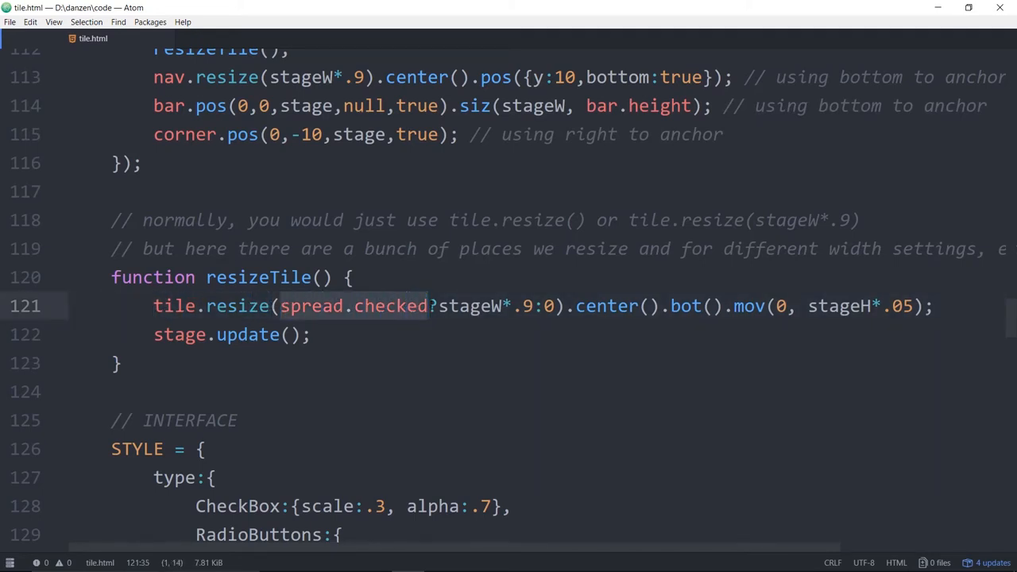
pyautogui.click(429, 306)
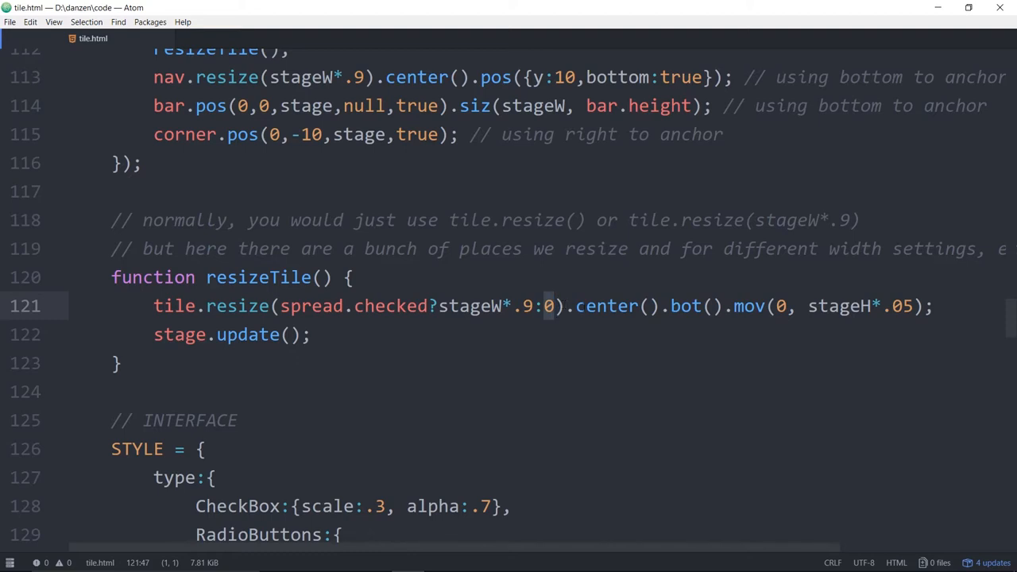
pyautogui.doubleClick(608, 306)
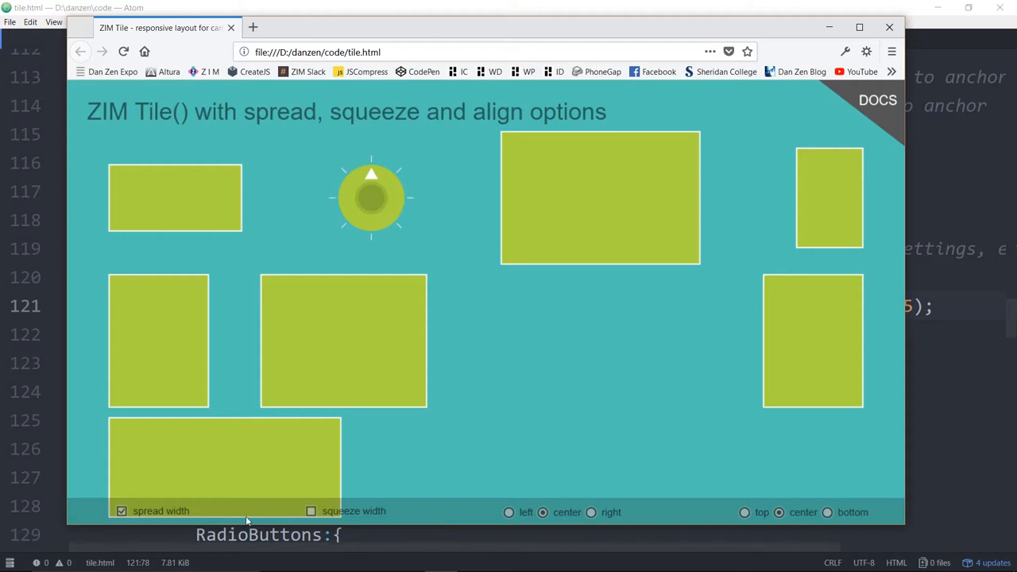
pyautogui.moveTo(507, 90)
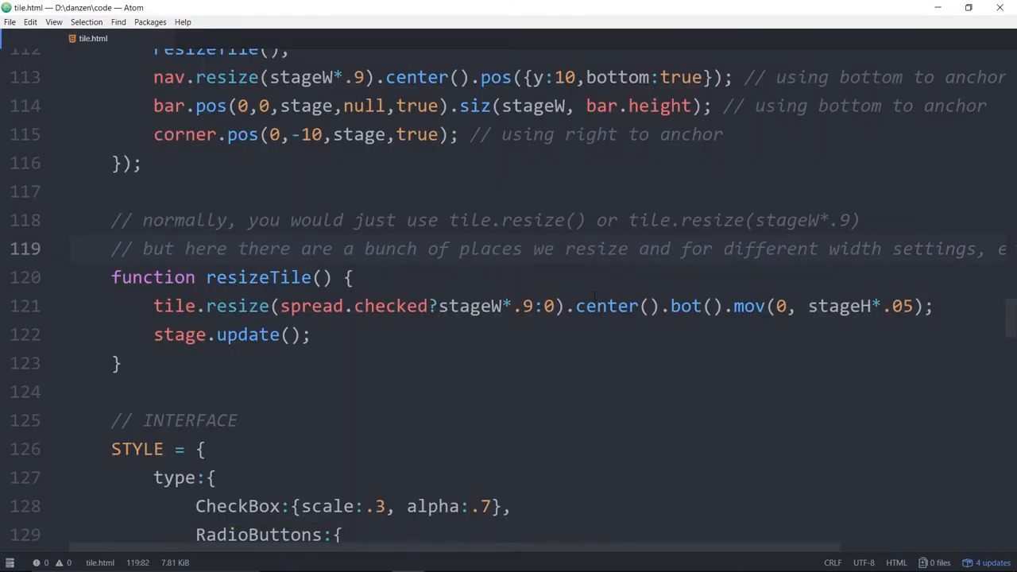
pyautogui.scroll(3)
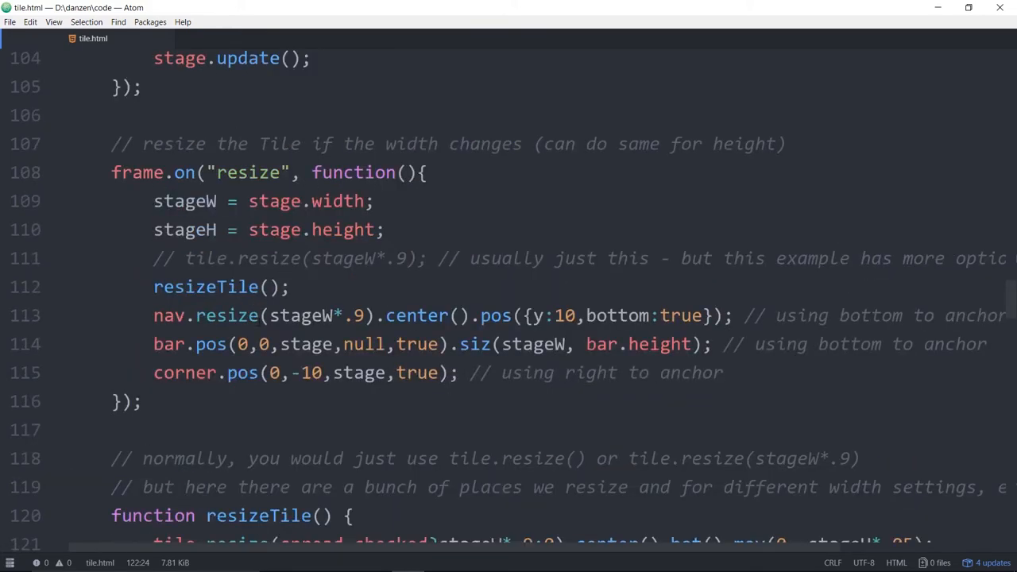
pyautogui.scroll(3)
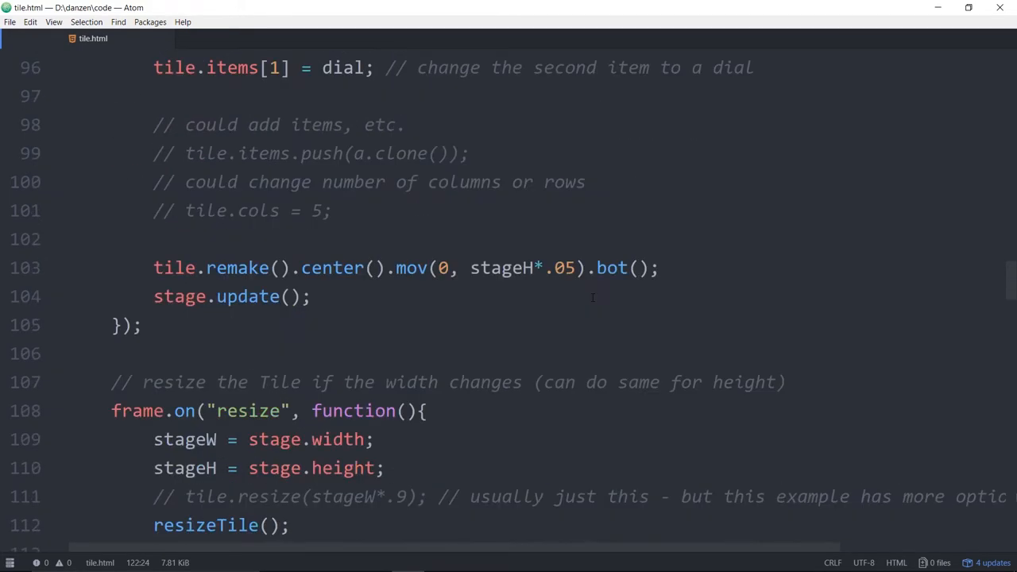
pyautogui.scroll(3)
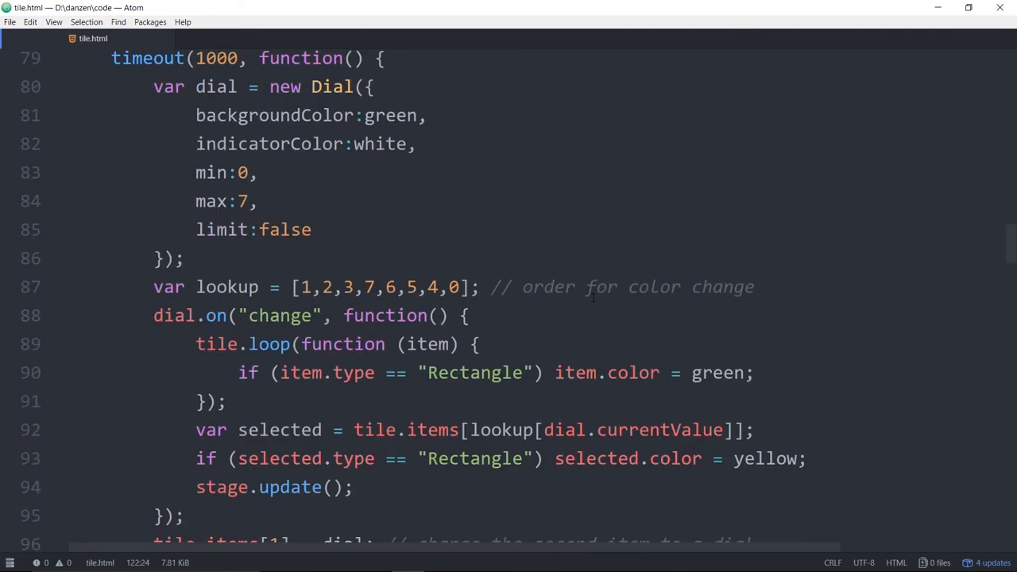
pyautogui.scroll(3)
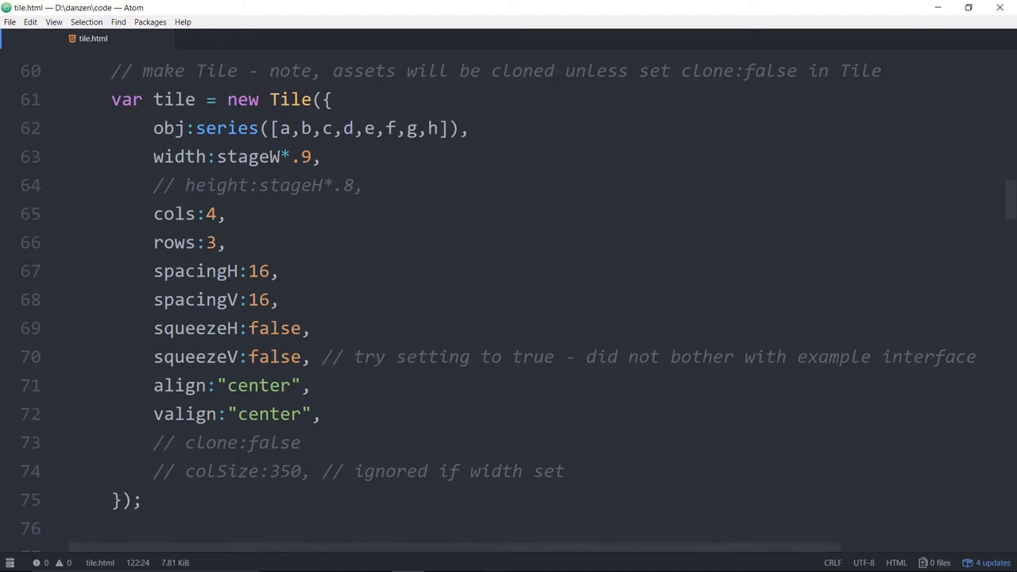
pyautogui.click(274, 128)
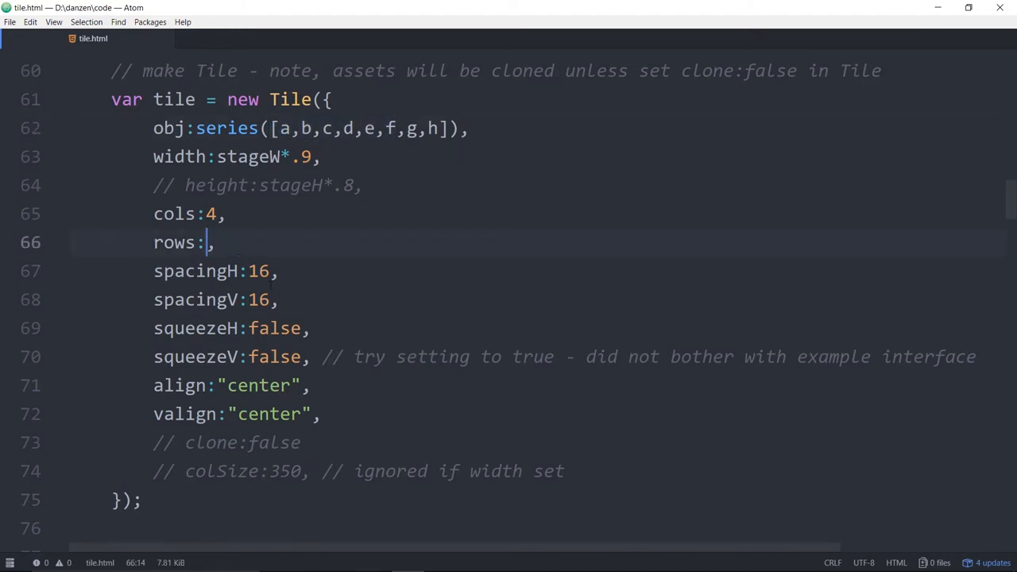
pyautogui.write('2')
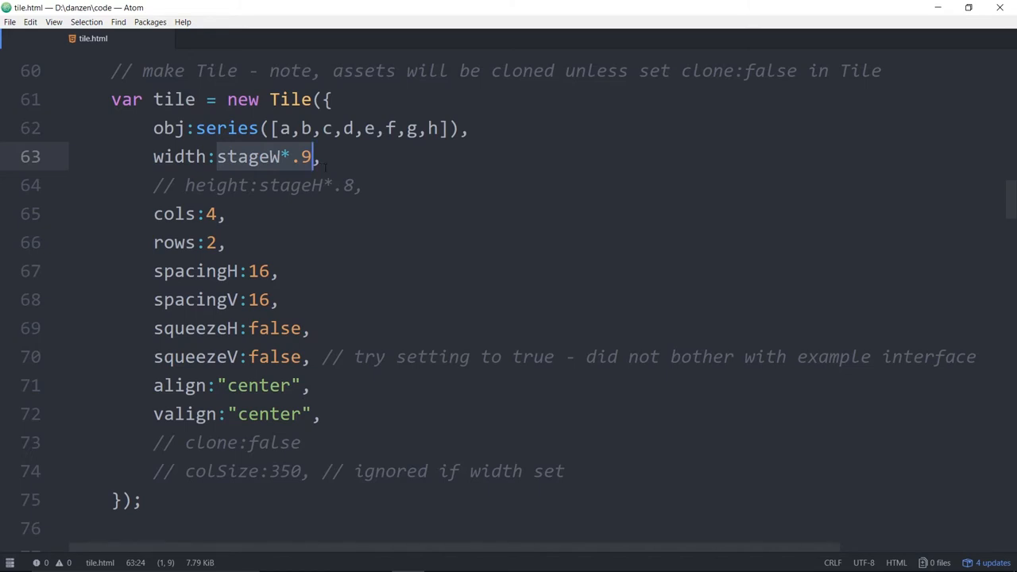
pyautogui.press('ctrl+/')
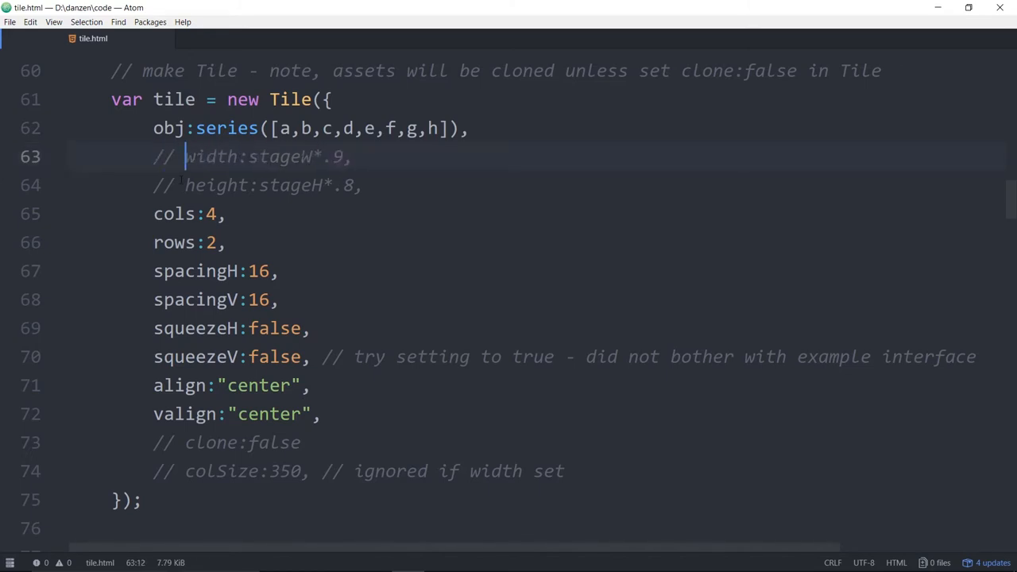
pyautogui.scroll(-3)
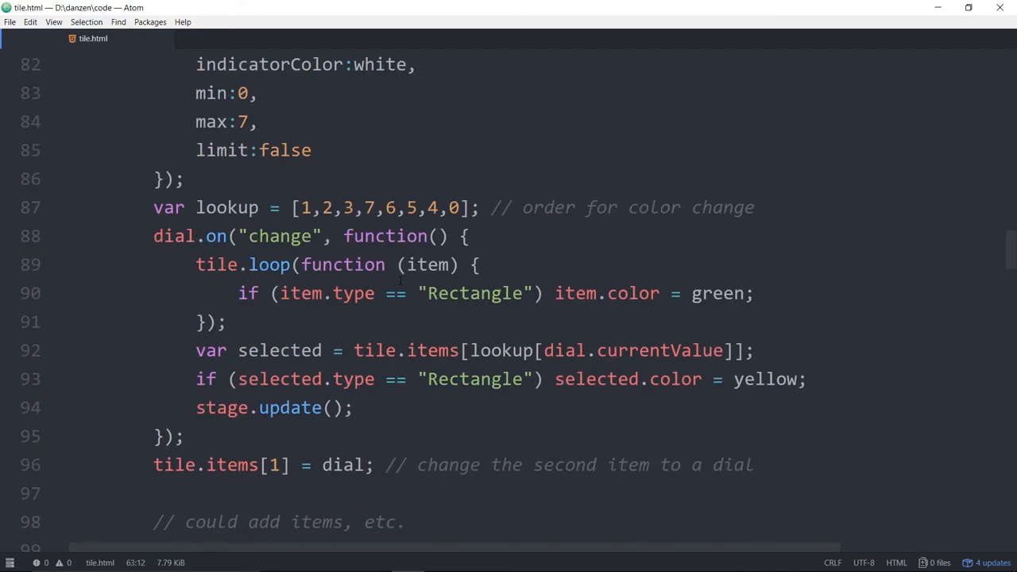
pyautogui.scroll(-3)
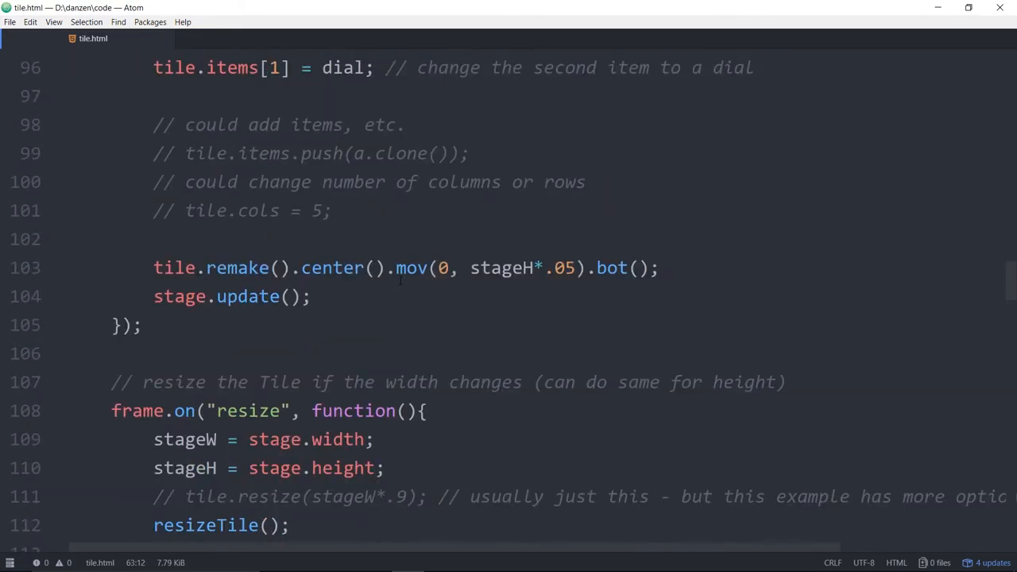
pyautogui.scroll(-3)
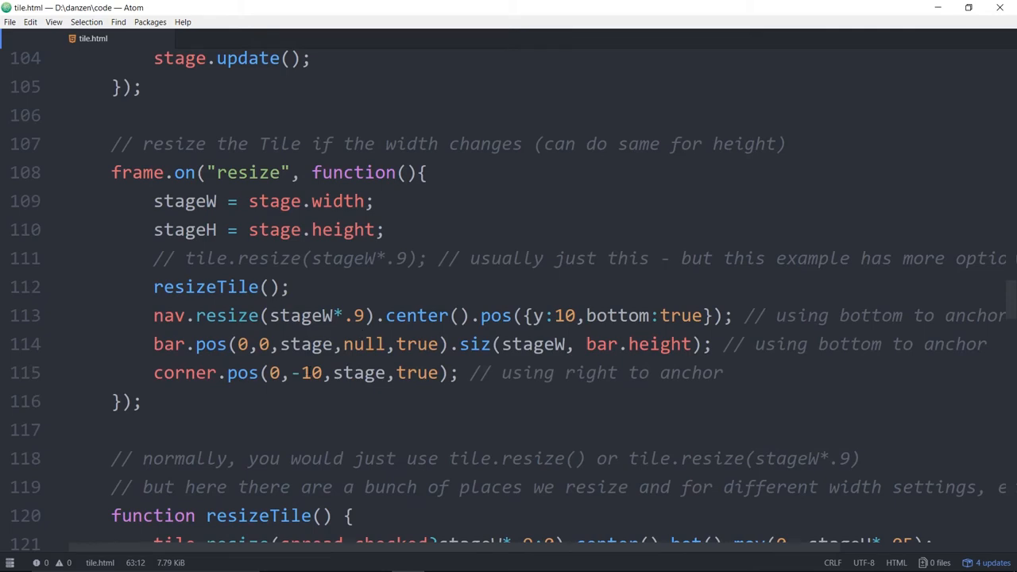
pyautogui.scroll(-3)
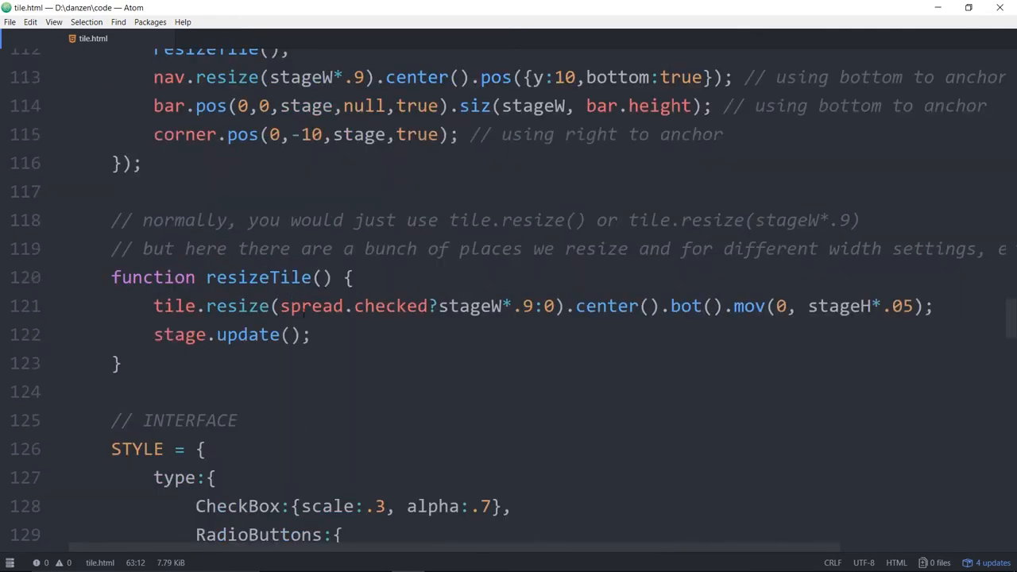
# Step: Toggle squeeze width on and off in the demo, then return to the new Tile({...}) block in Atom
pyautogui.click(313, 306)
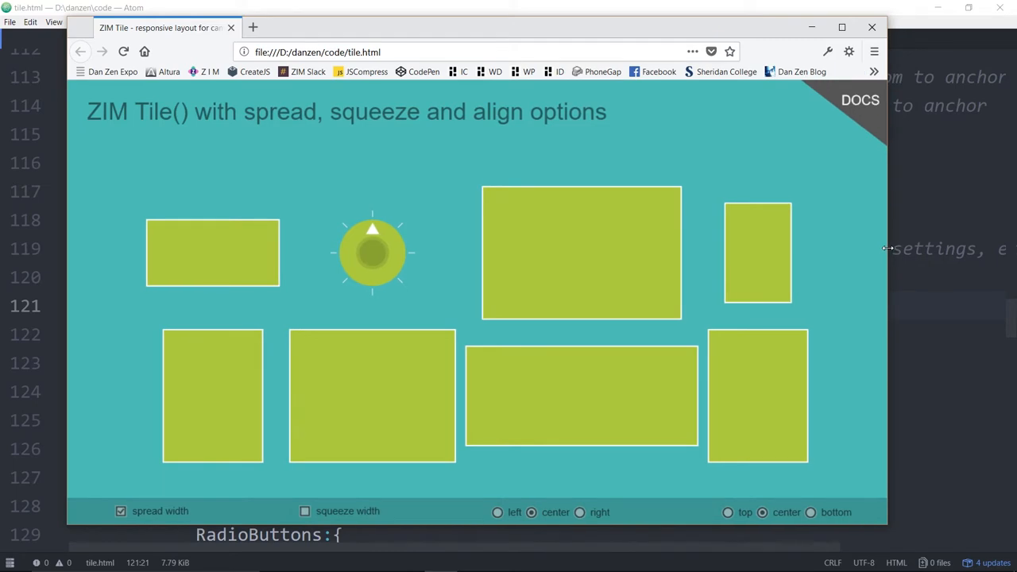
pyautogui.moveTo(397, 330)
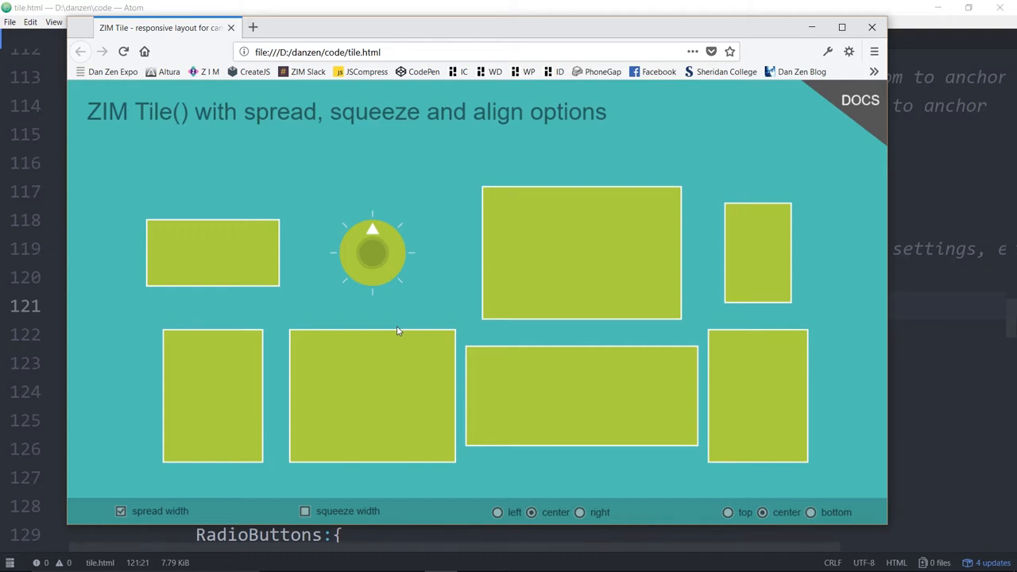
pyautogui.moveTo(335, 465)
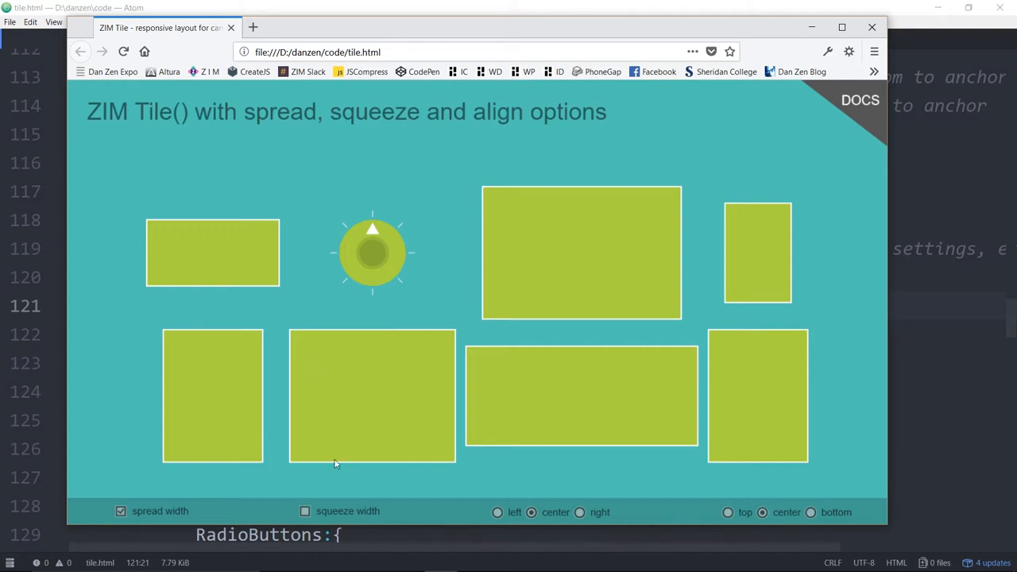
pyautogui.click(305, 511)
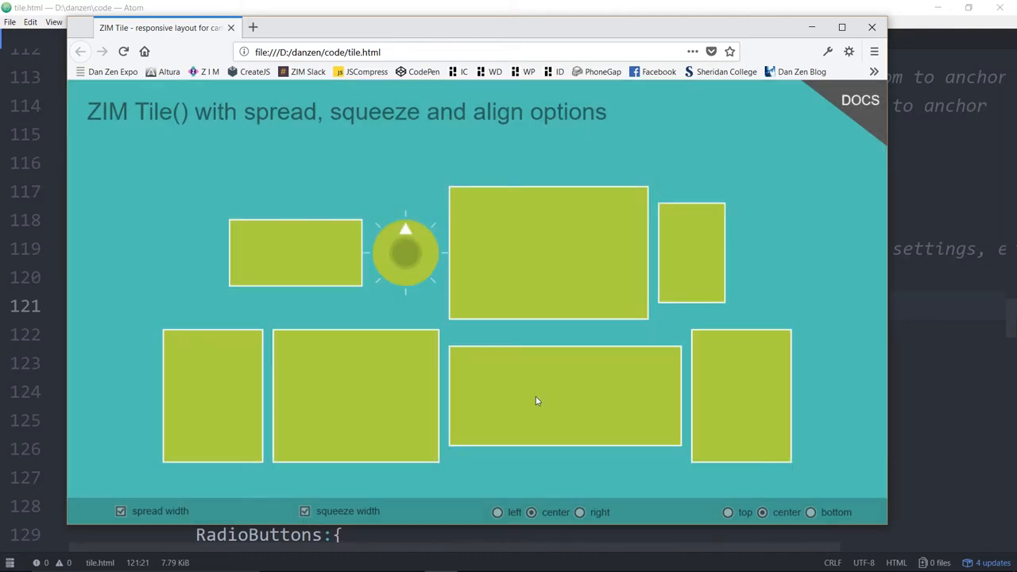
pyautogui.moveTo(477, 246)
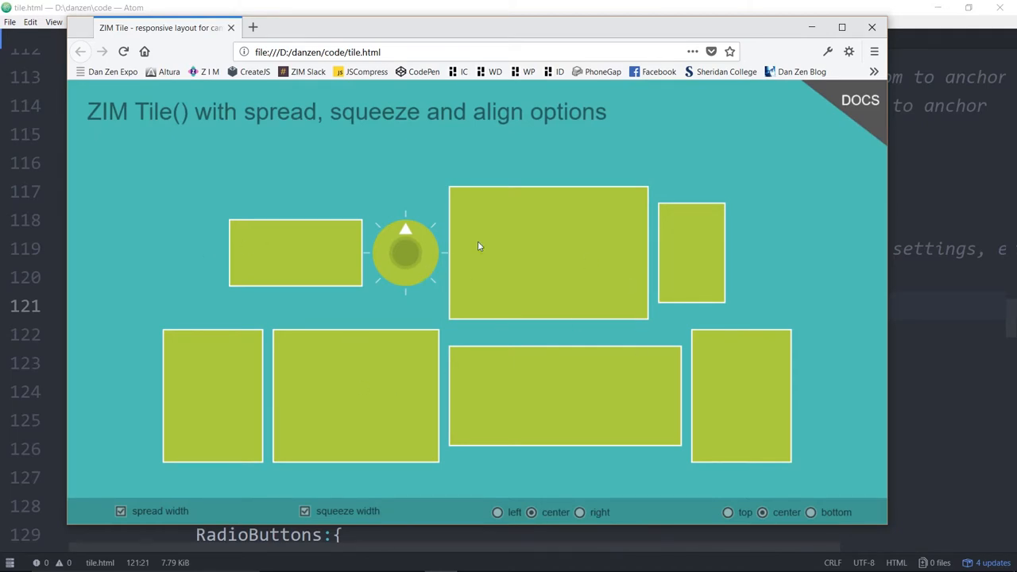
pyautogui.click(121, 511)
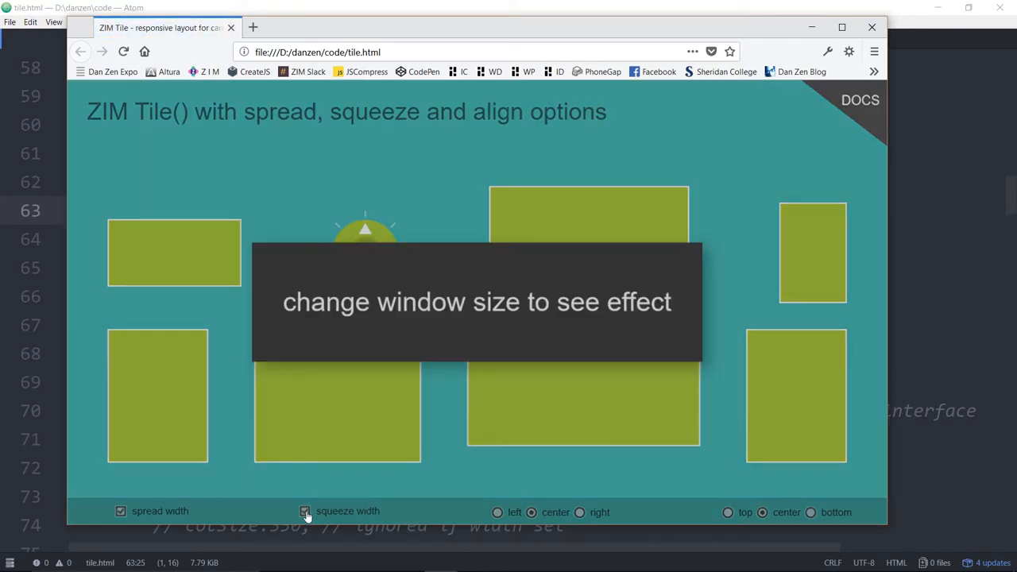
pyautogui.click(306, 511)
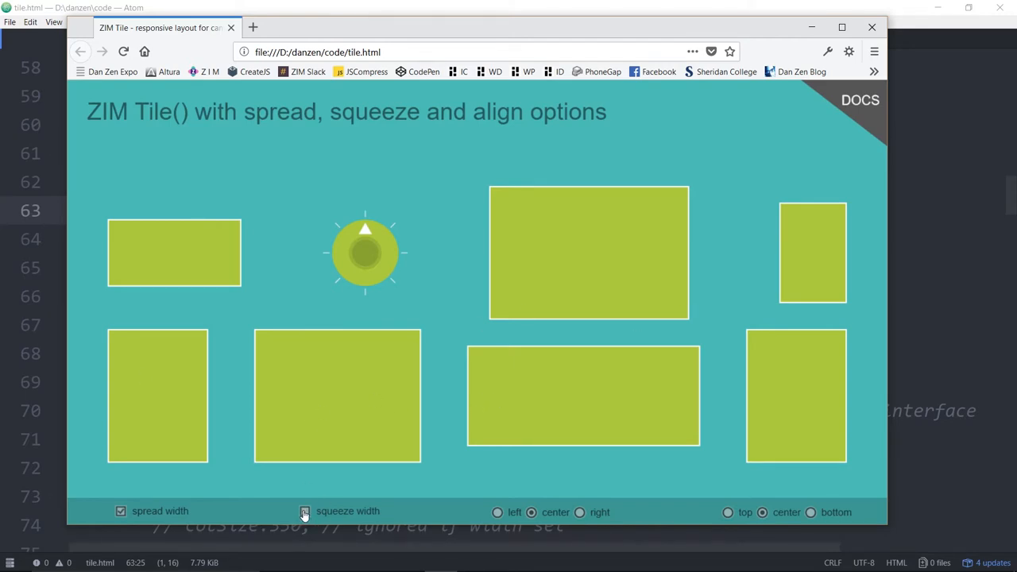
pyautogui.click(304, 511)
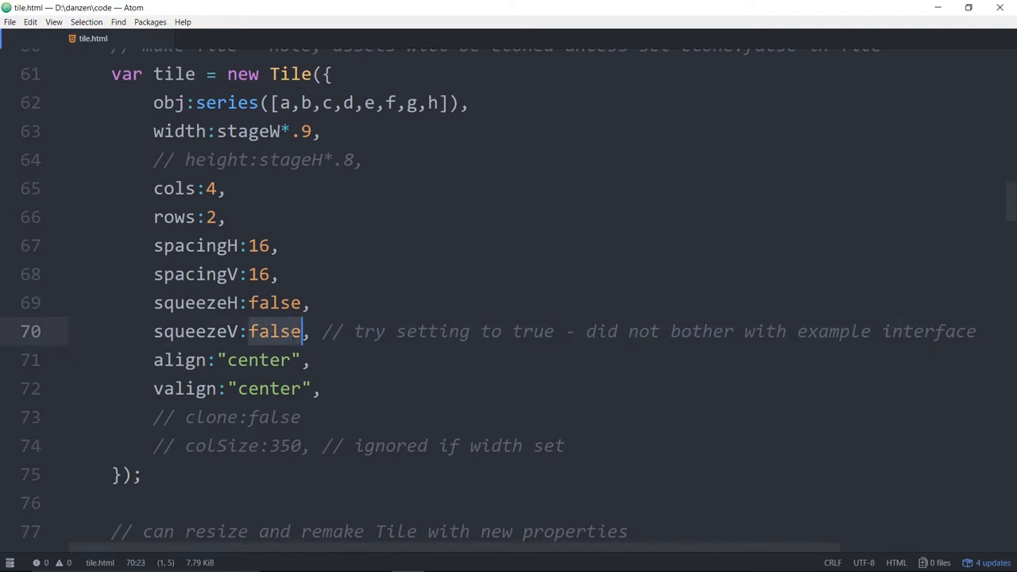
# Step: Switch from Atom back to the Firefox window showing the reloaded tile demo
pyautogui.write('tr')
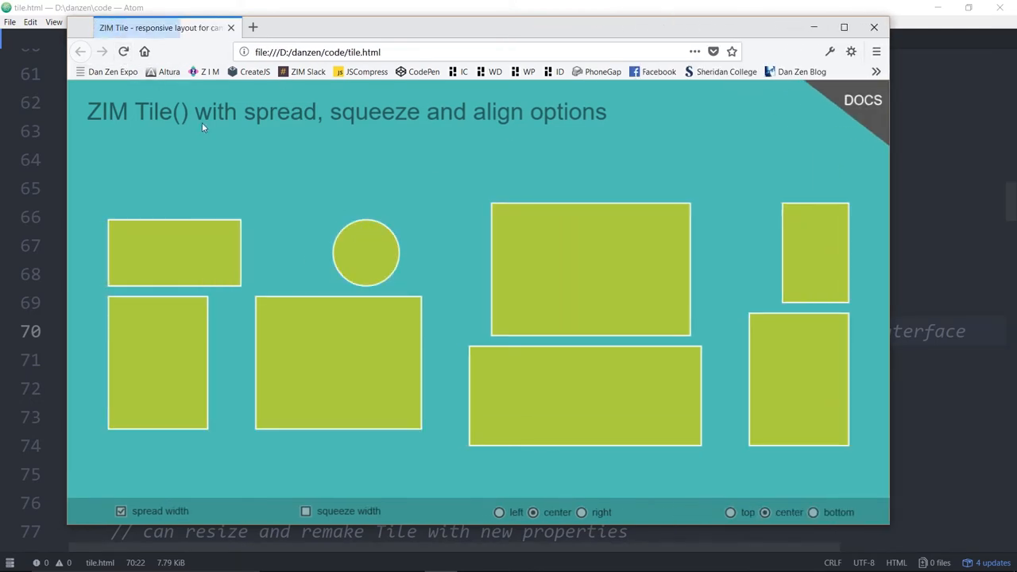
# Step: Toggle spread and squeeze width while narrowing and widening the window to watch the tiles adapt
pyautogui.click(366, 253)
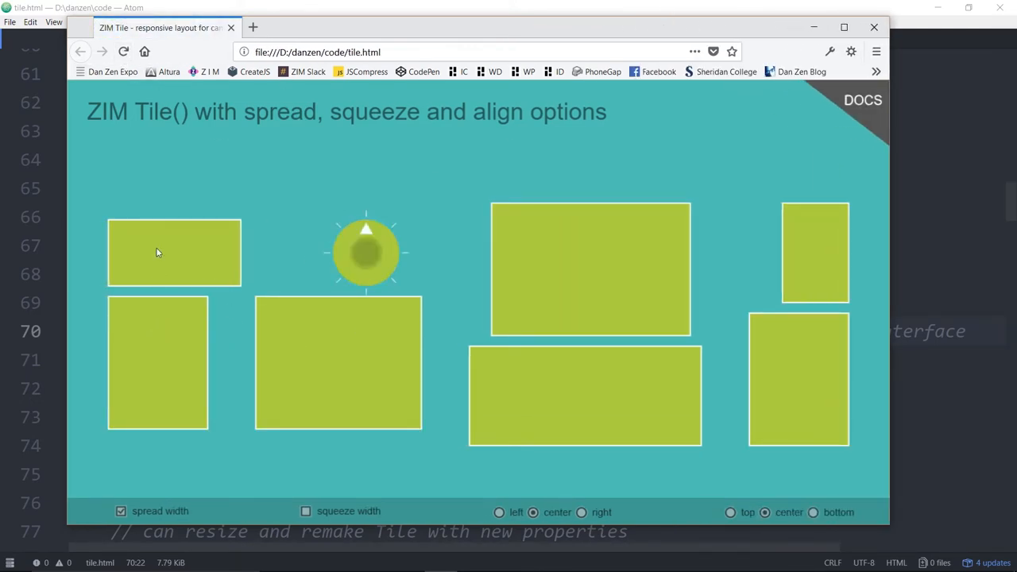
pyautogui.moveTo(579, 293)
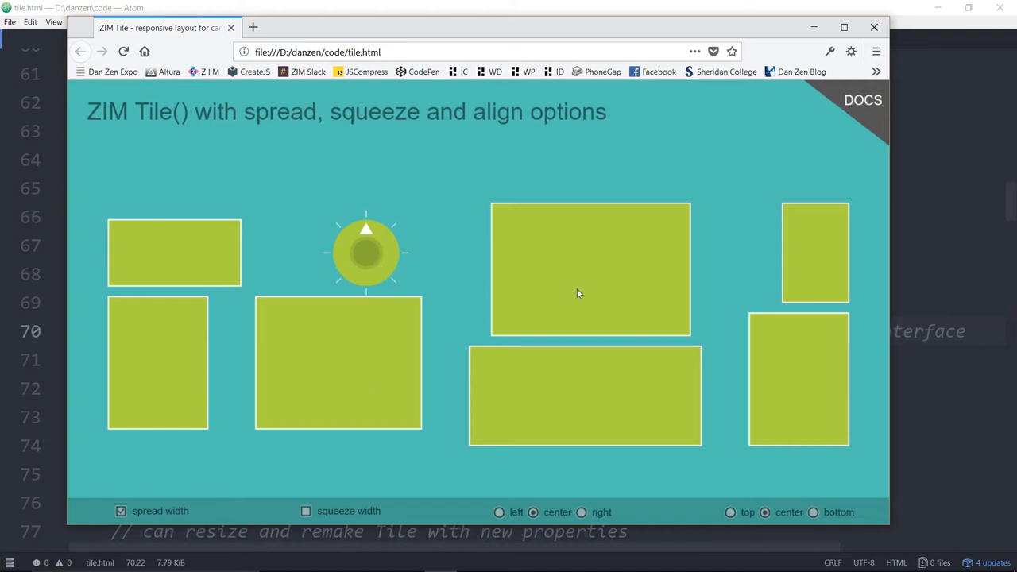
pyautogui.moveTo(562, 334)
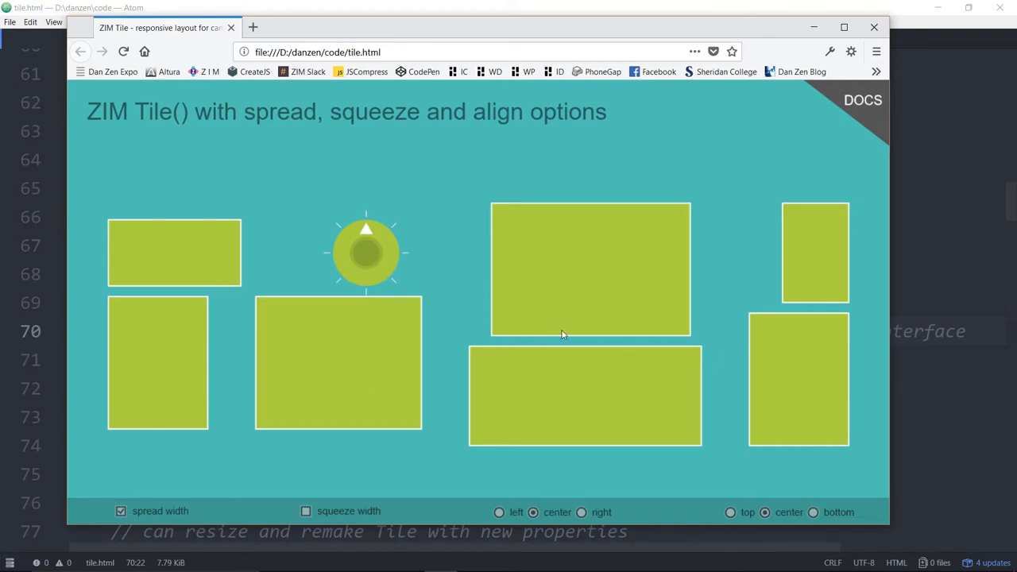
pyautogui.moveTo(568, 291)
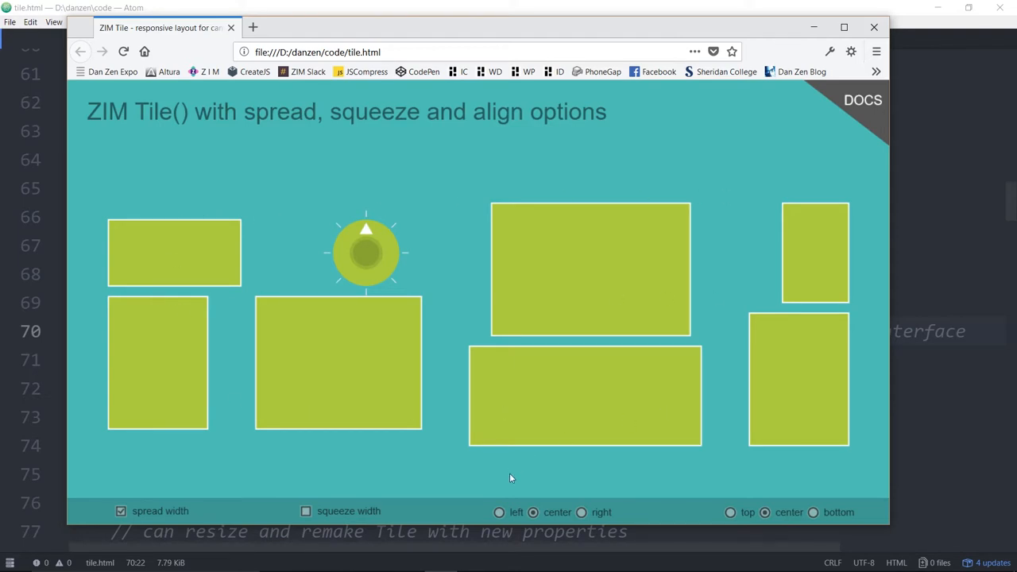
pyautogui.click(120, 511)
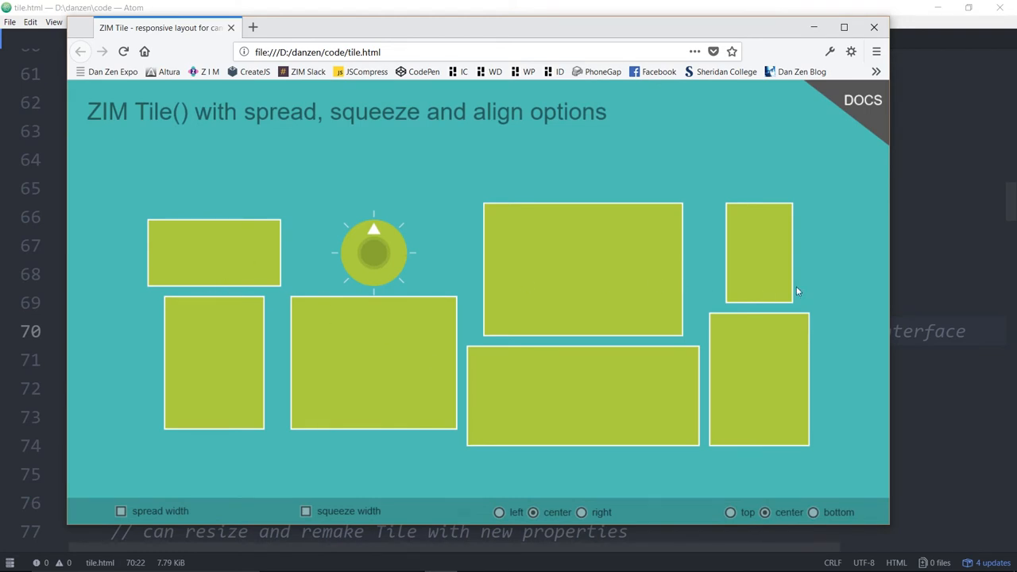
pyautogui.moveTo(890, 270); pyautogui.dragTo(659, 270)
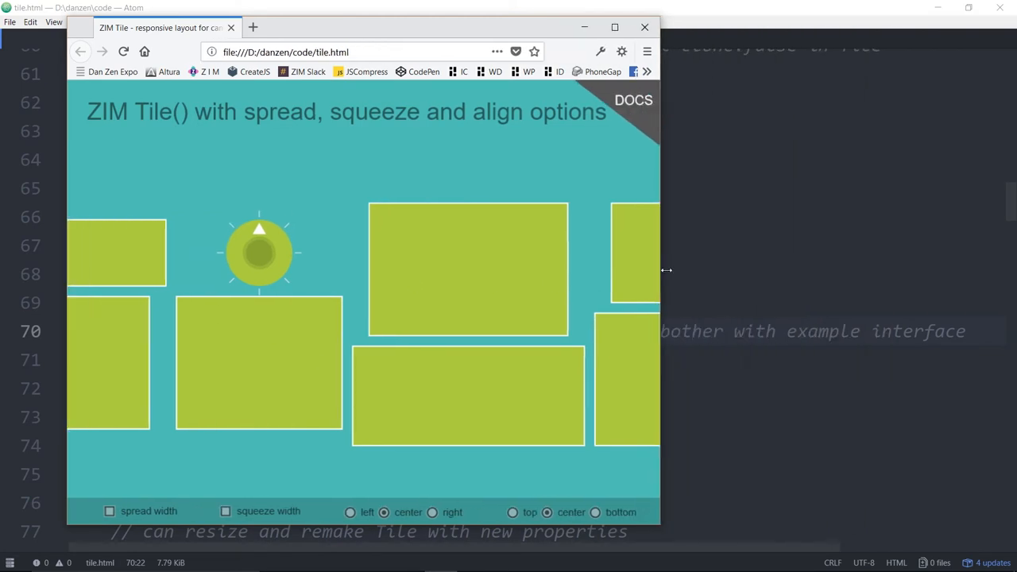
pyautogui.moveTo(660, 270); pyautogui.dragTo(865, 272)
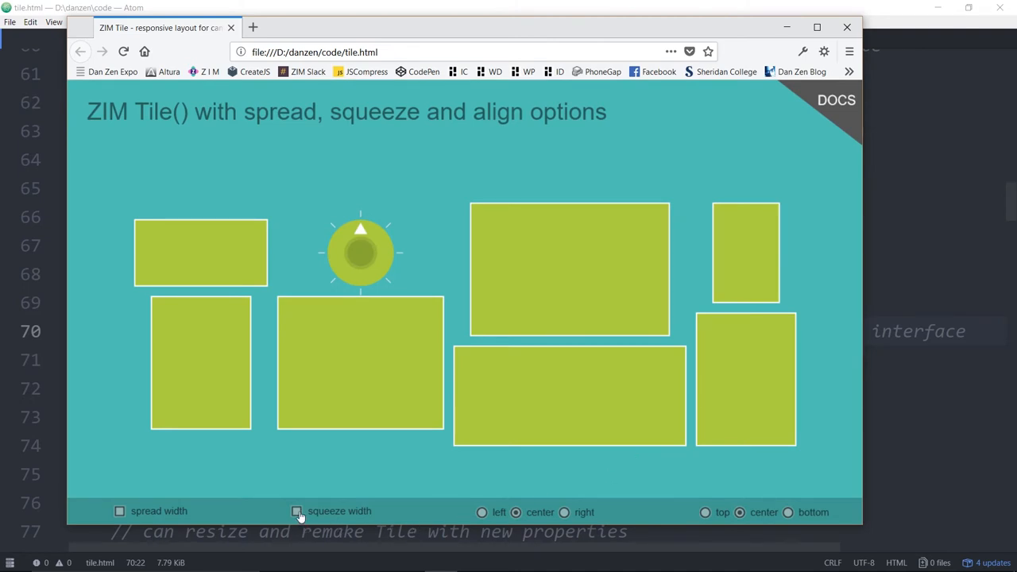
pyautogui.click(296, 511)
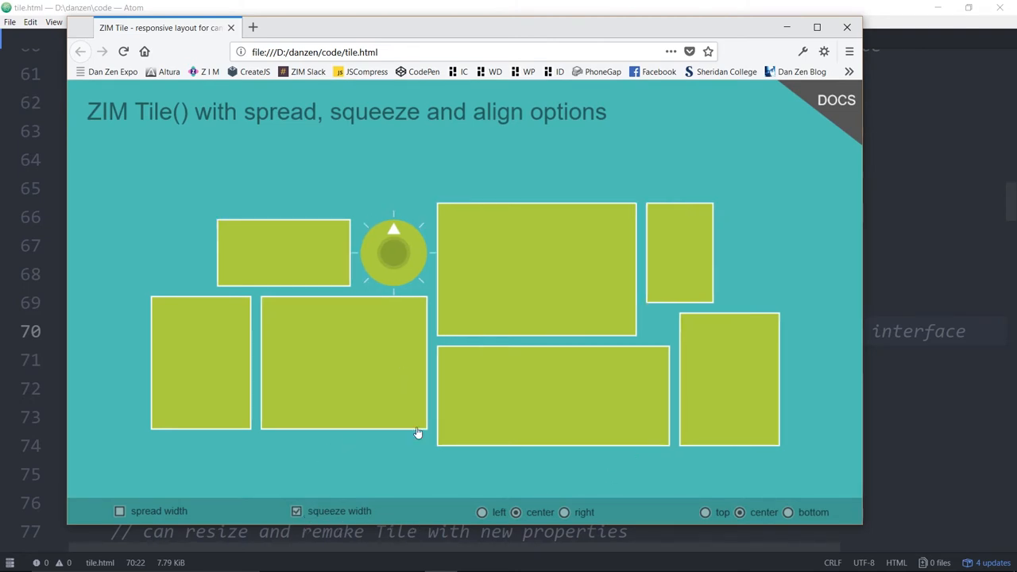
pyautogui.moveTo(620, 449)
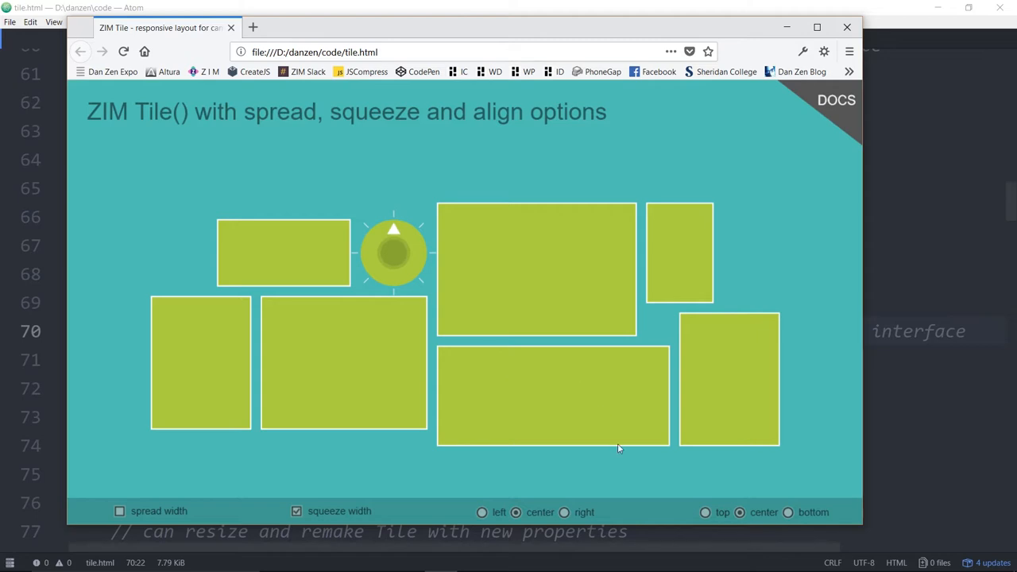
pyautogui.click(119, 511)
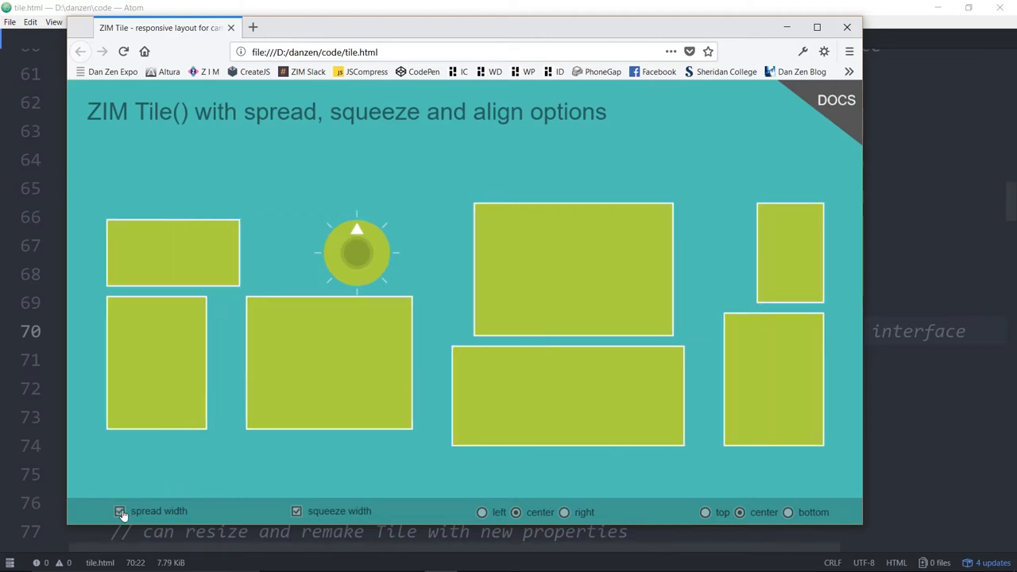
pyautogui.click(119, 511)
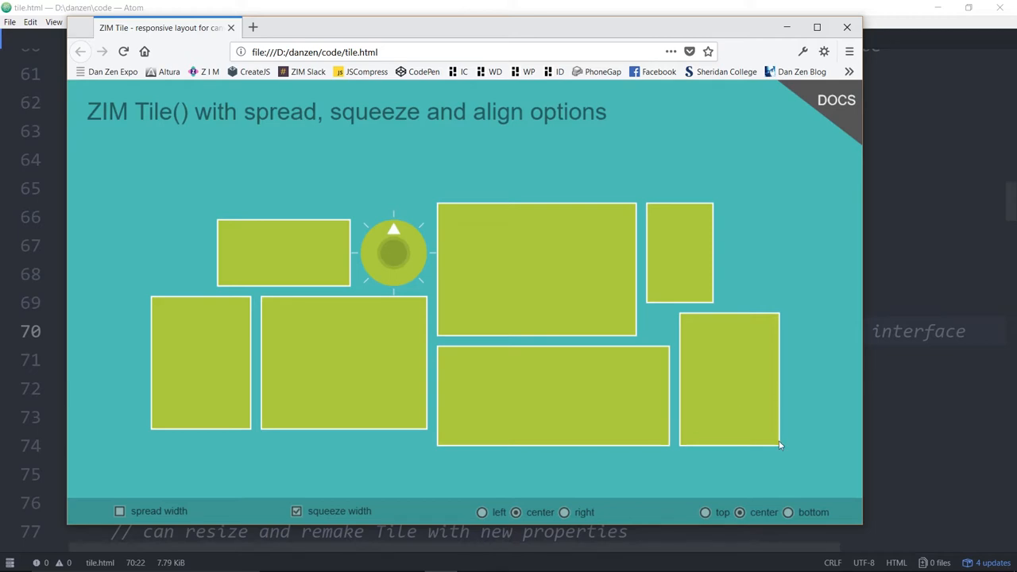
# Step: Align the tile rows to the bottom, then the top, then return to the Tile settings in Atom
pyautogui.click(788, 512)
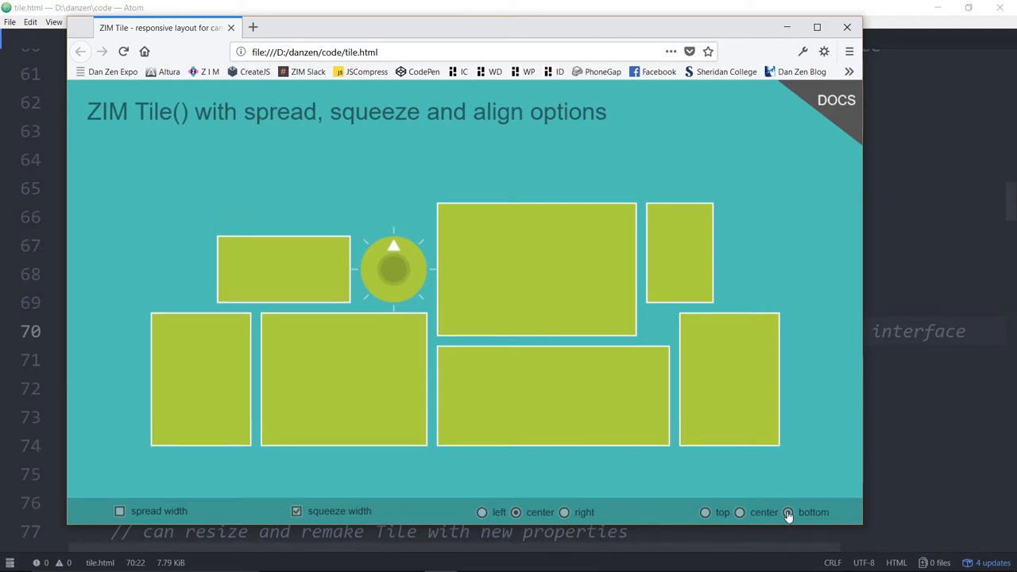
pyautogui.click(705, 512)
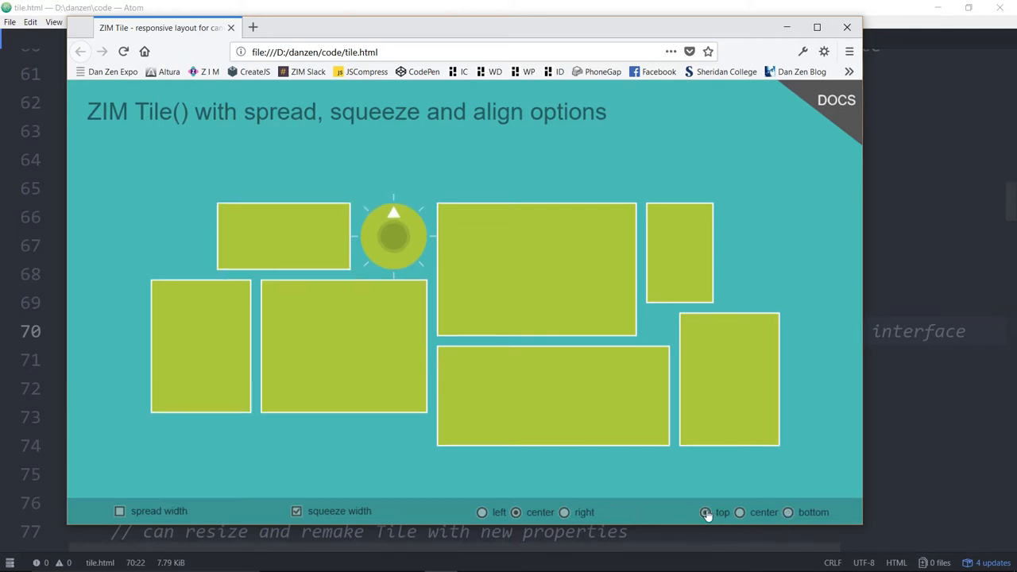
pyautogui.click(739, 512)
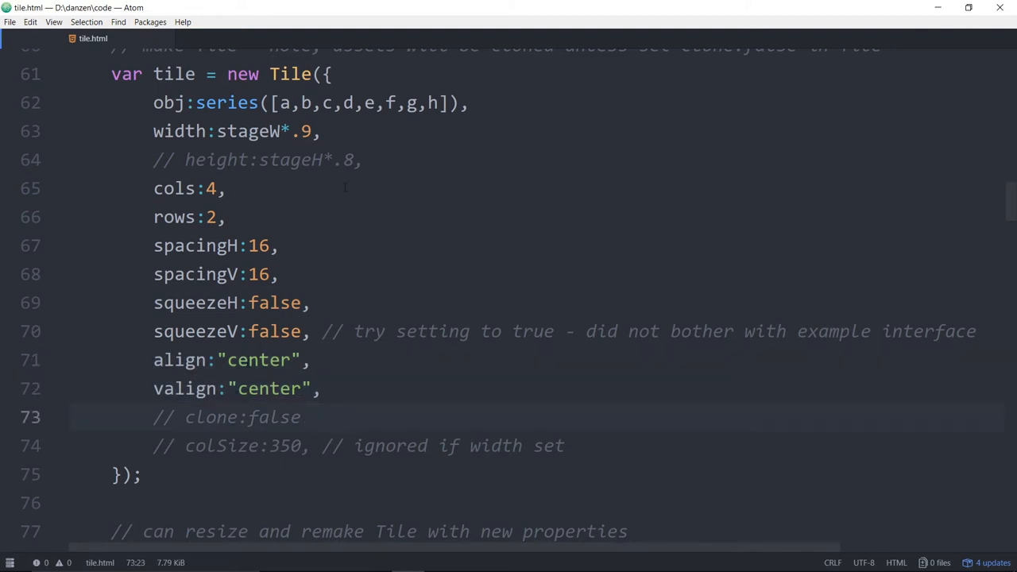
# Step: Change tile.items[1] = dial on line 96 to tile.items[2] = dial
pyautogui.click(302, 416)
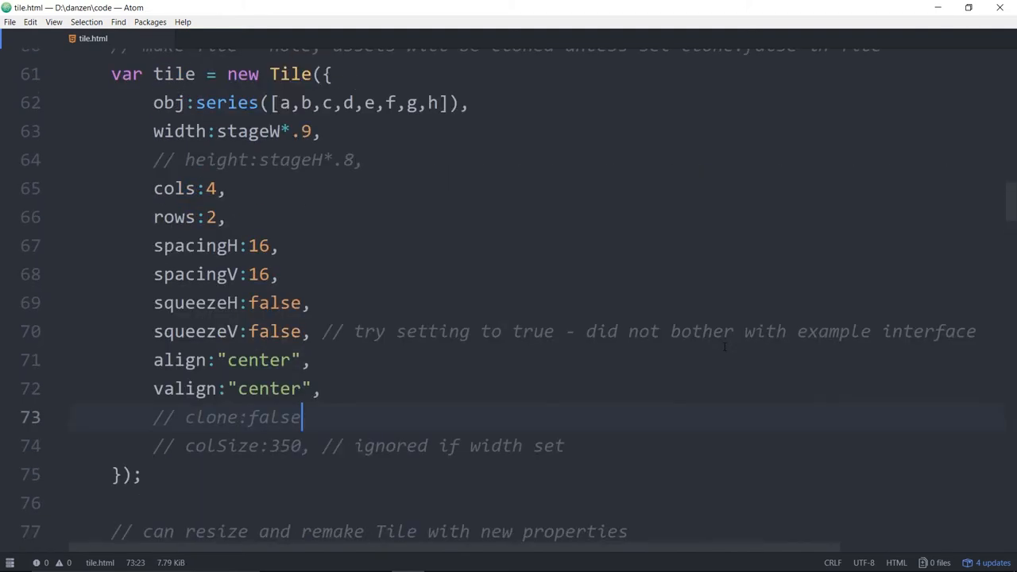
pyautogui.scroll(-3)
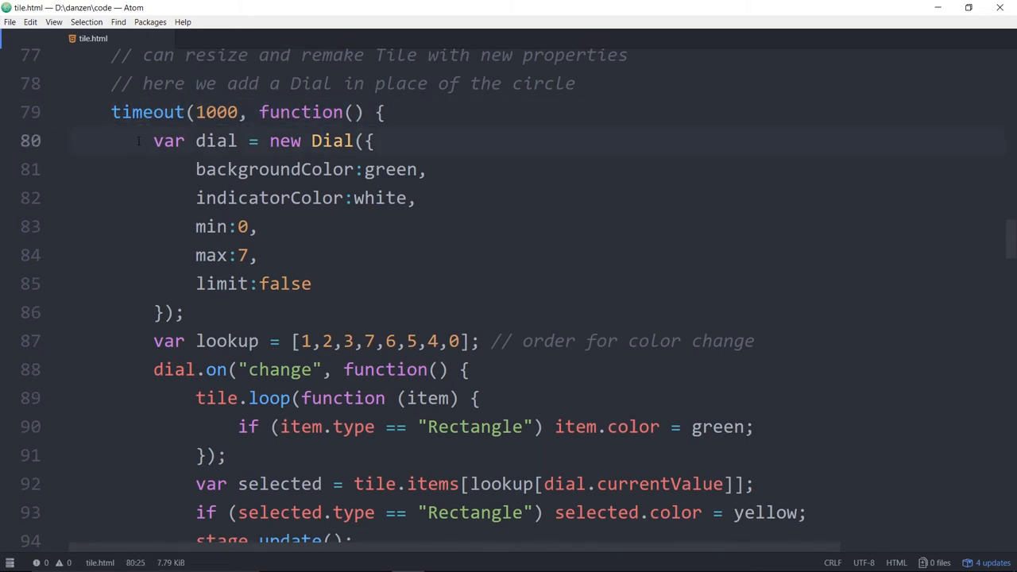
pyautogui.scroll(-3)
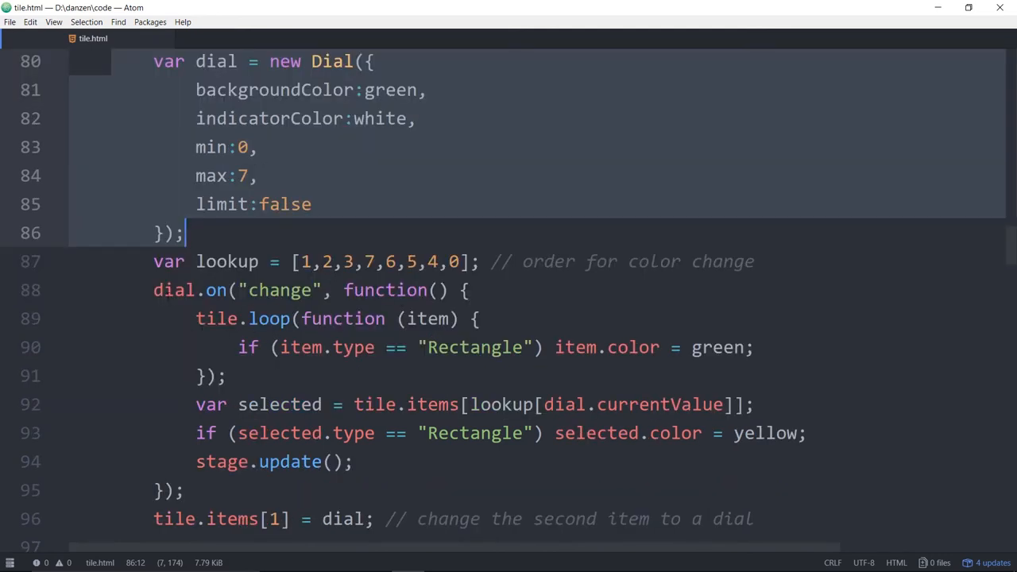
pyautogui.scroll(-3)
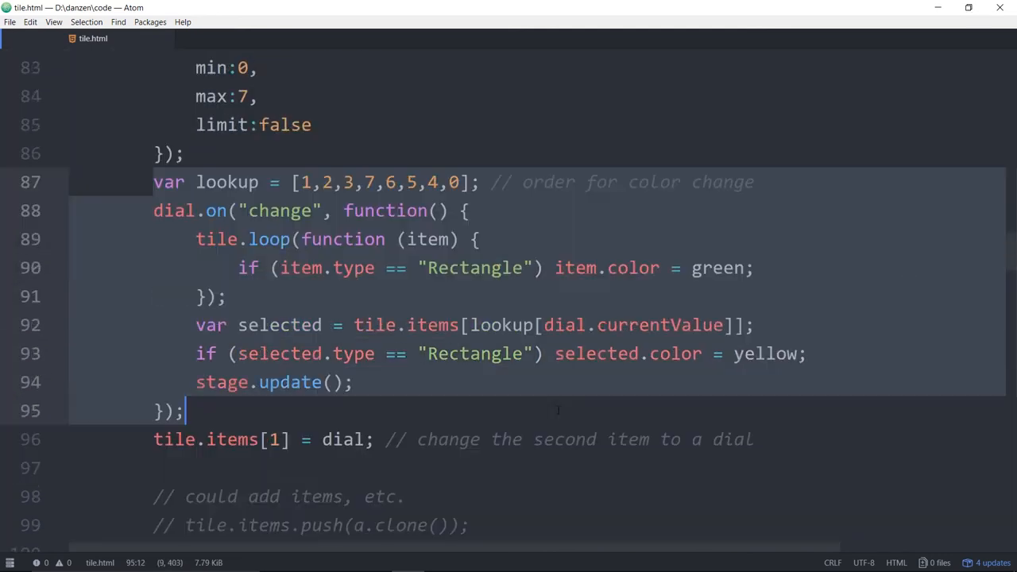
pyautogui.scroll(-3)
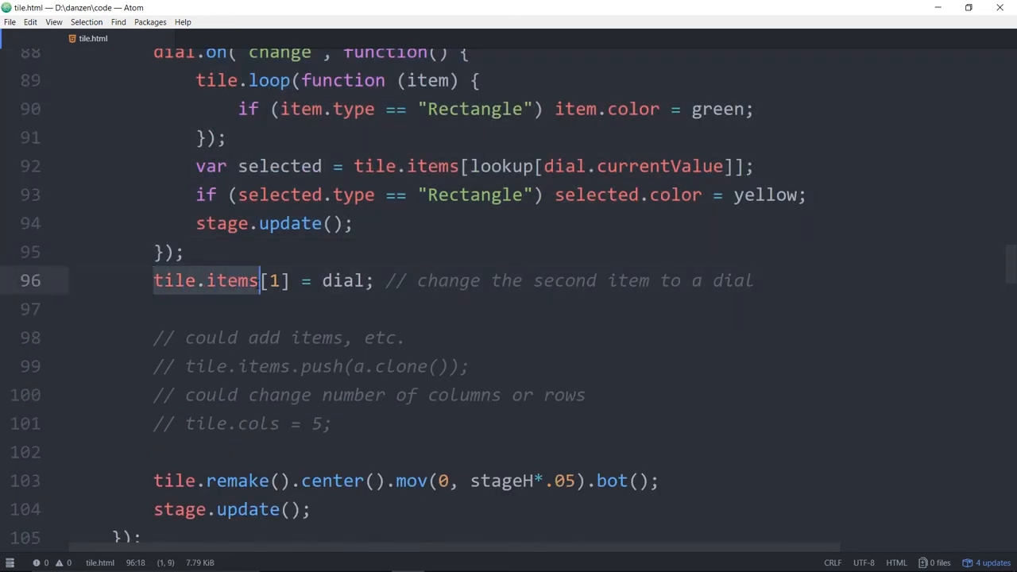
pyautogui.click(275, 280)
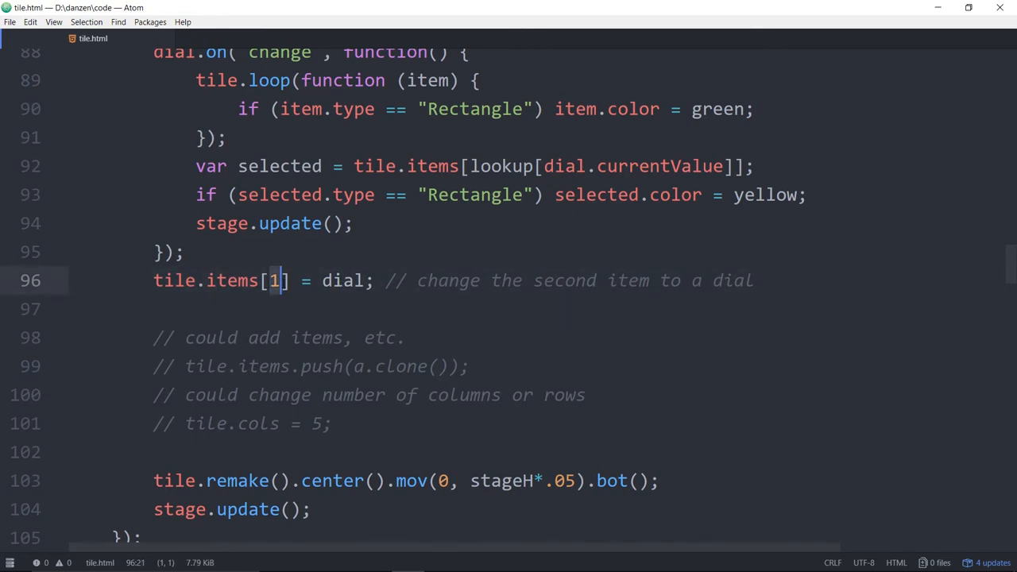
pyautogui.write('2')
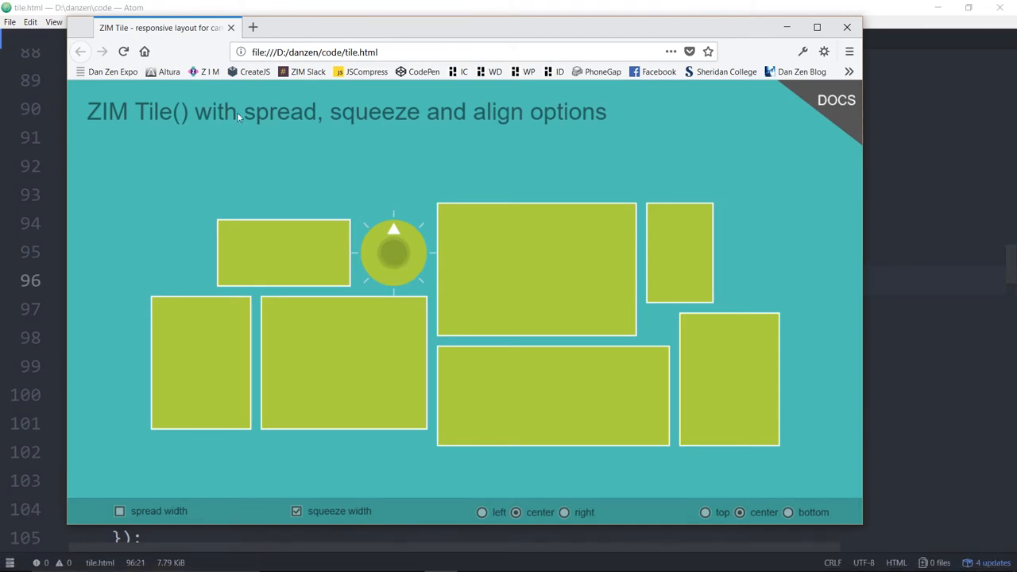
# Step: Reload the Tile demo so the dial takes the third item's place
pyautogui.click(120, 511)
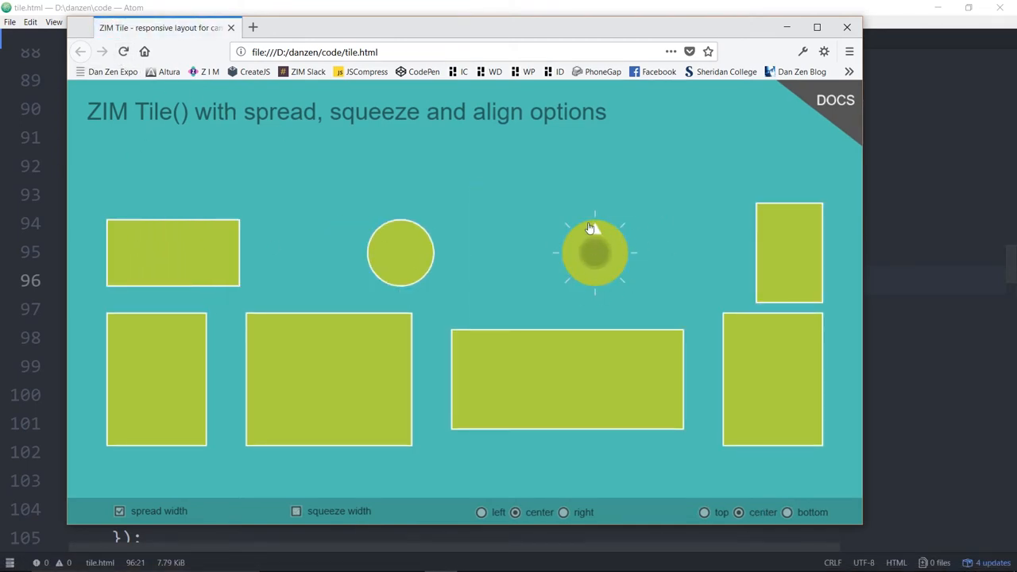
pyautogui.moveTo(598, 331)
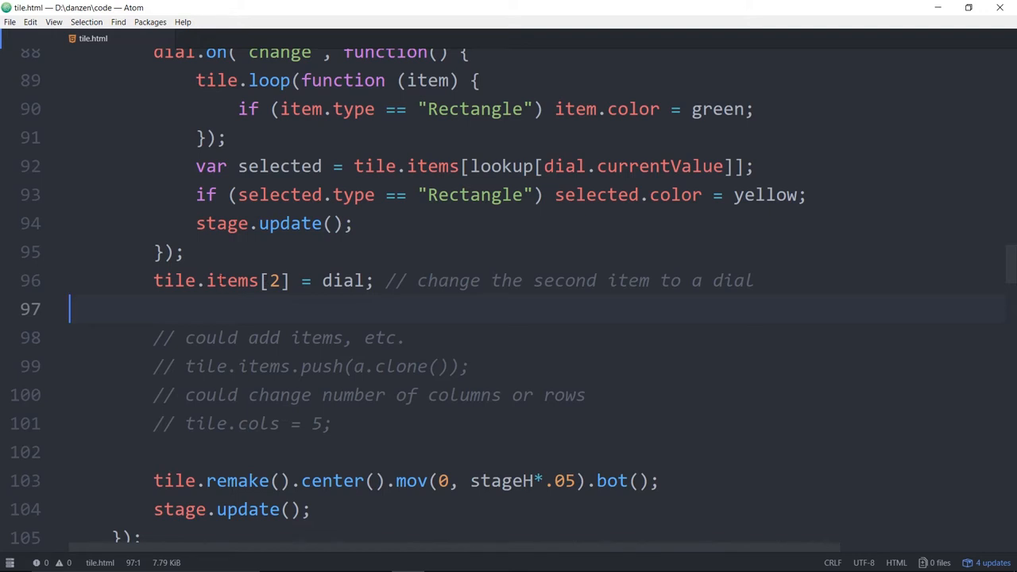
# Step: Replace tile.items[2] = dial with tile.items.push(dial) on line 96
pyautogui.click(276, 281)
pyautogui.write('.push')
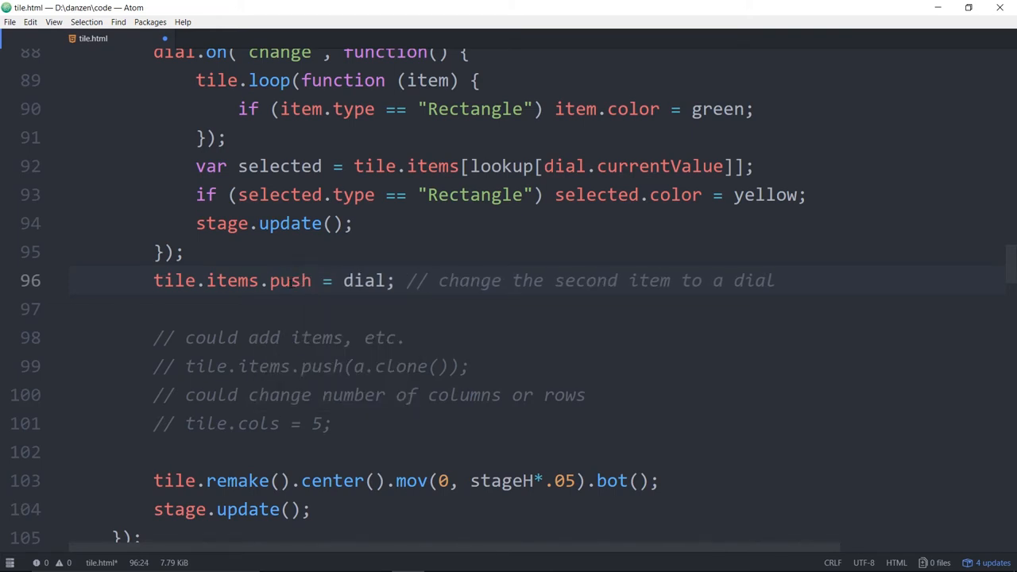
pyautogui.write('(dial)')
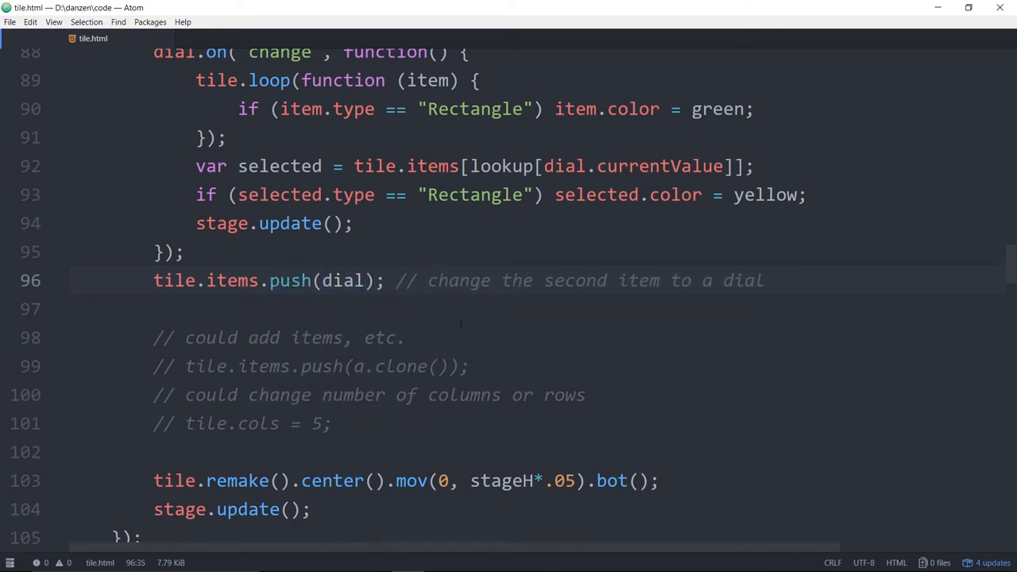
pyautogui.click(429, 281)
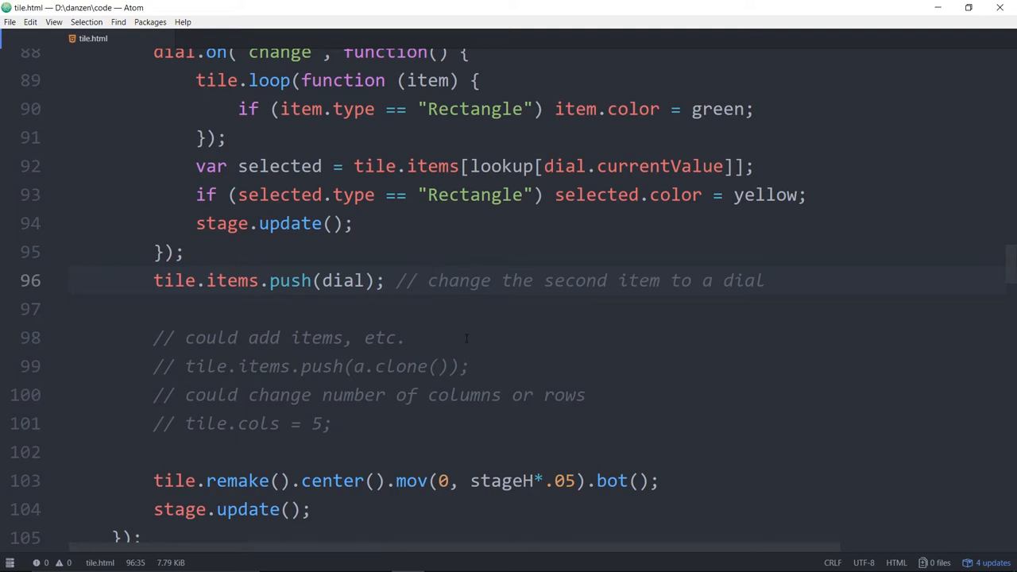
pyautogui.click(430, 280)
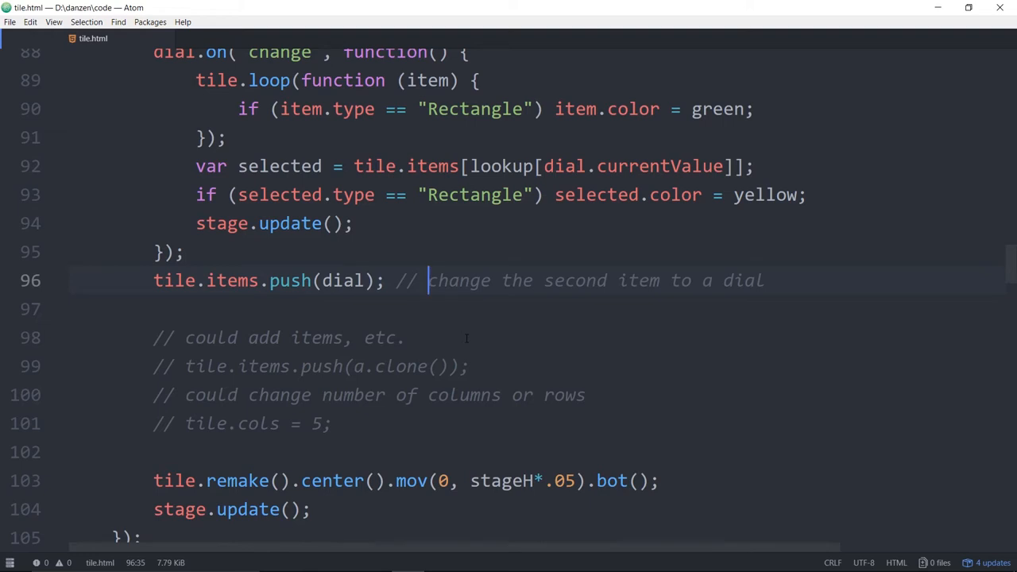
pyautogui.moveTo(466, 337)
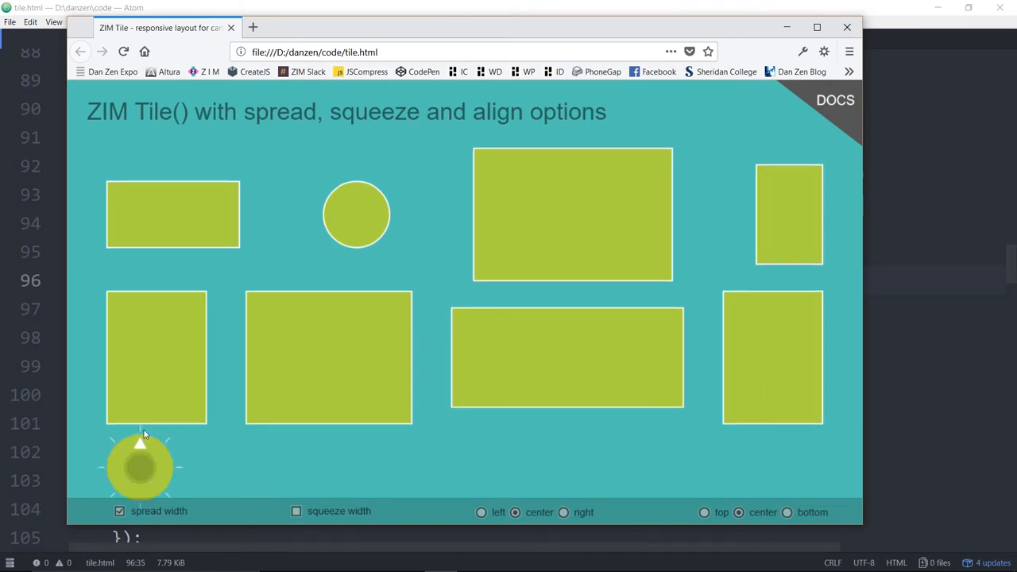
pyautogui.moveTo(103, 447)
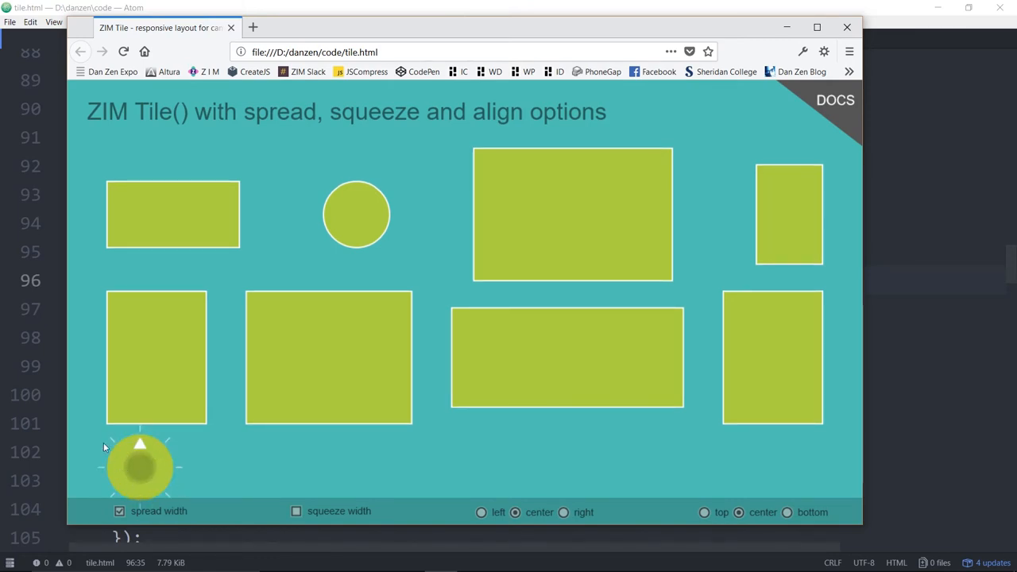
pyautogui.moveTo(862, 309)
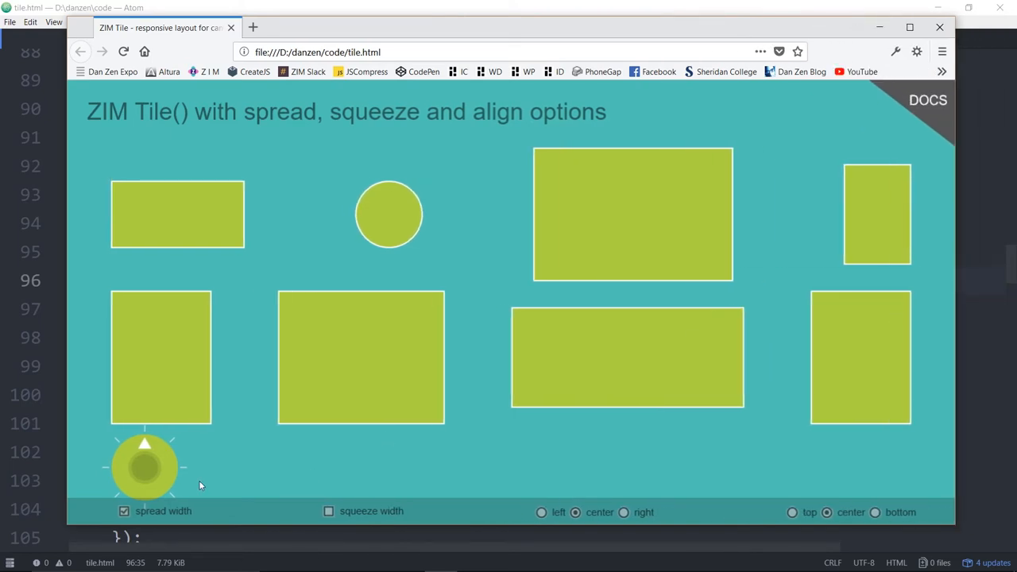
# Step: Turn off spread width so the dial sits as an extra tile on its own row
pyautogui.click(124, 511)
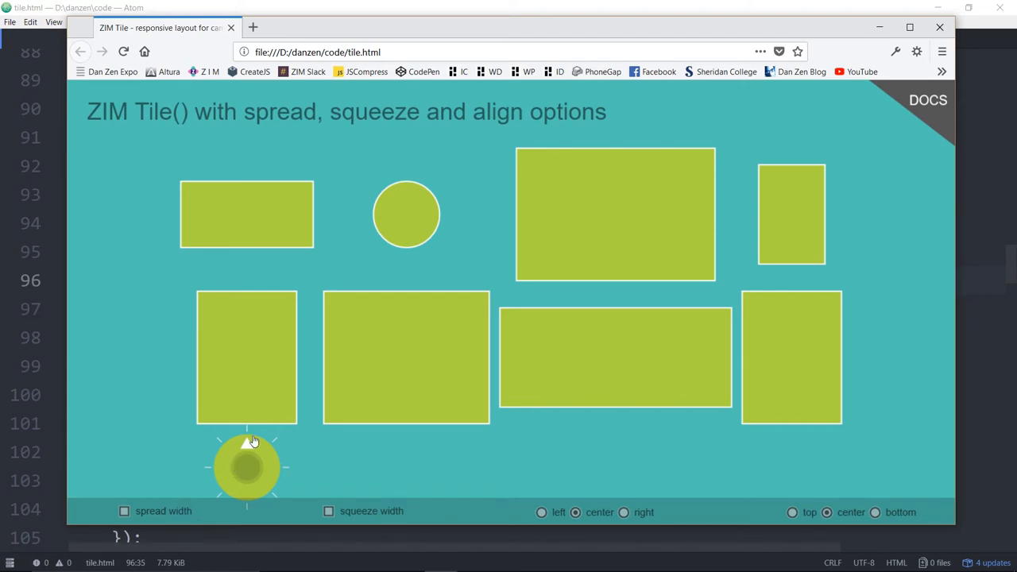
pyautogui.moveTo(776, 448)
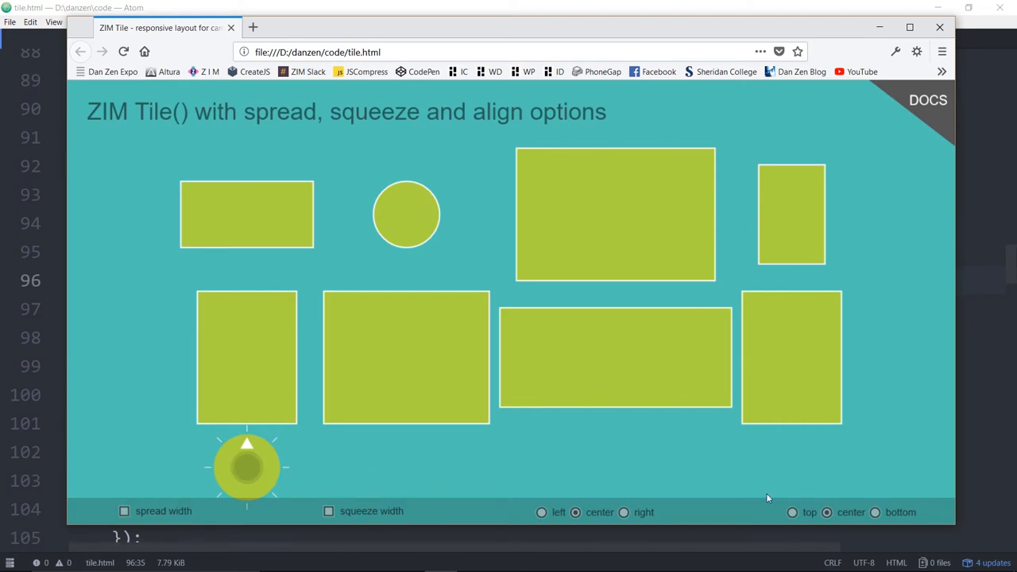
pyautogui.moveTo(525, 480)
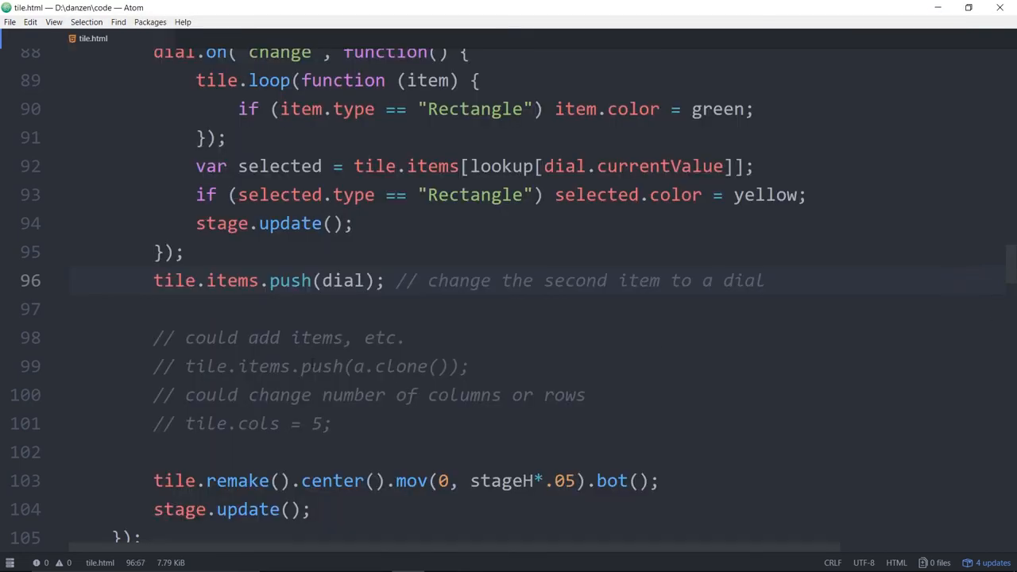
# Step: Change line 96 back to tile.items[2] = dial instead of pushing the dial
pyautogui.click(298, 281)
pyautogui.write('[2] = ')
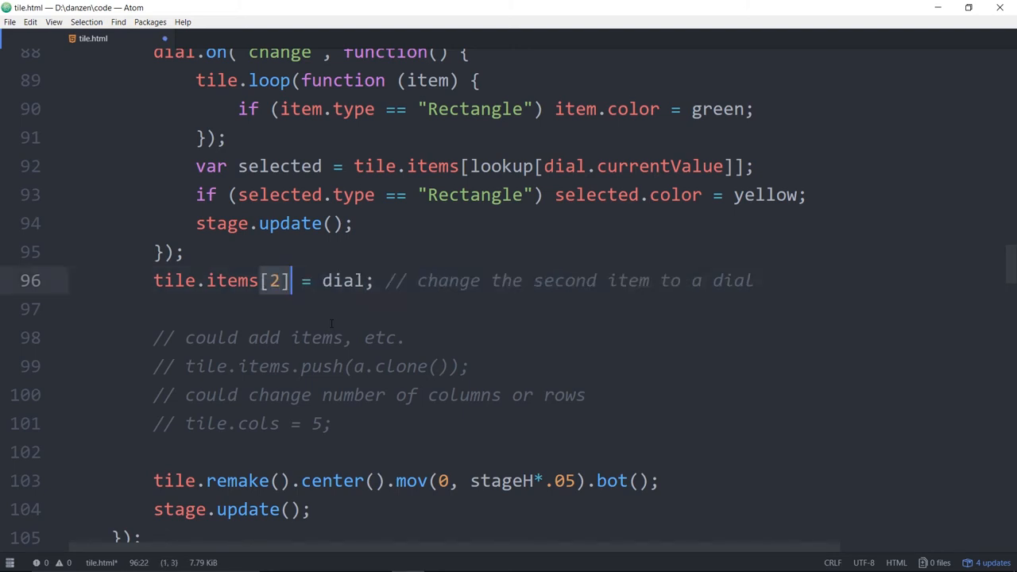
pyautogui.click(354, 281)
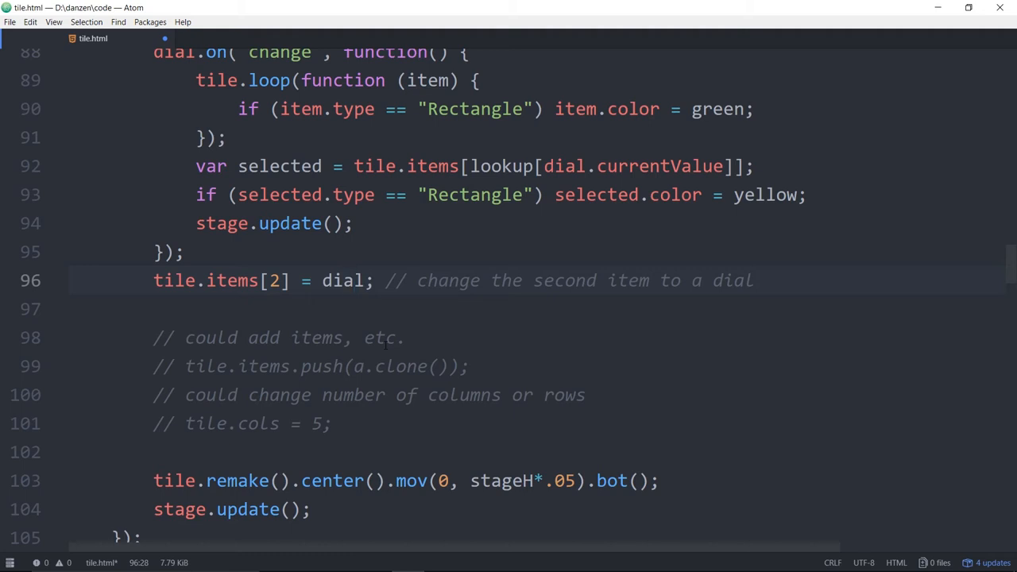
pyautogui.click(354, 281)
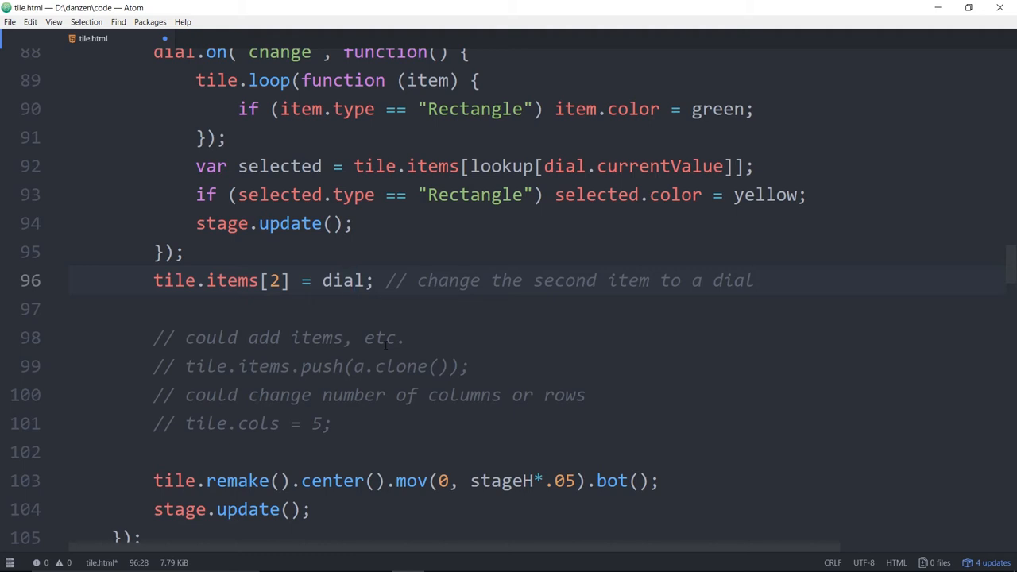
pyautogui.click(355, 280)
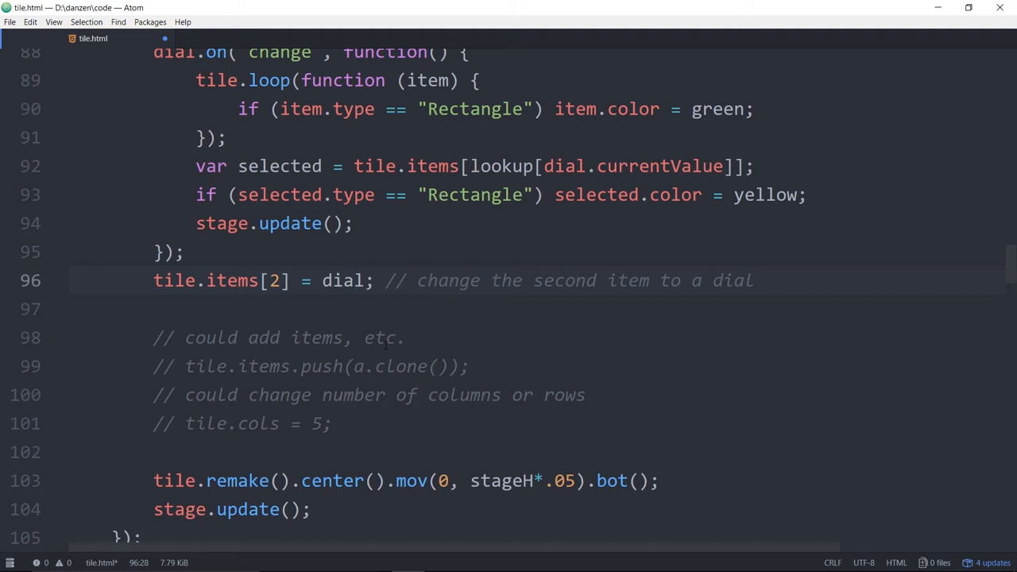
pyautogui.click(354, 280)
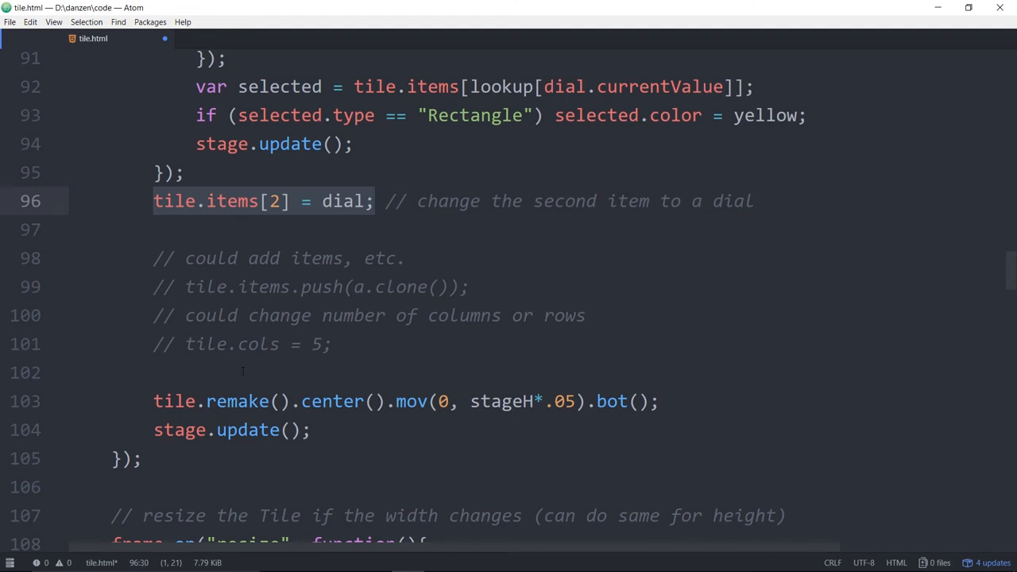
# Step: Review the dial assignment alongside the remake call on line 103 in the timeout code
pyautogui.click(222, 402)
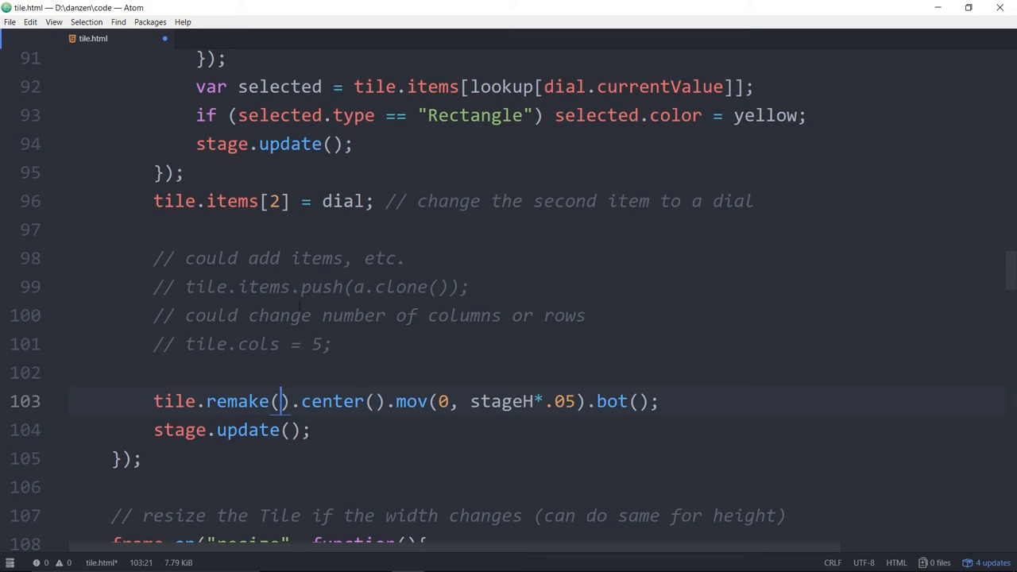
pyautogui.click(154, 201)
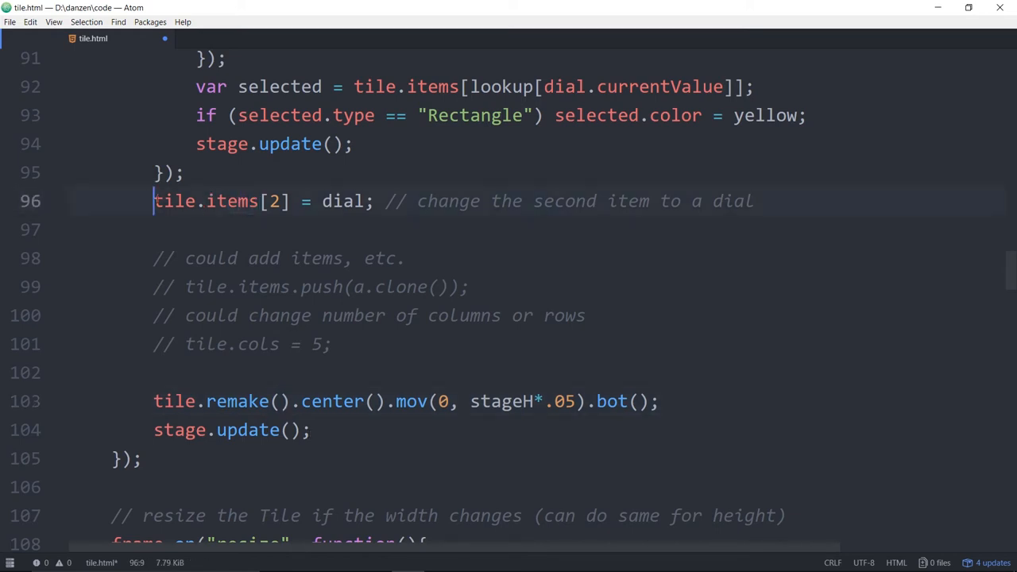
pyautogui.click(275, 402)
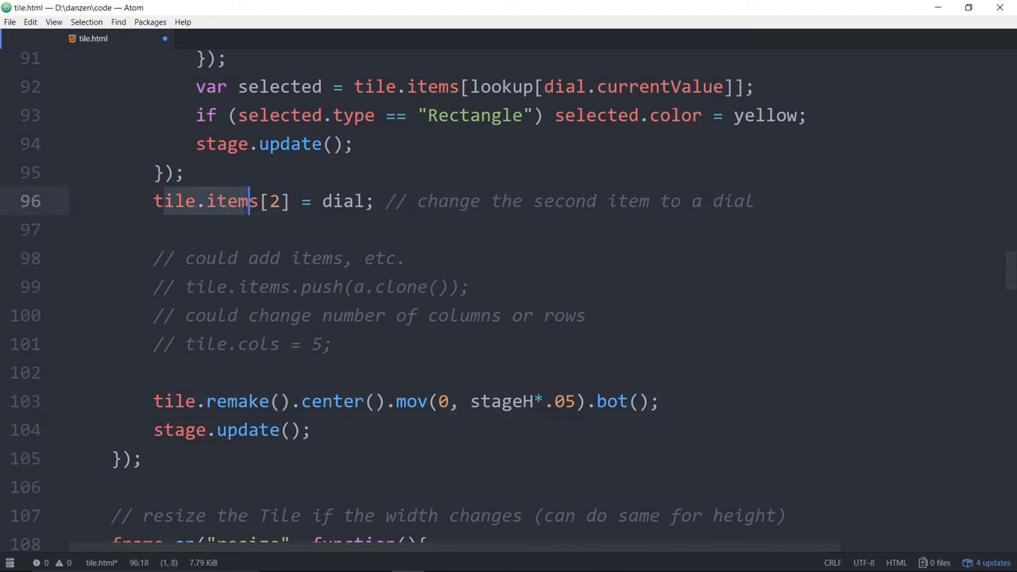
pyautogui.click(280, 400)
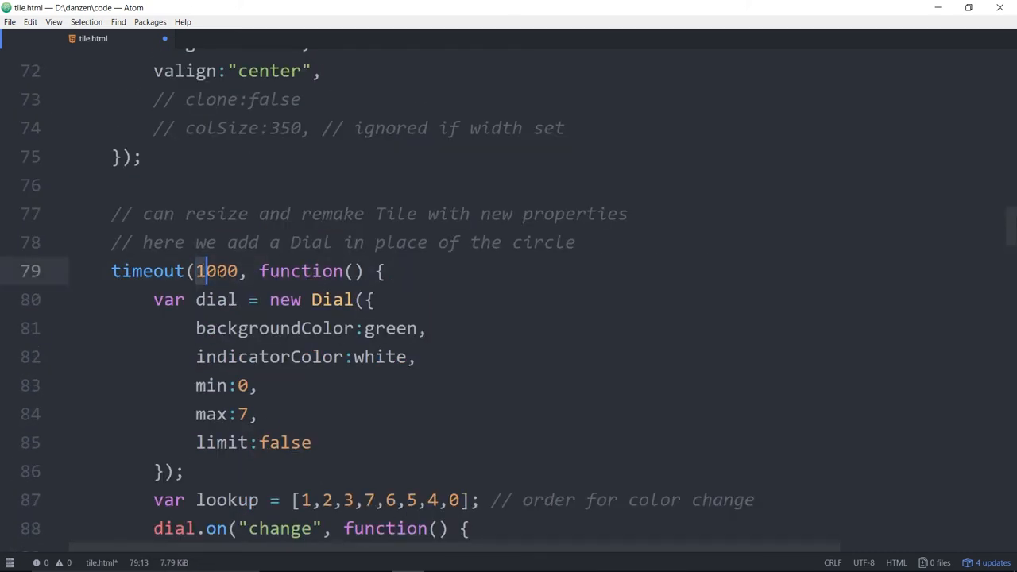
pyautogui.scroll(-3)
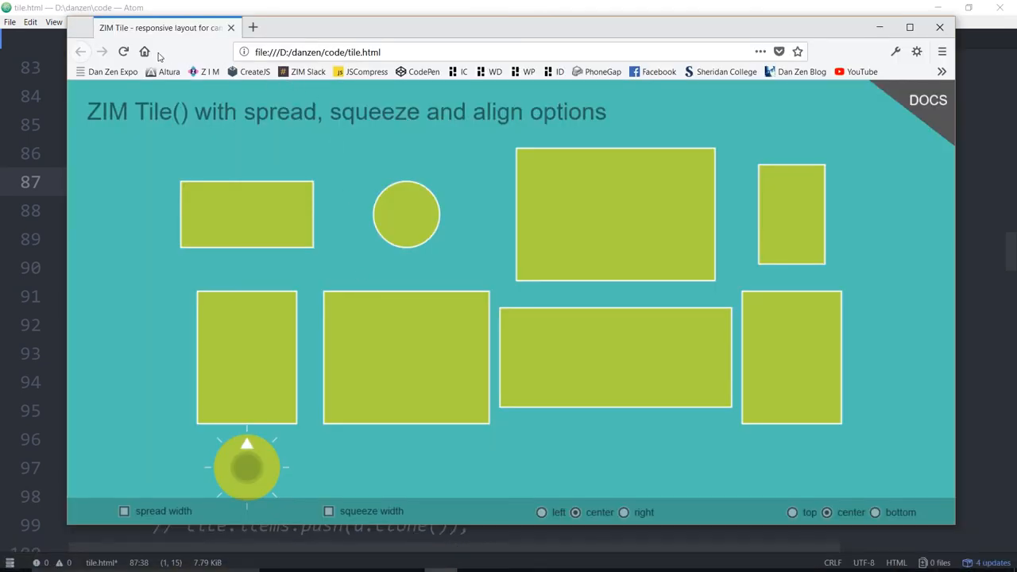
# Step: Reload the demo and turn the dial back to the top so all rectangles are green
pyautogui.click(123, 511)
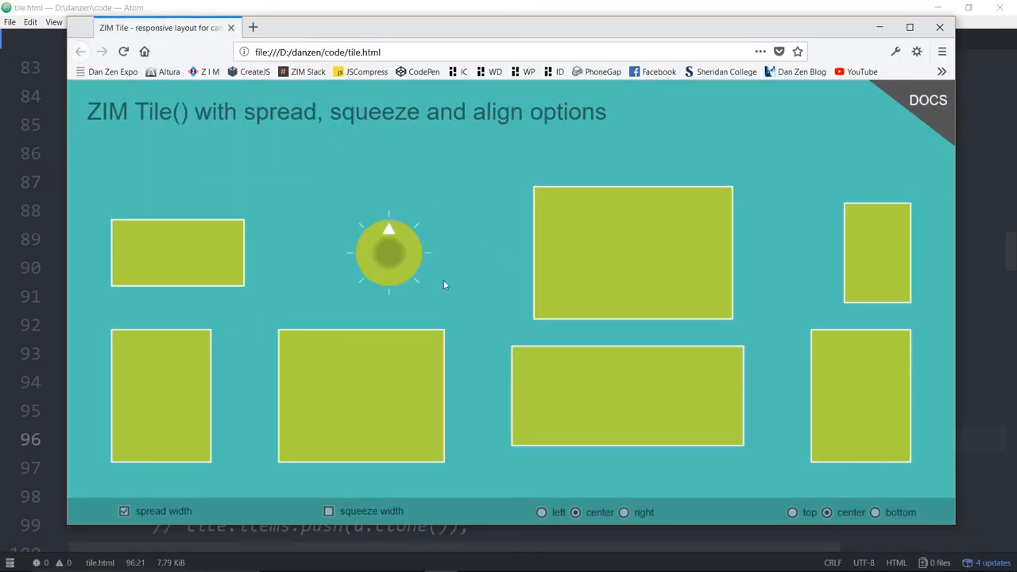
pyautogui.moveTo(415, 235)
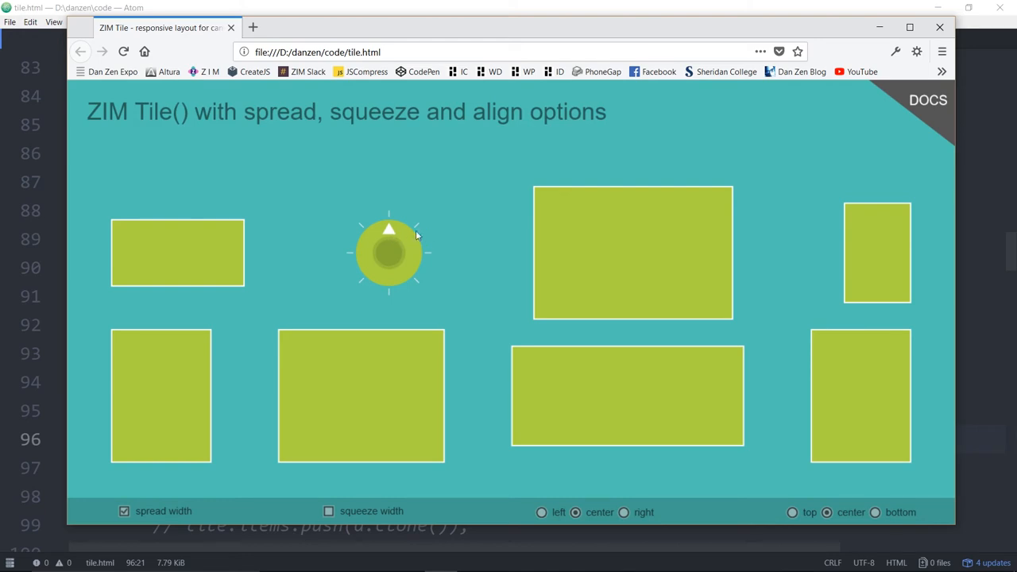
pyautogui.moveTo(385, 215)
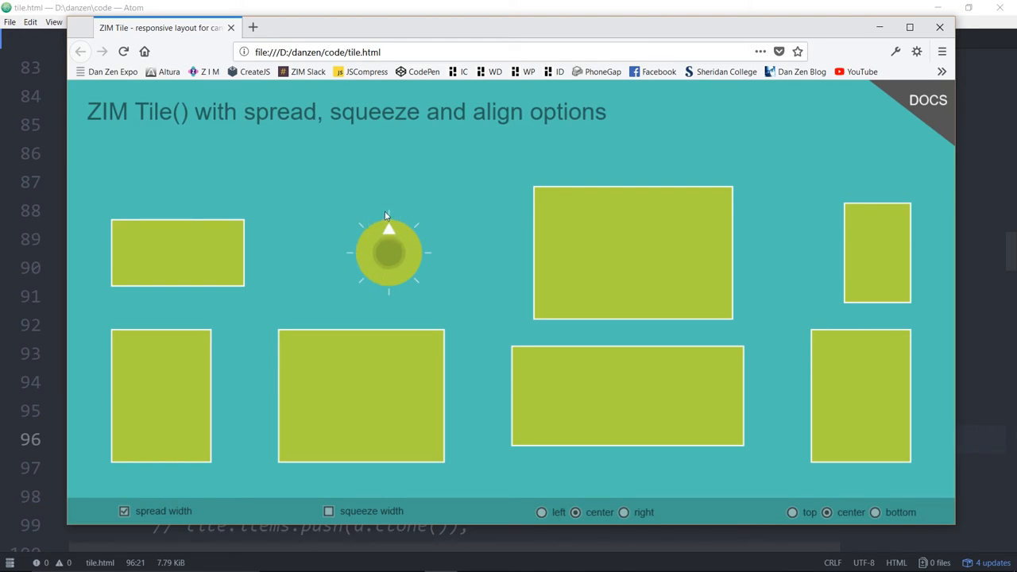
pyautogui.moveTo(390, 236)
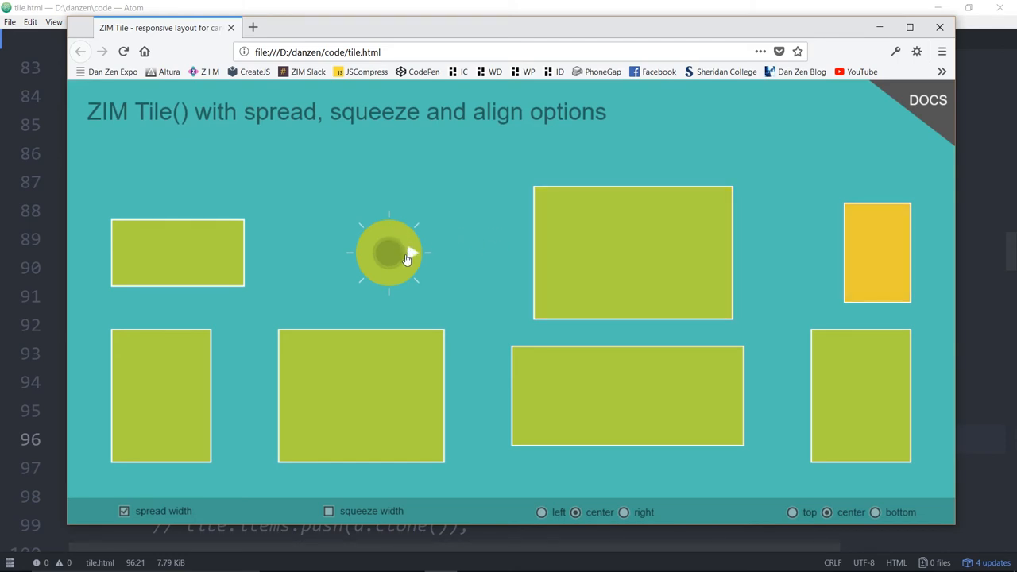
pyautogui.moveTo(514, 447)
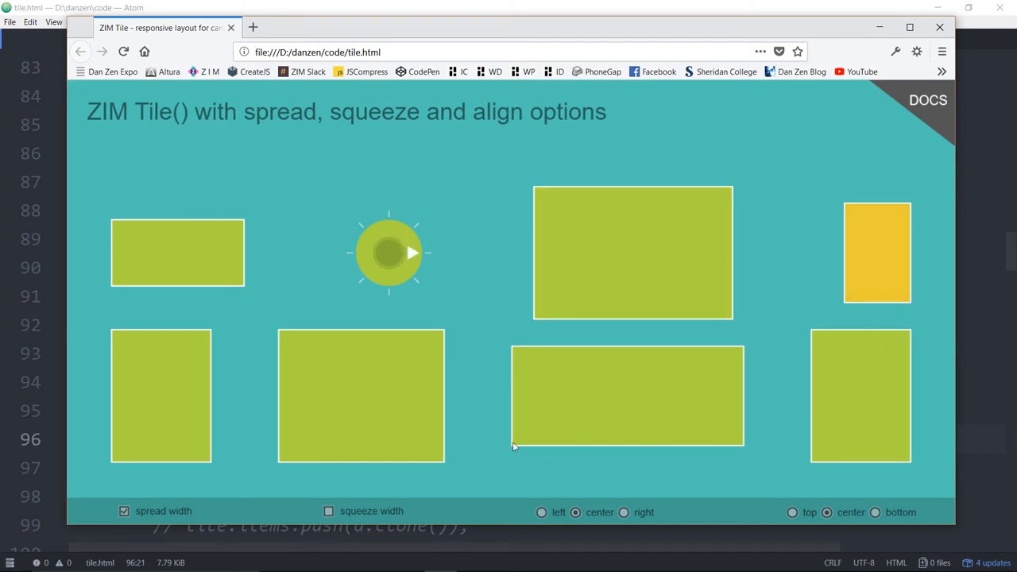
pyautogui.click(388, 252)
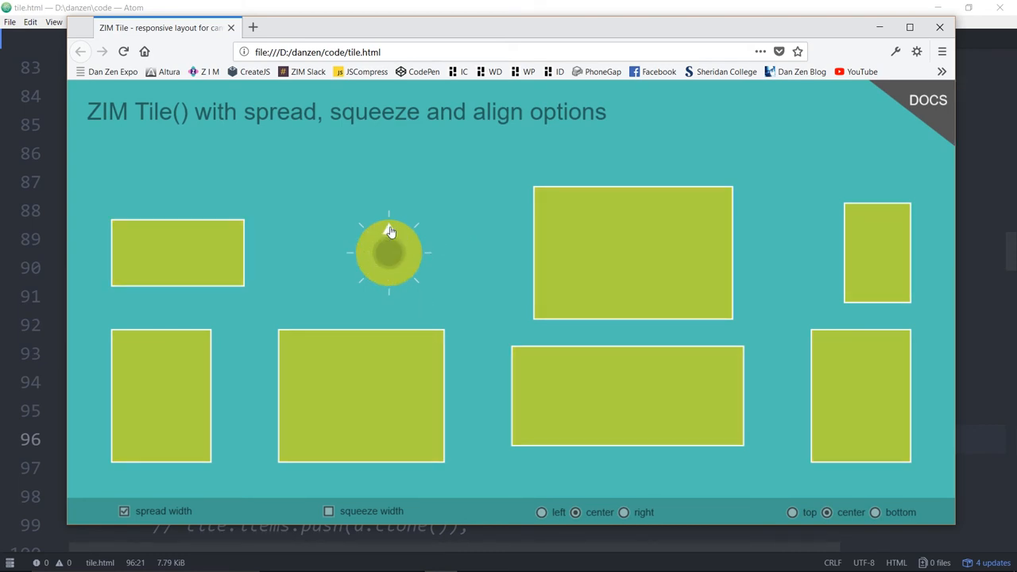
pyautogui.moveTo(237, 240)
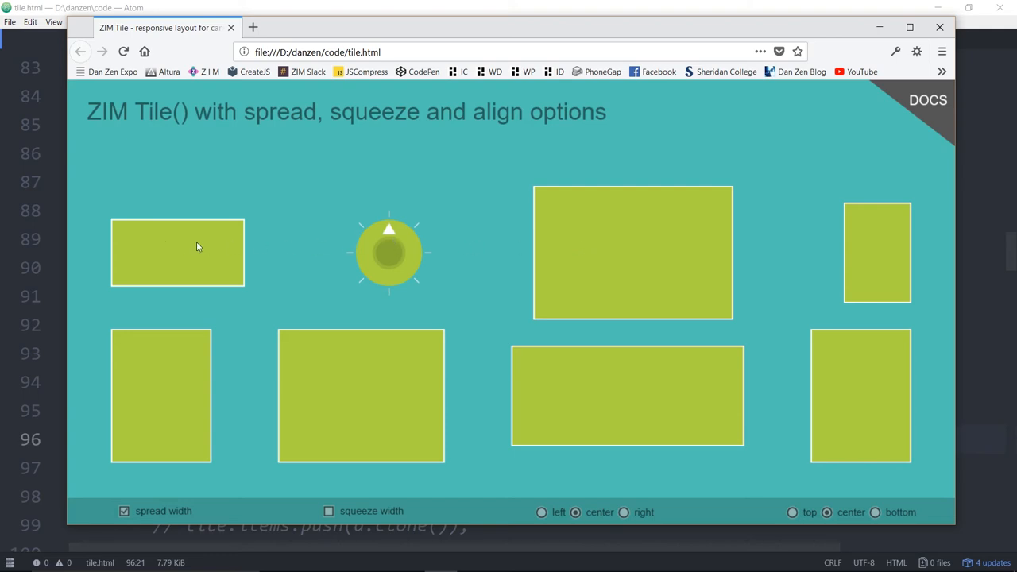
pyautogui.moveTo(236, 386)
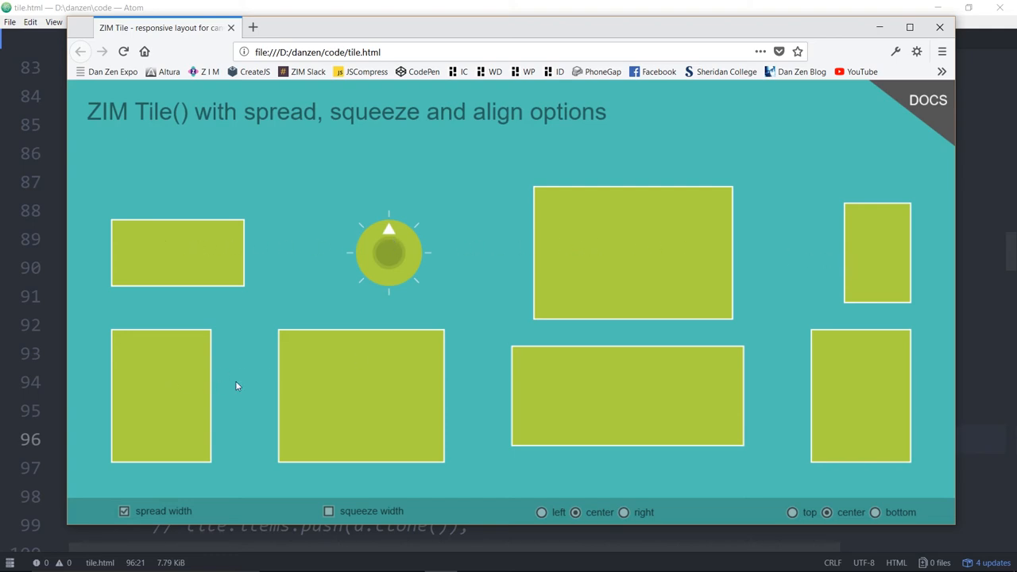
pyautogui.moveTo(413, 240)
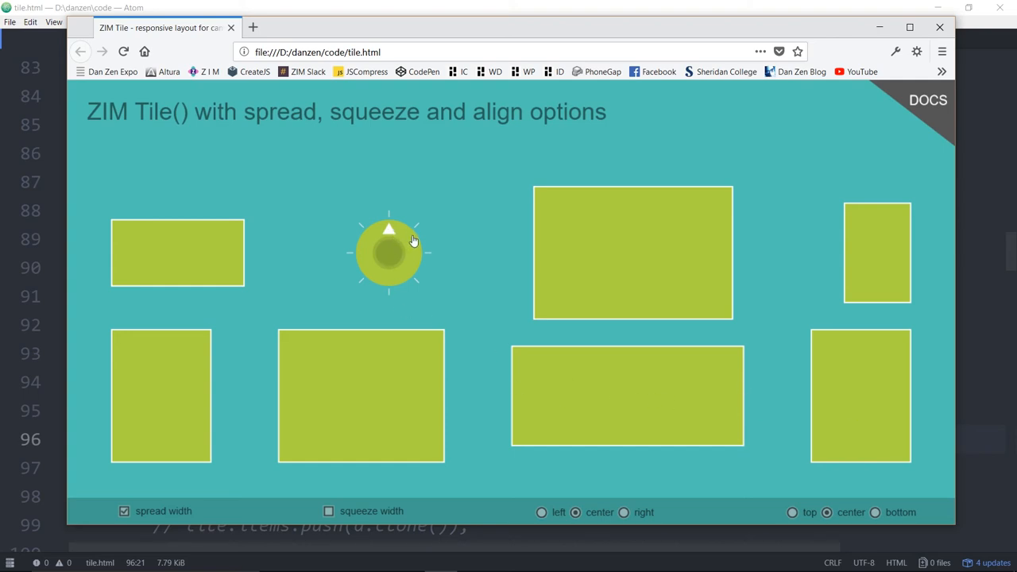
pyautogui.moveTo(205, 262)
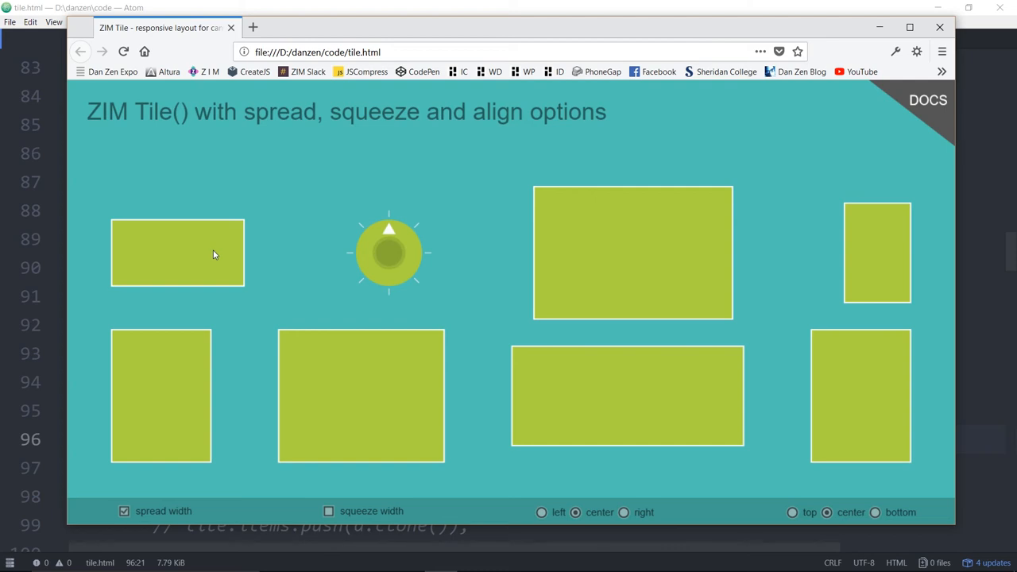
pyautogui.moveTo(236, 246)
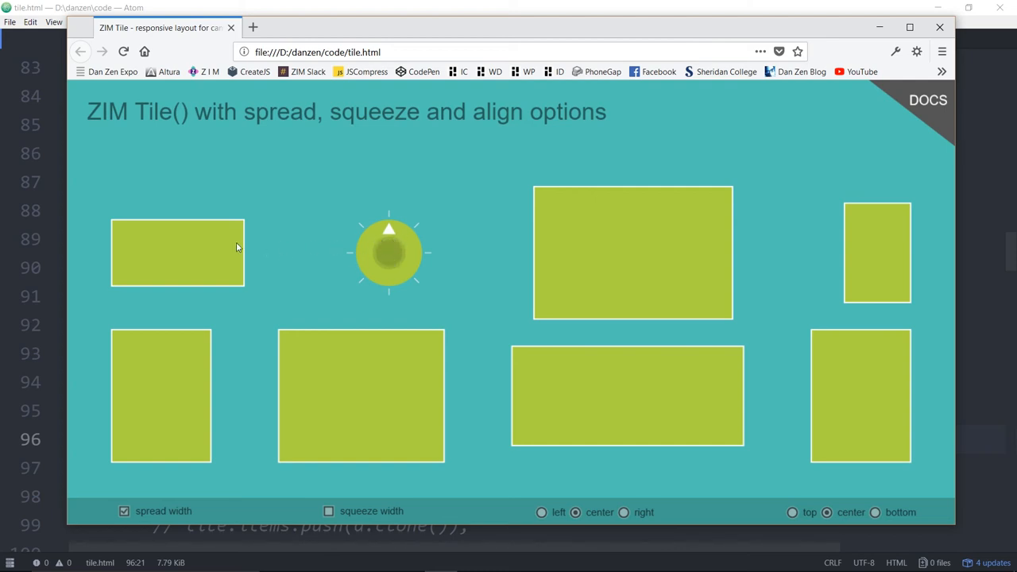
pyautogui.moveTo(628, 246)
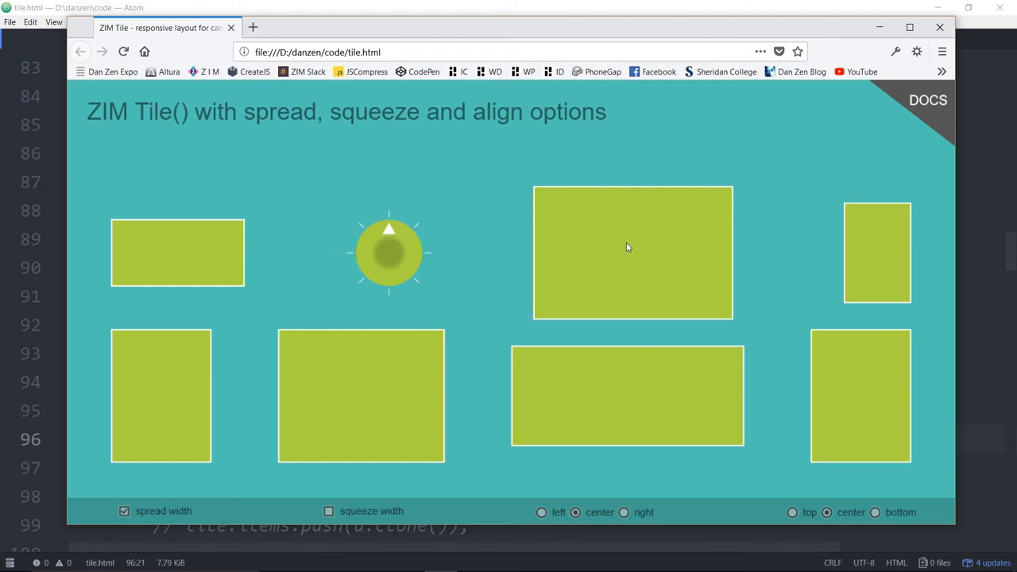
pyautogui.moveTo(181, 386)
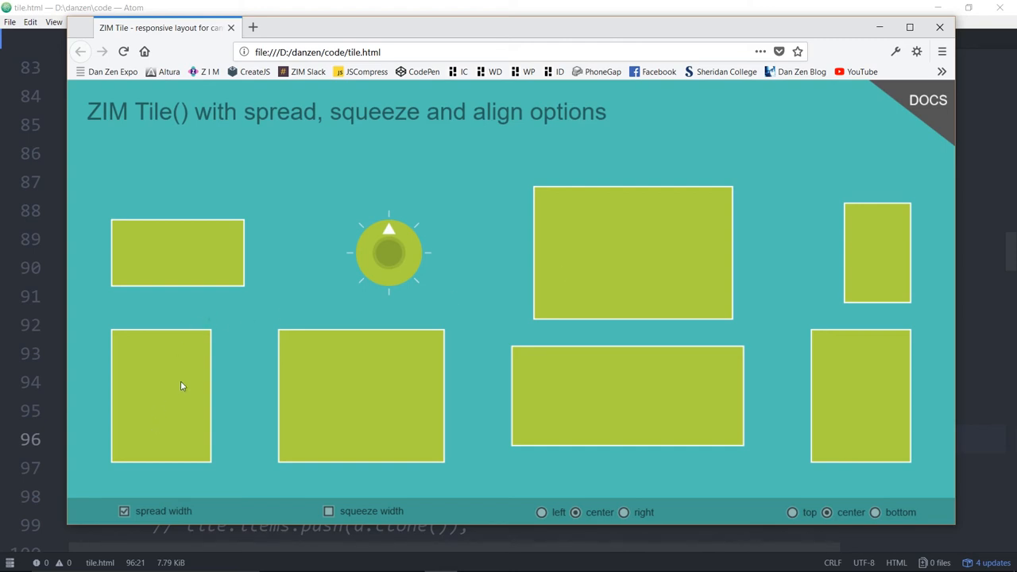
pyautogui.moveTo(786, 422)
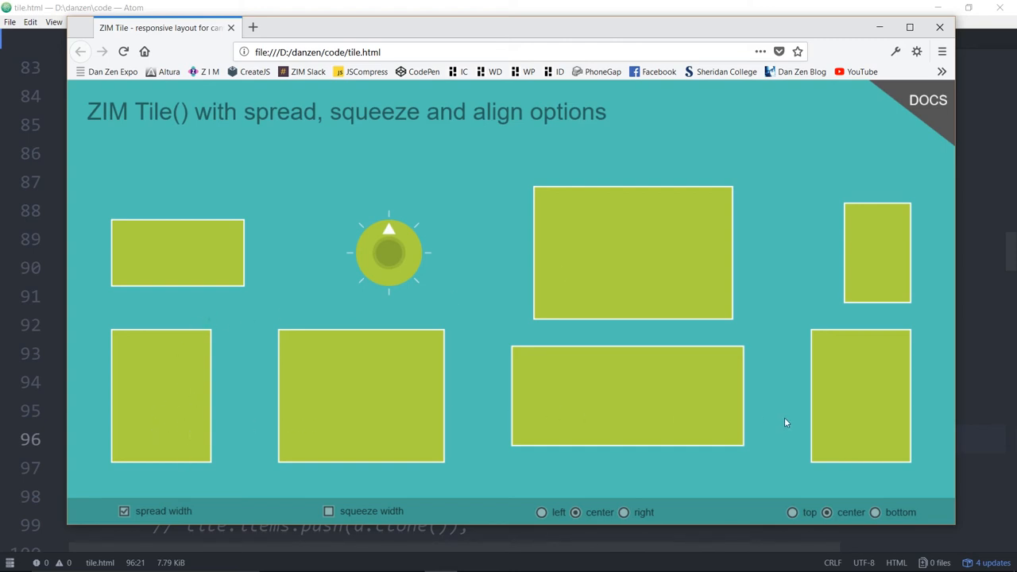
pyautogui.moveTo(317, 262)
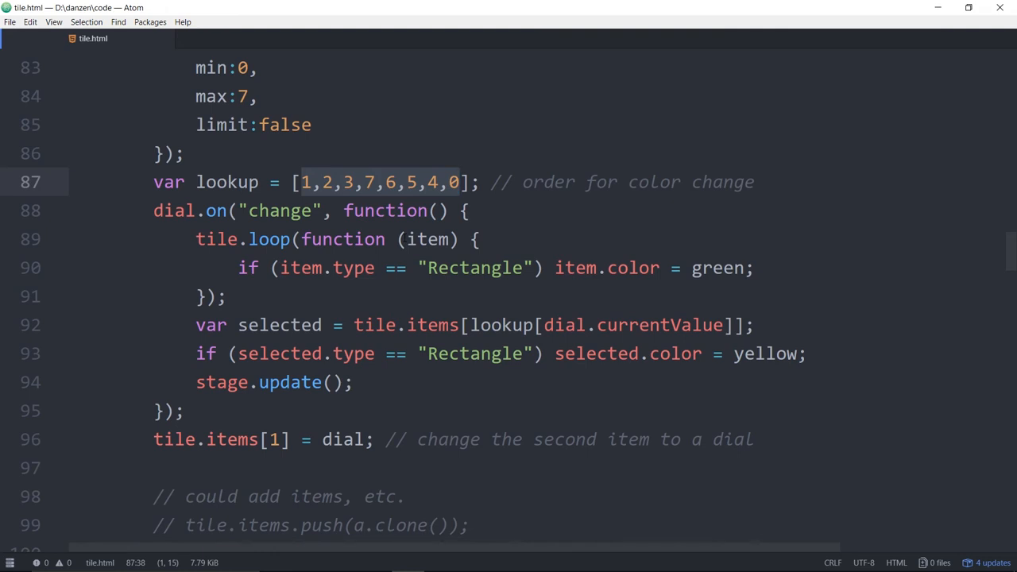
pyautogui.click(280, 211)
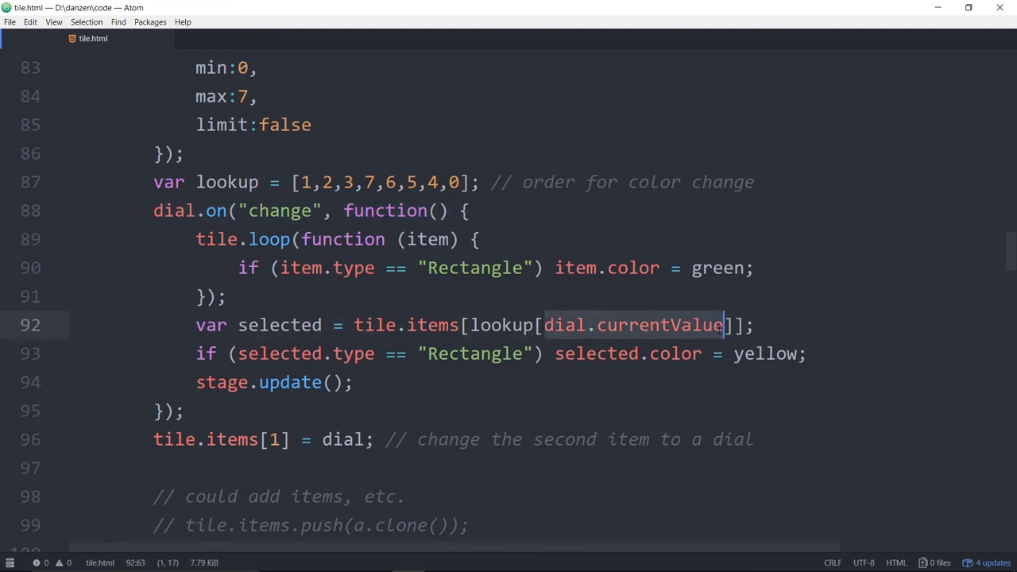
pyautogui.click(576, 325)
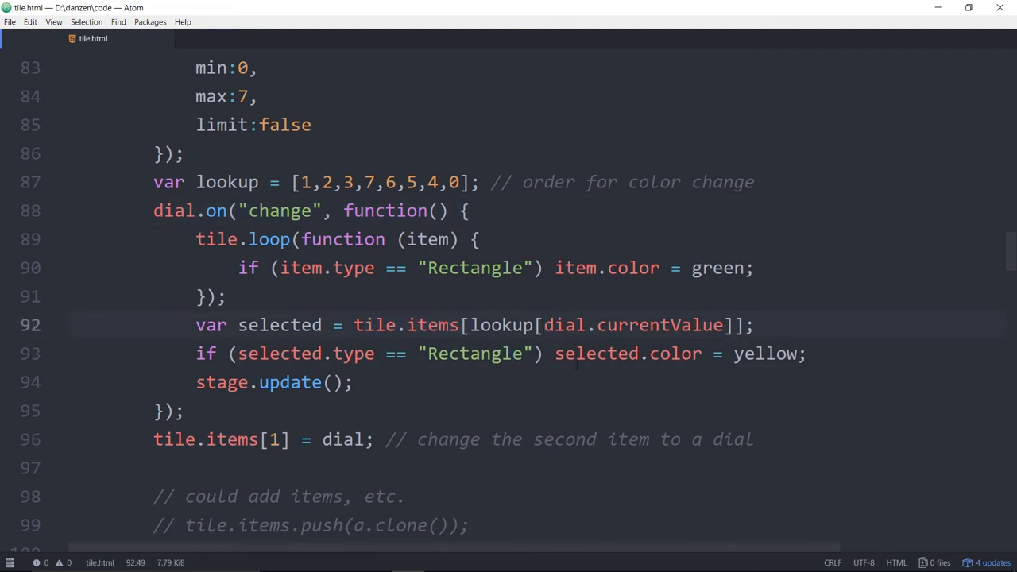
pyautogui.click(577, 325)
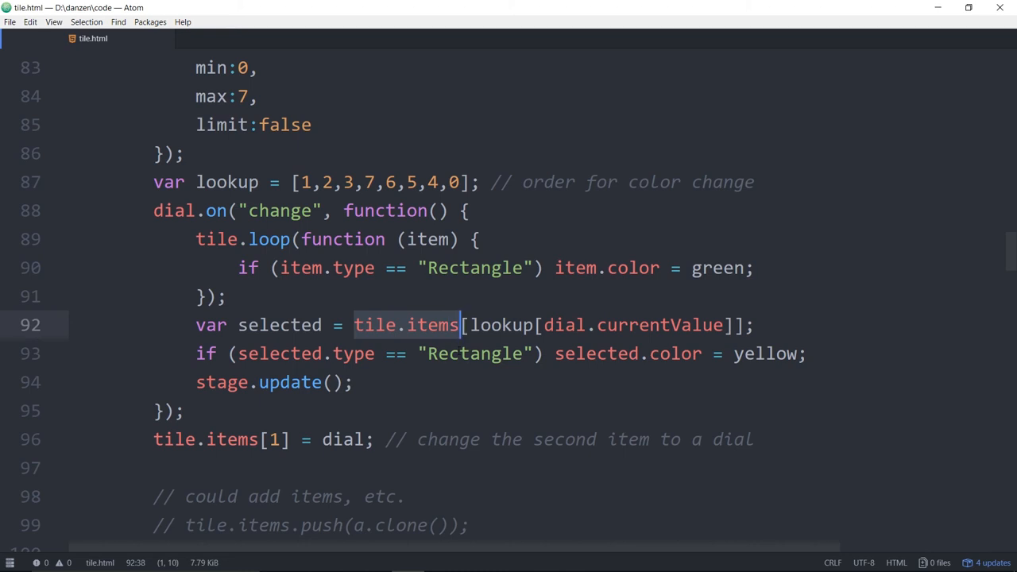
pyautogui.scroll(-3)
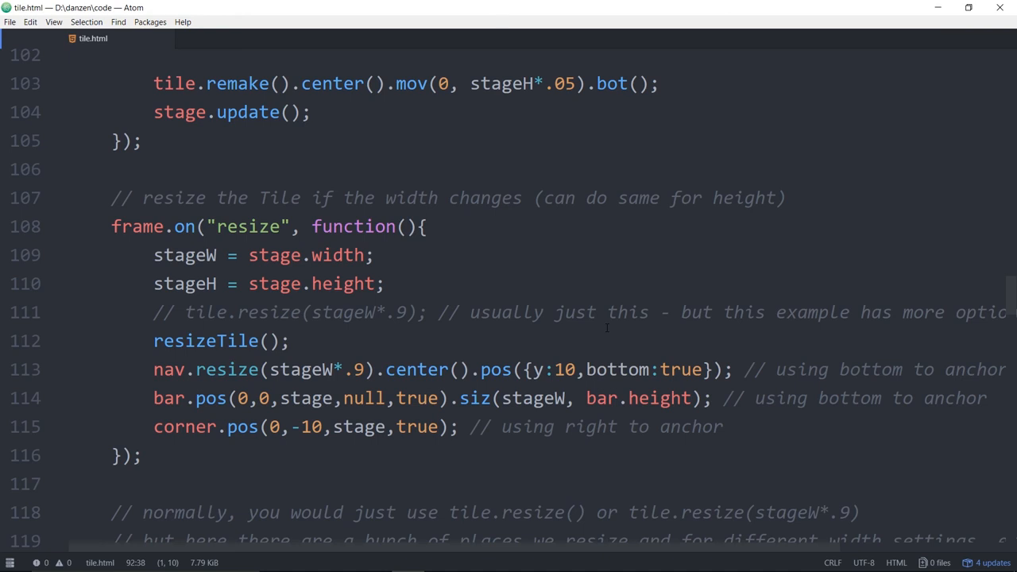
pyautogui.scroll(-3)
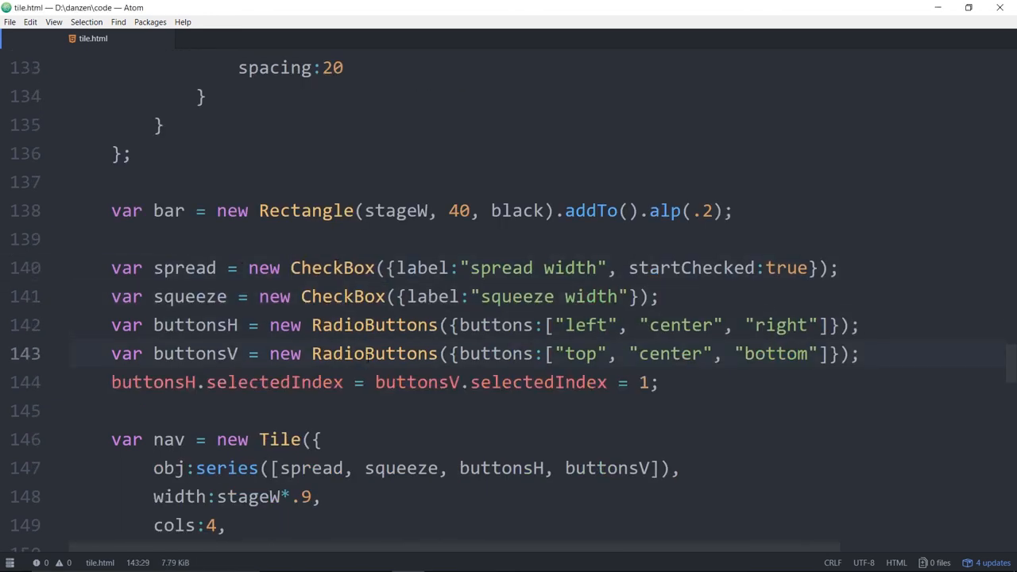
pyautogui.click(148, 268)
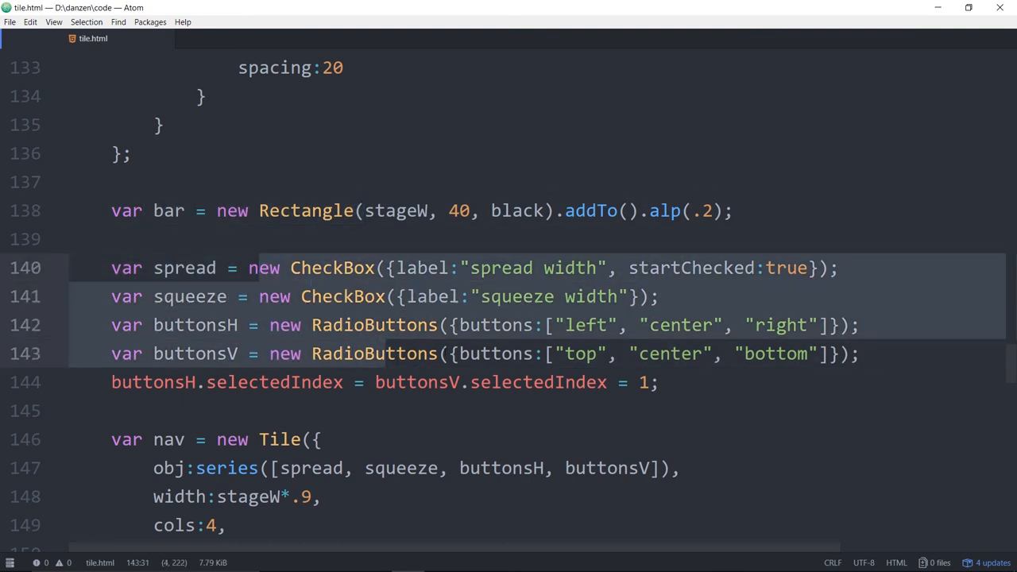
pyautogui.scroll(3)
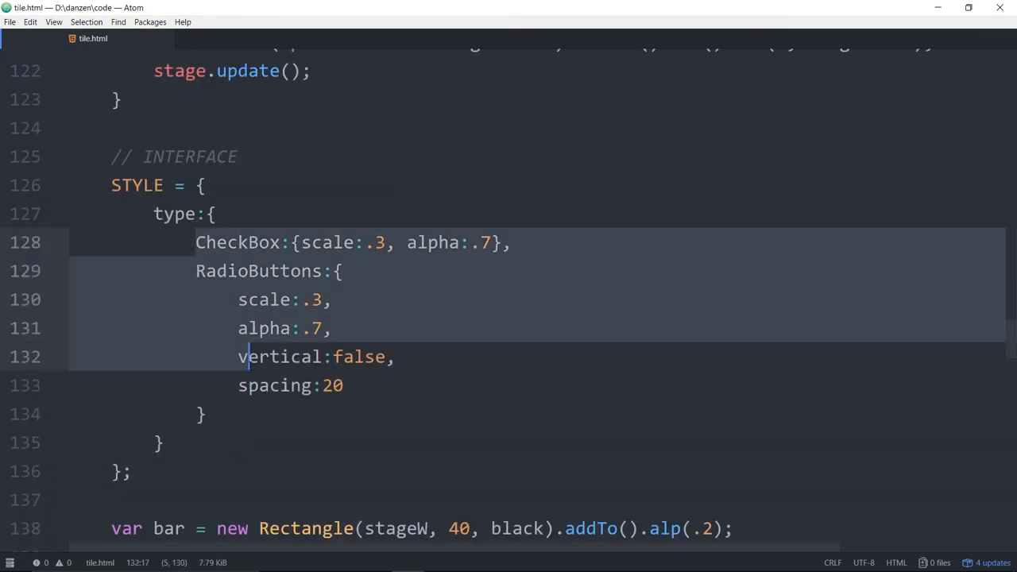
pyautogui.scroll(-3)
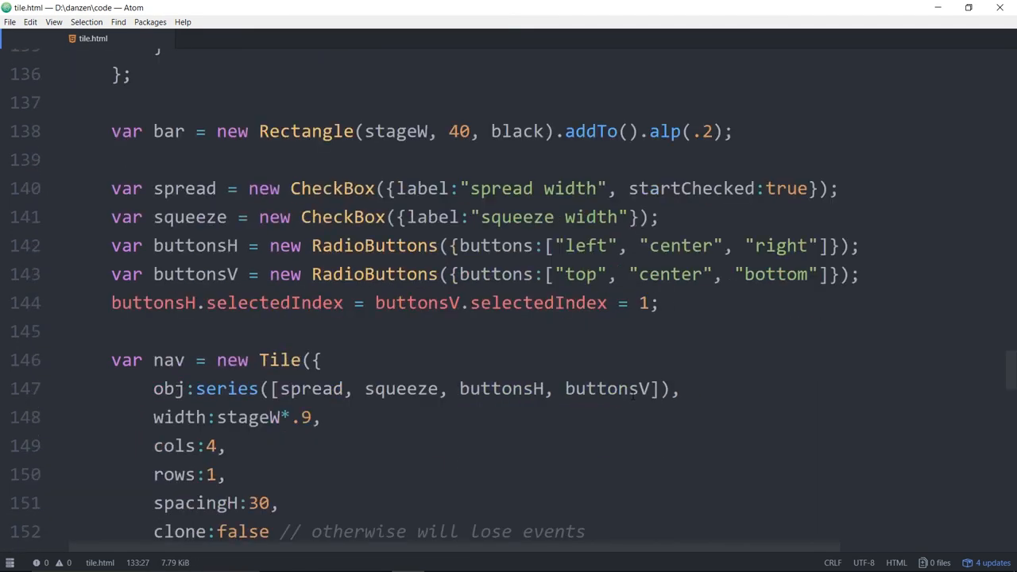
pyautogui.scroll(-3)
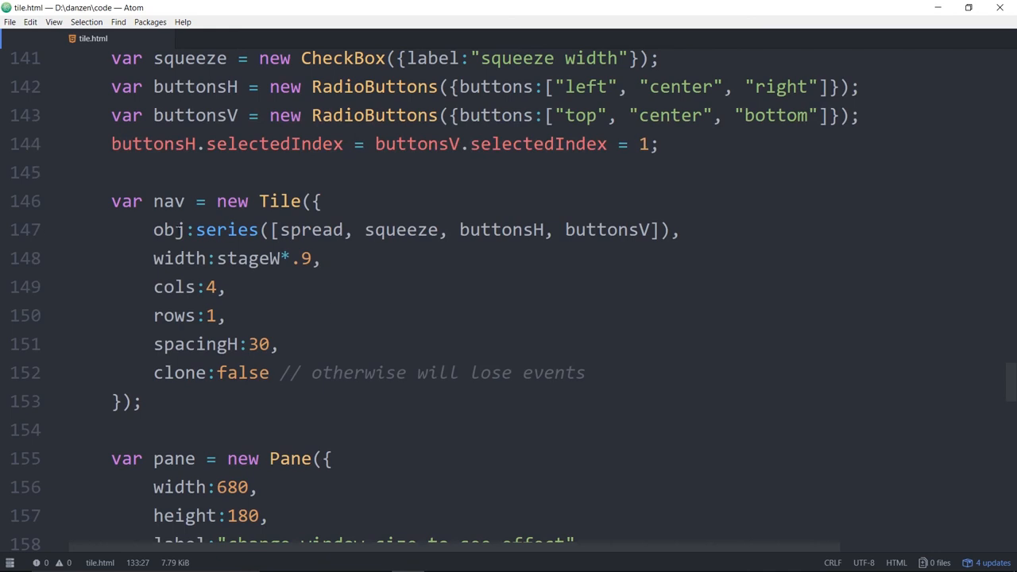
pyautogui.click(226, 287)
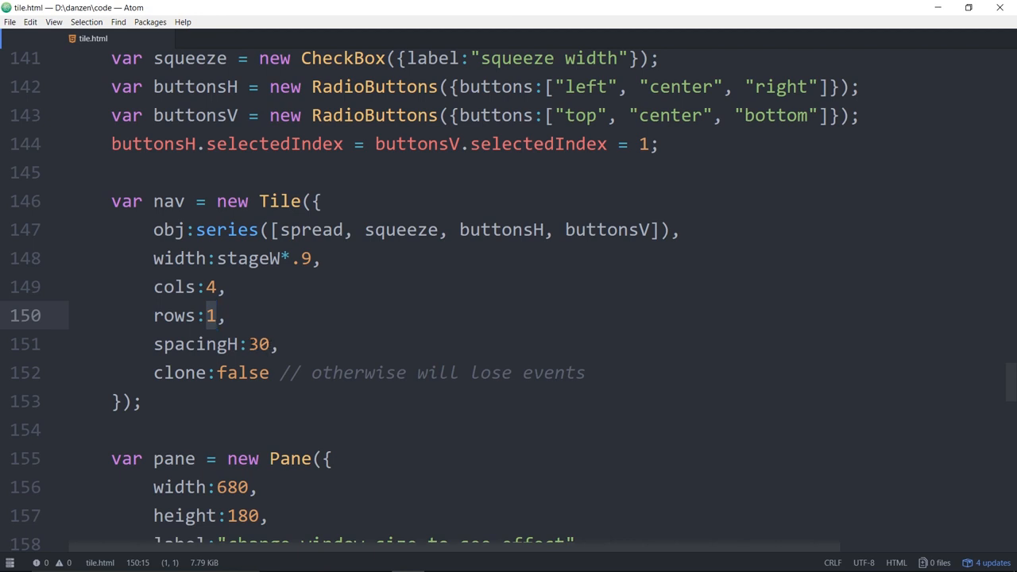
pyautogui.click(439, 559)
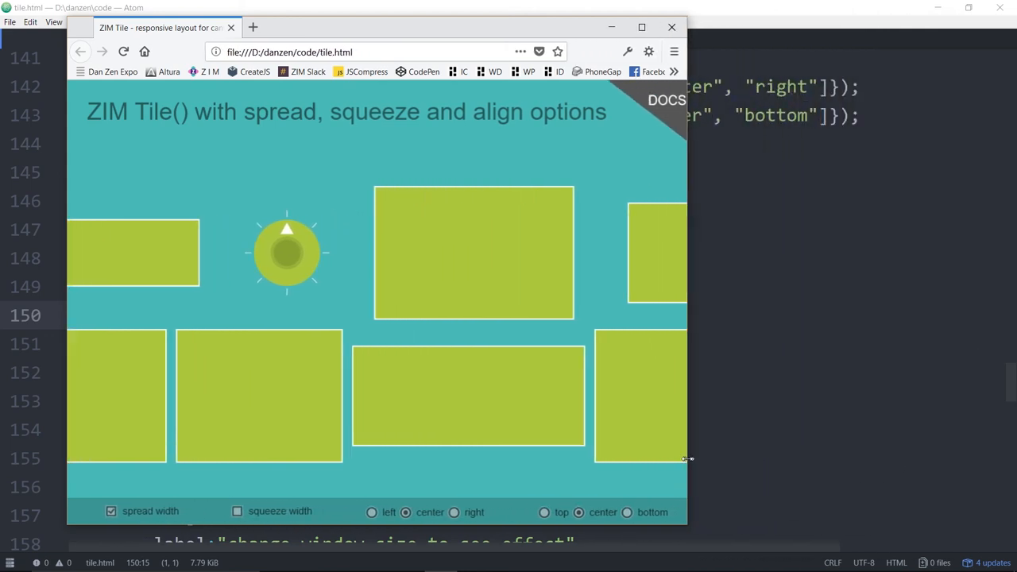
# Step: Resize the Firefox window narrower then wider so the rectangles and nav bar re-flow to fit
pyautogui.moveTo(688, 458); pyautogui.dragTo(543, 462)
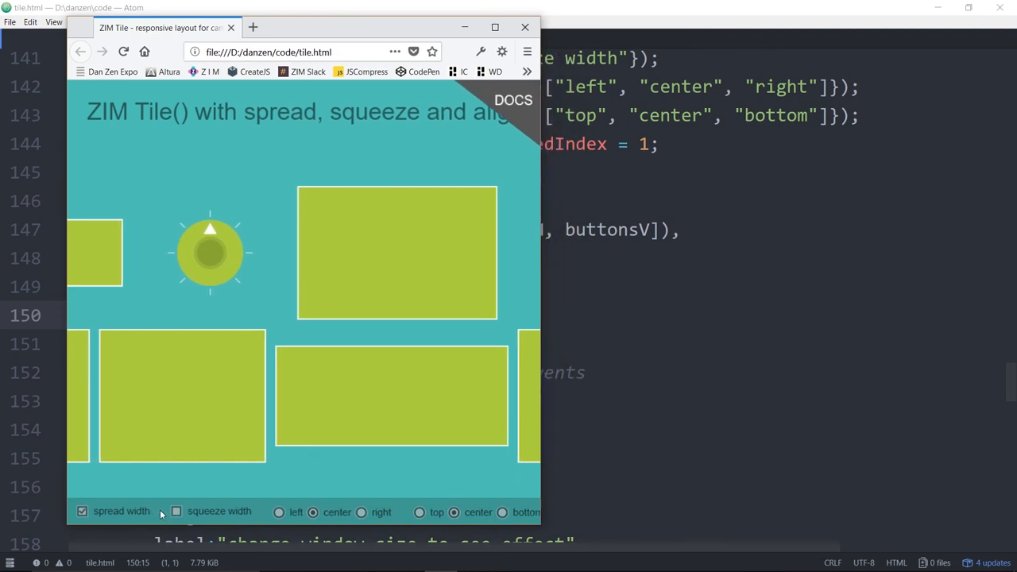
pyautogui.moveTo(399, 518)
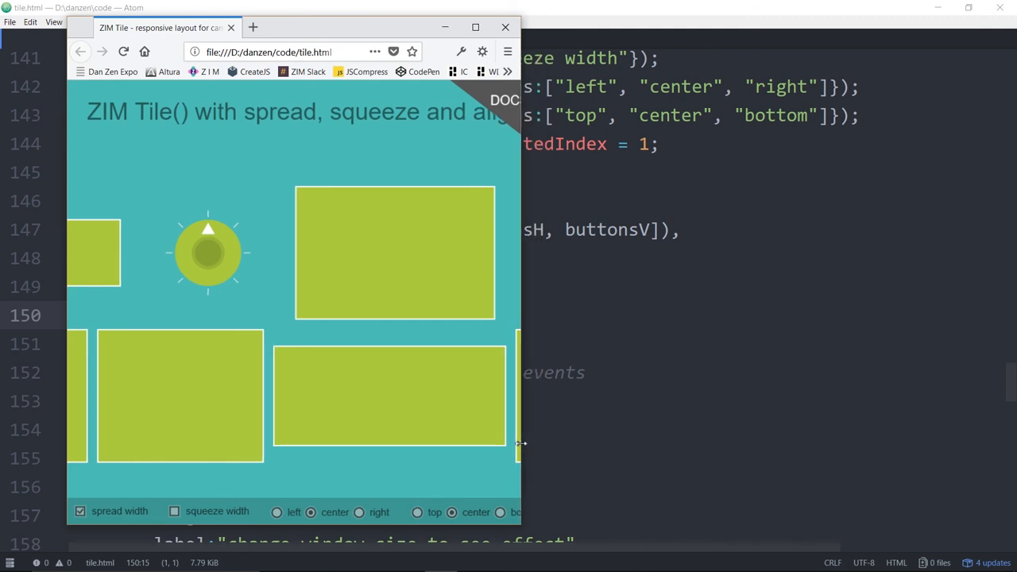
pyautogui.moveTo(522, 444); pyautogui.dragTo(447, 443)
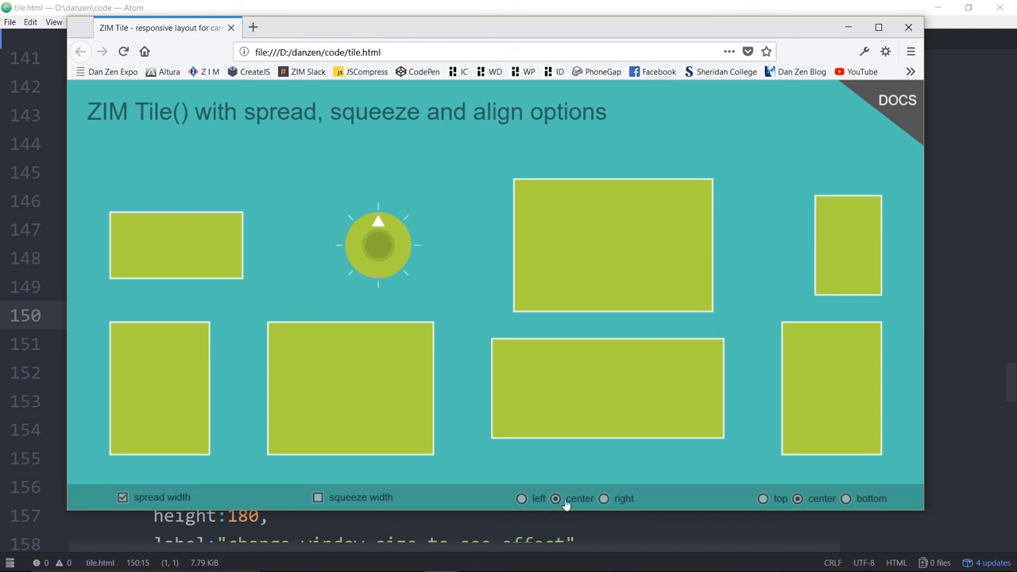
pyautogui.moveTo(657, 501)
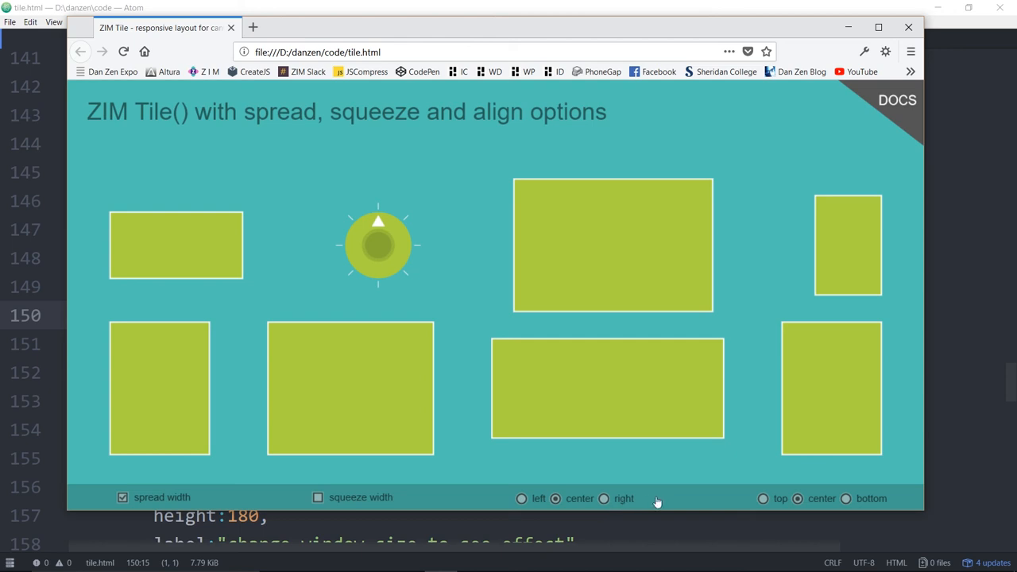
pyautogui.moveTo(599, 485)
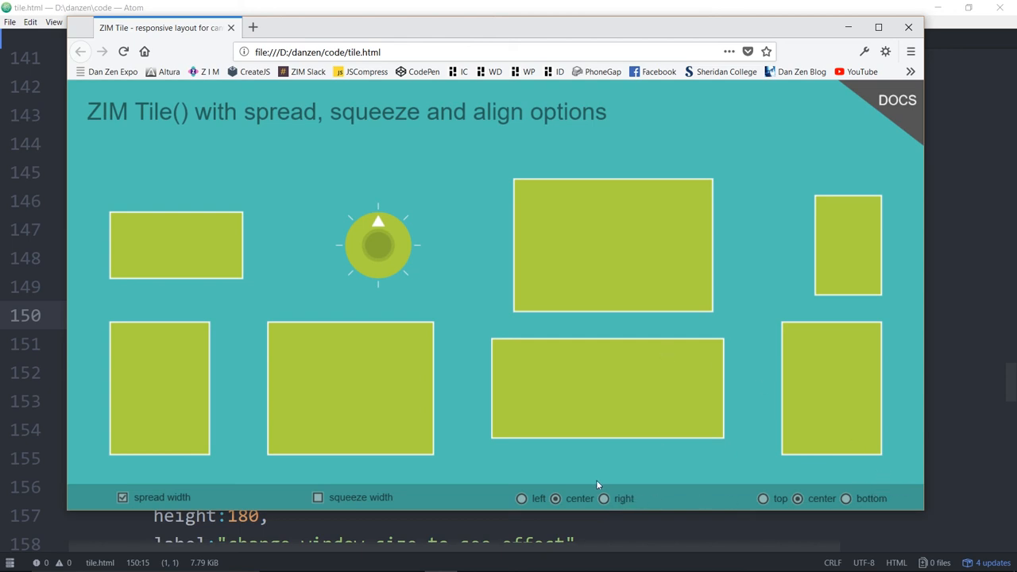
pyautogui.moveTo(630, 505)
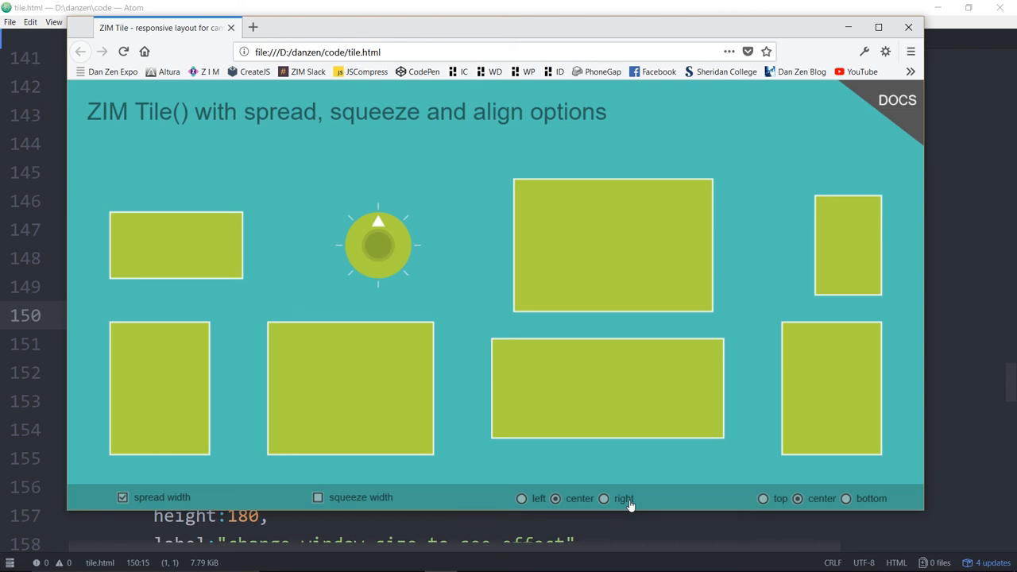
pyautogui.moveTo(890, 498)
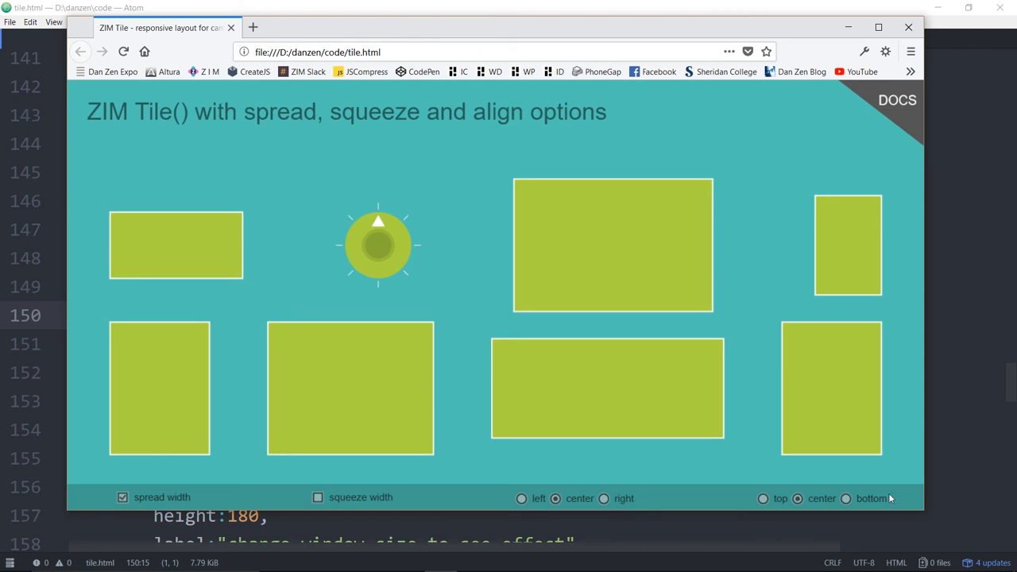